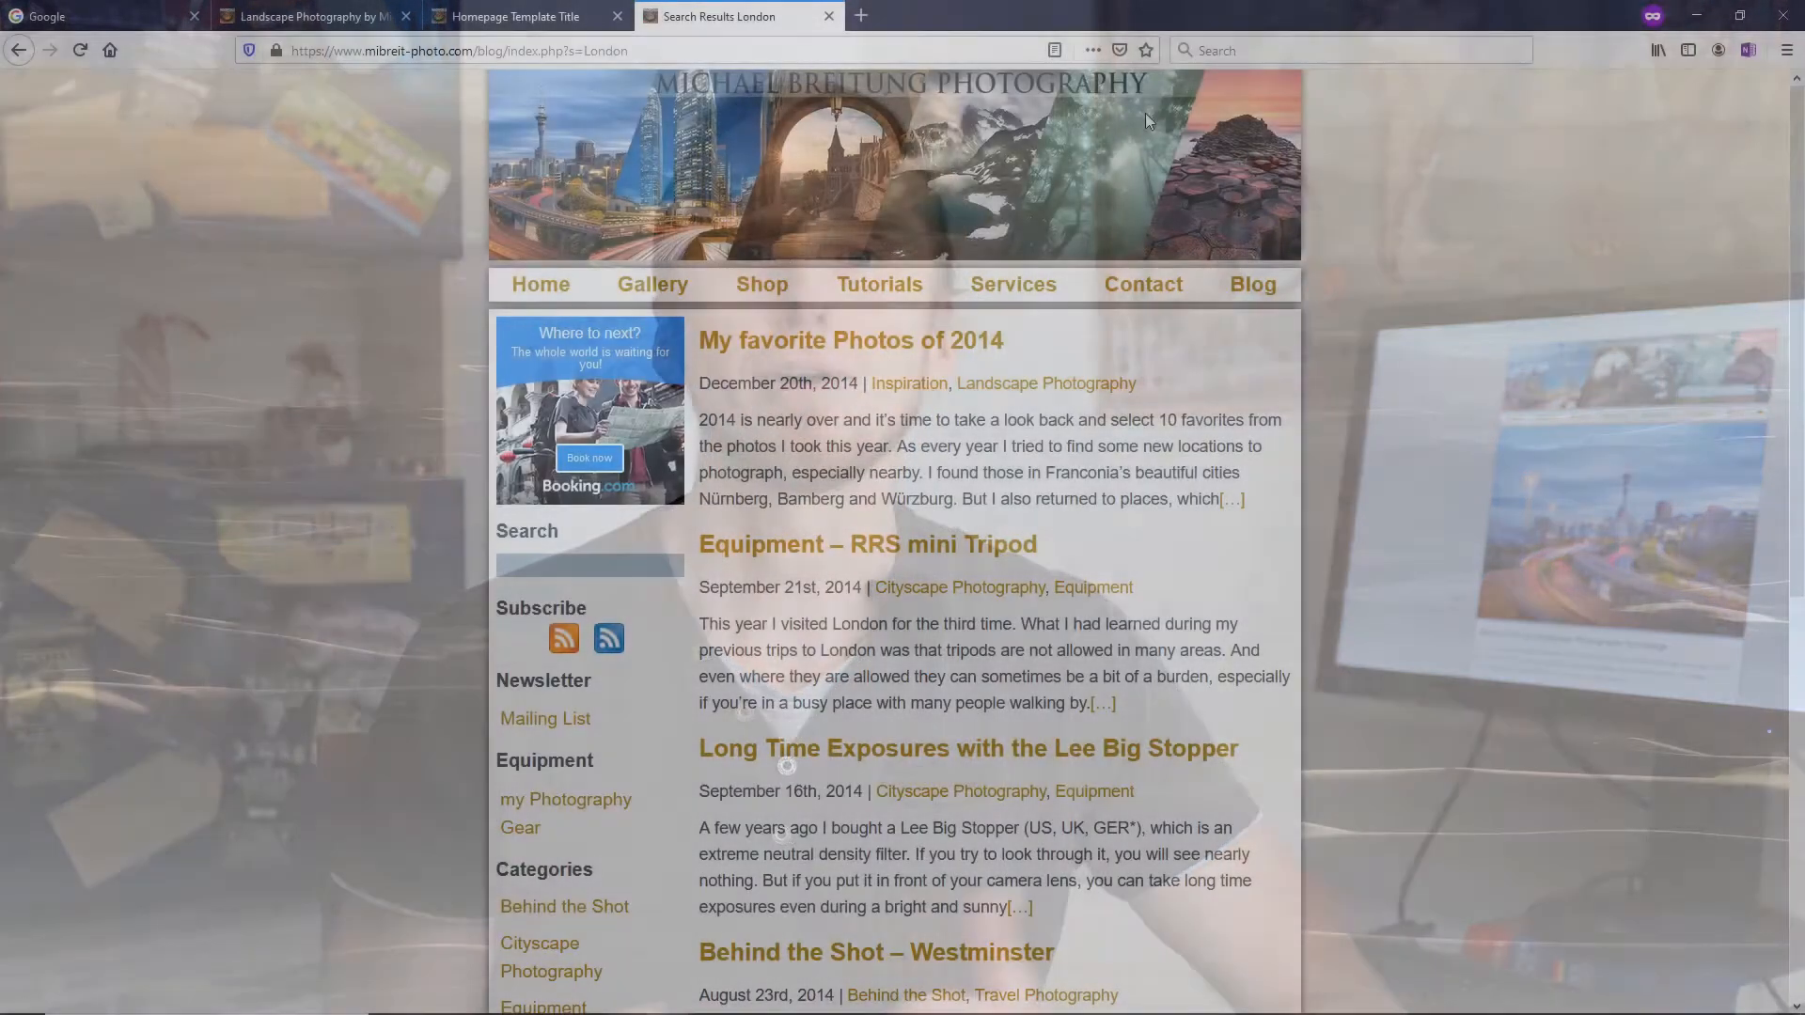
mouse_move(1143, 283)
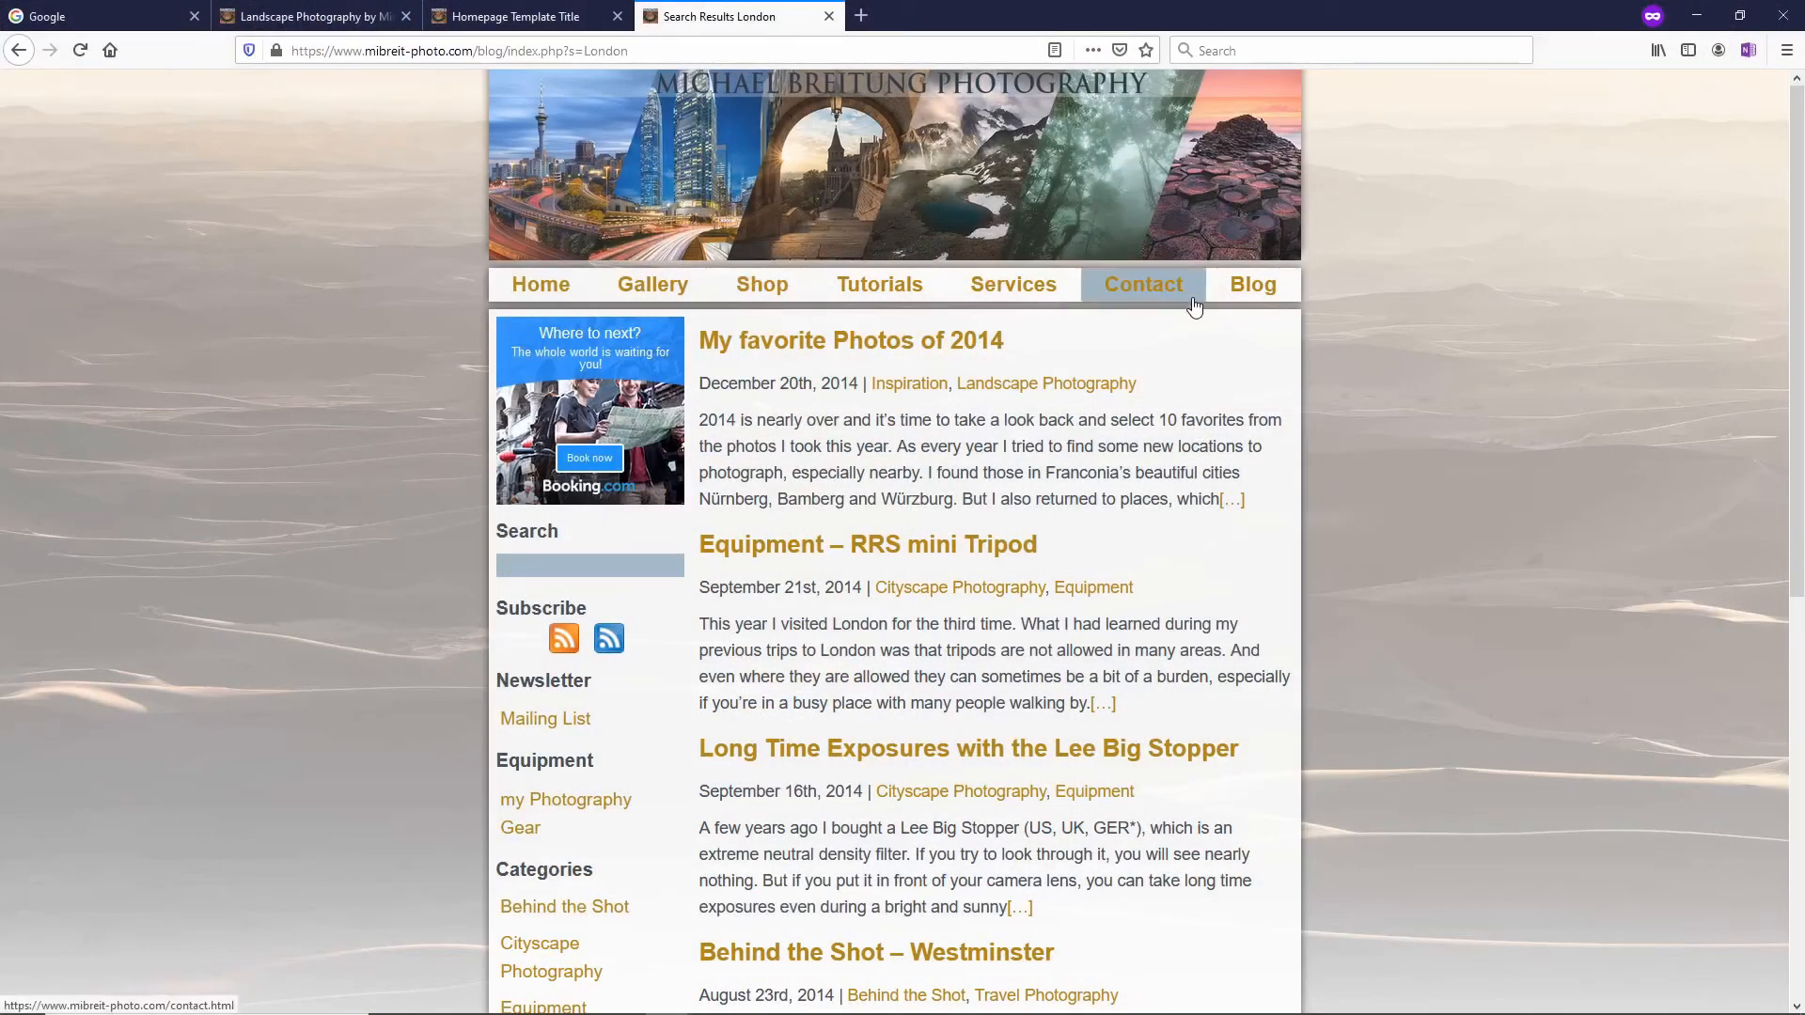
mouse_move(1240, 416)
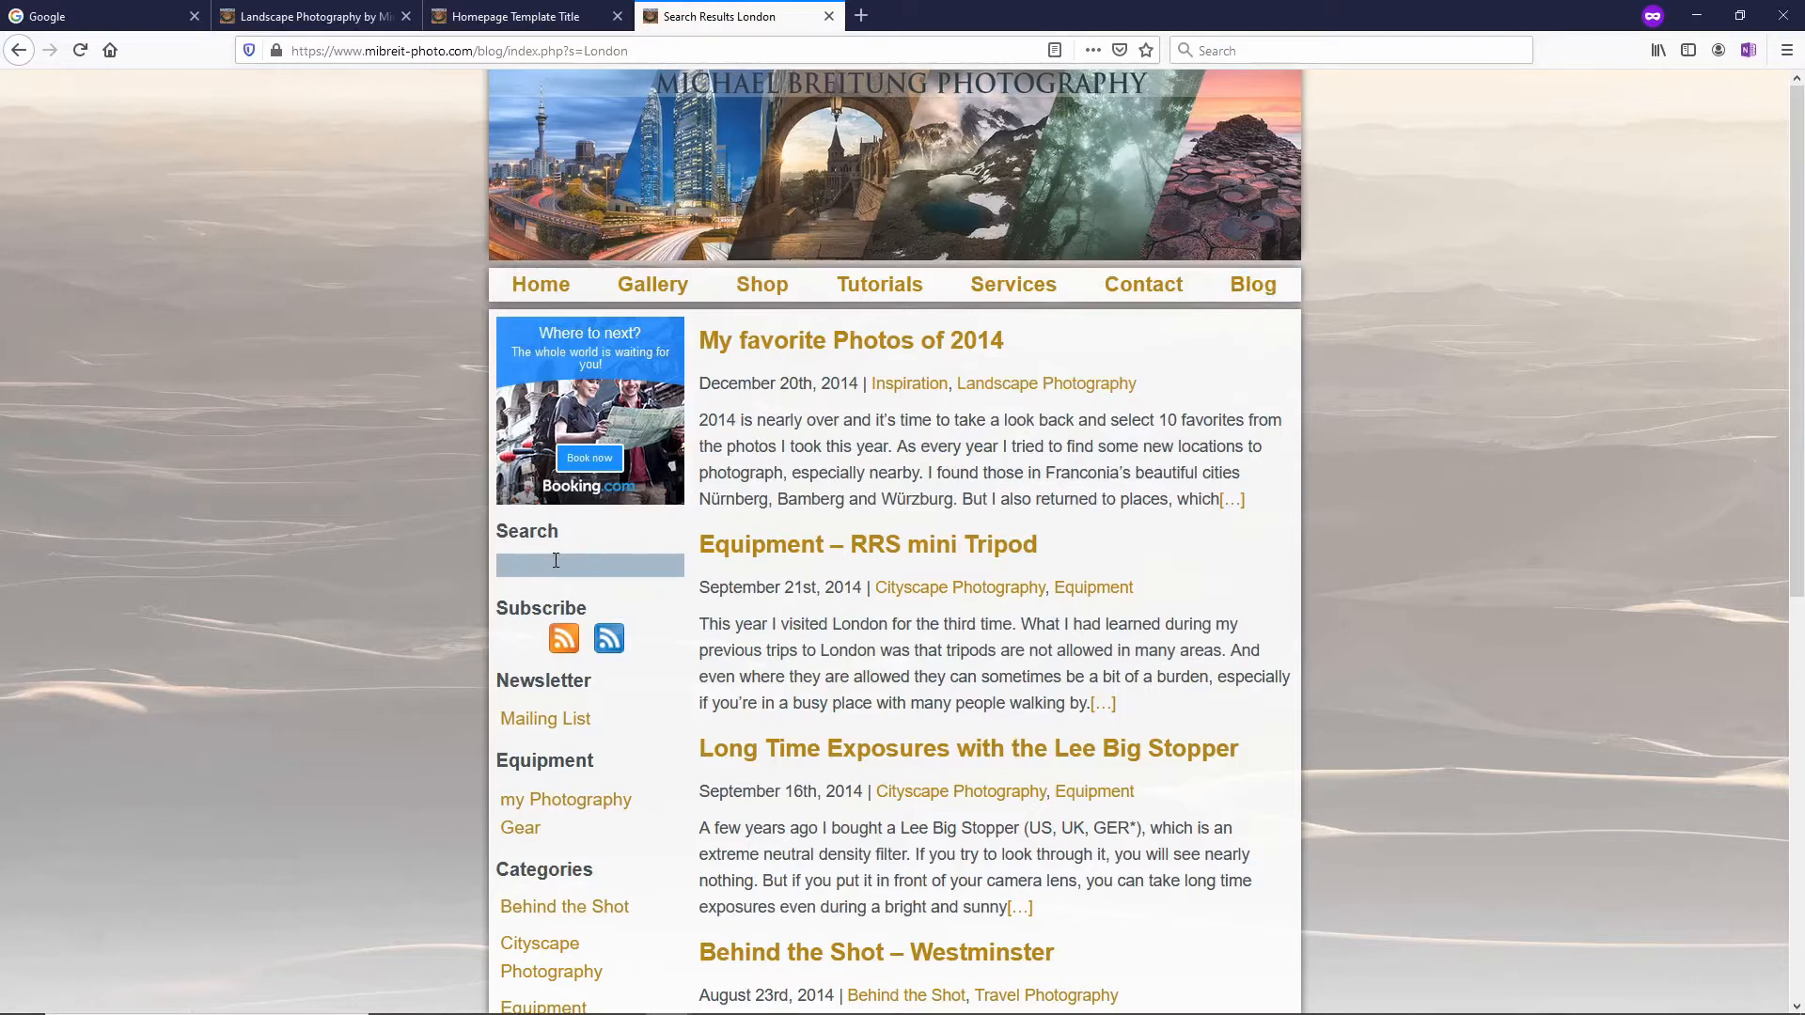
Search the blog for 'london' and scroll through the matching posts to the footer.
left_click(589, 564)
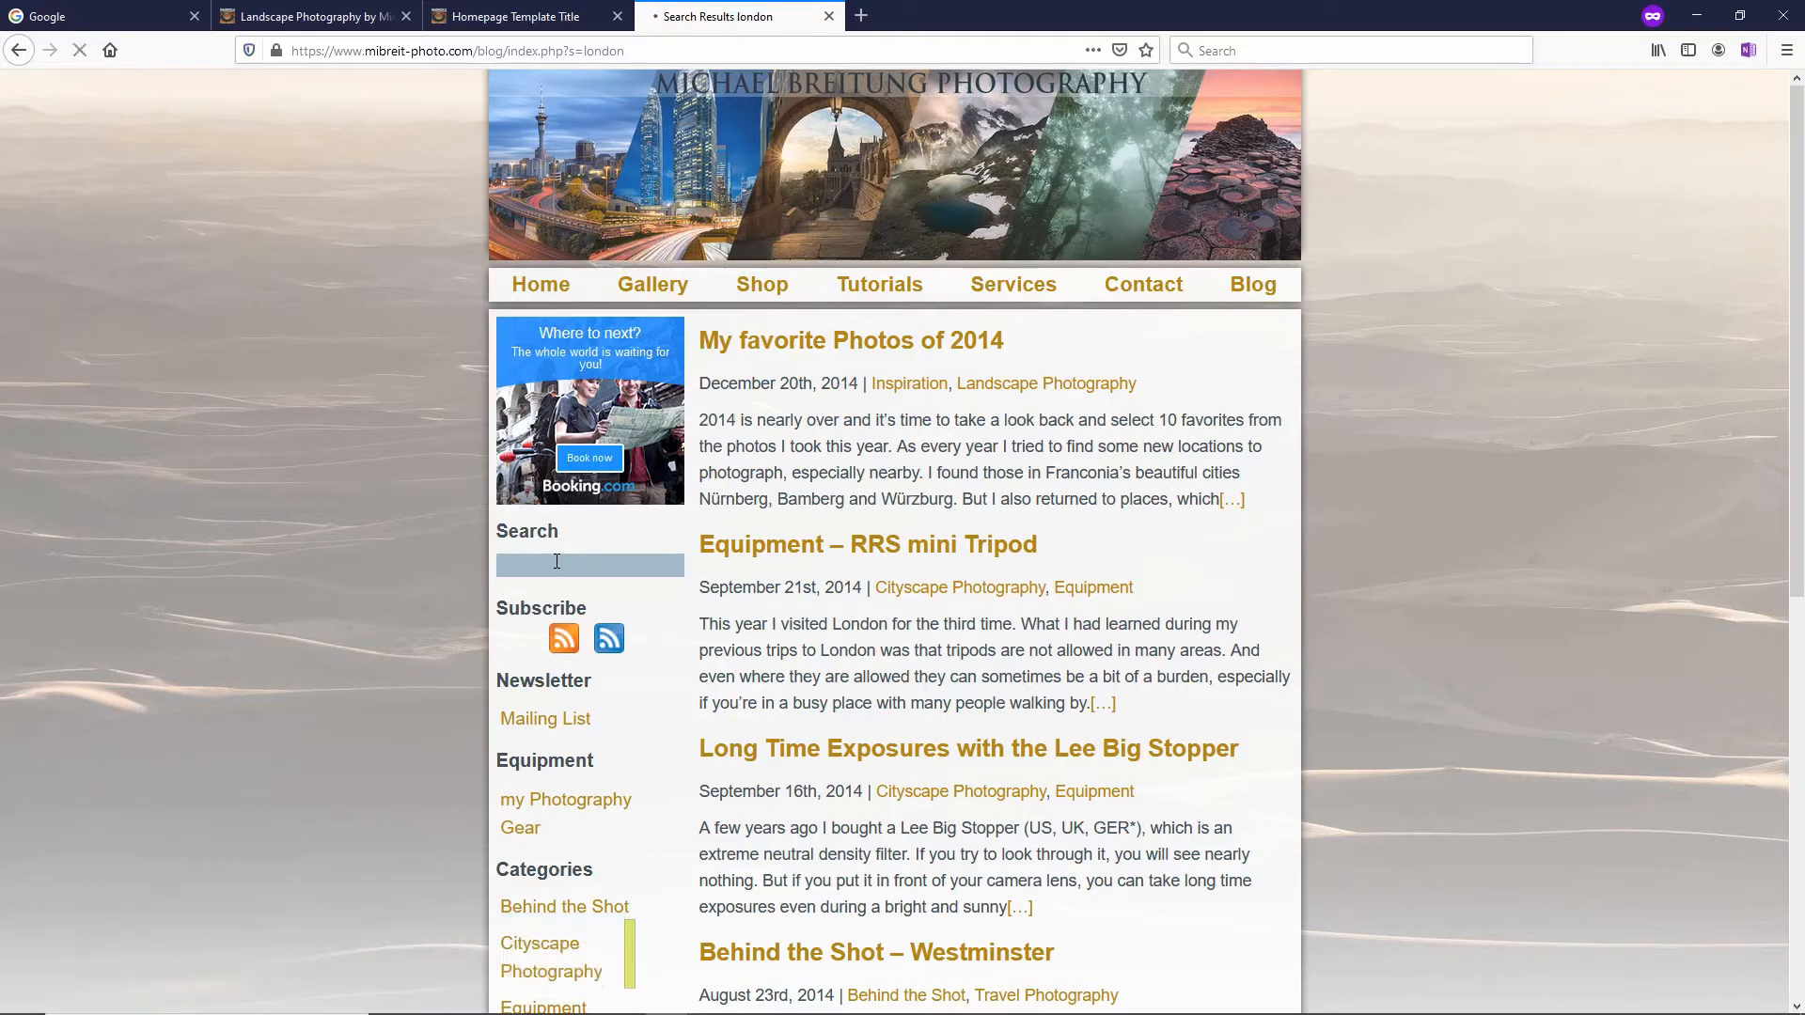
scroll("down", 3)
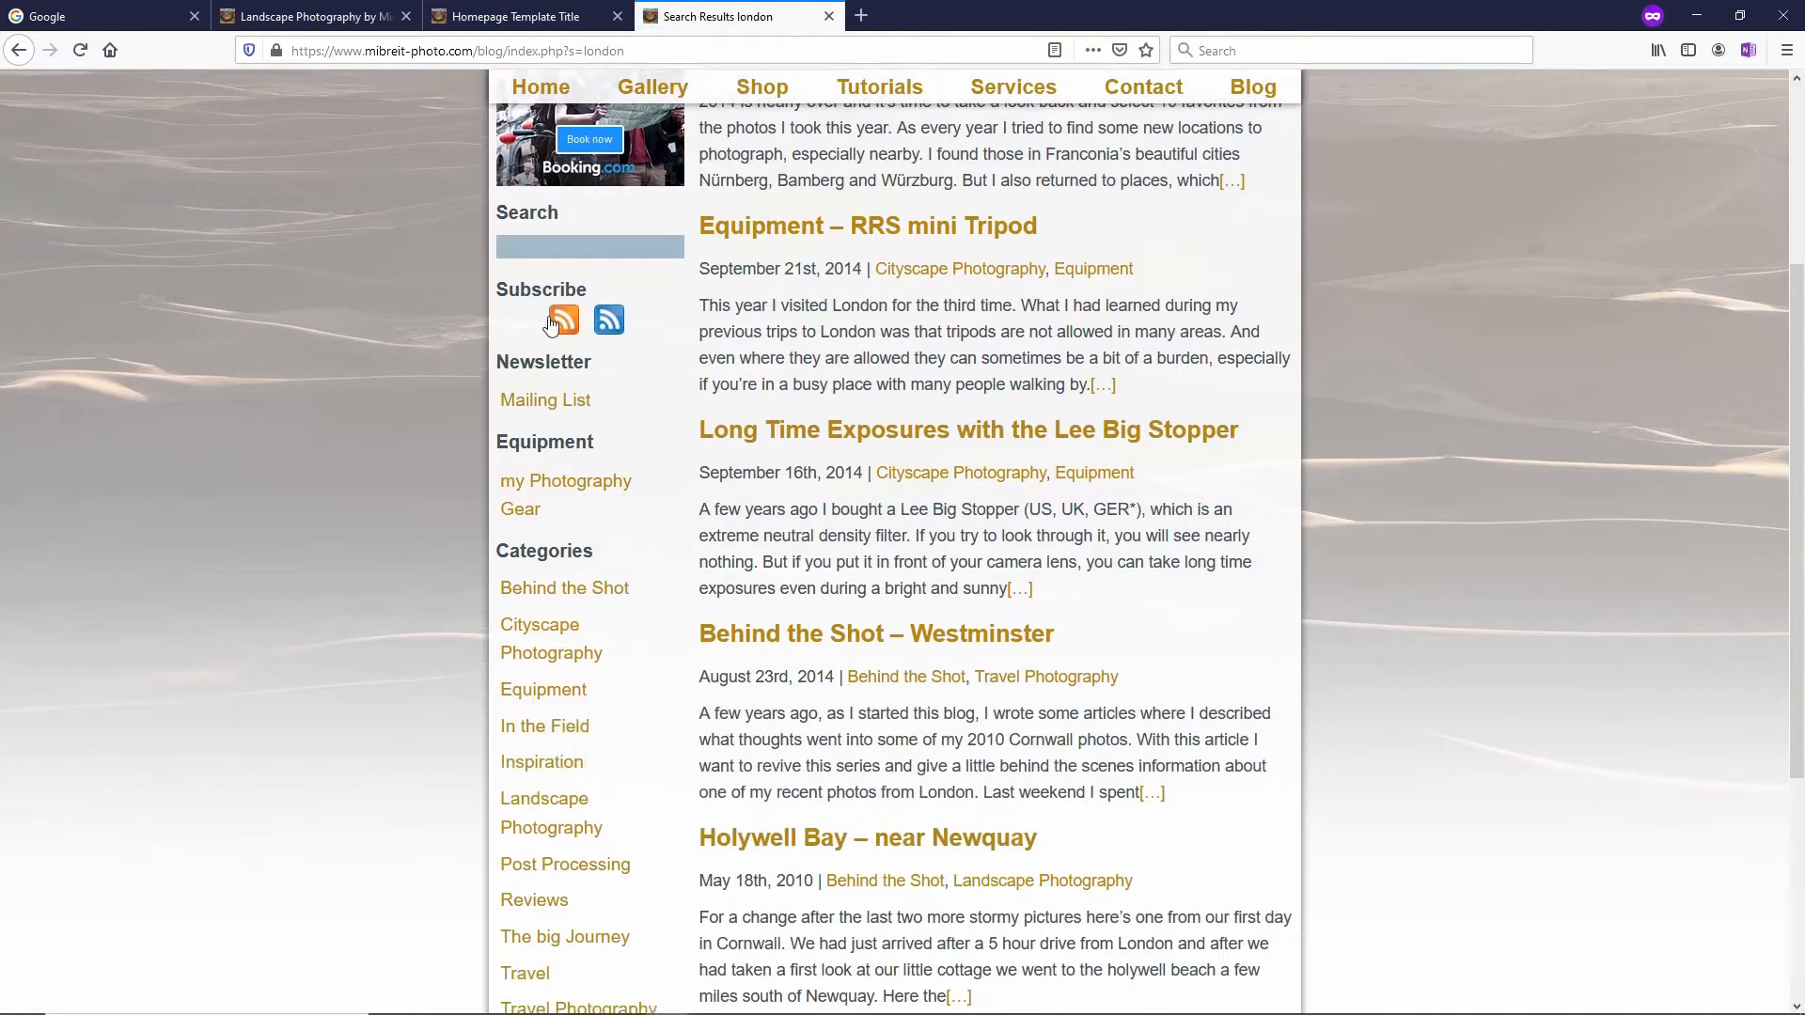
scroll("down", 3)
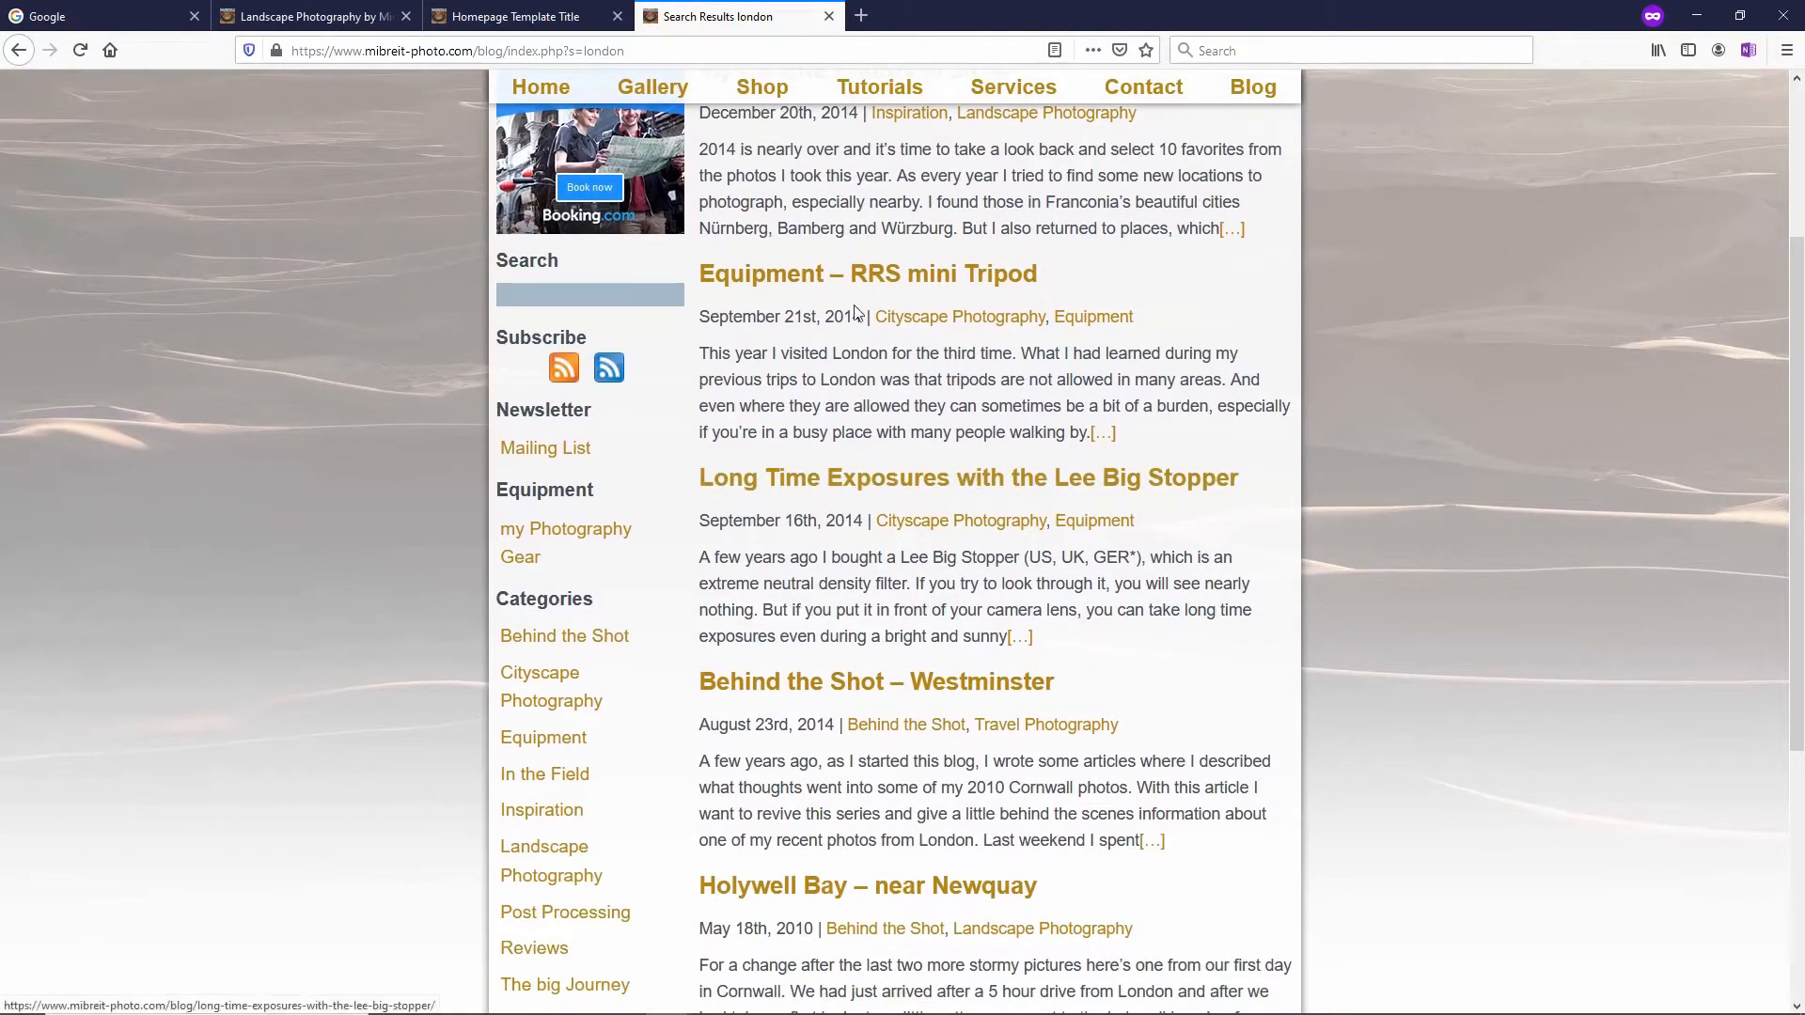
scroll("down", 3)
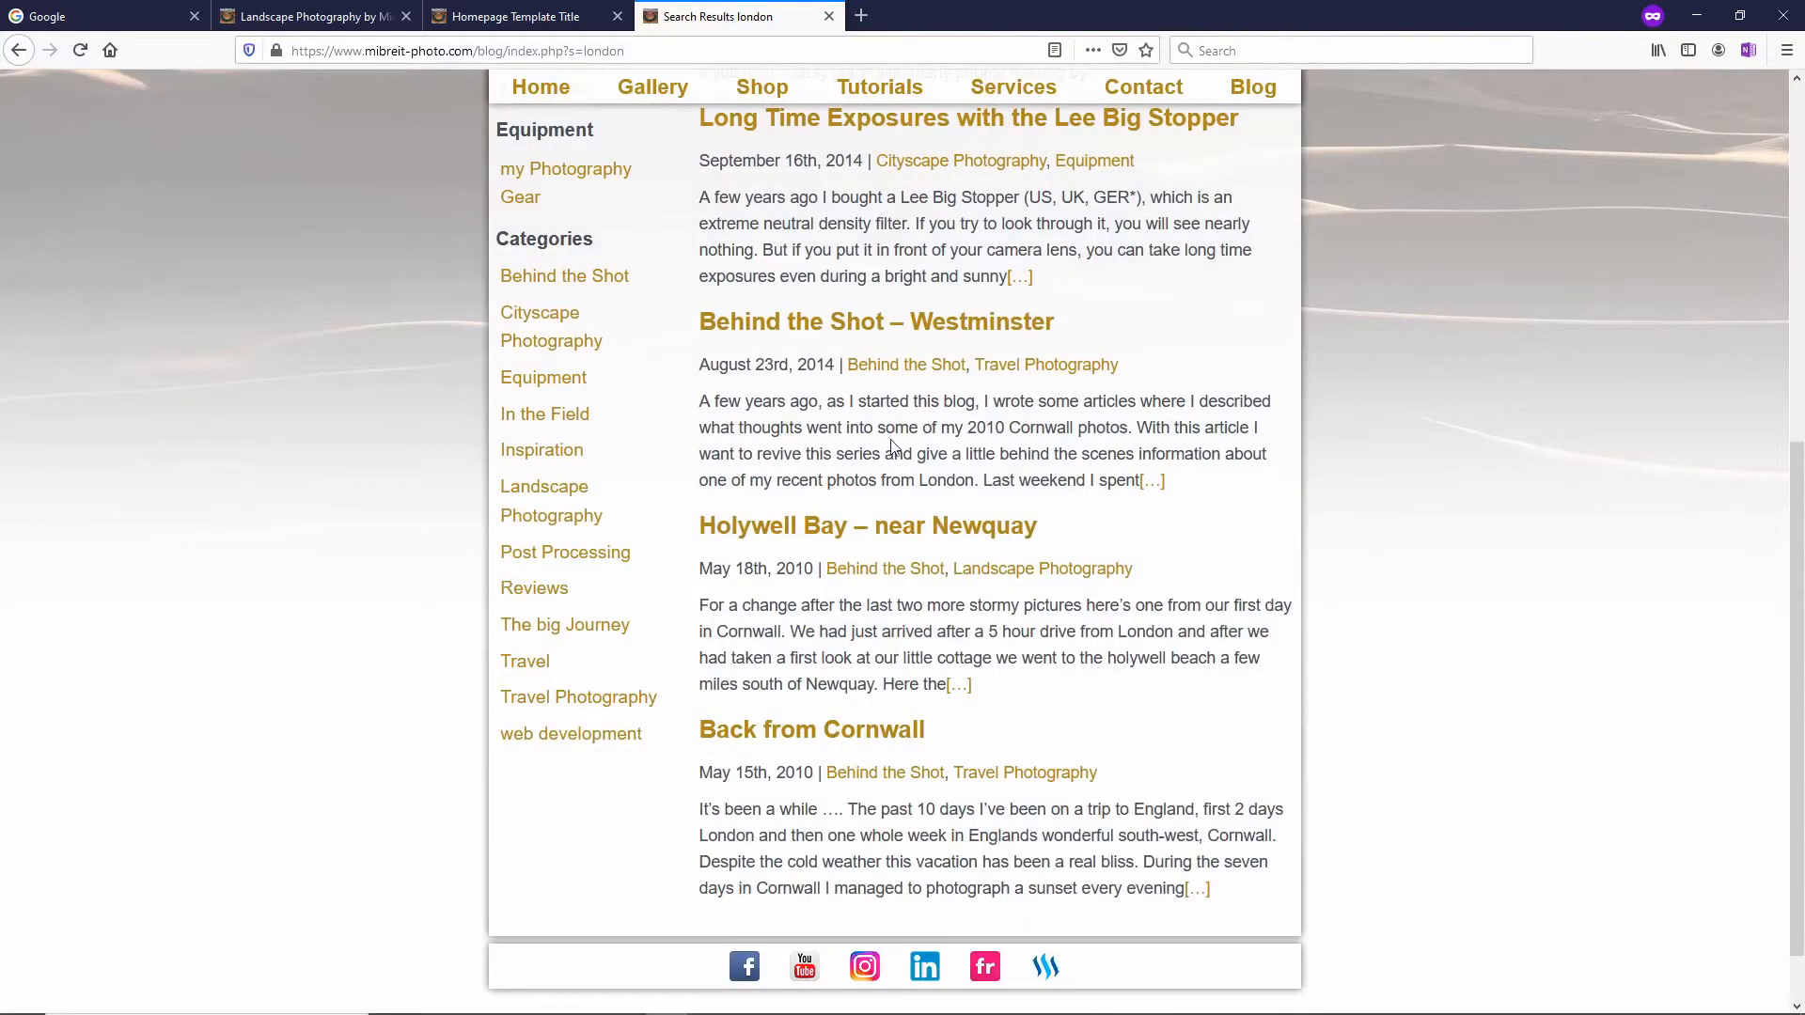
mouse_move(860, 480)
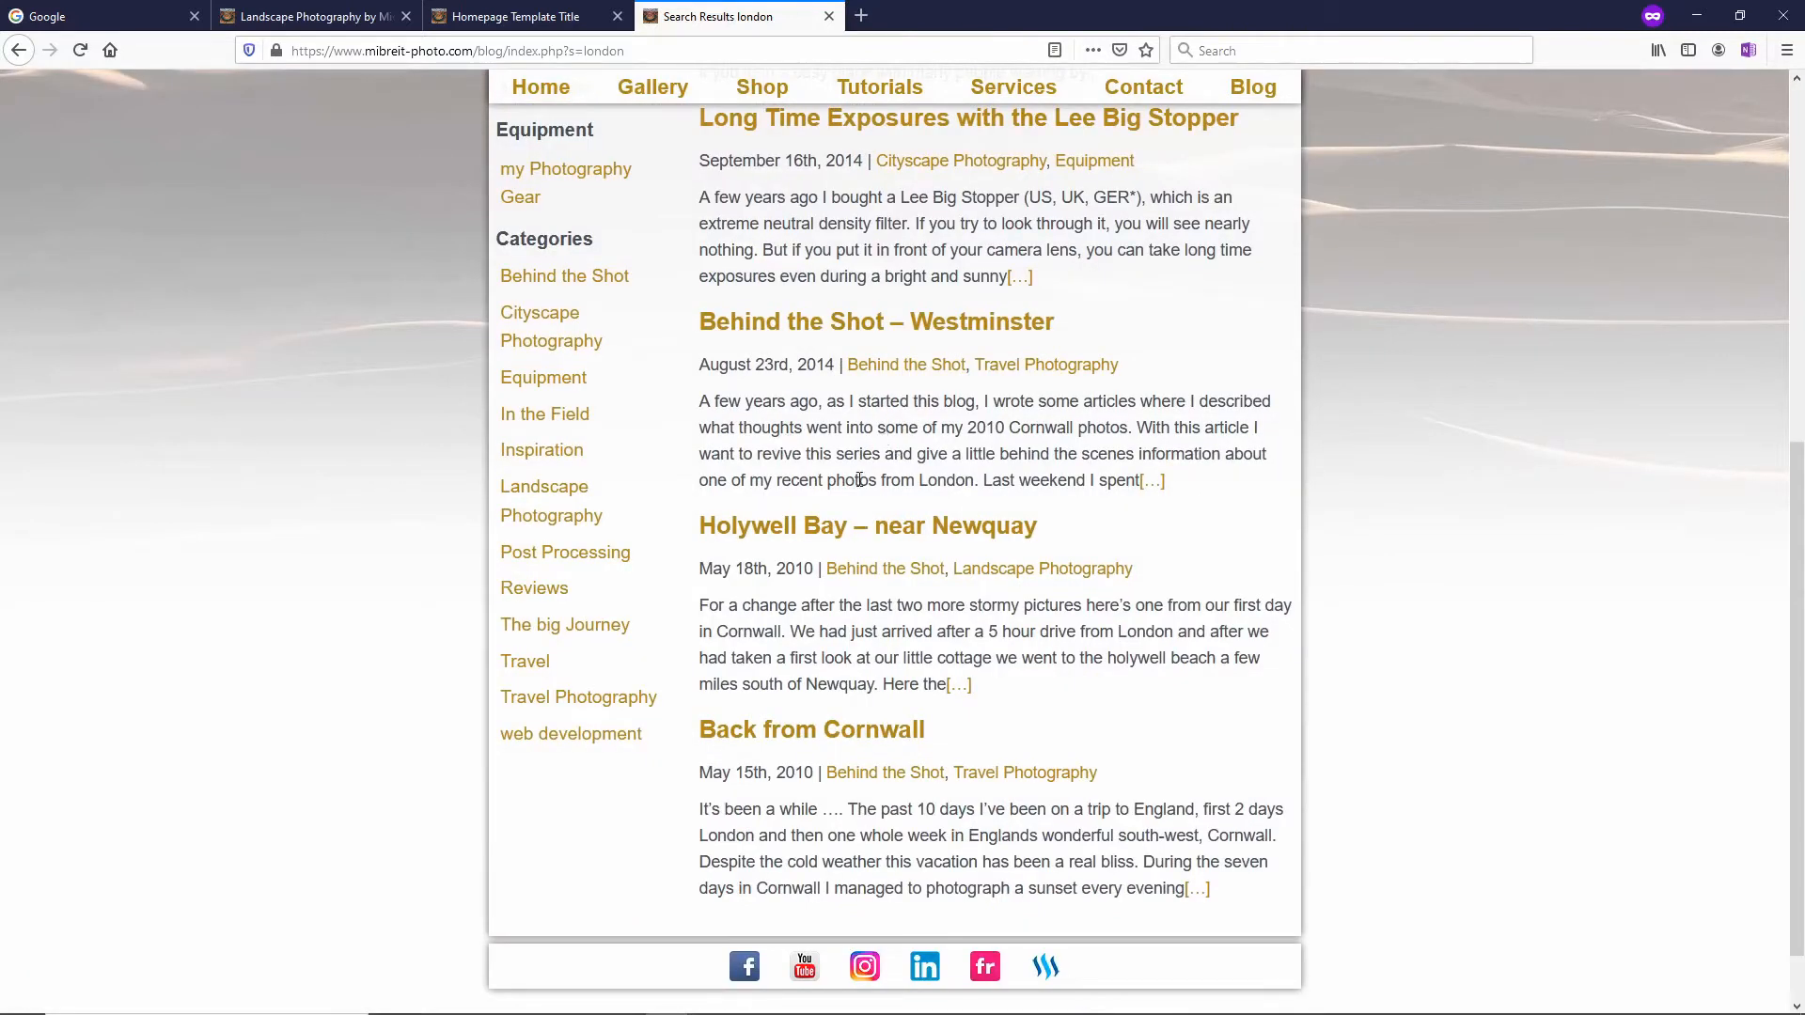
Search the blog for 'rome' to list posts like Behind the Shot – Forum Romanum.
type("rome")
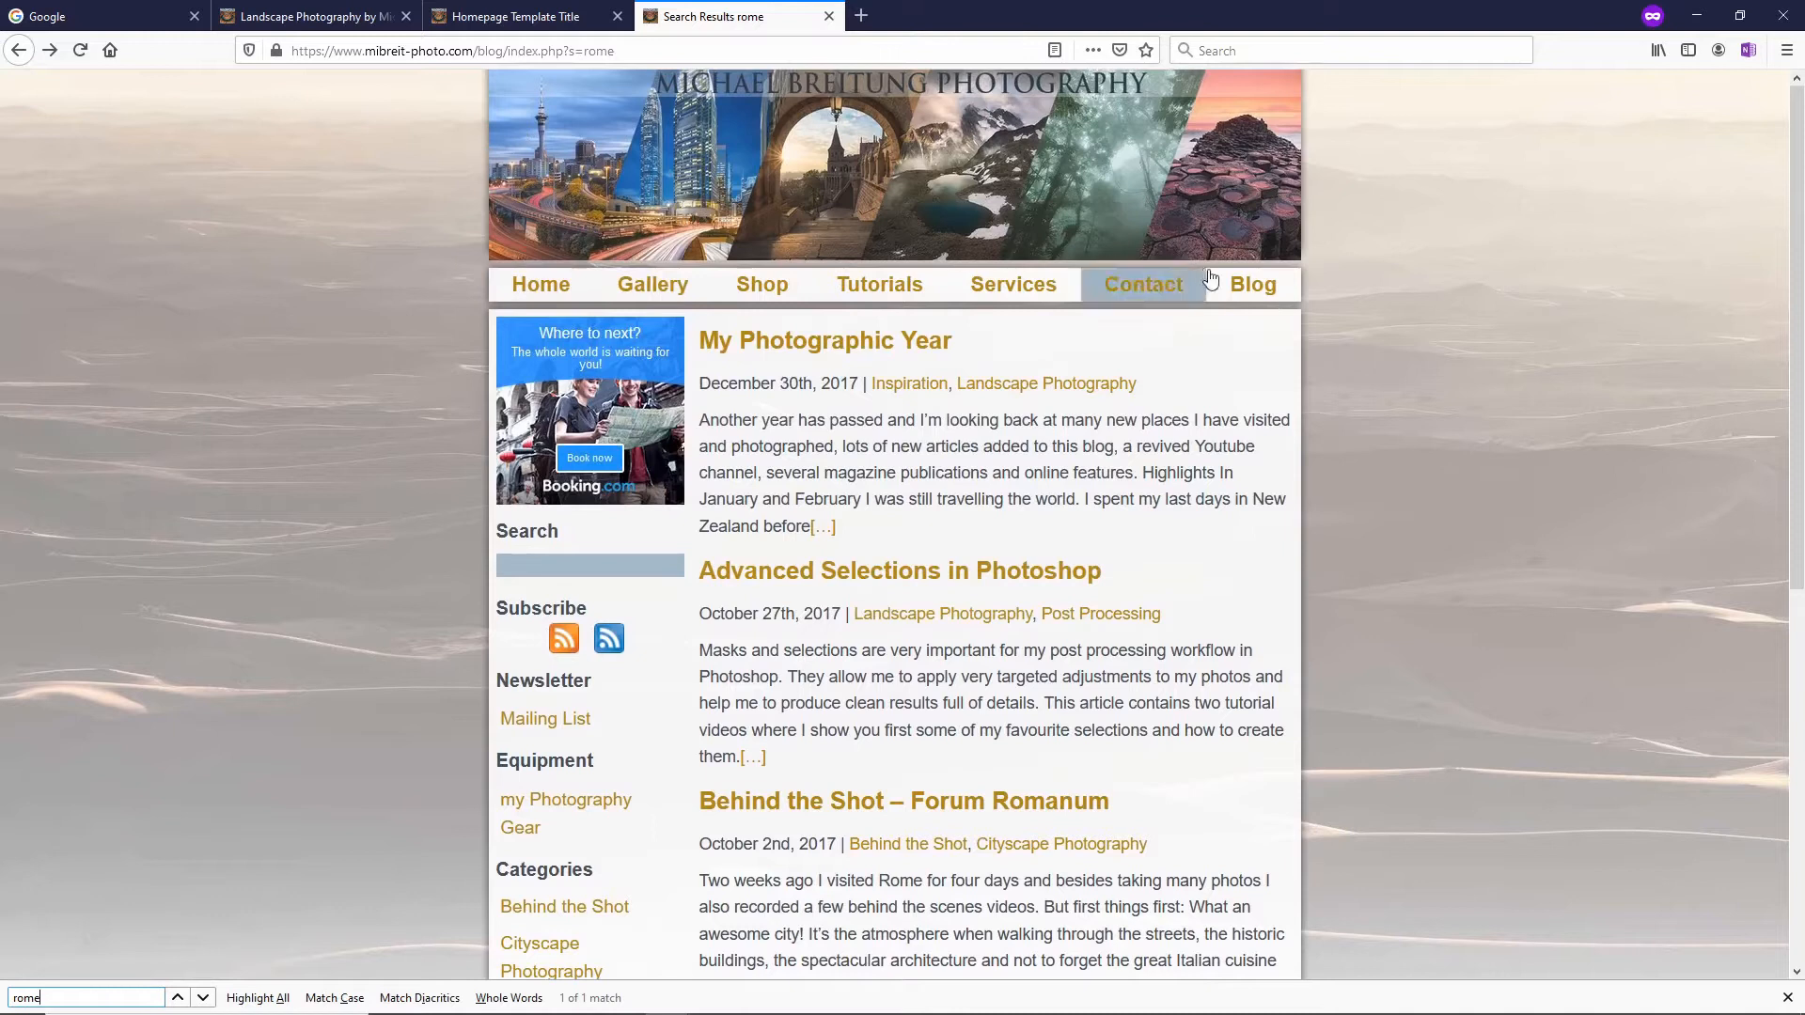
mouse_move(760, 284)
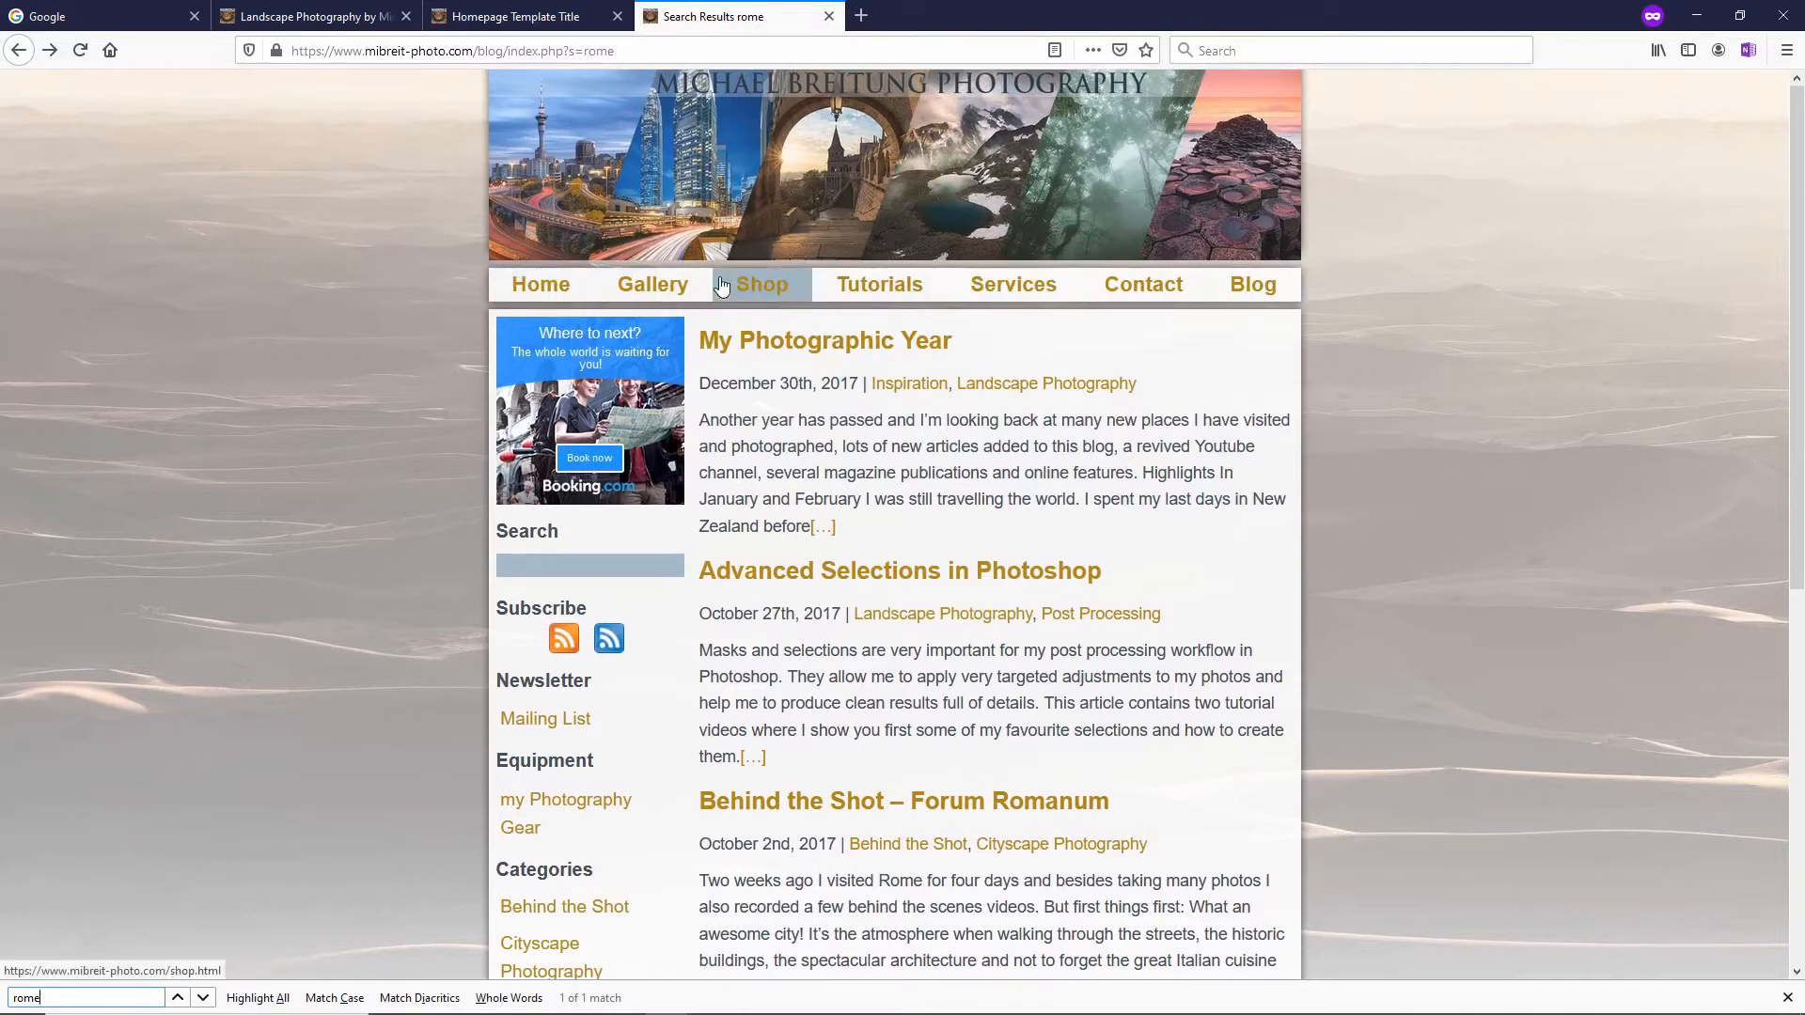
mouse_move(1013, 284)
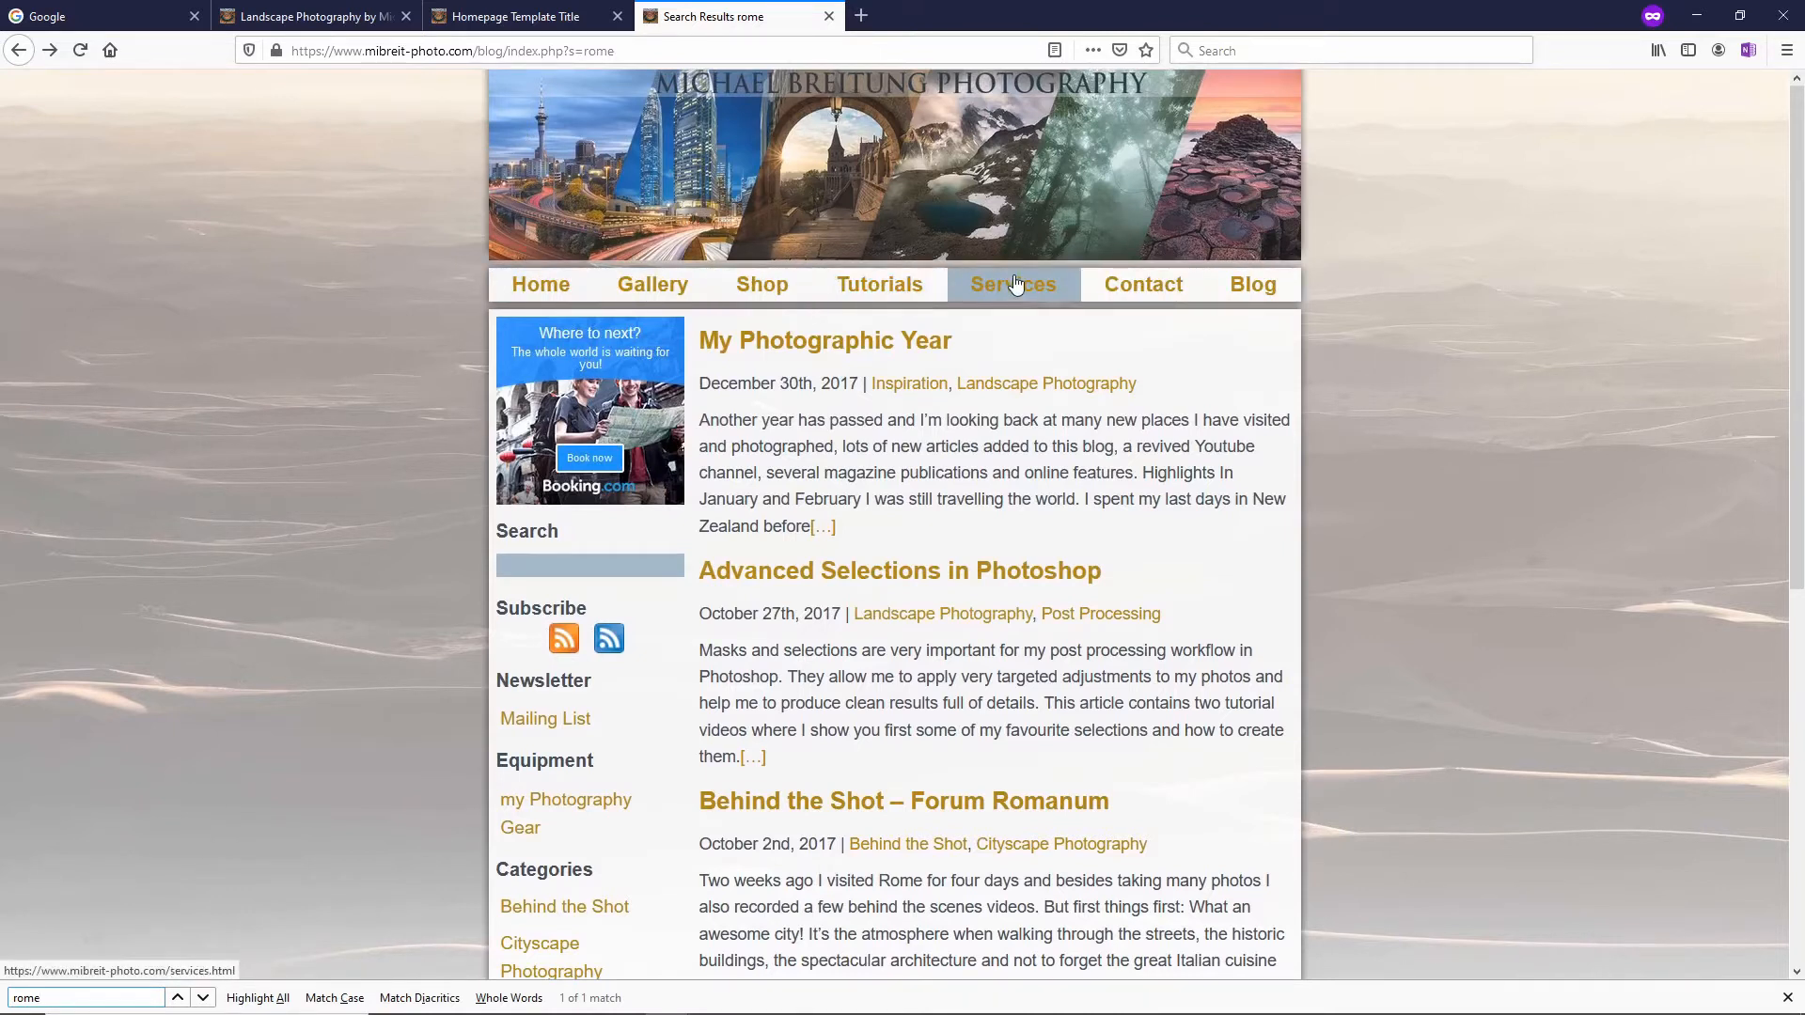
mouse_move(1252, 284)
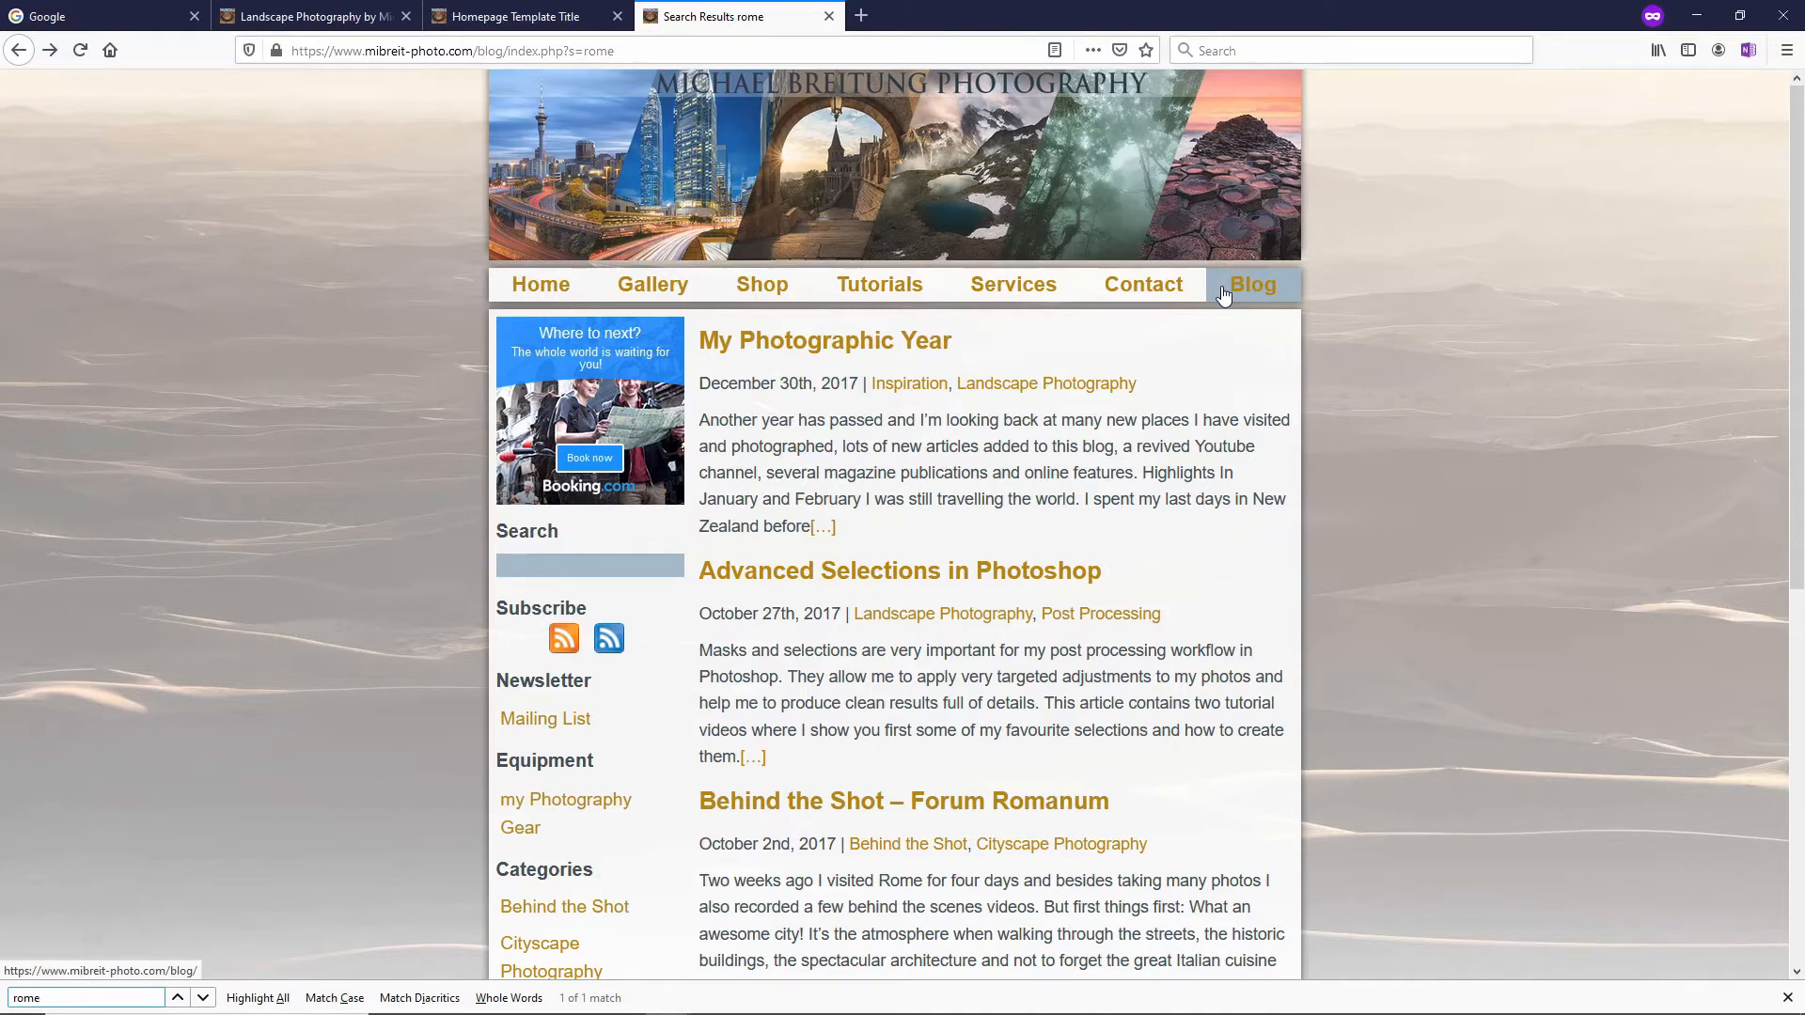
mouse_move(1178, 334)
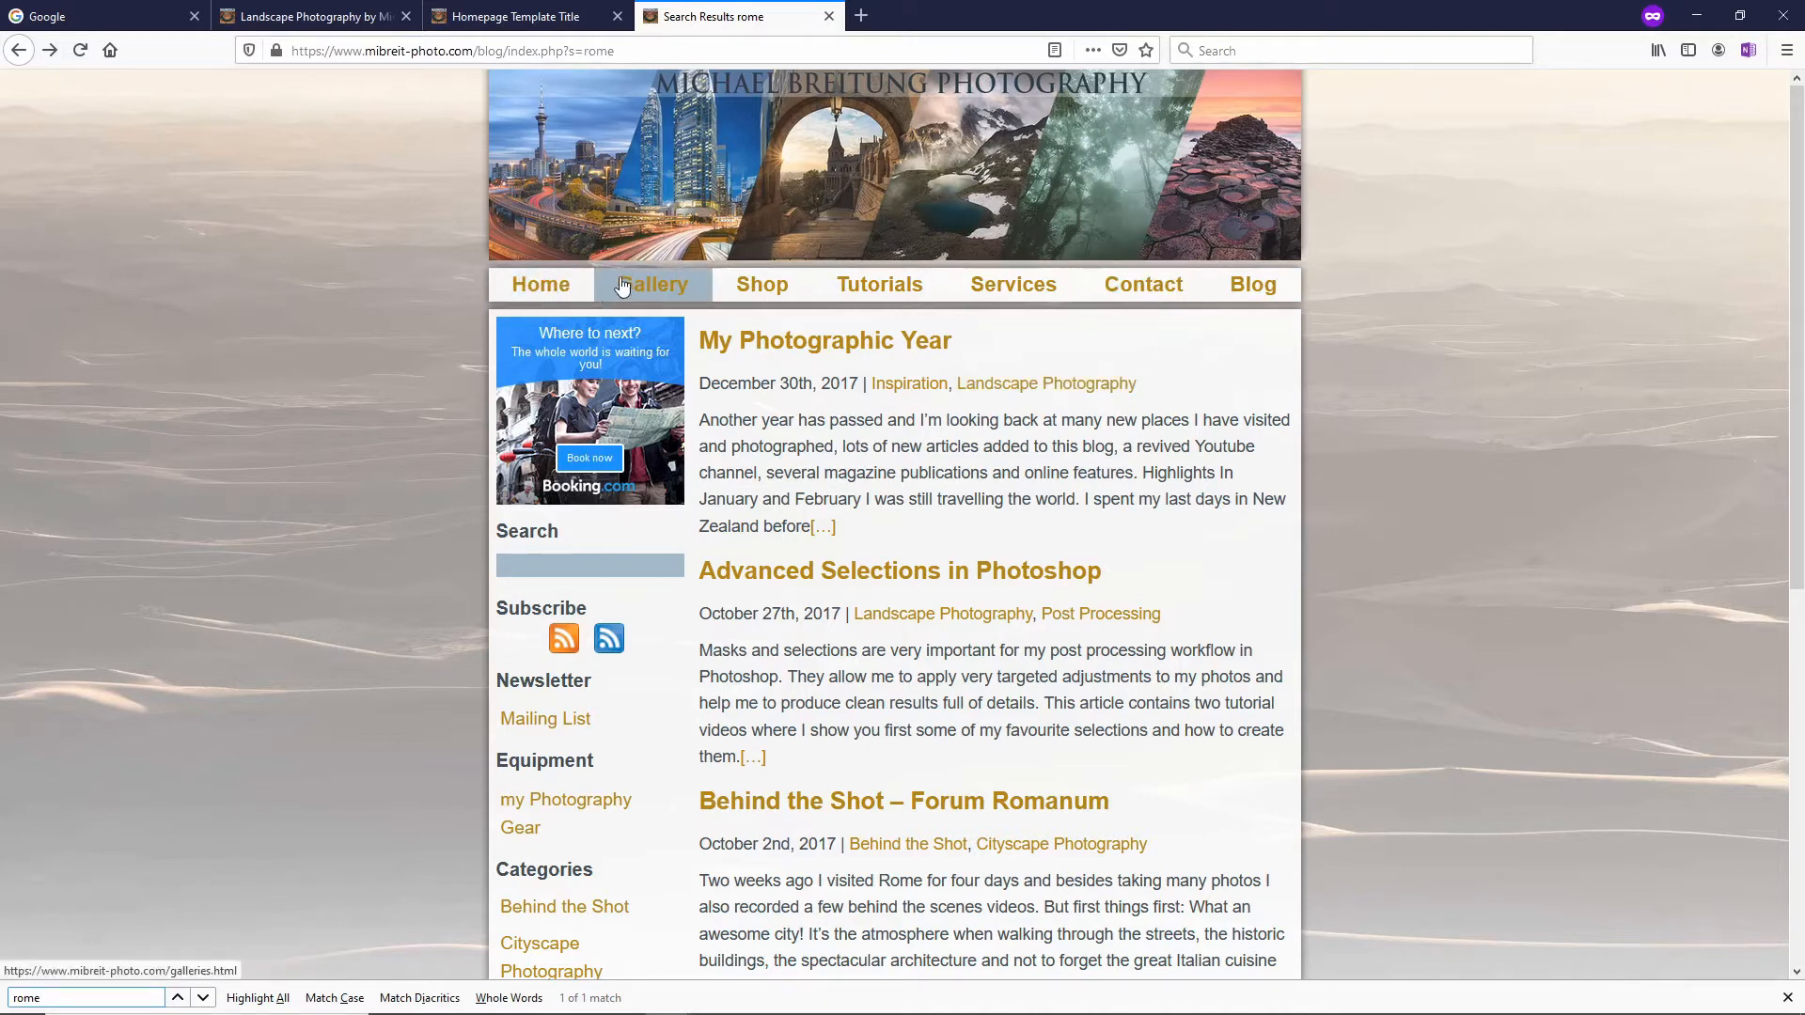
mouse_move(854, 314)
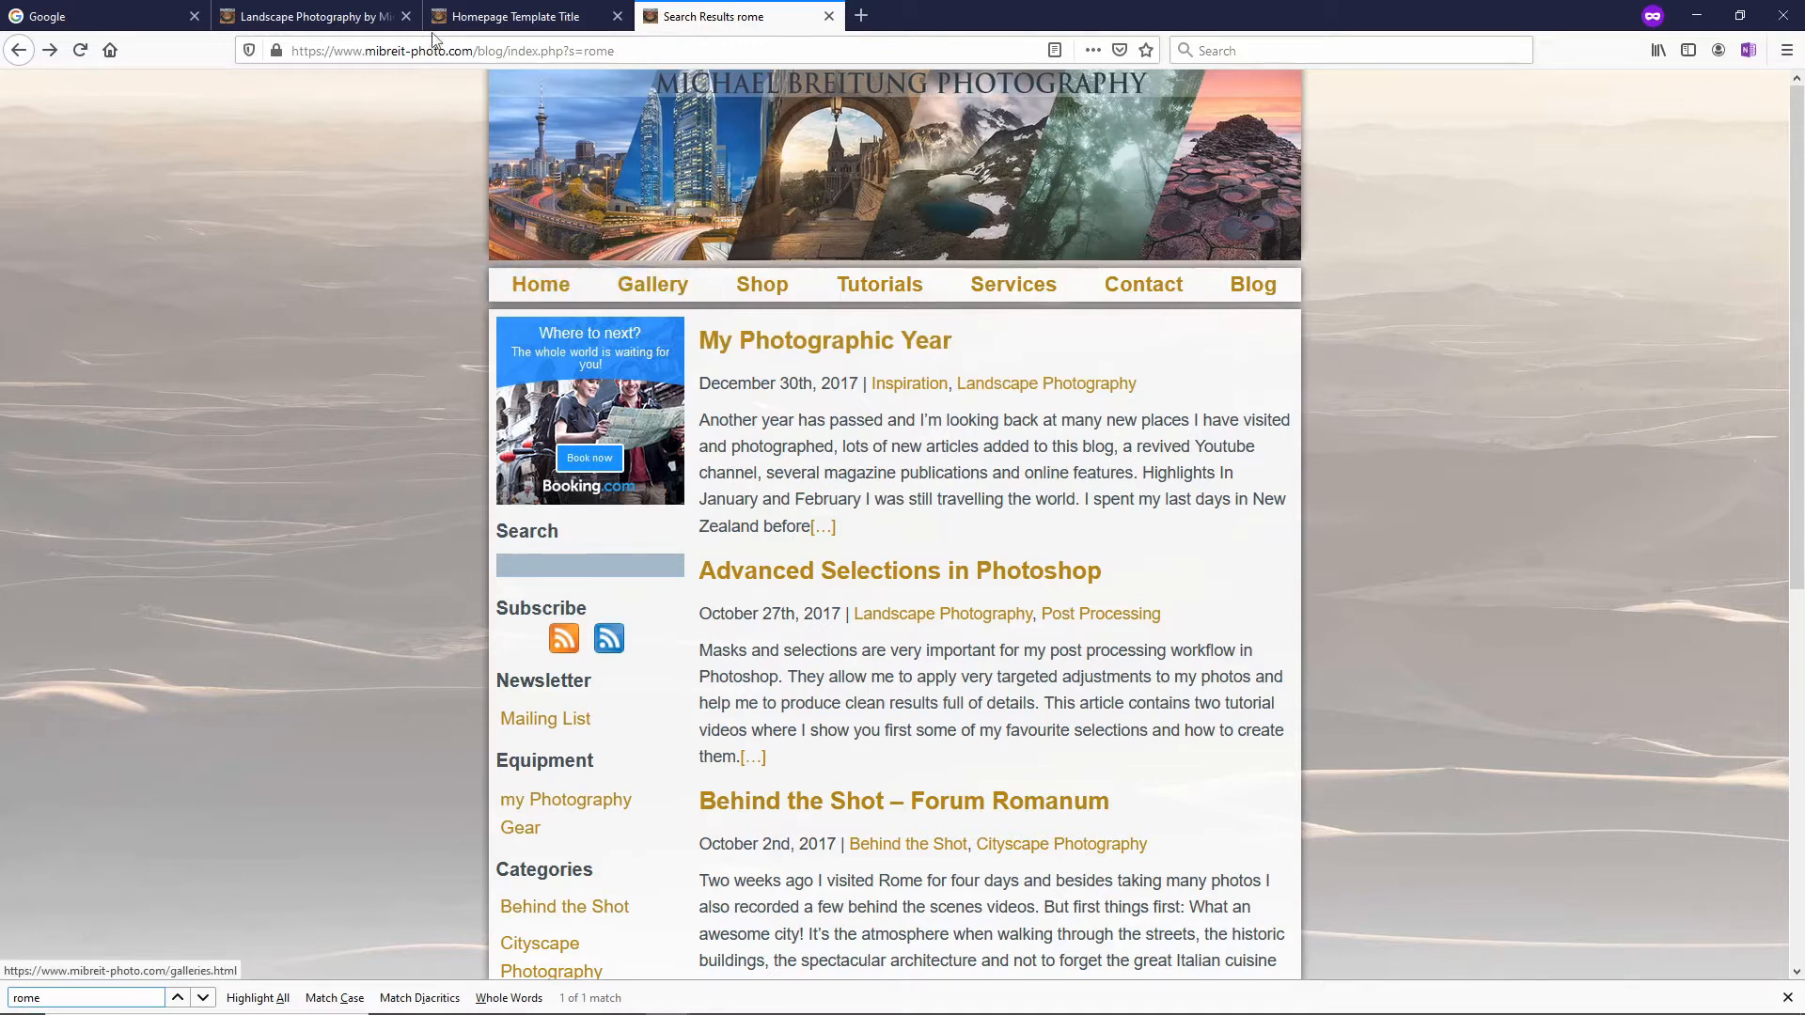
left_click(103, 16)
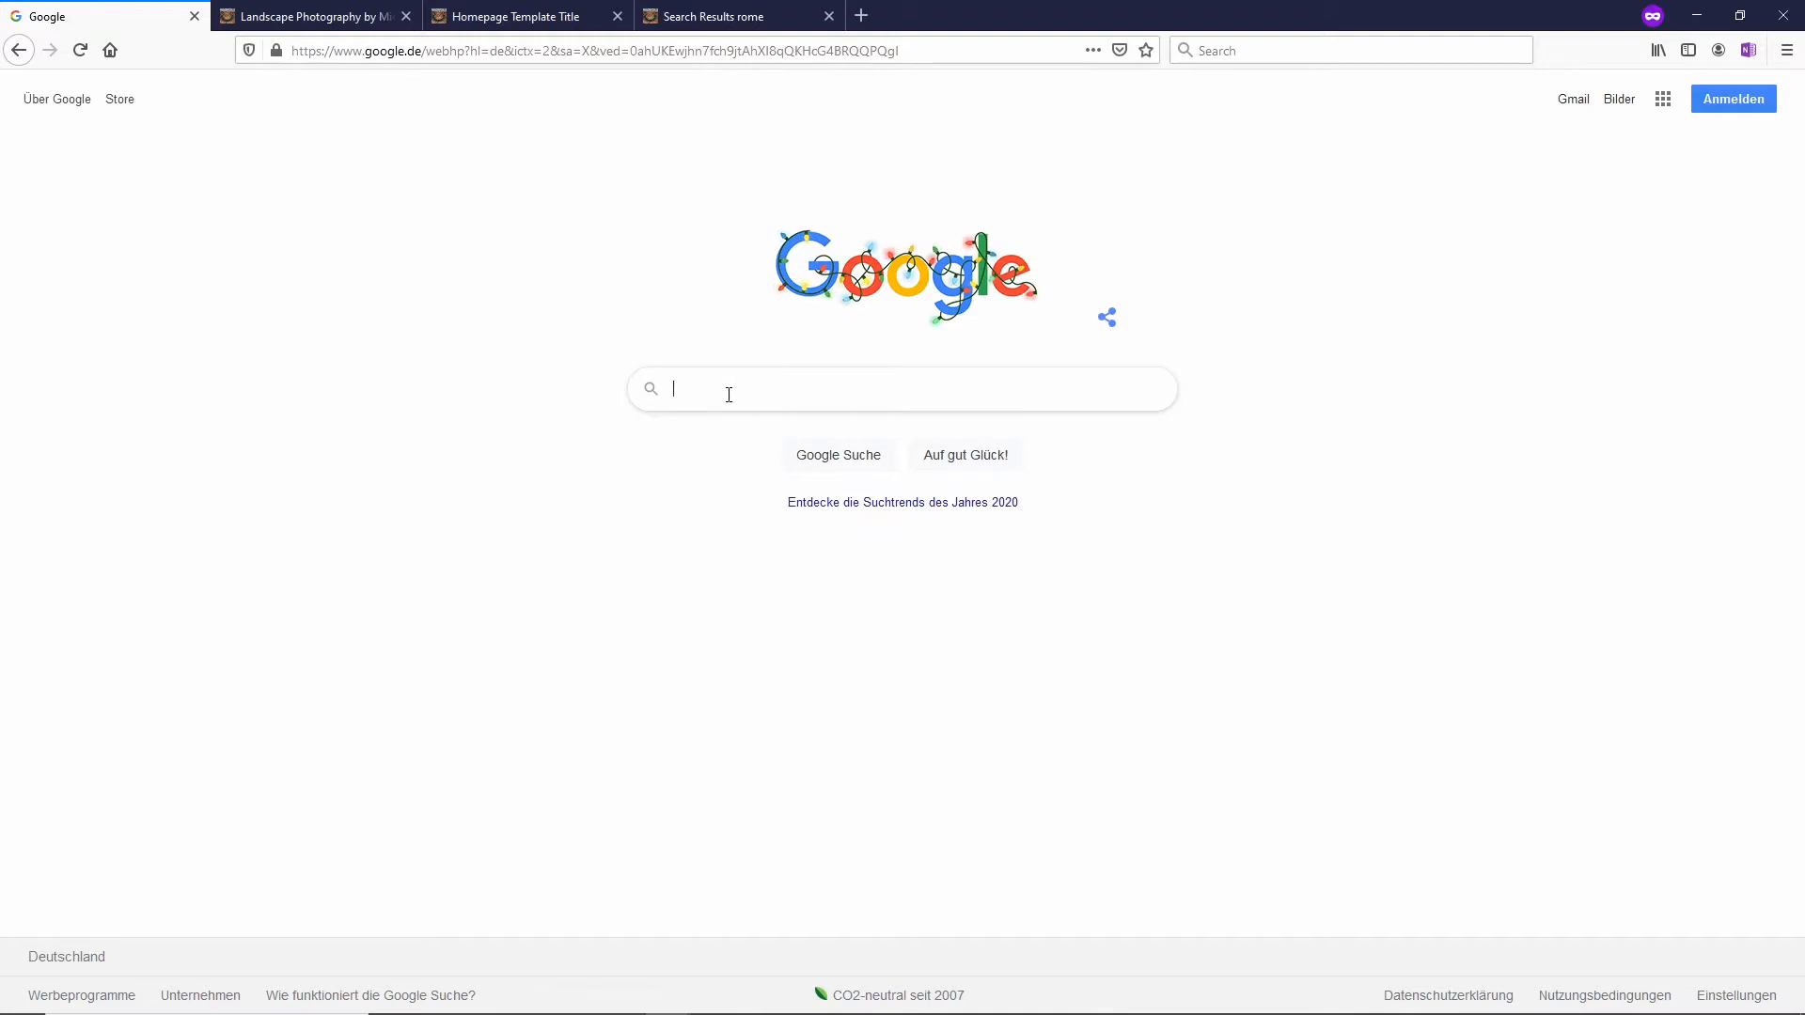
type("site:www.mibreit-photo.com london")
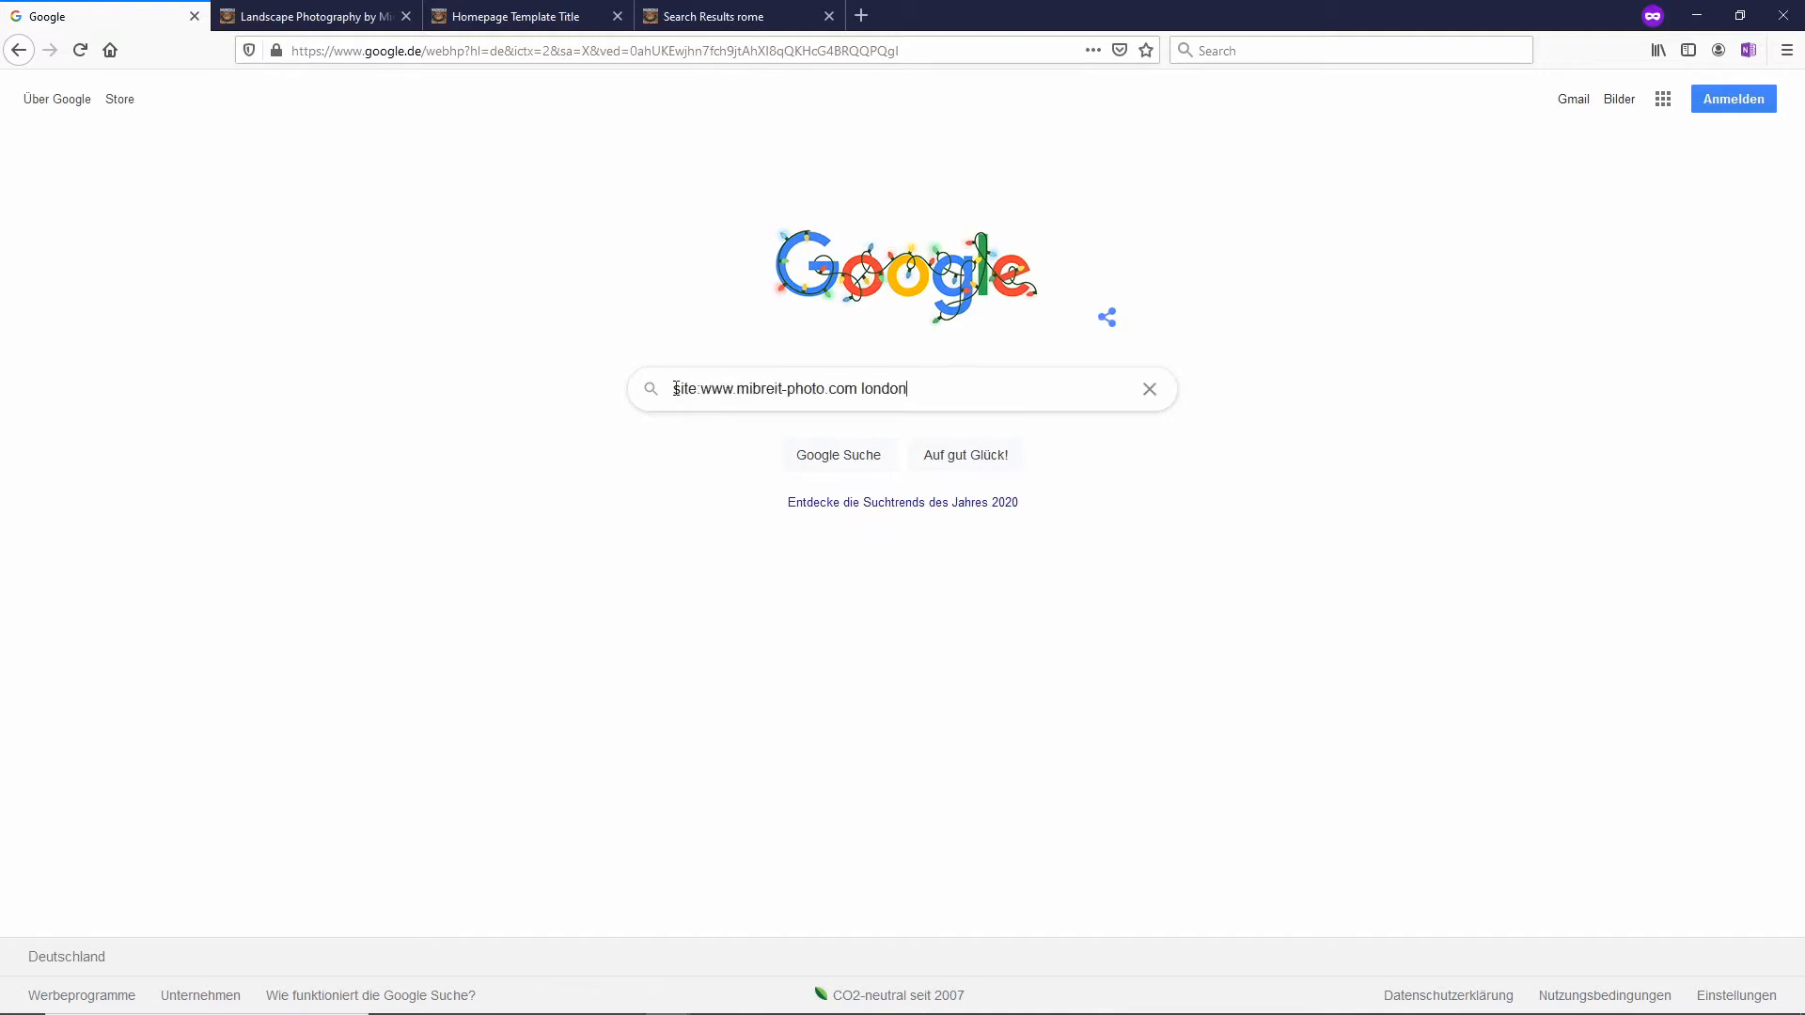
double_click(685, 388)
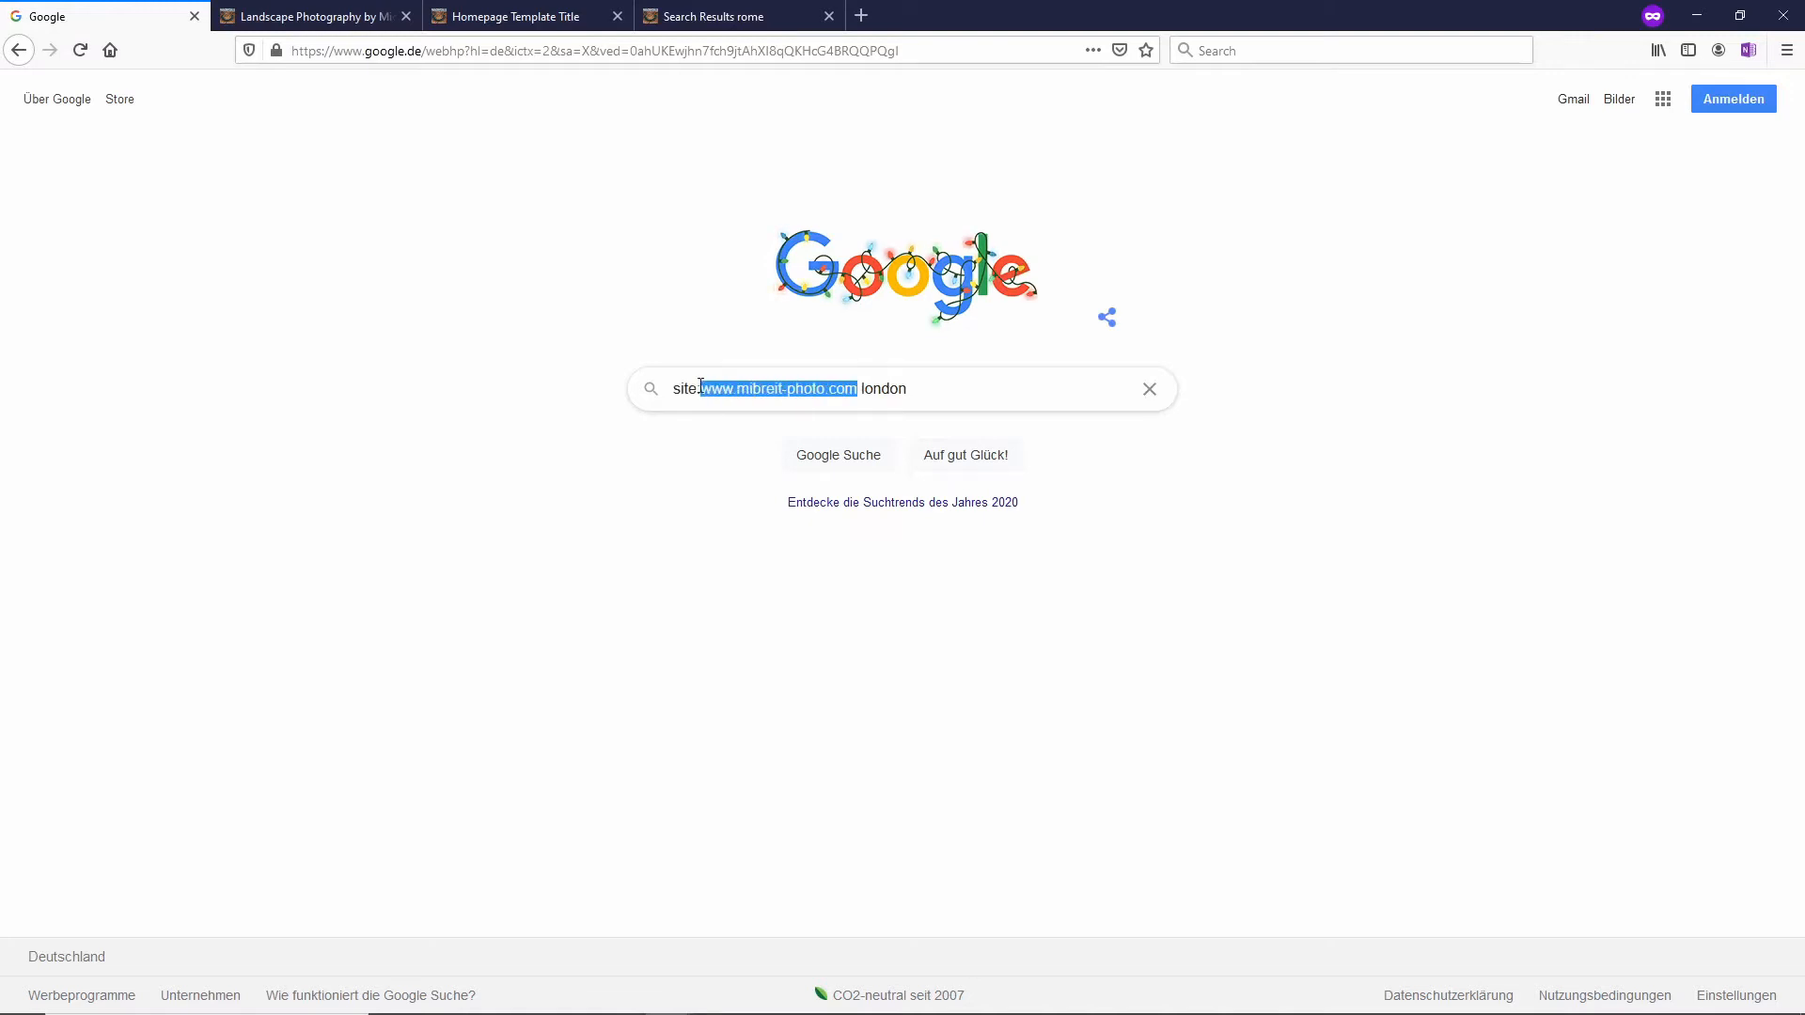
double_click(883, 388)
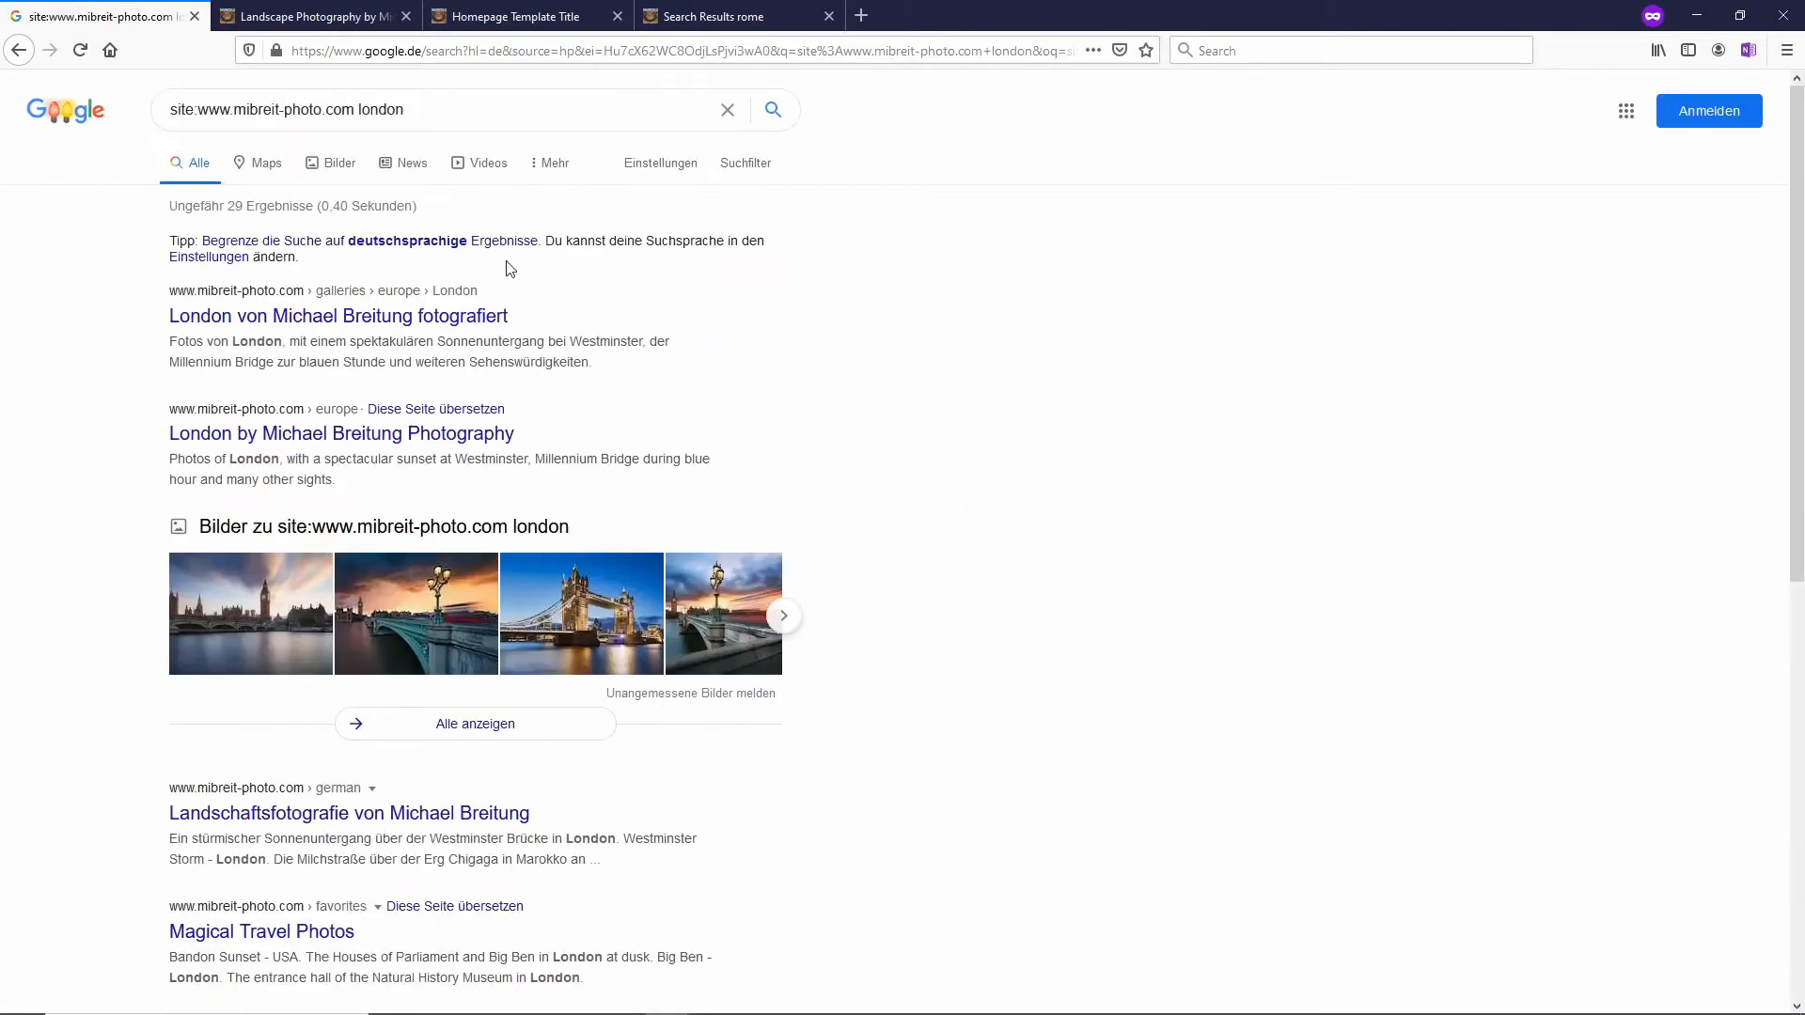
scroll("down", 3)
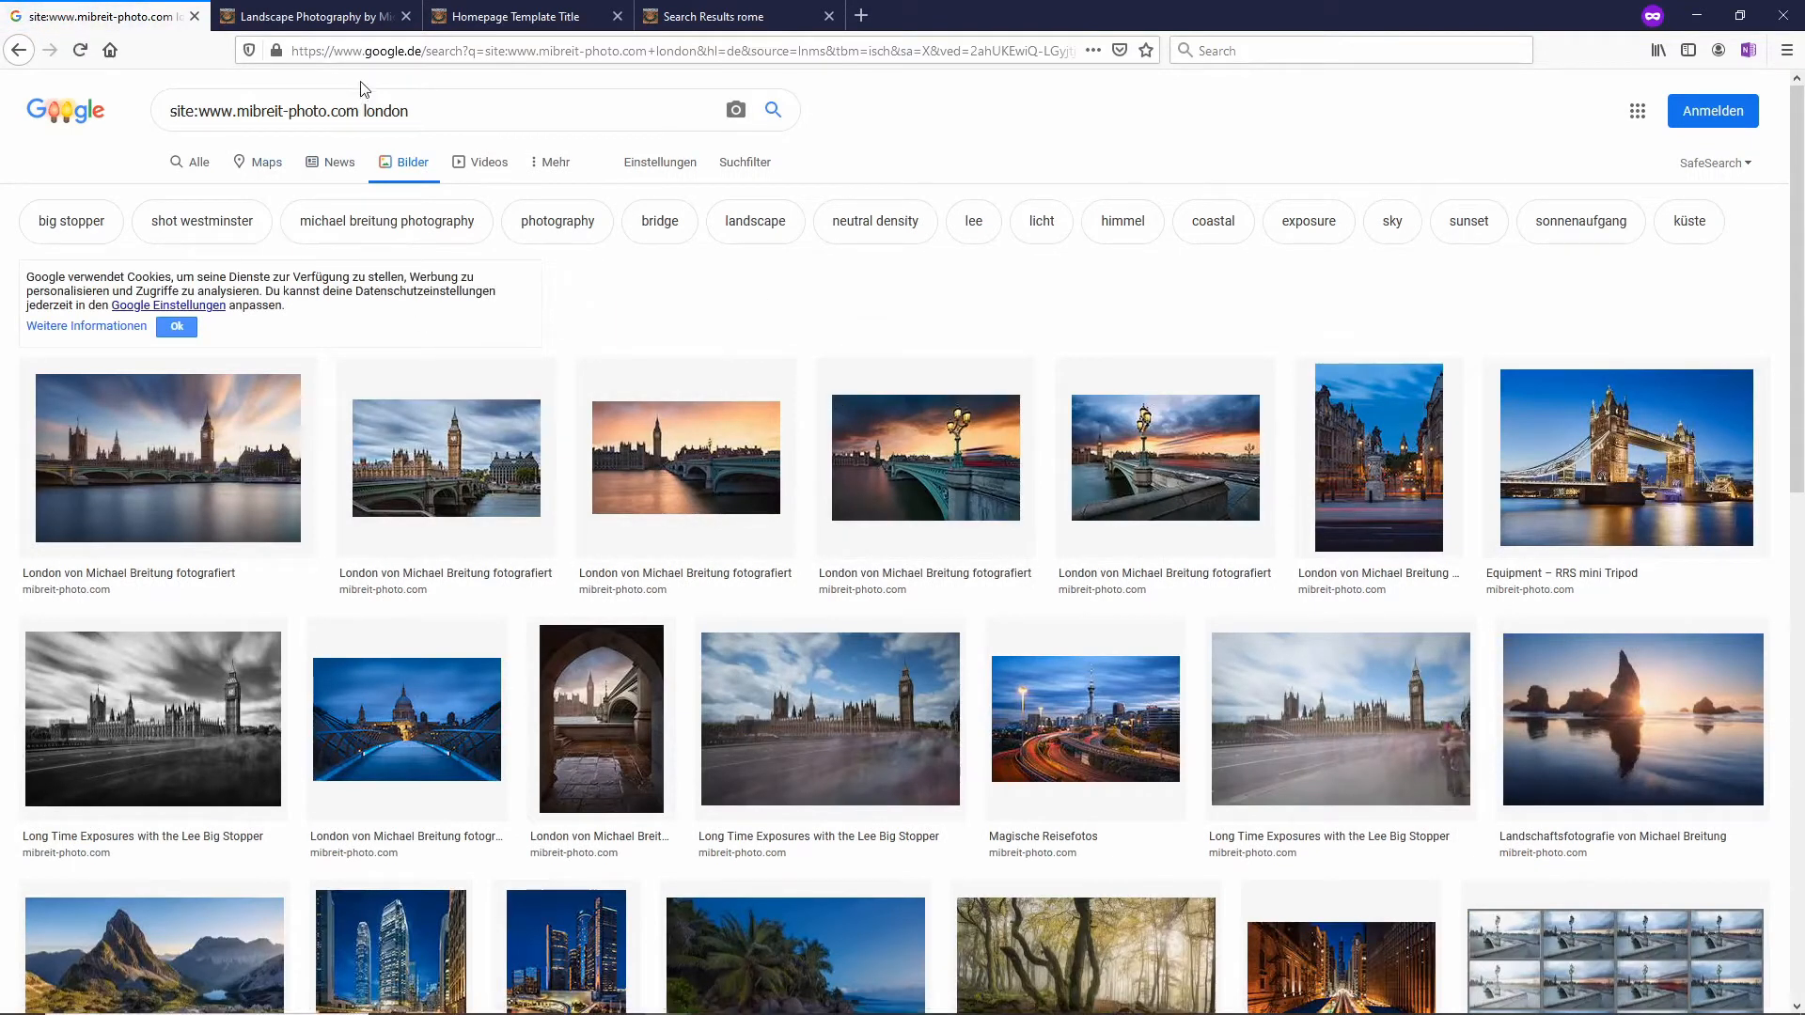
mouse_move(317, 16)
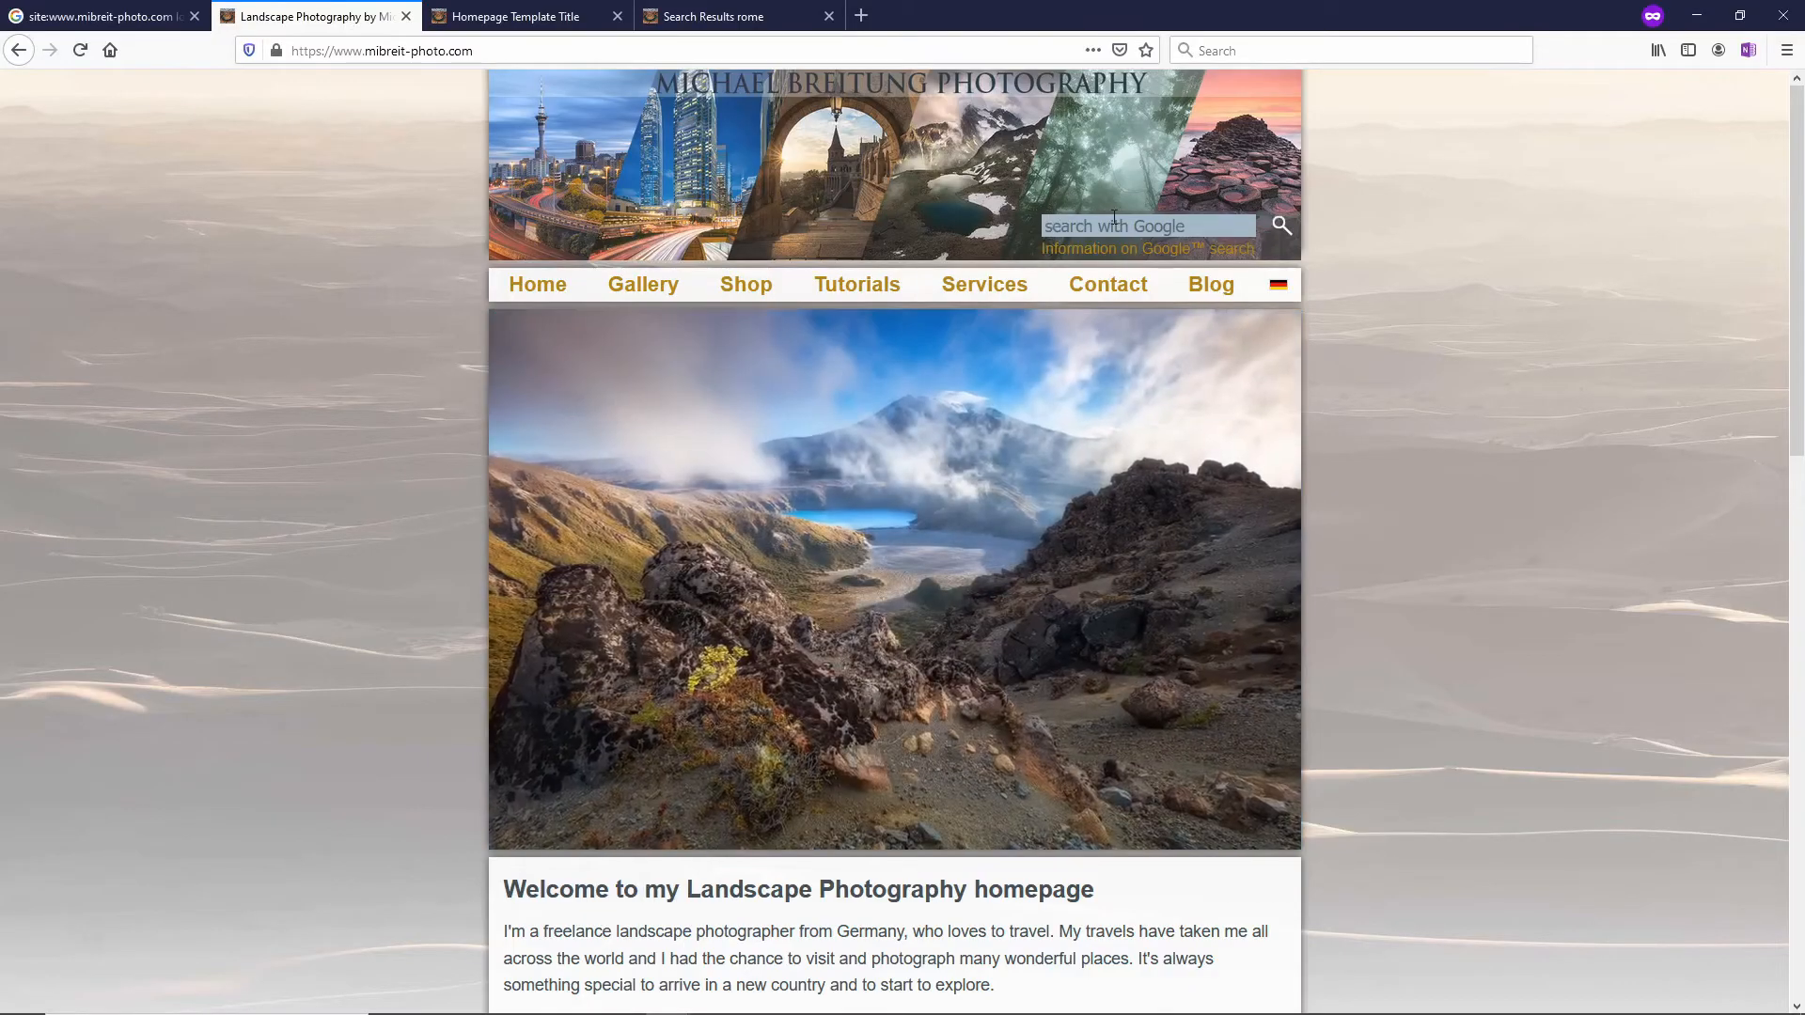
mouse_move(1147, 226)
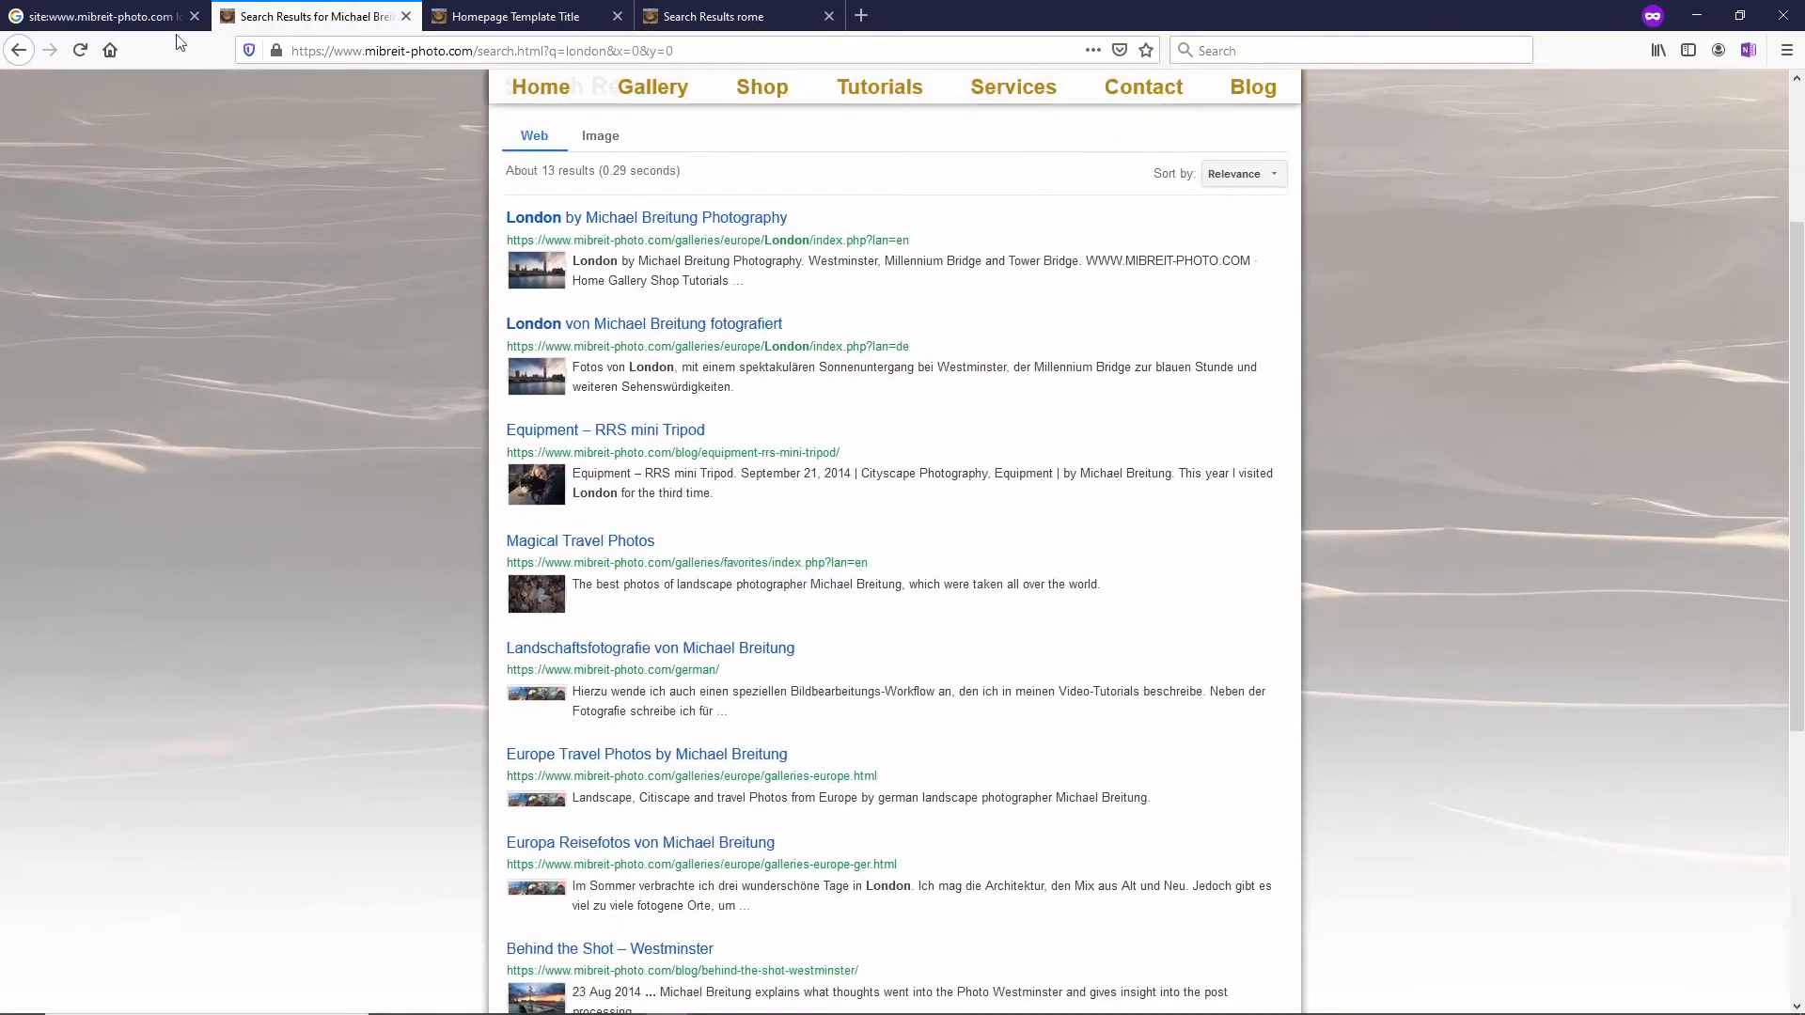
Review the site's london search web and image results, then go to the local homepage template.
left_click(311, 16)
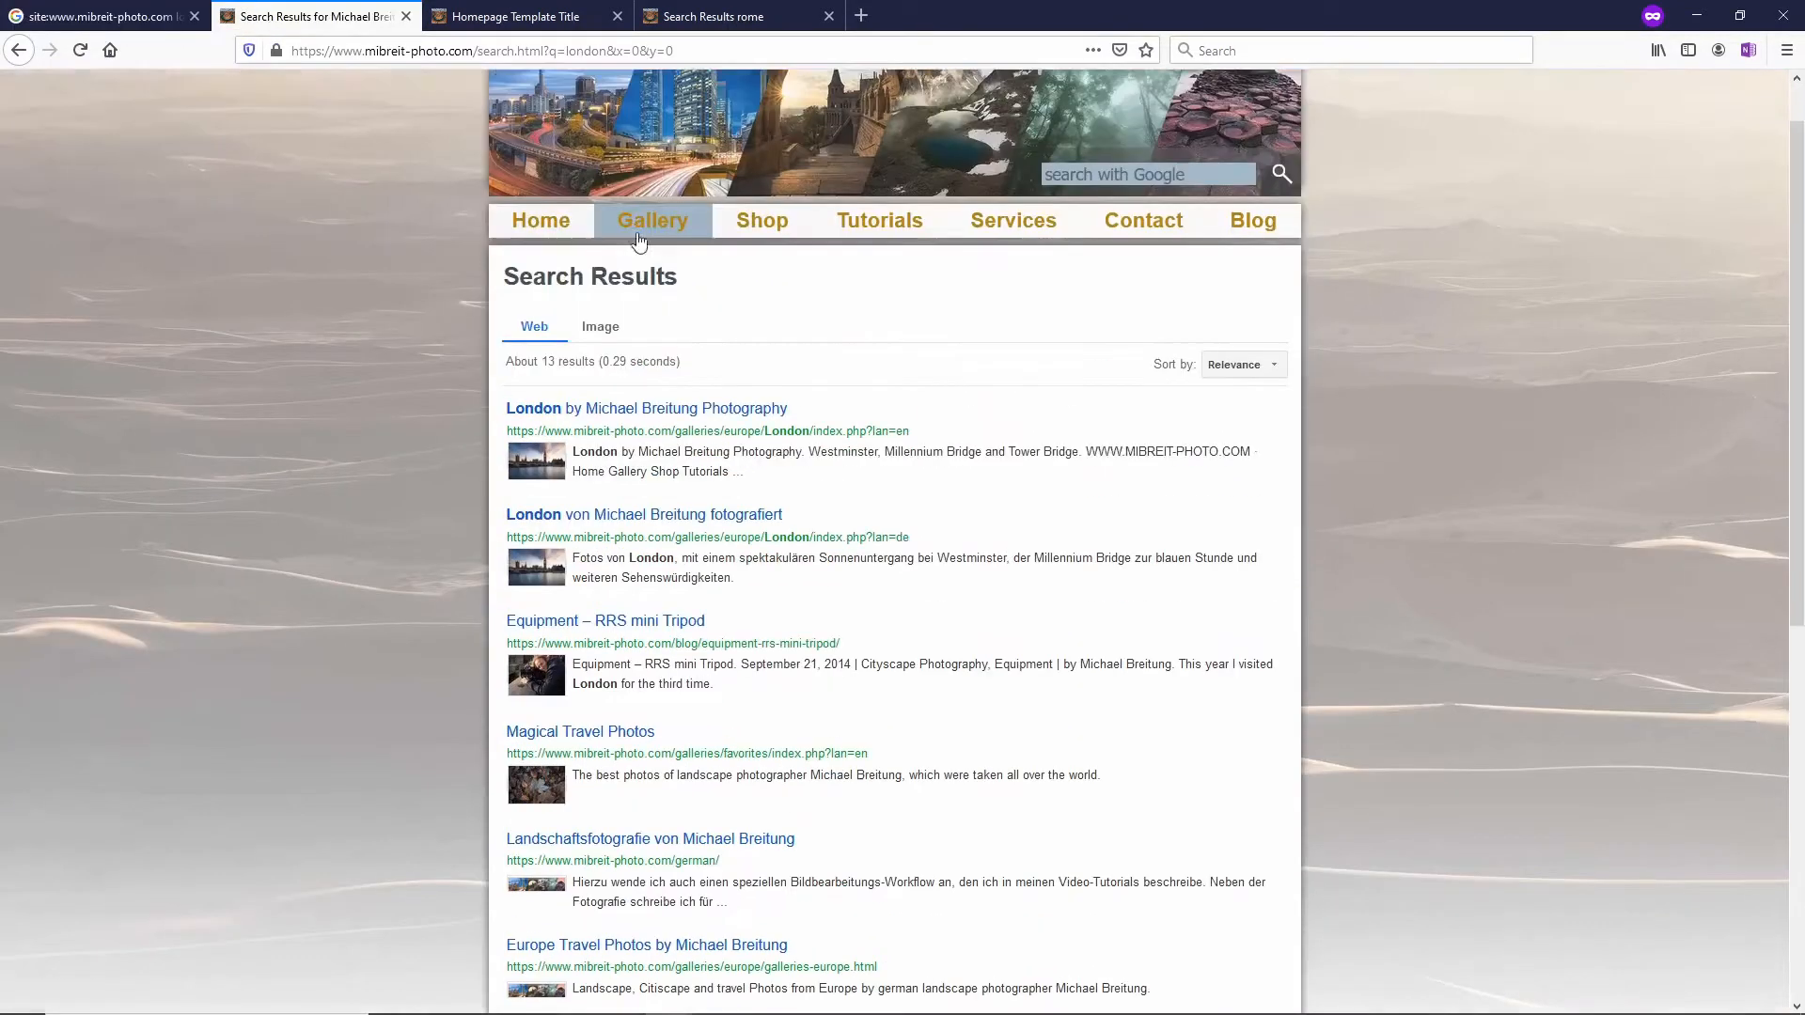
left_click(599, 327)
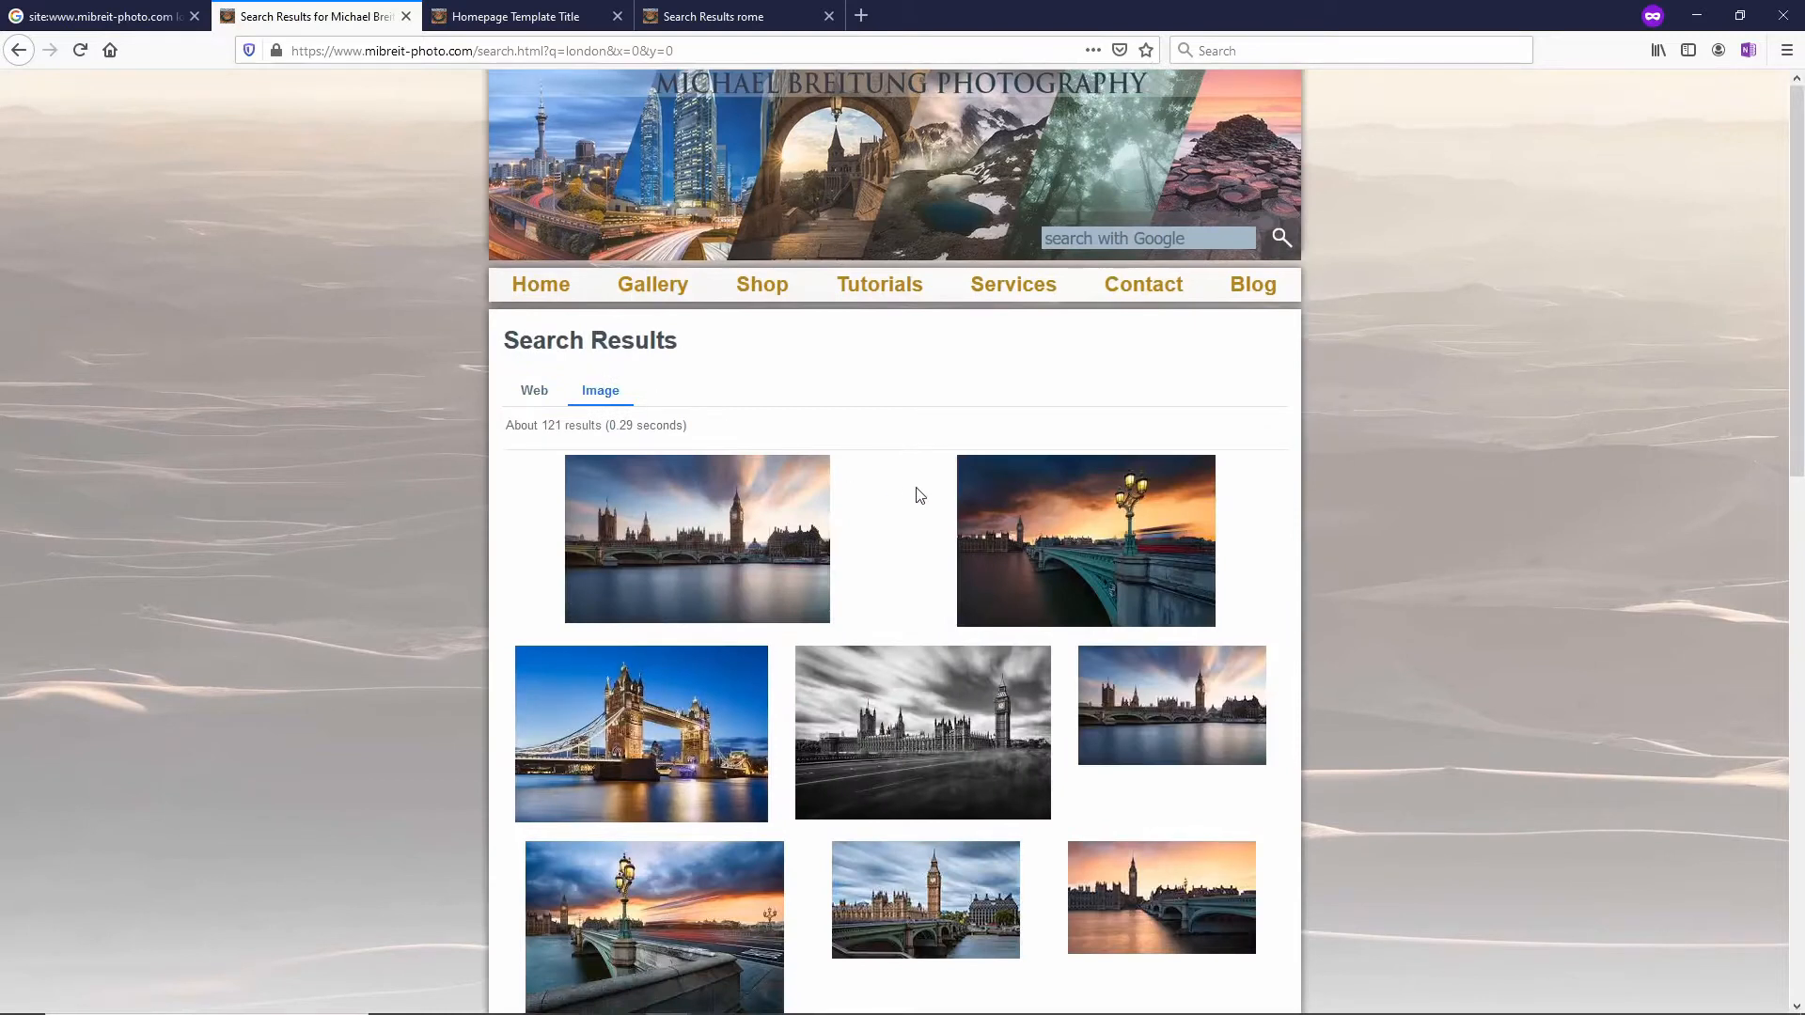
mouse_move(696, 657)
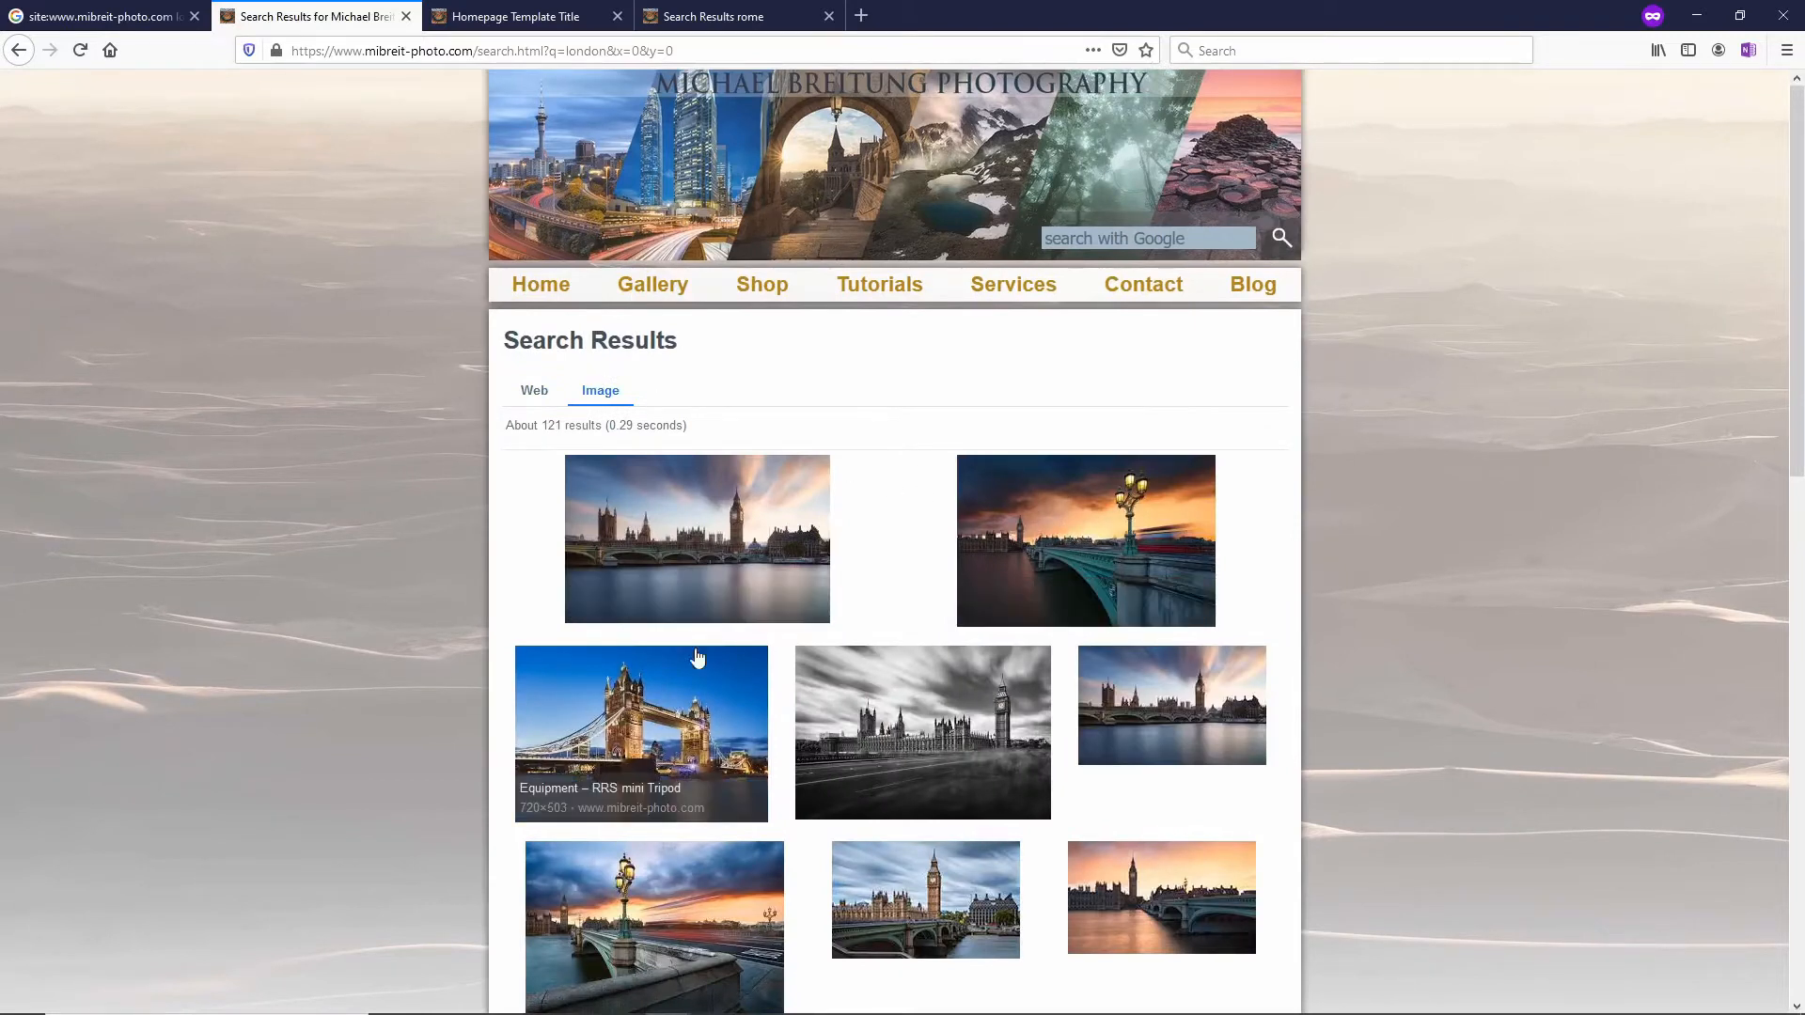
mouse_move(737, 731)
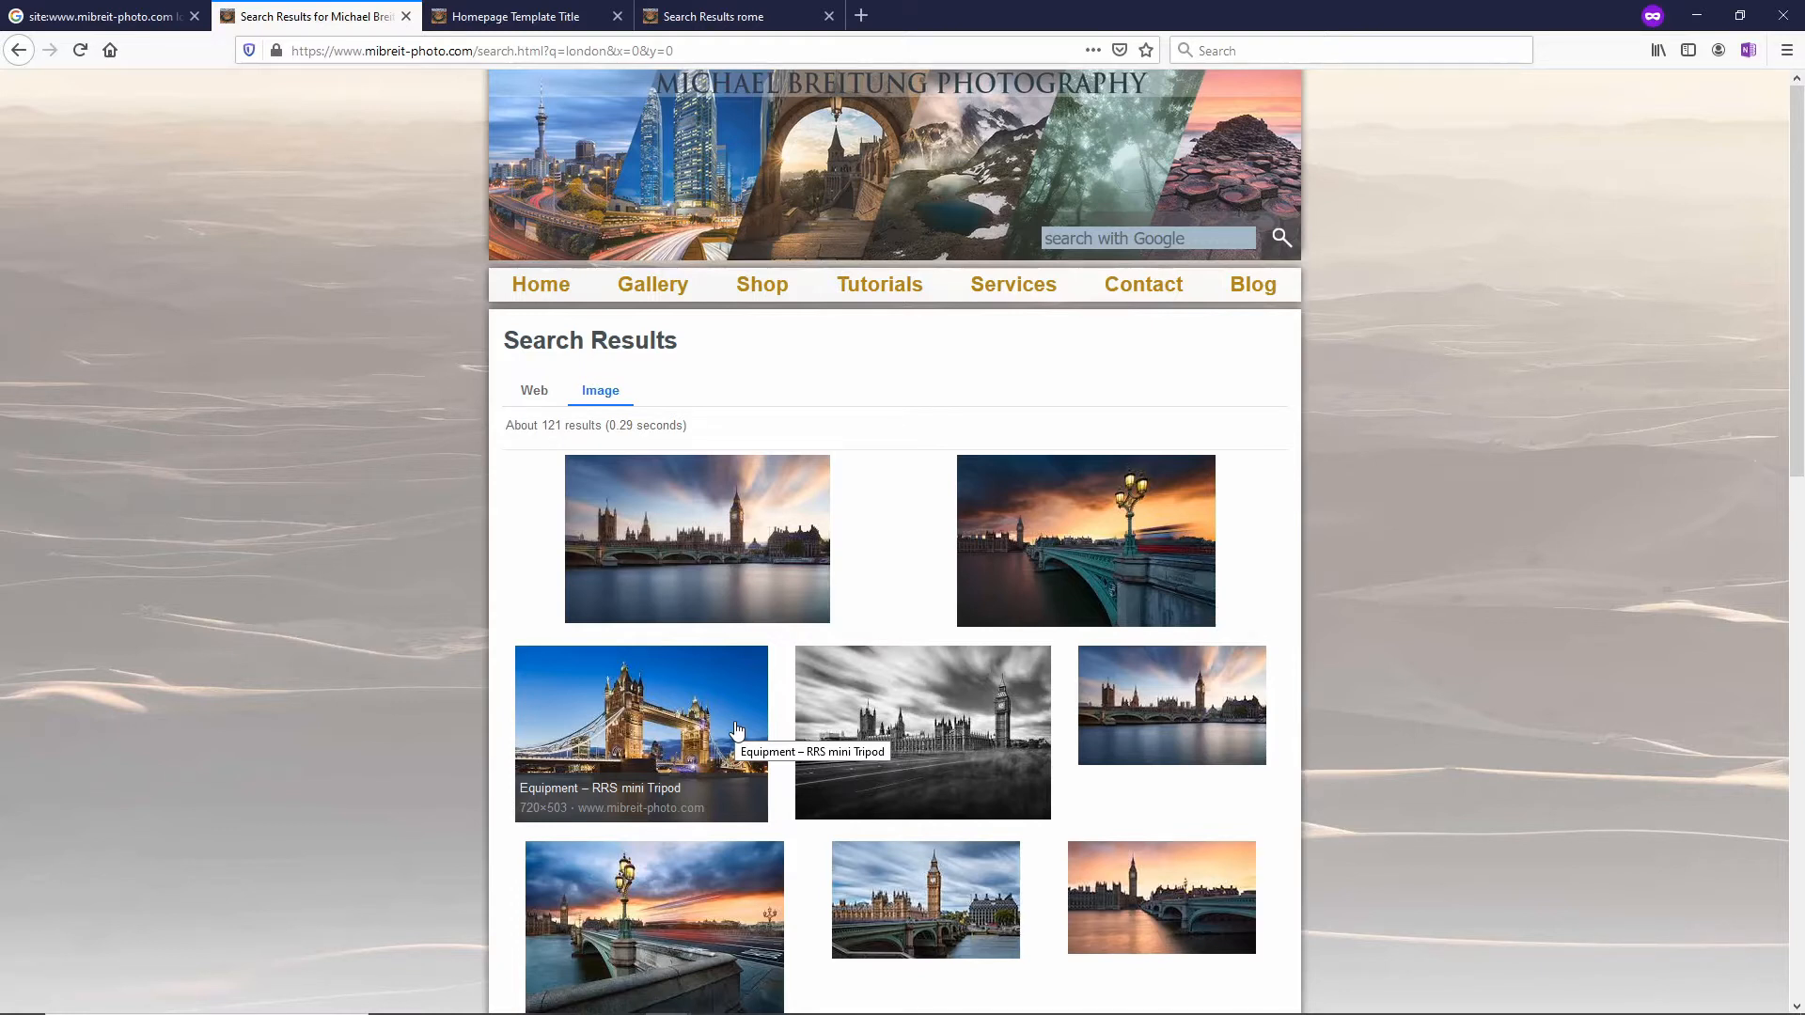
left_click(518, 16)
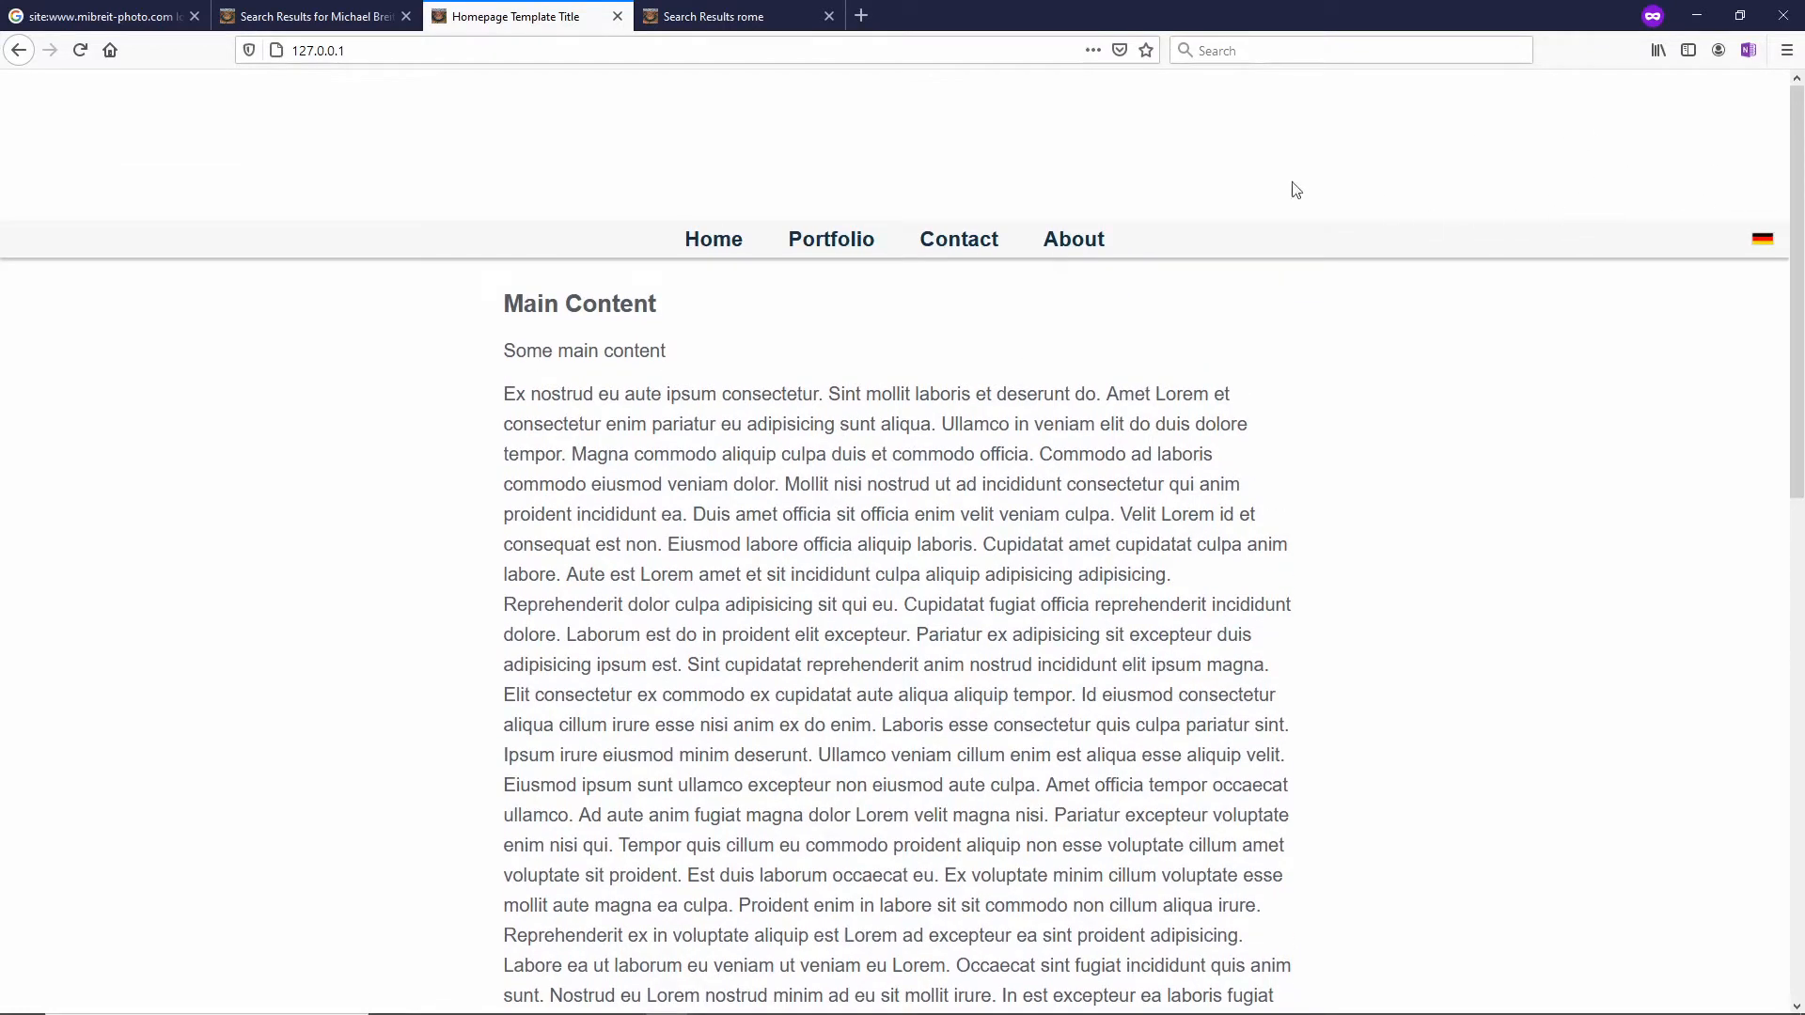
scroll("down", 3)
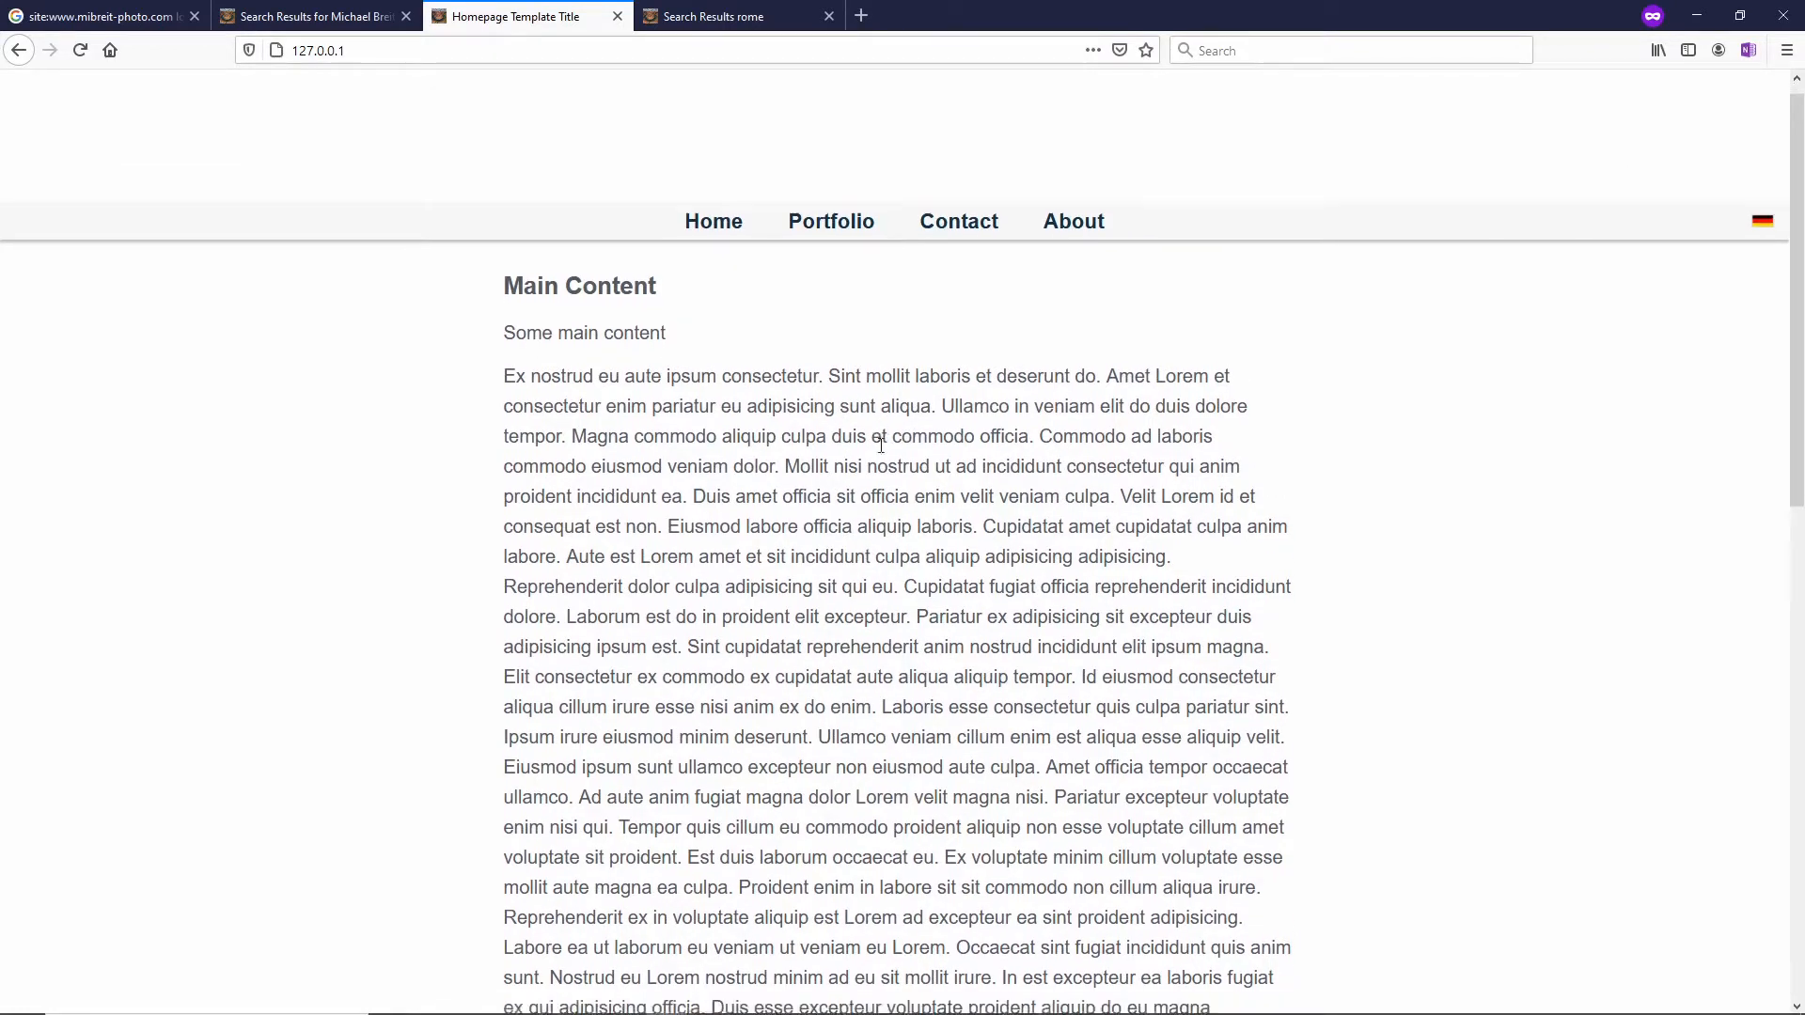
scroll("down", 3)
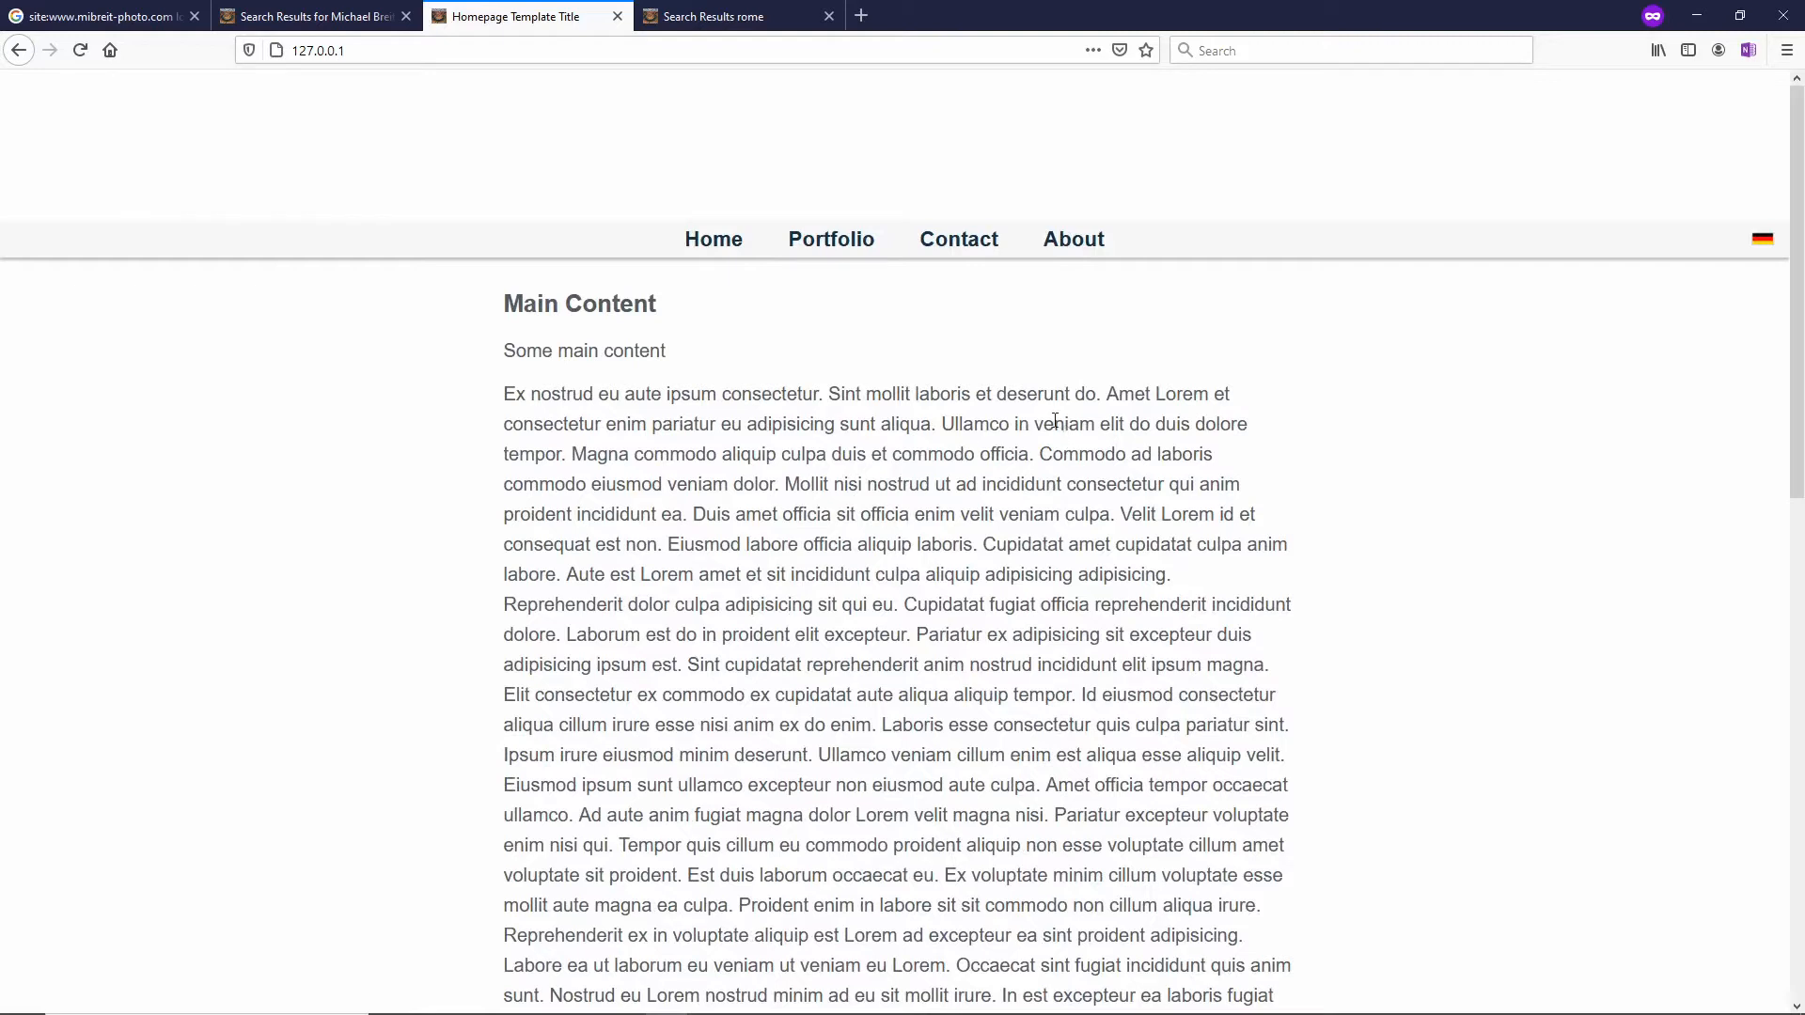
mouse_move(994, 481)
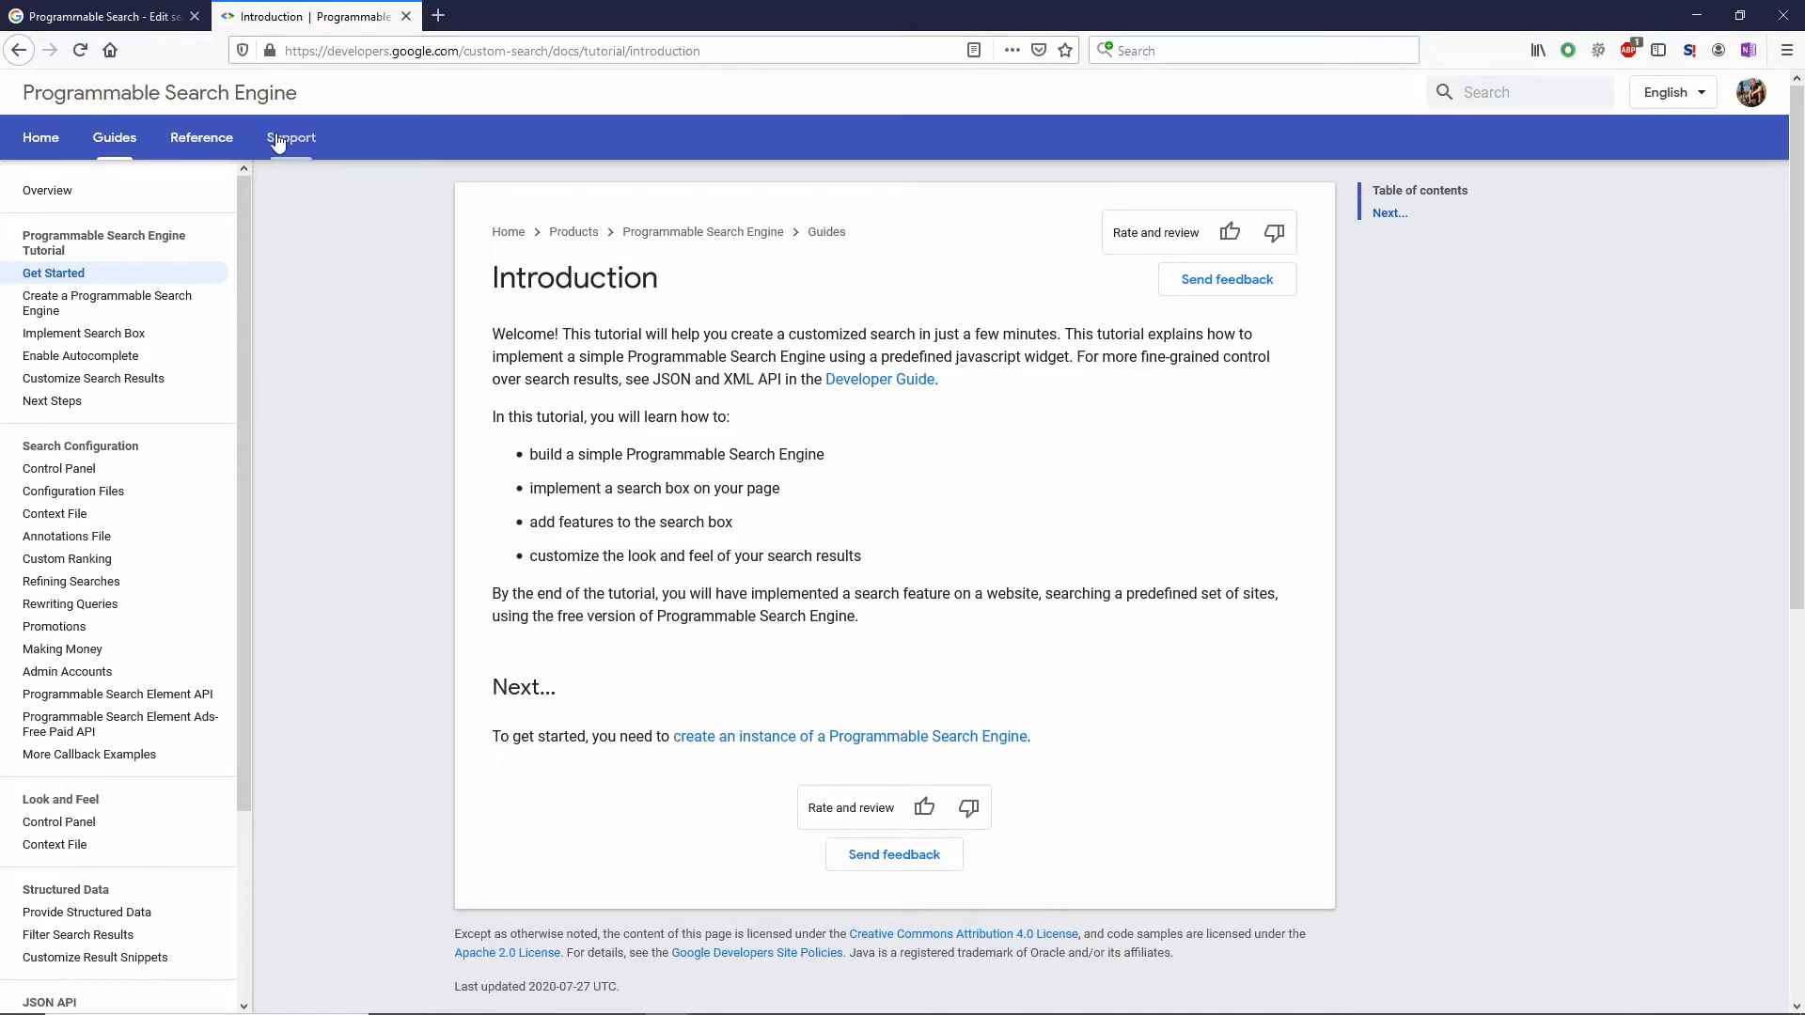
mouse_move(642, 476)
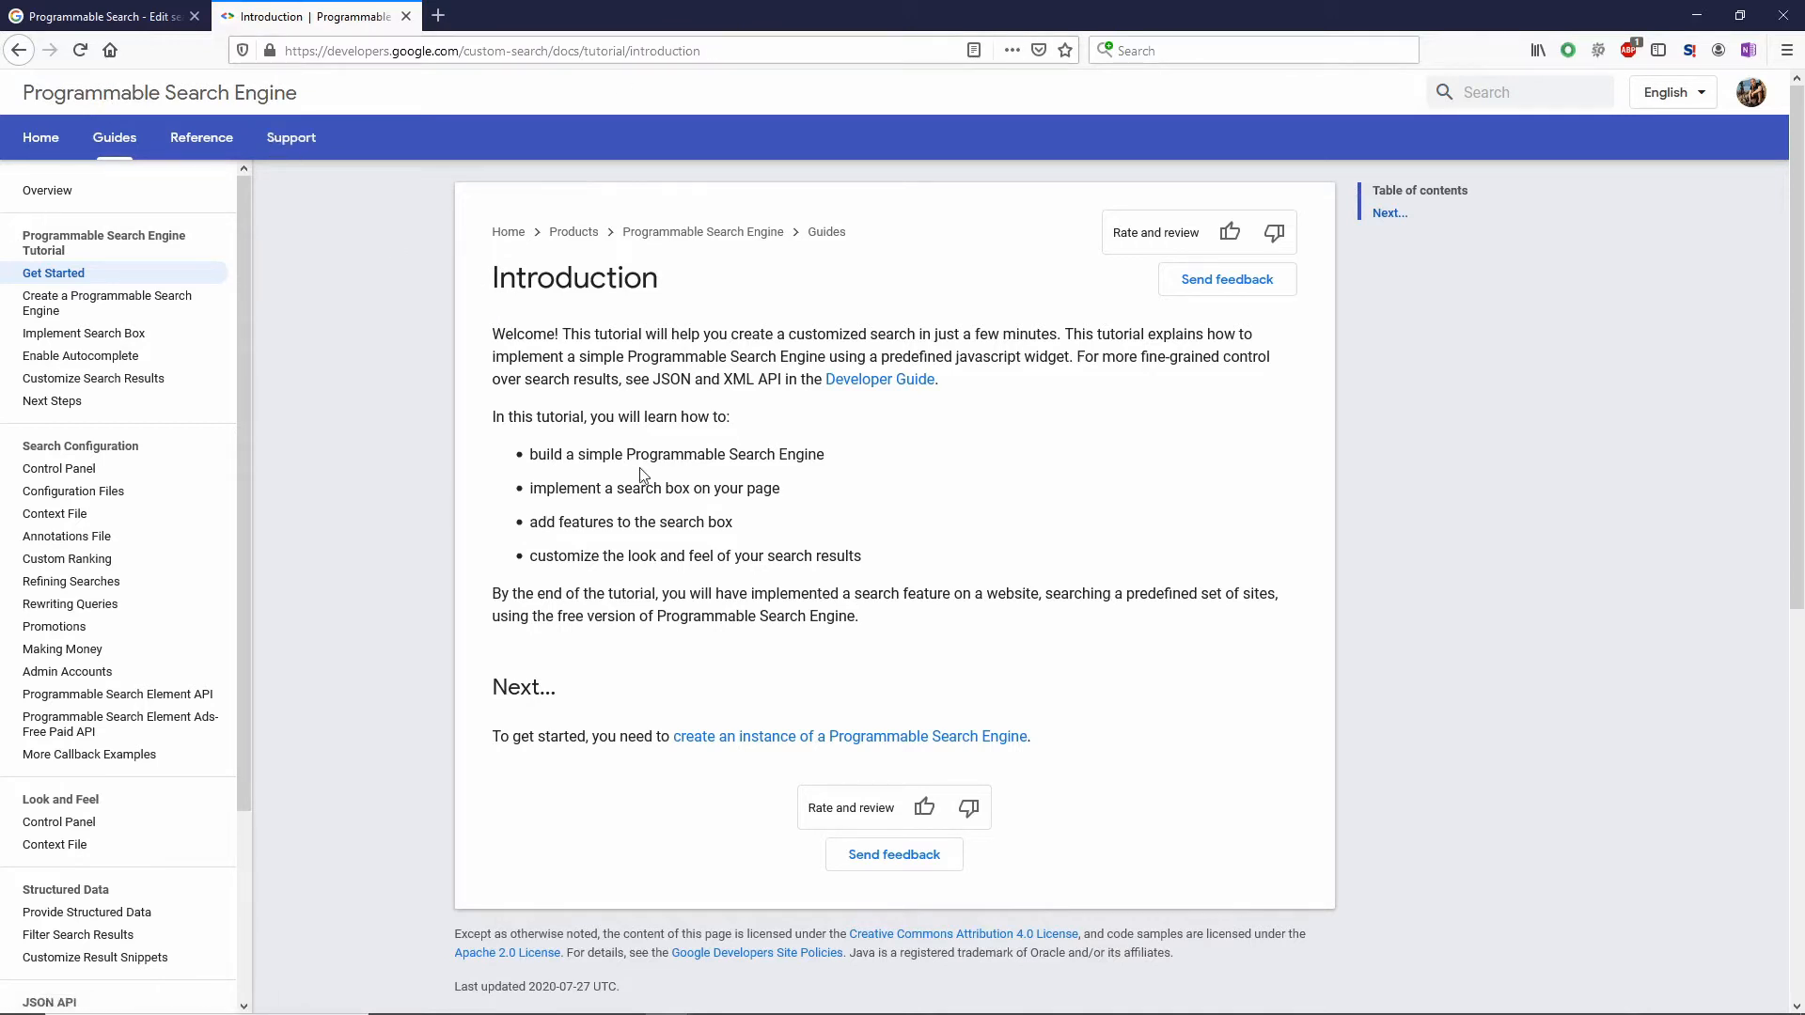
mouse_move(679, 478)
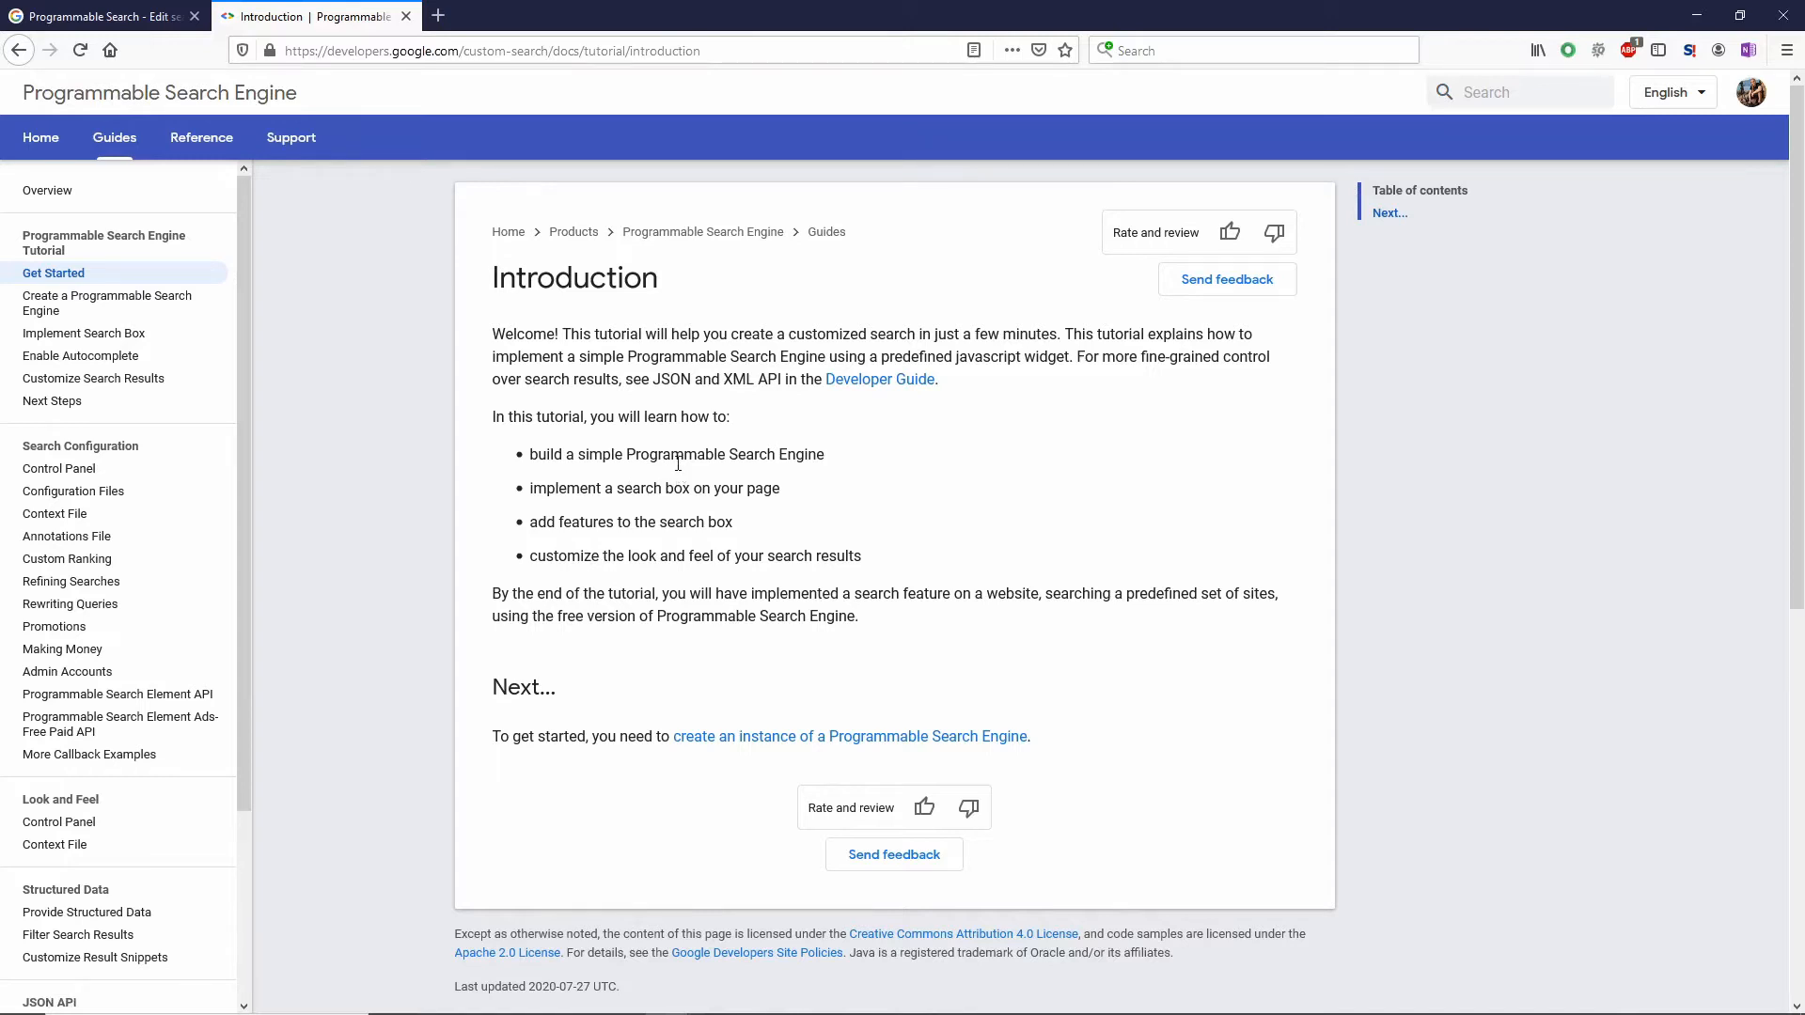
mouse_move(115, 16)
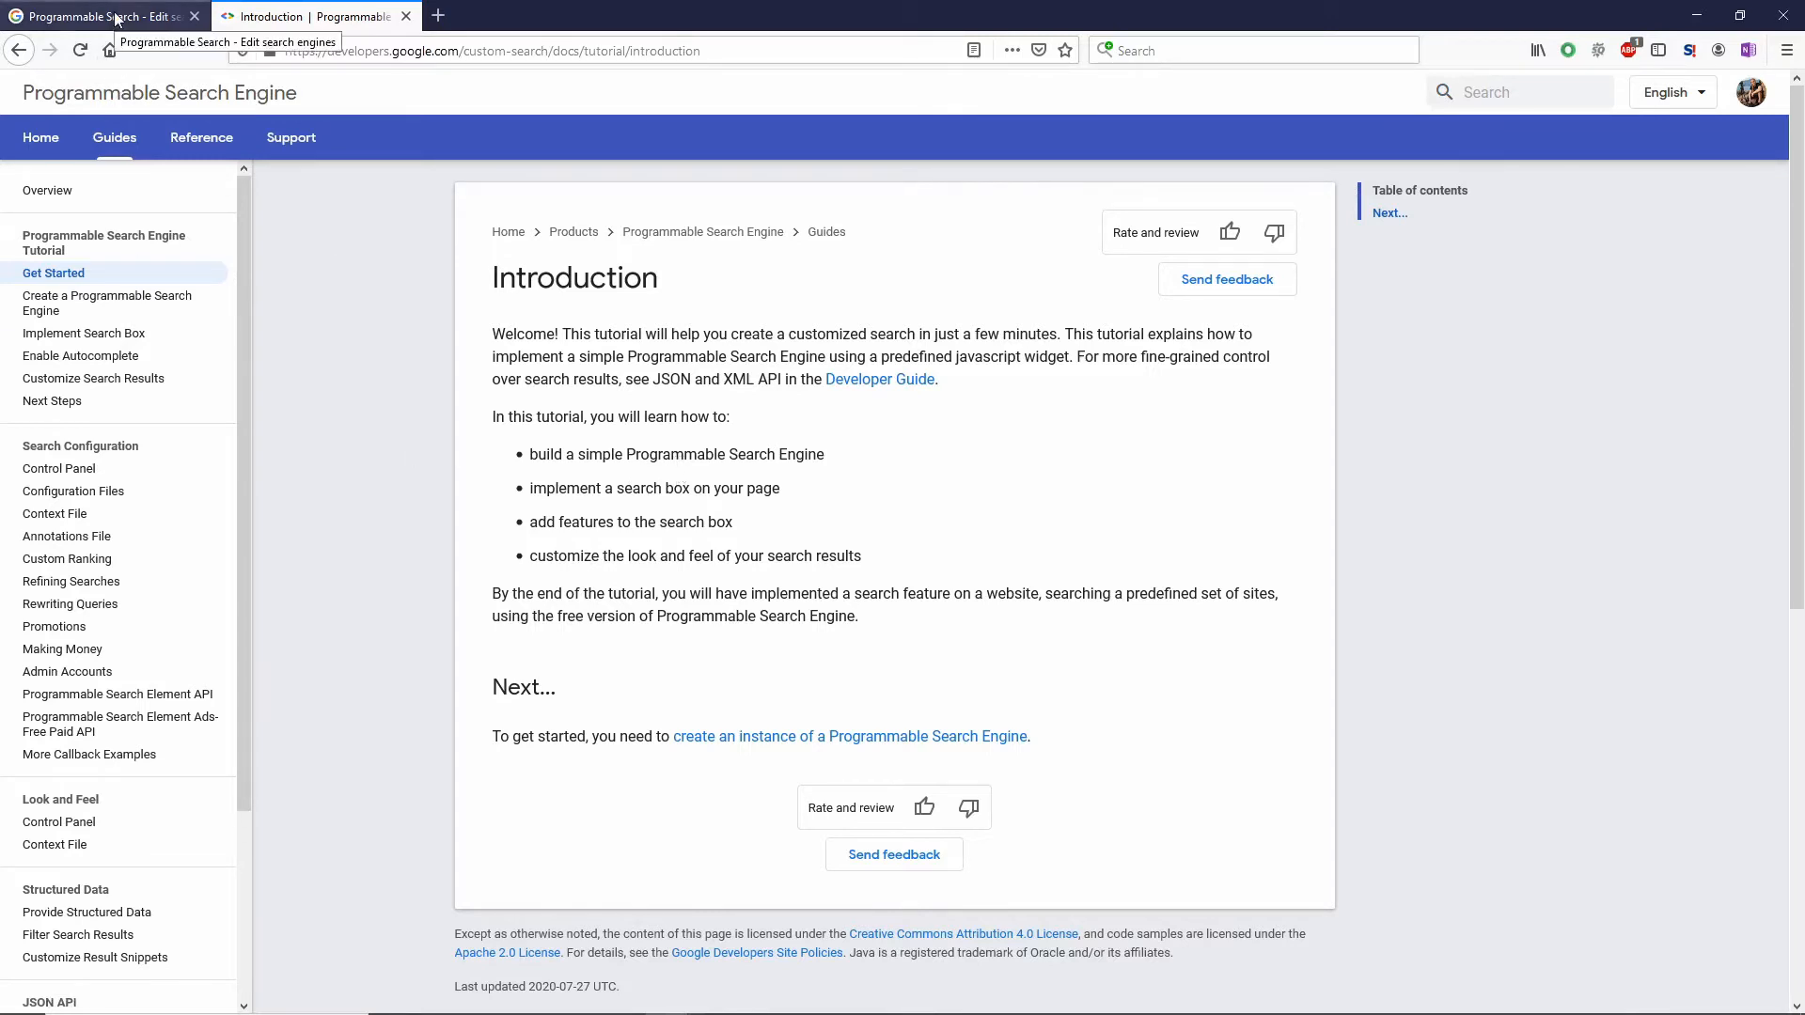
Switch to Programmable Search Engine's list showing the Mibreit-Photo engine.
left_click(97, 16)
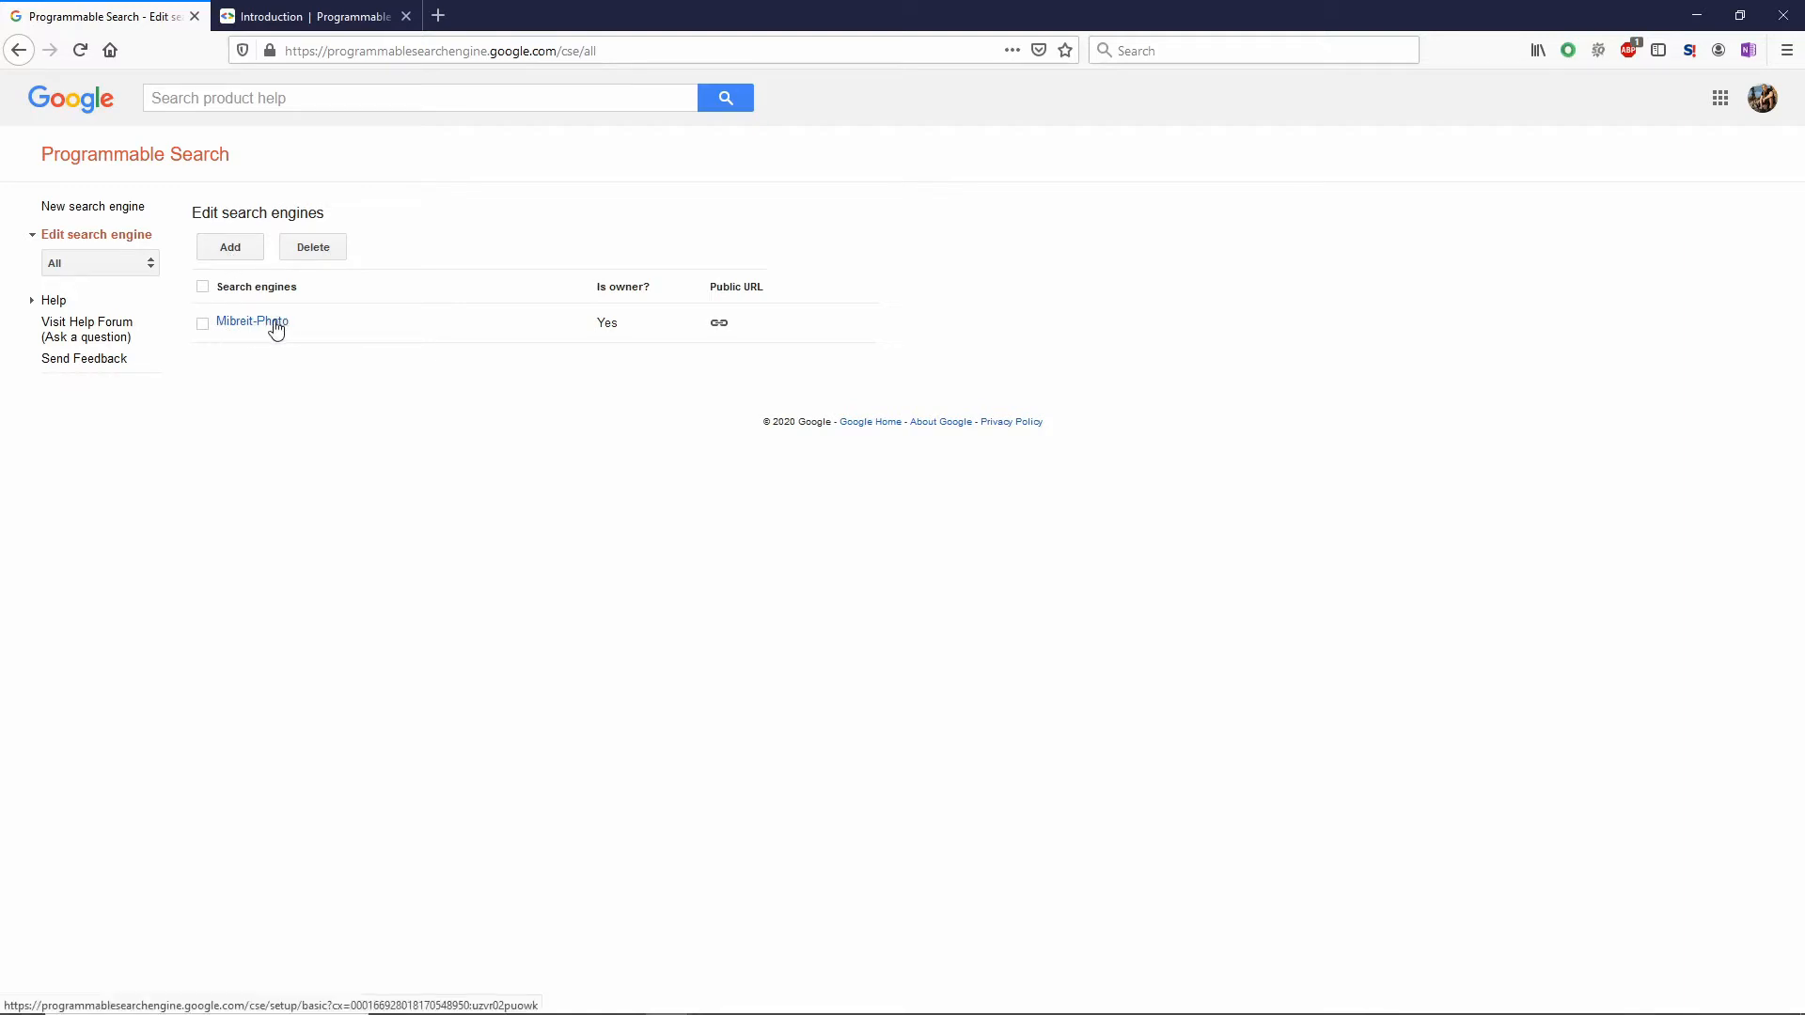
mouse_move(251, 321)
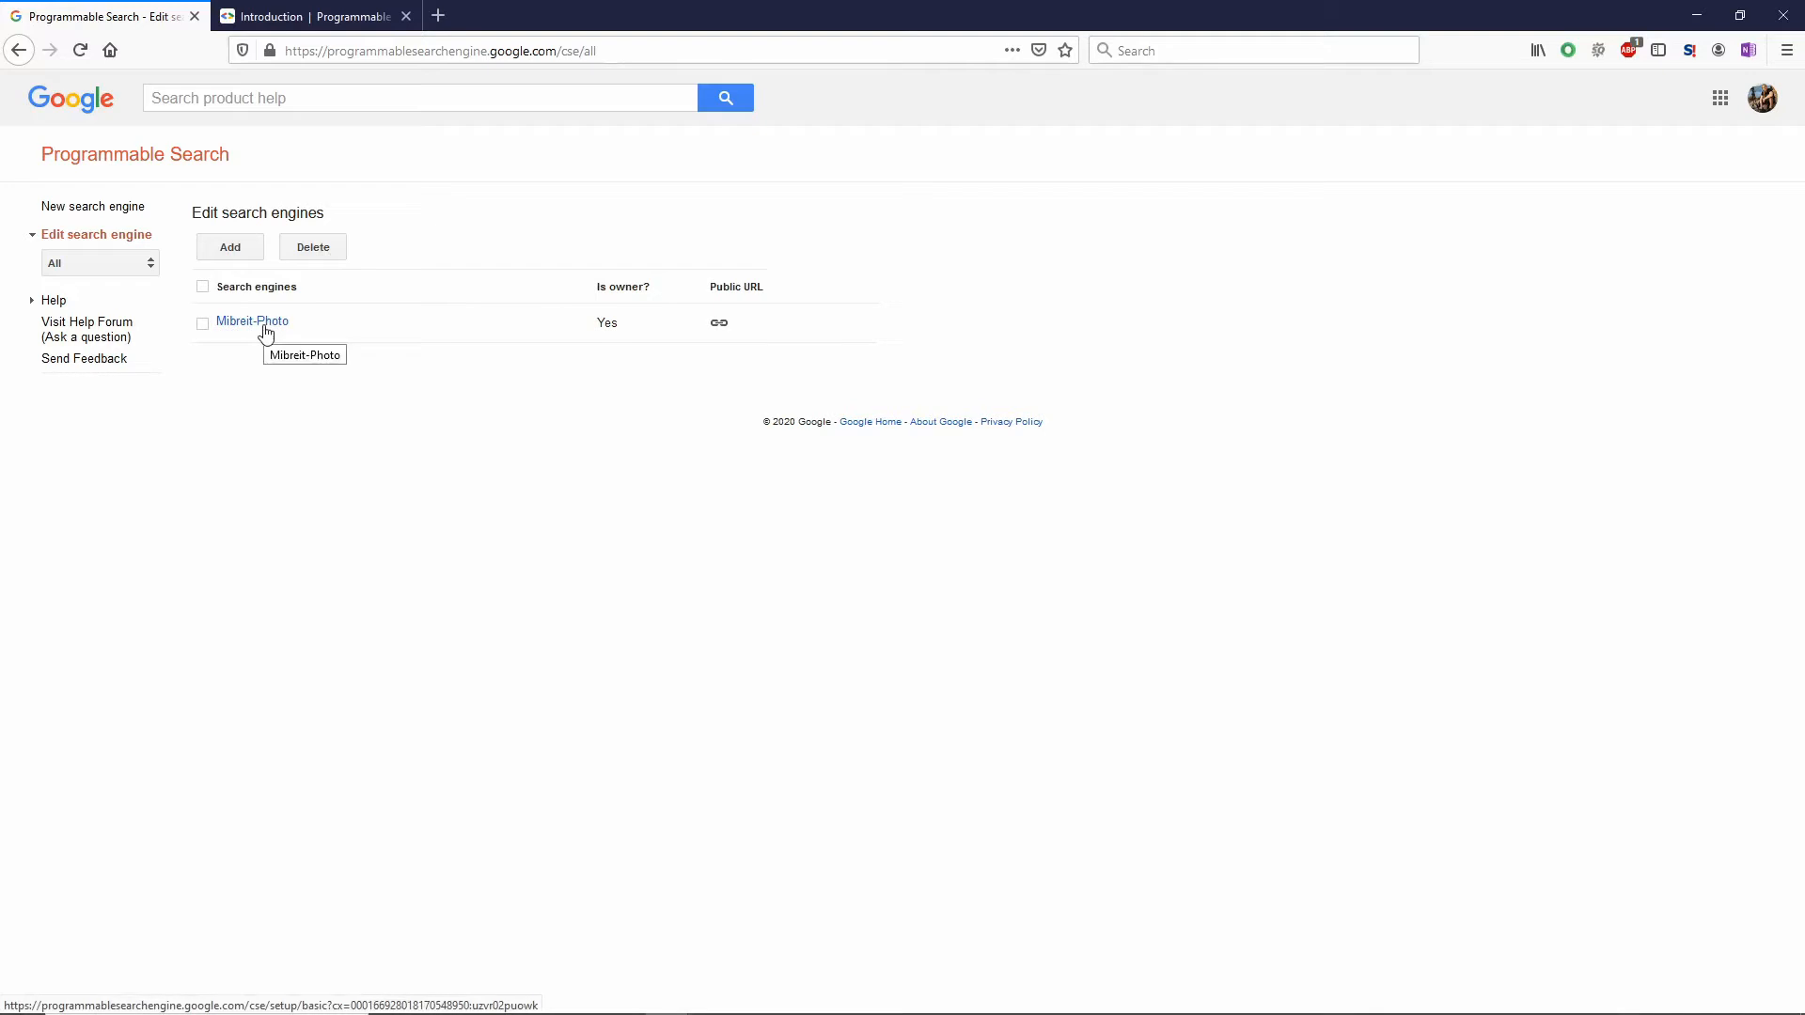
Open the Mibreit-Photo engine's Setup Basics and scroll through its ID and searched site.
left_click(251, 321)
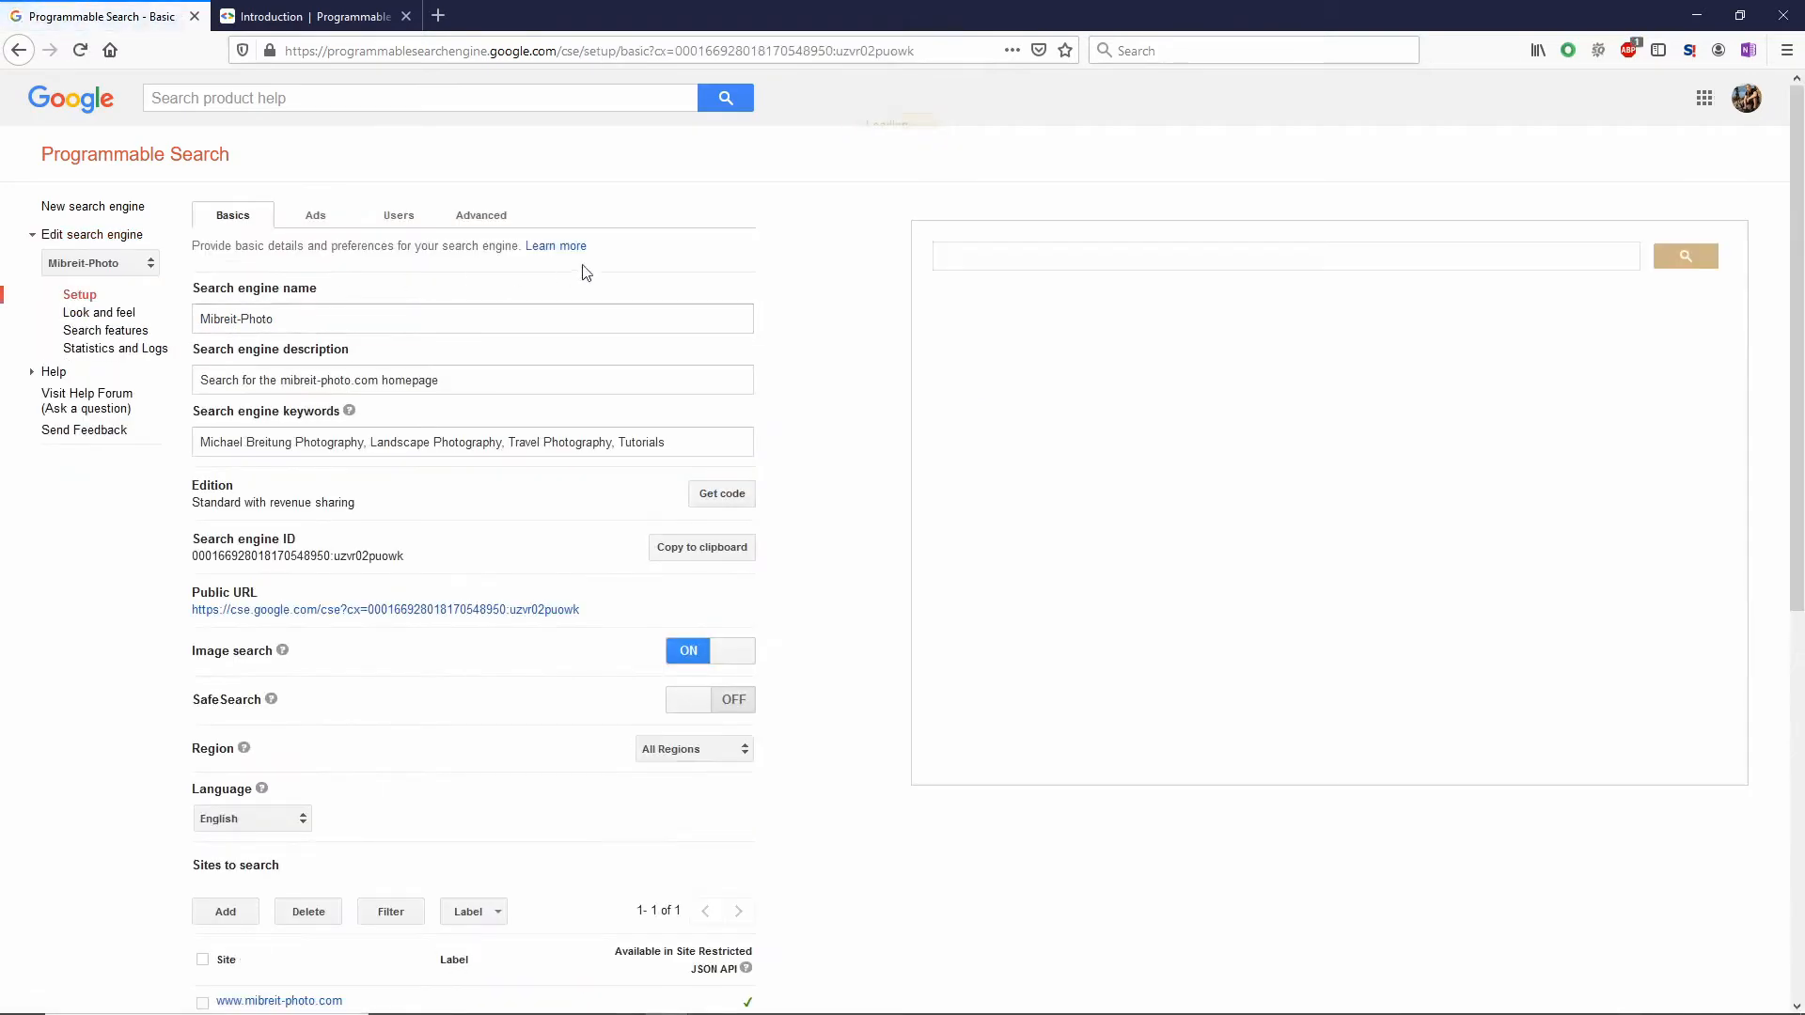
mouse_move(423, 194)
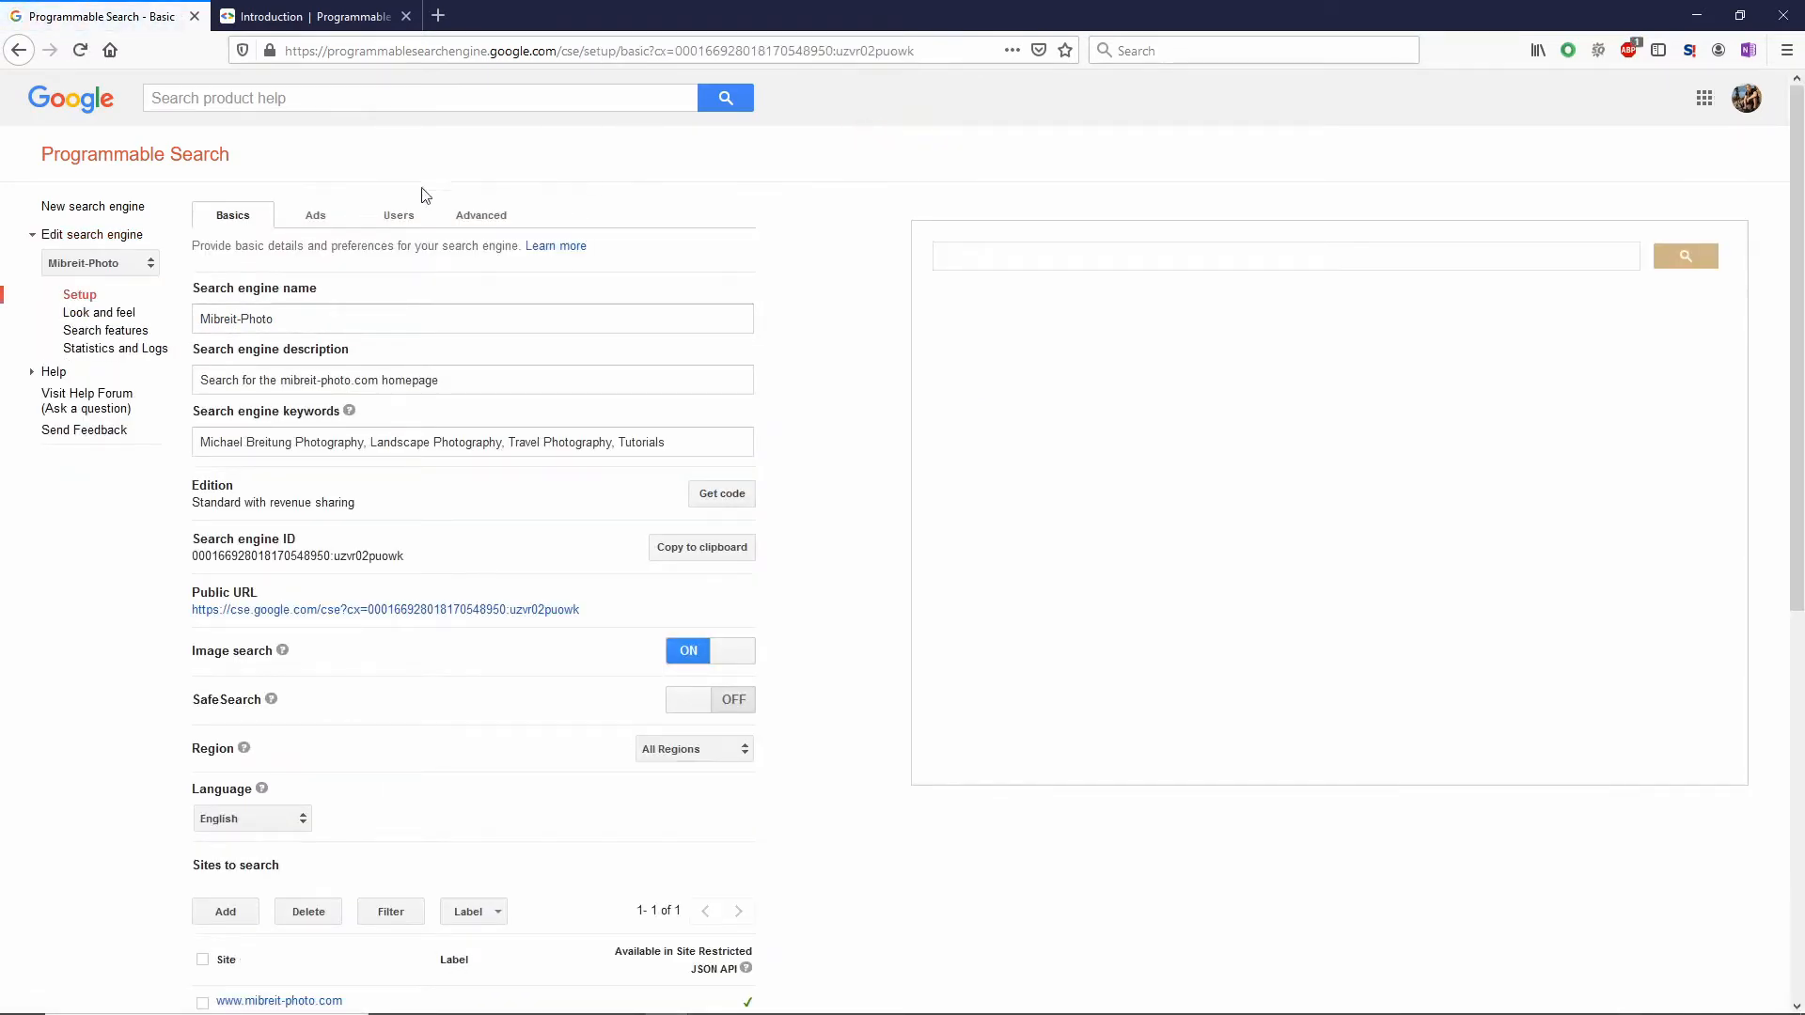
mouse_move(481, 221)
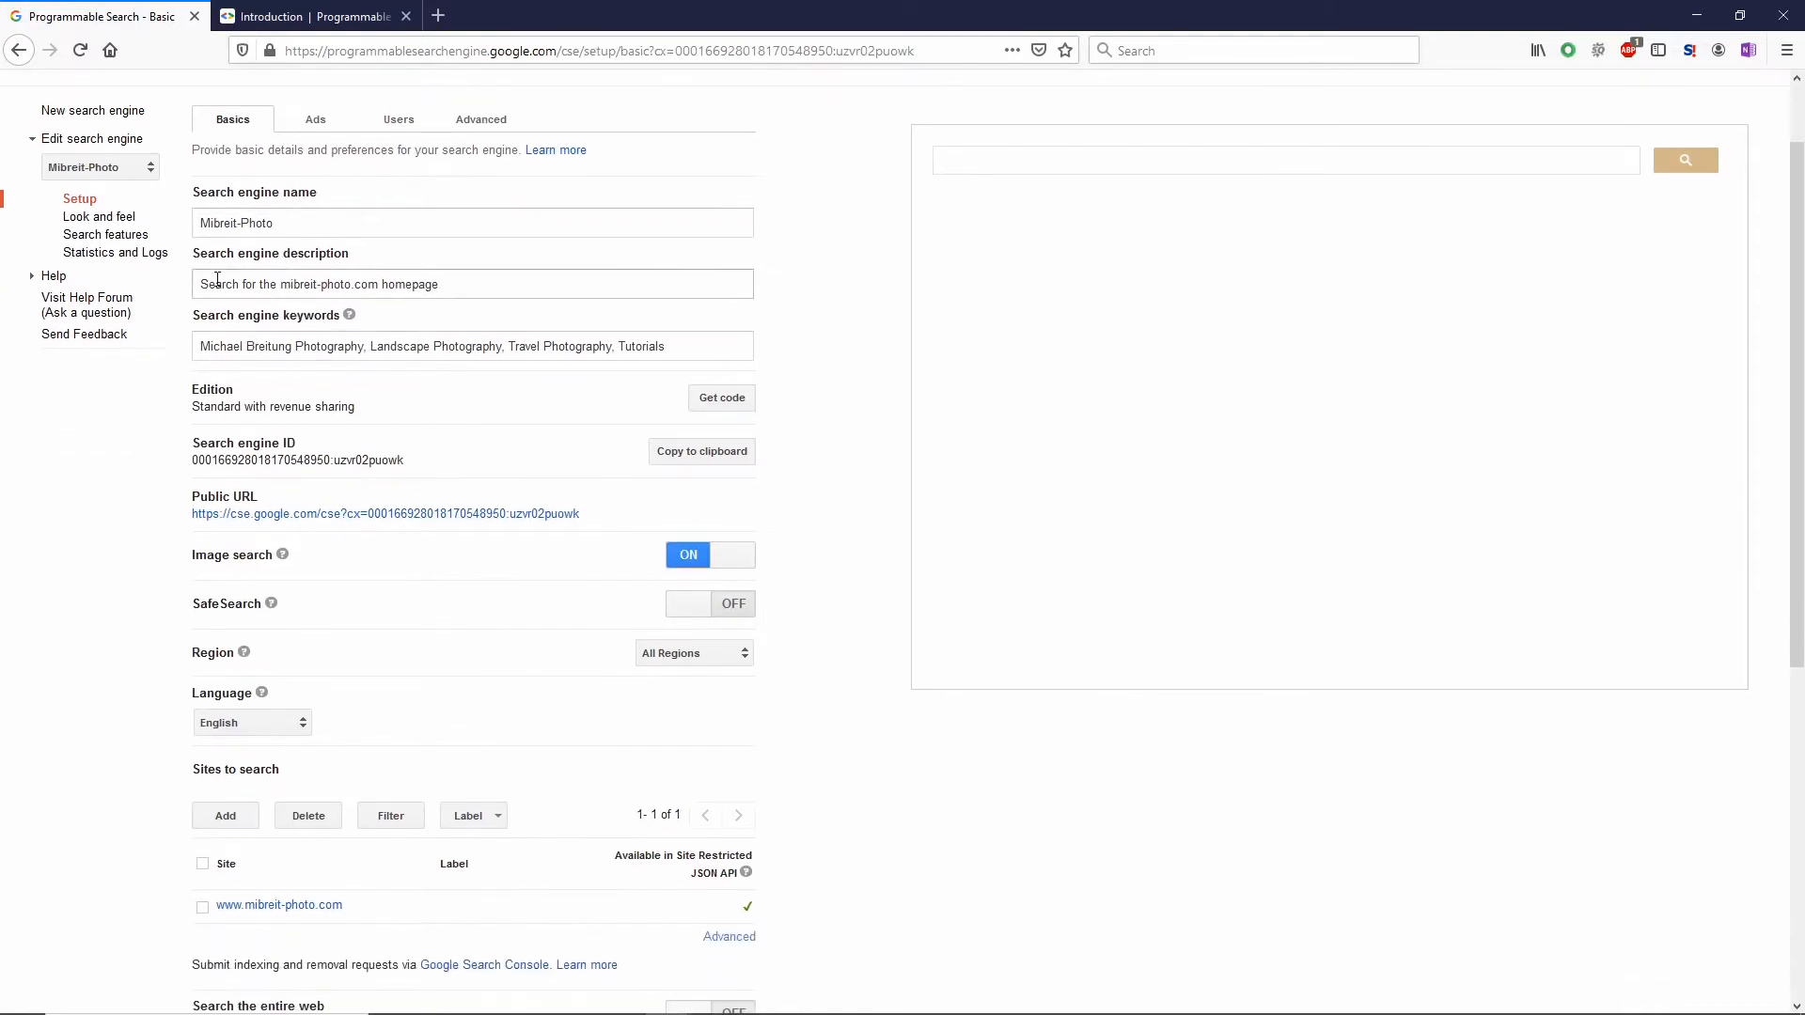
scroll("down", 3)
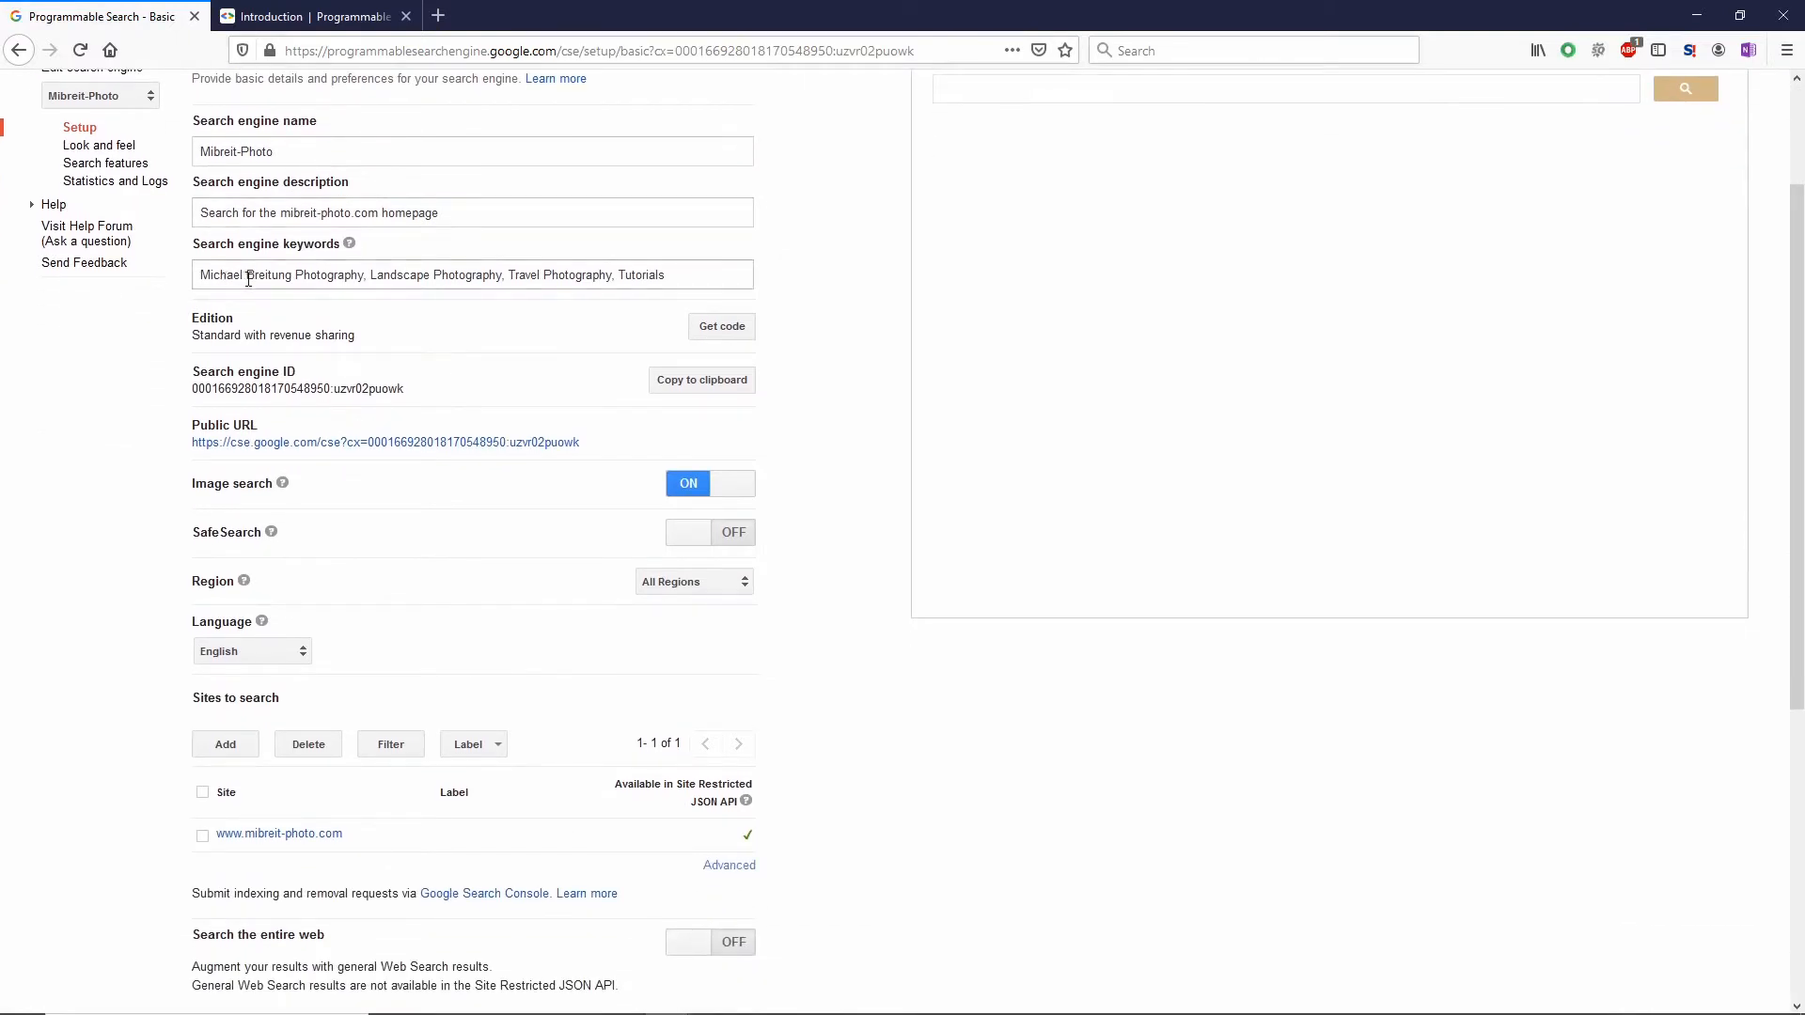
scroll("down", 3)
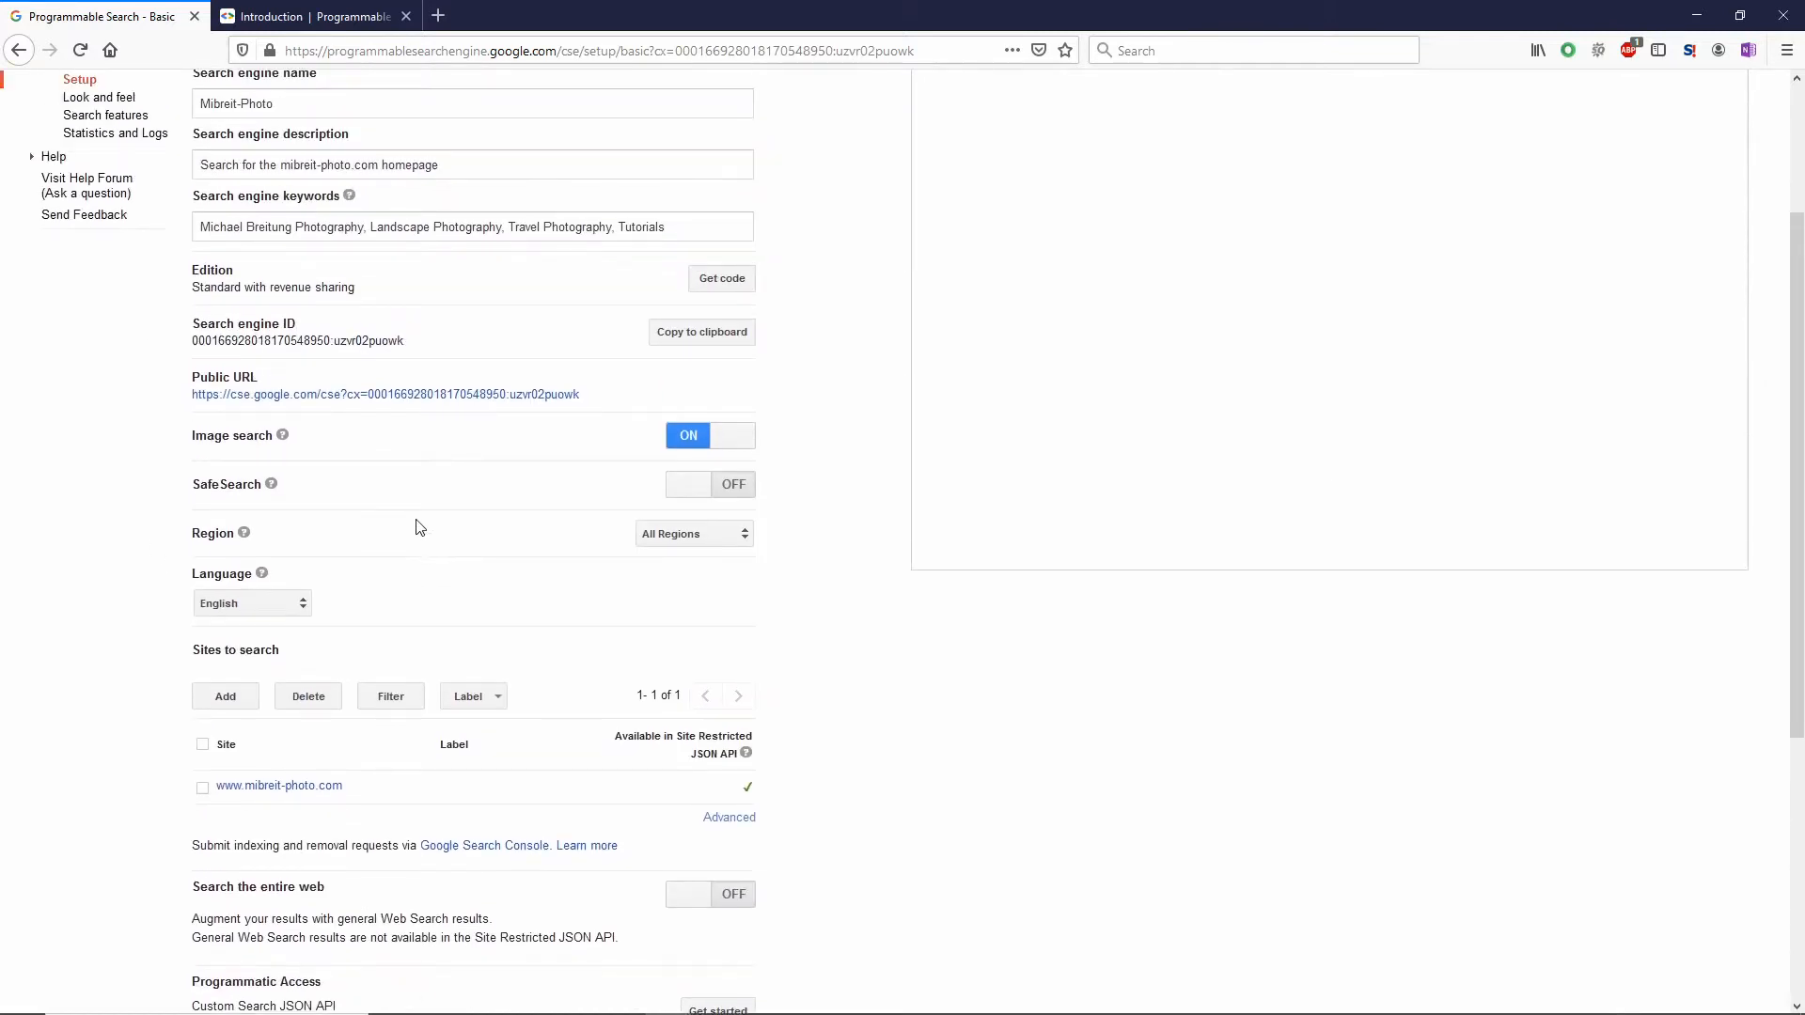
mouse_move(493, 409)
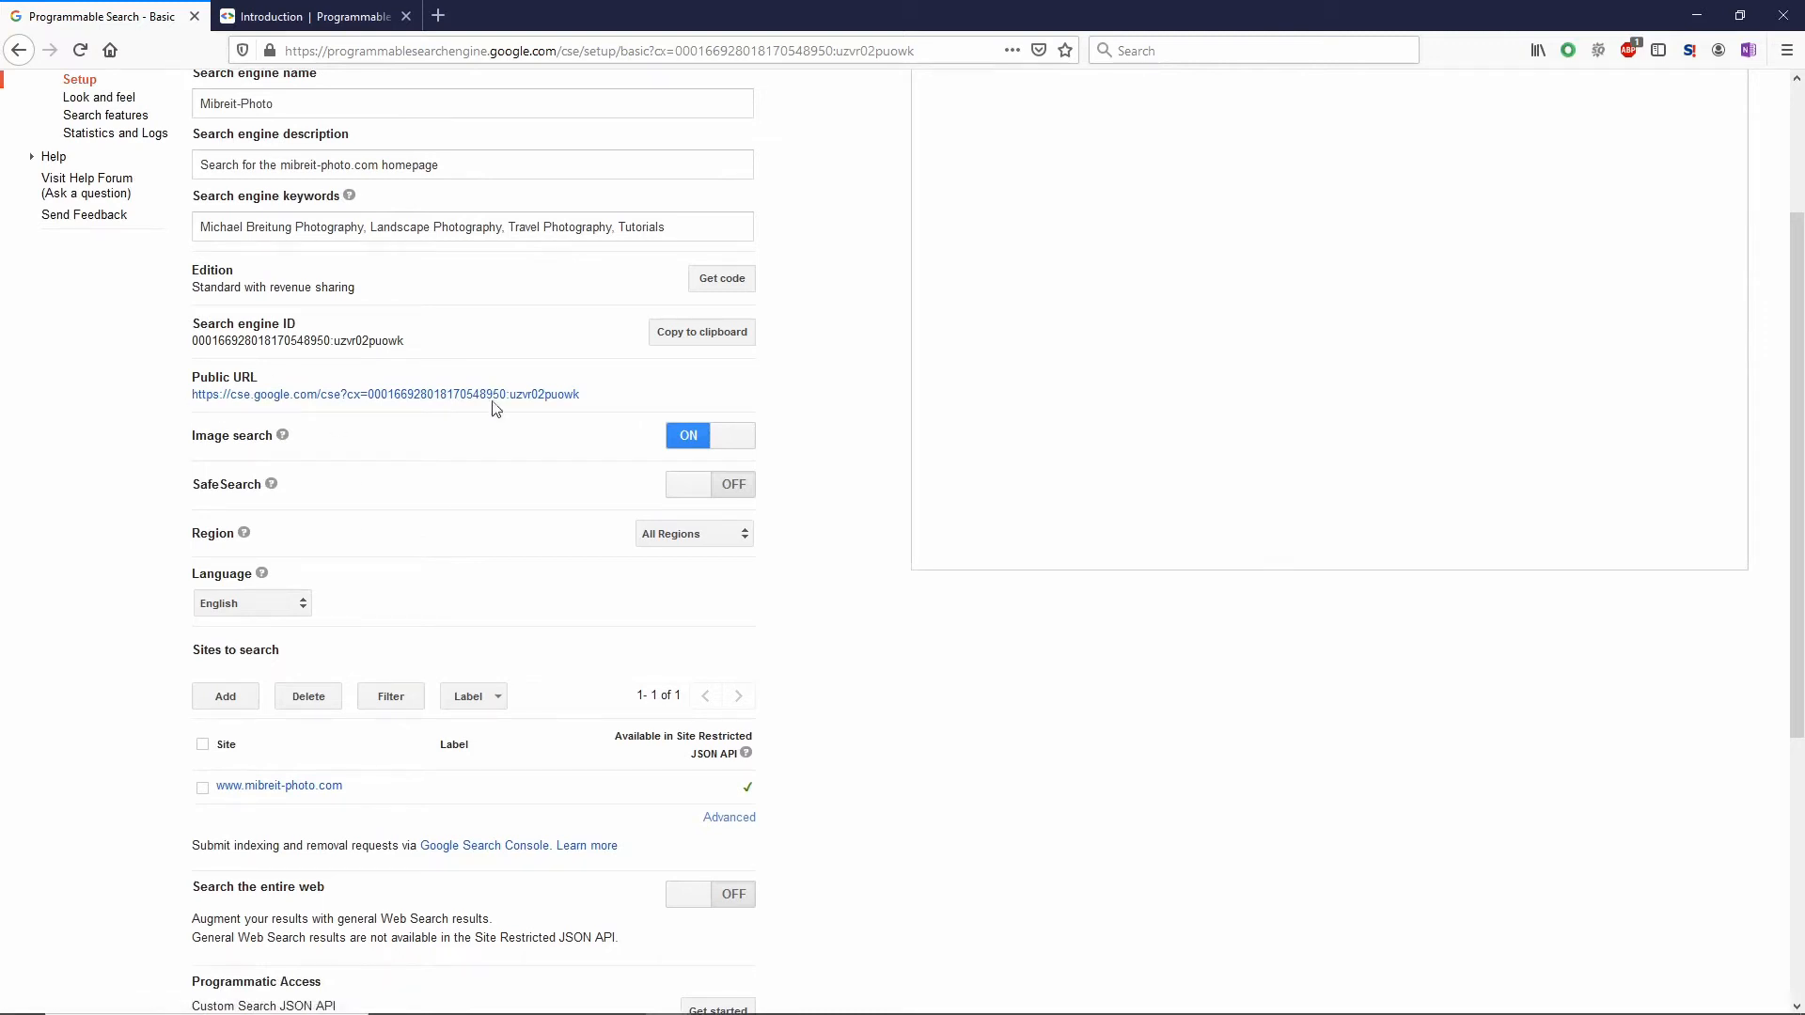
mouse_move(604, 402)
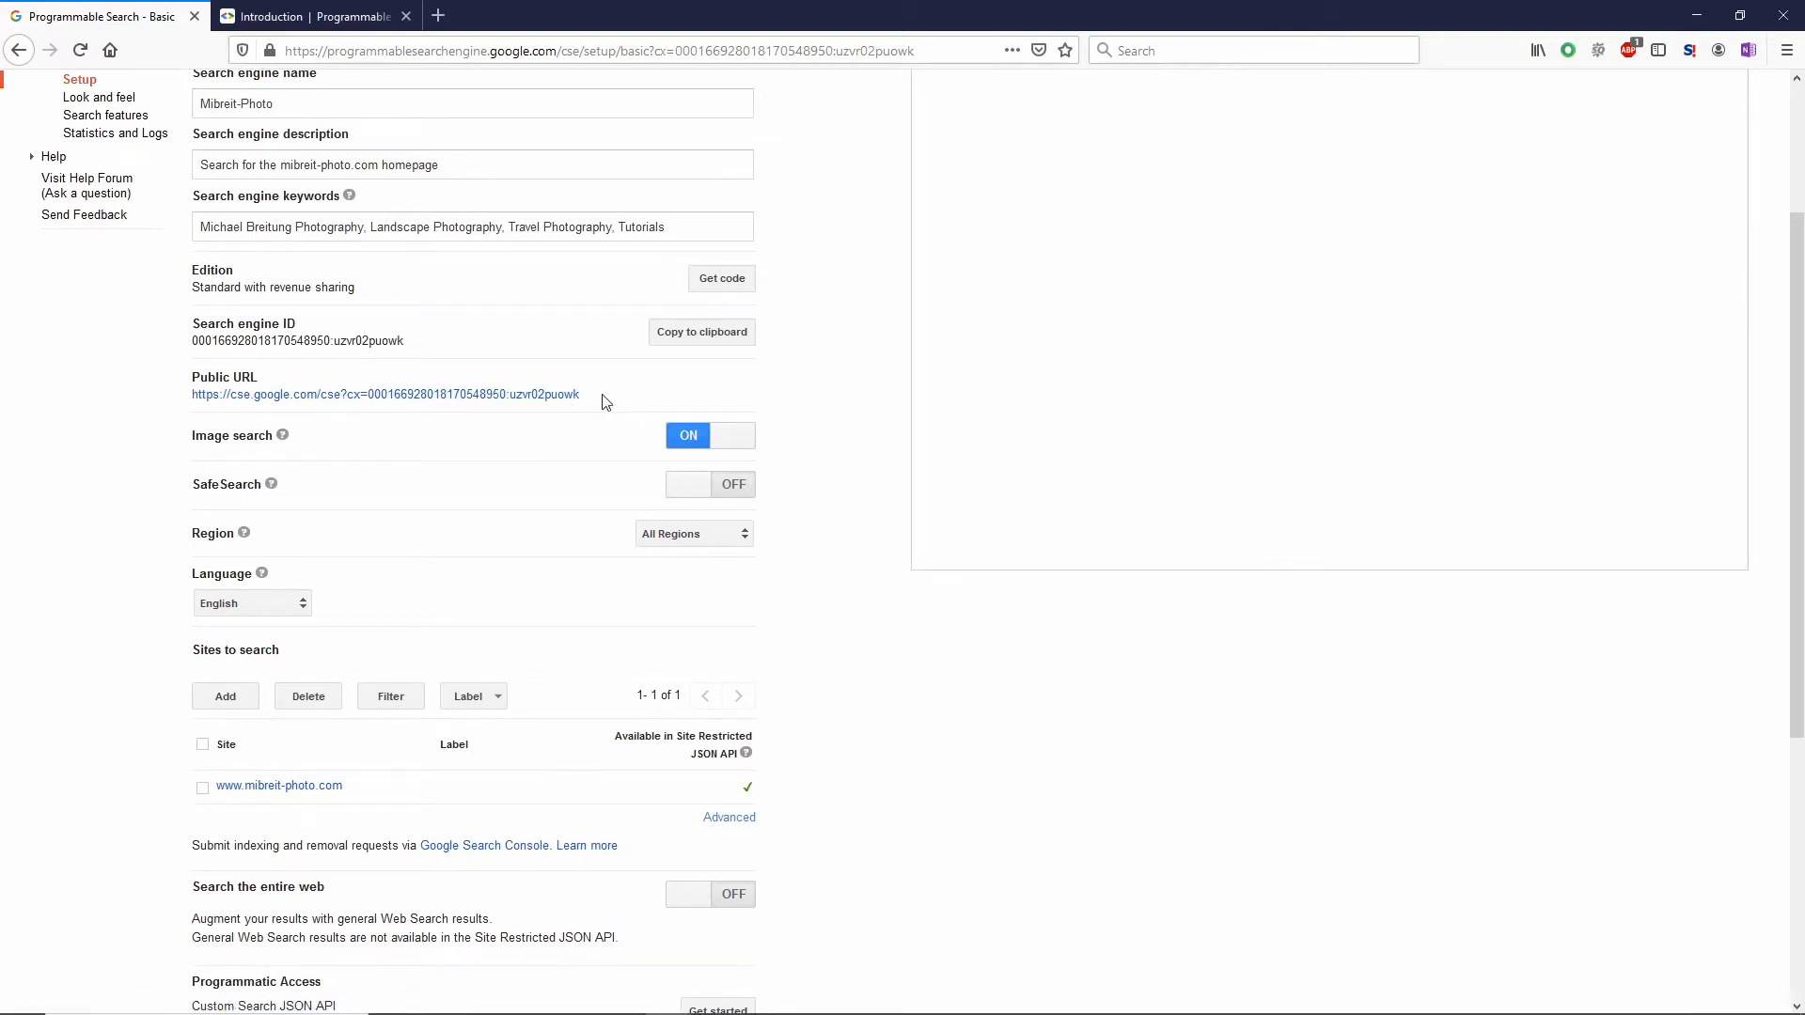
mouse_move(597, 410)
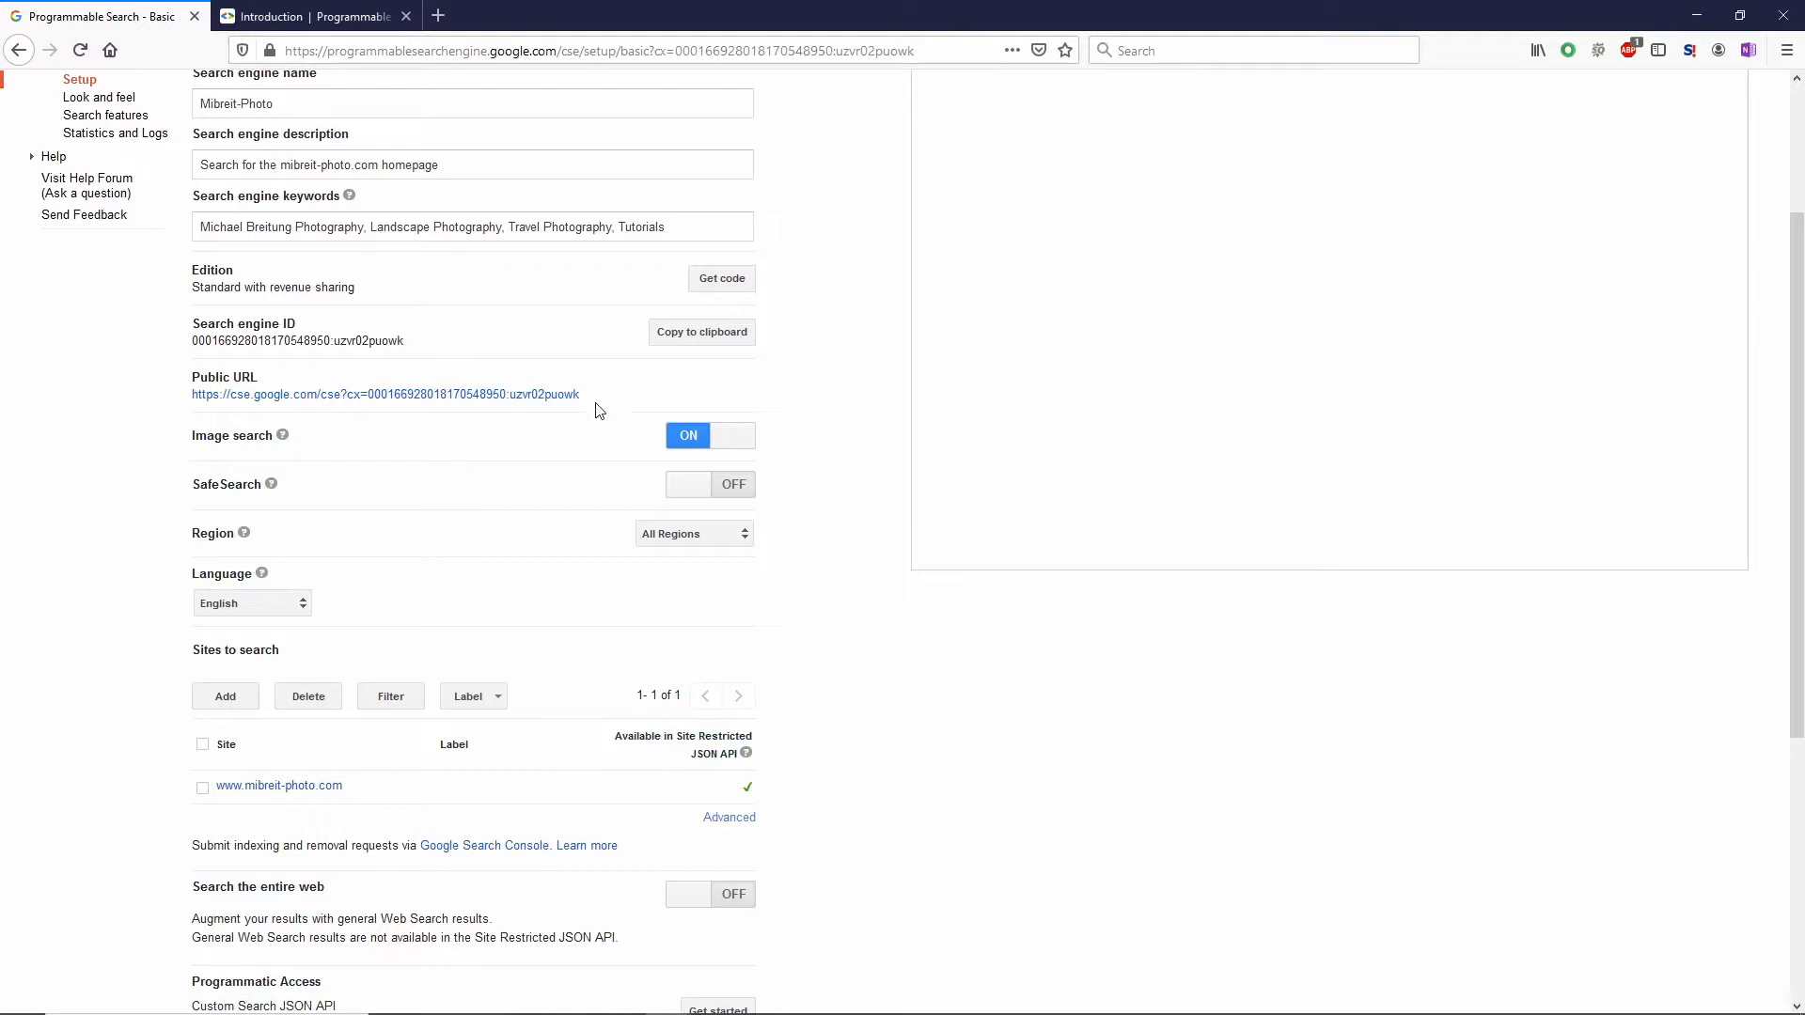
mouse_move(288, 410)
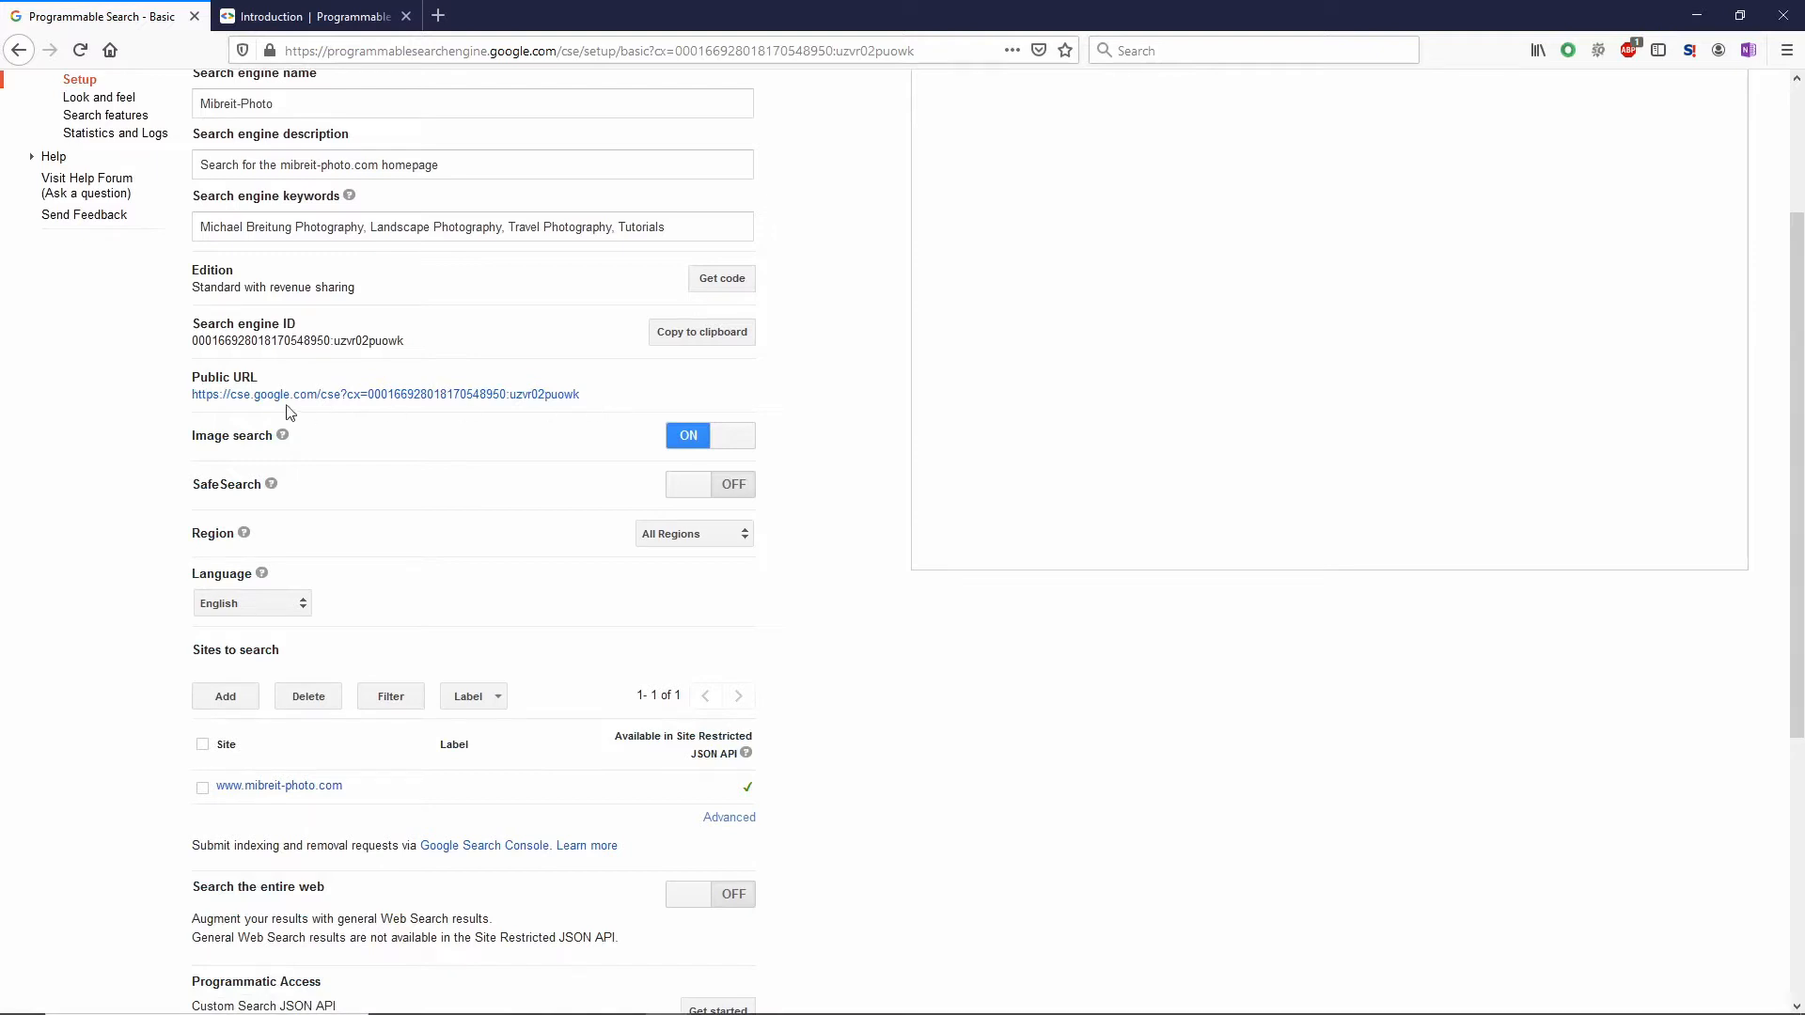
mouse_move(686, 447)
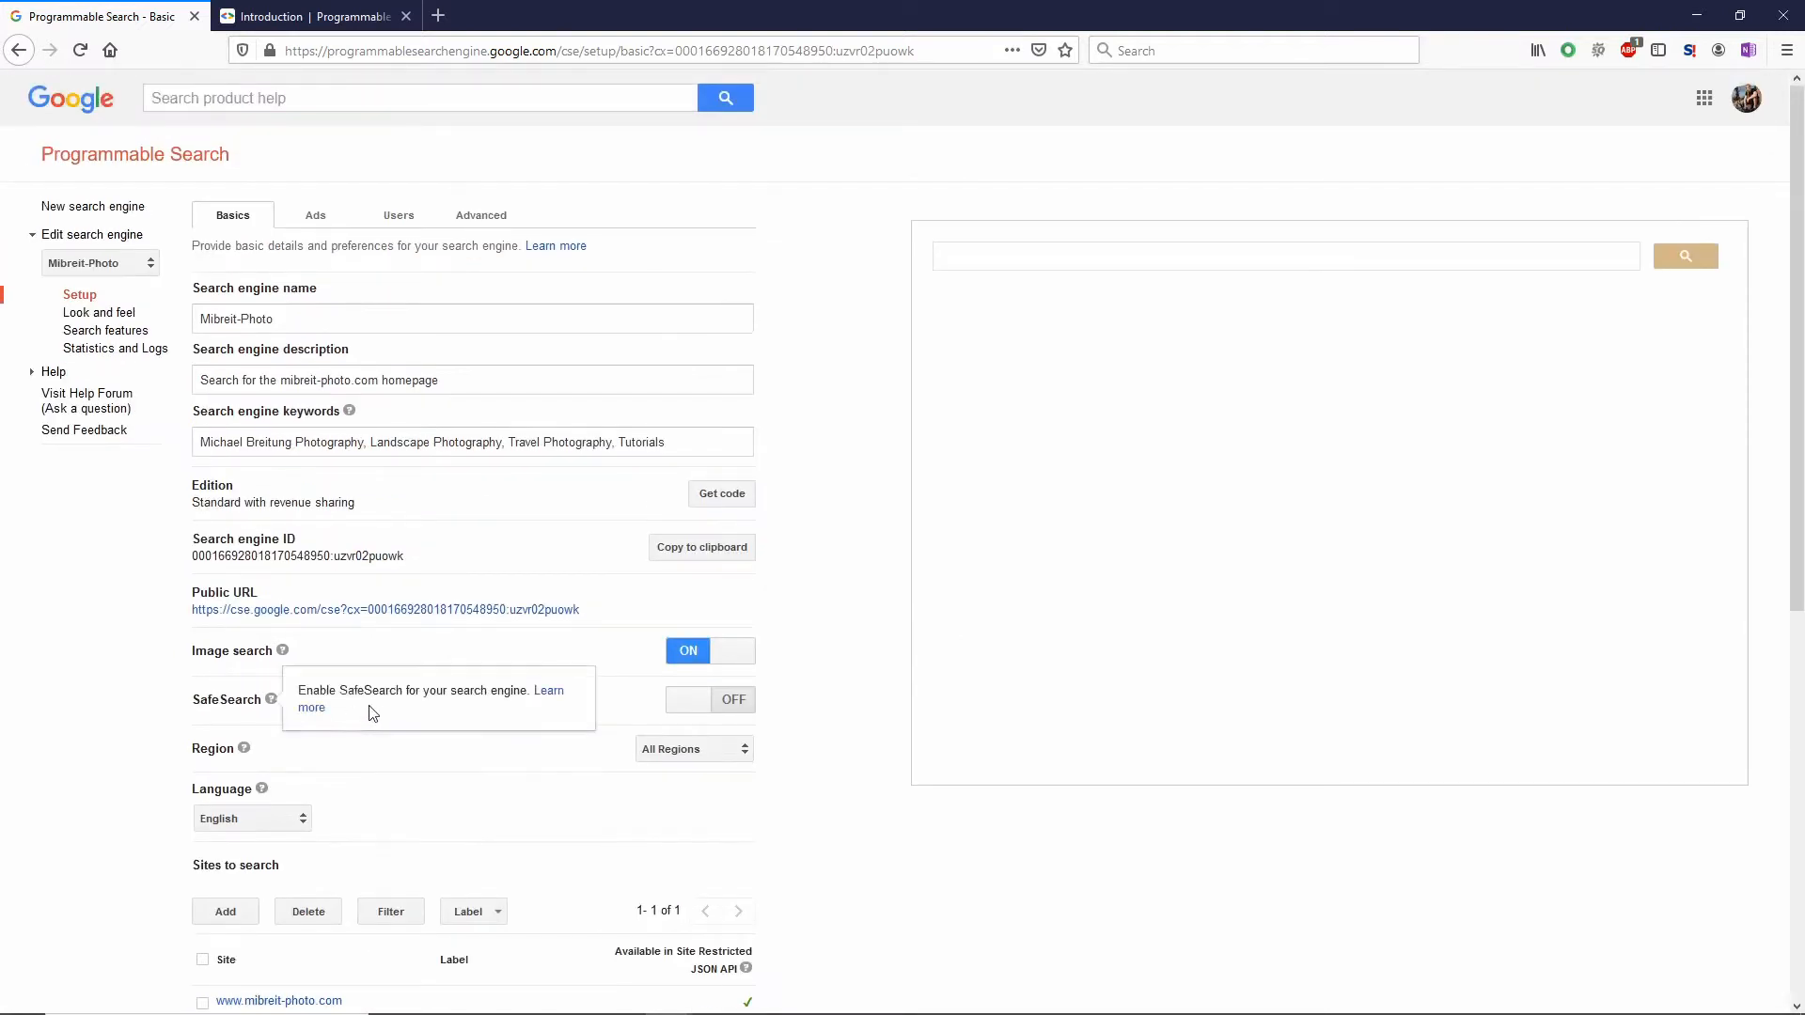
mouse_move(256, 647)
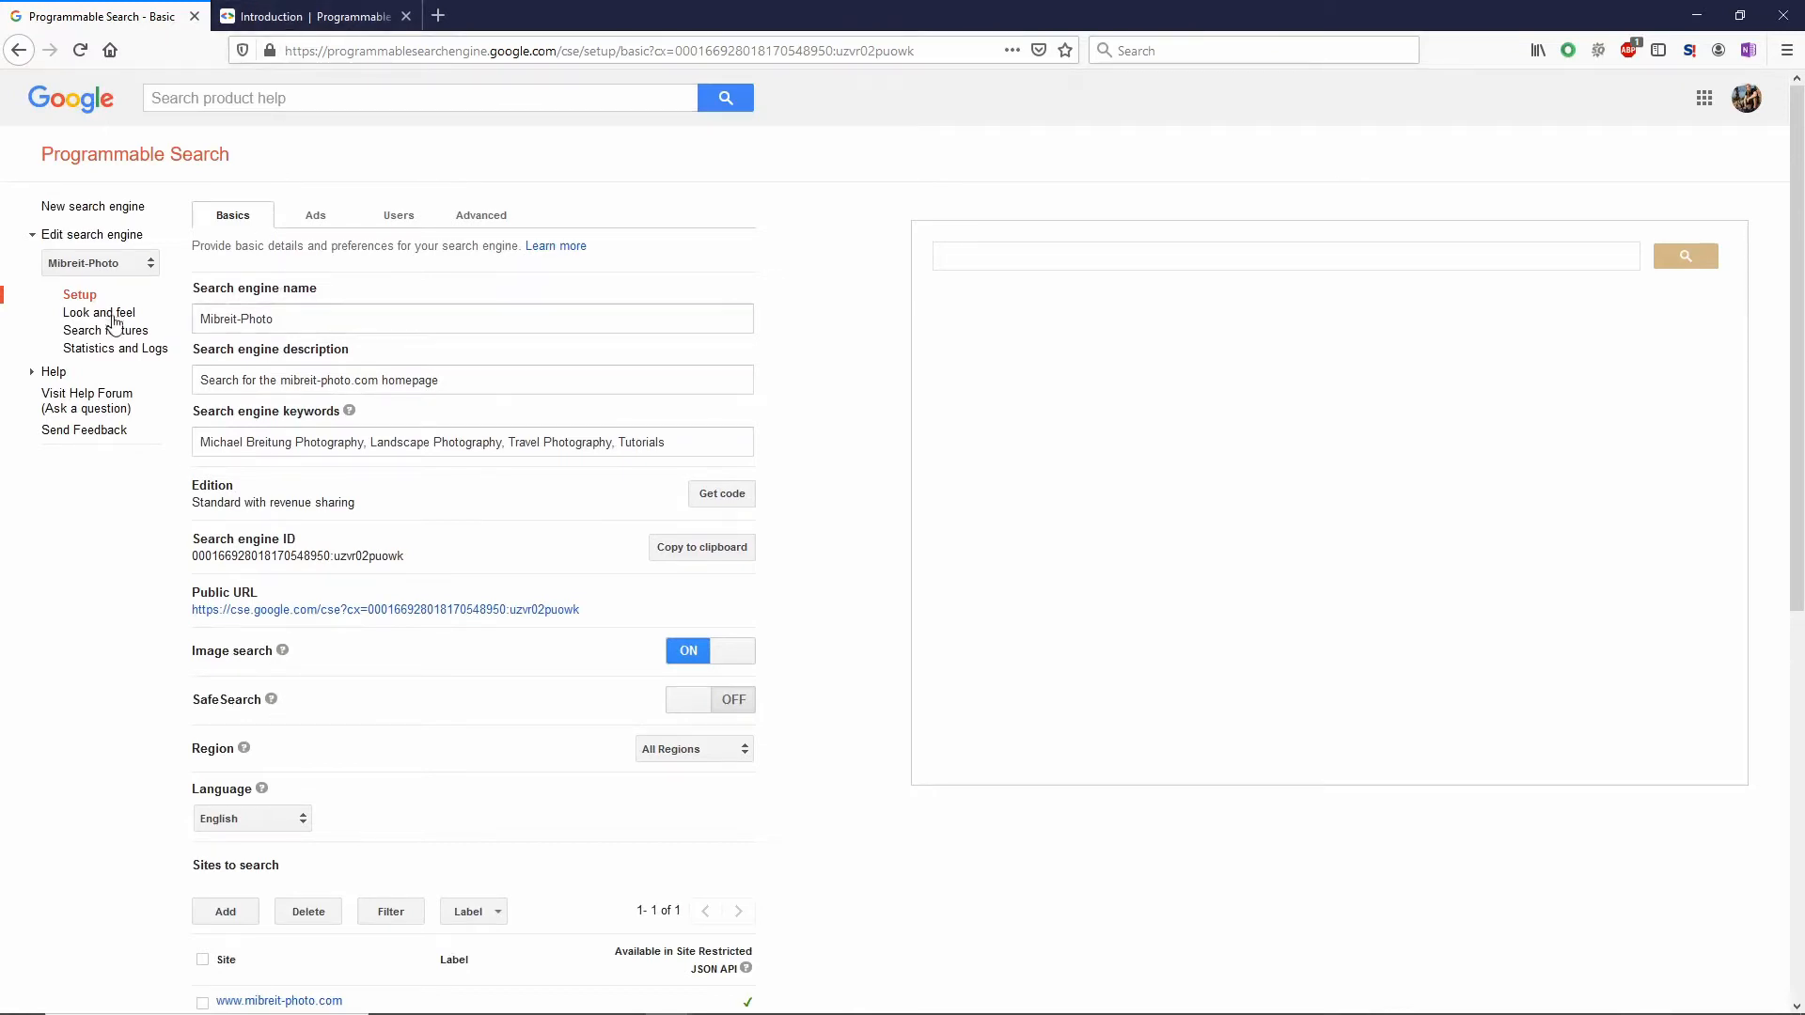
Preview a 'london' query on the engine's Look and feel page.
left_click(102, 312)
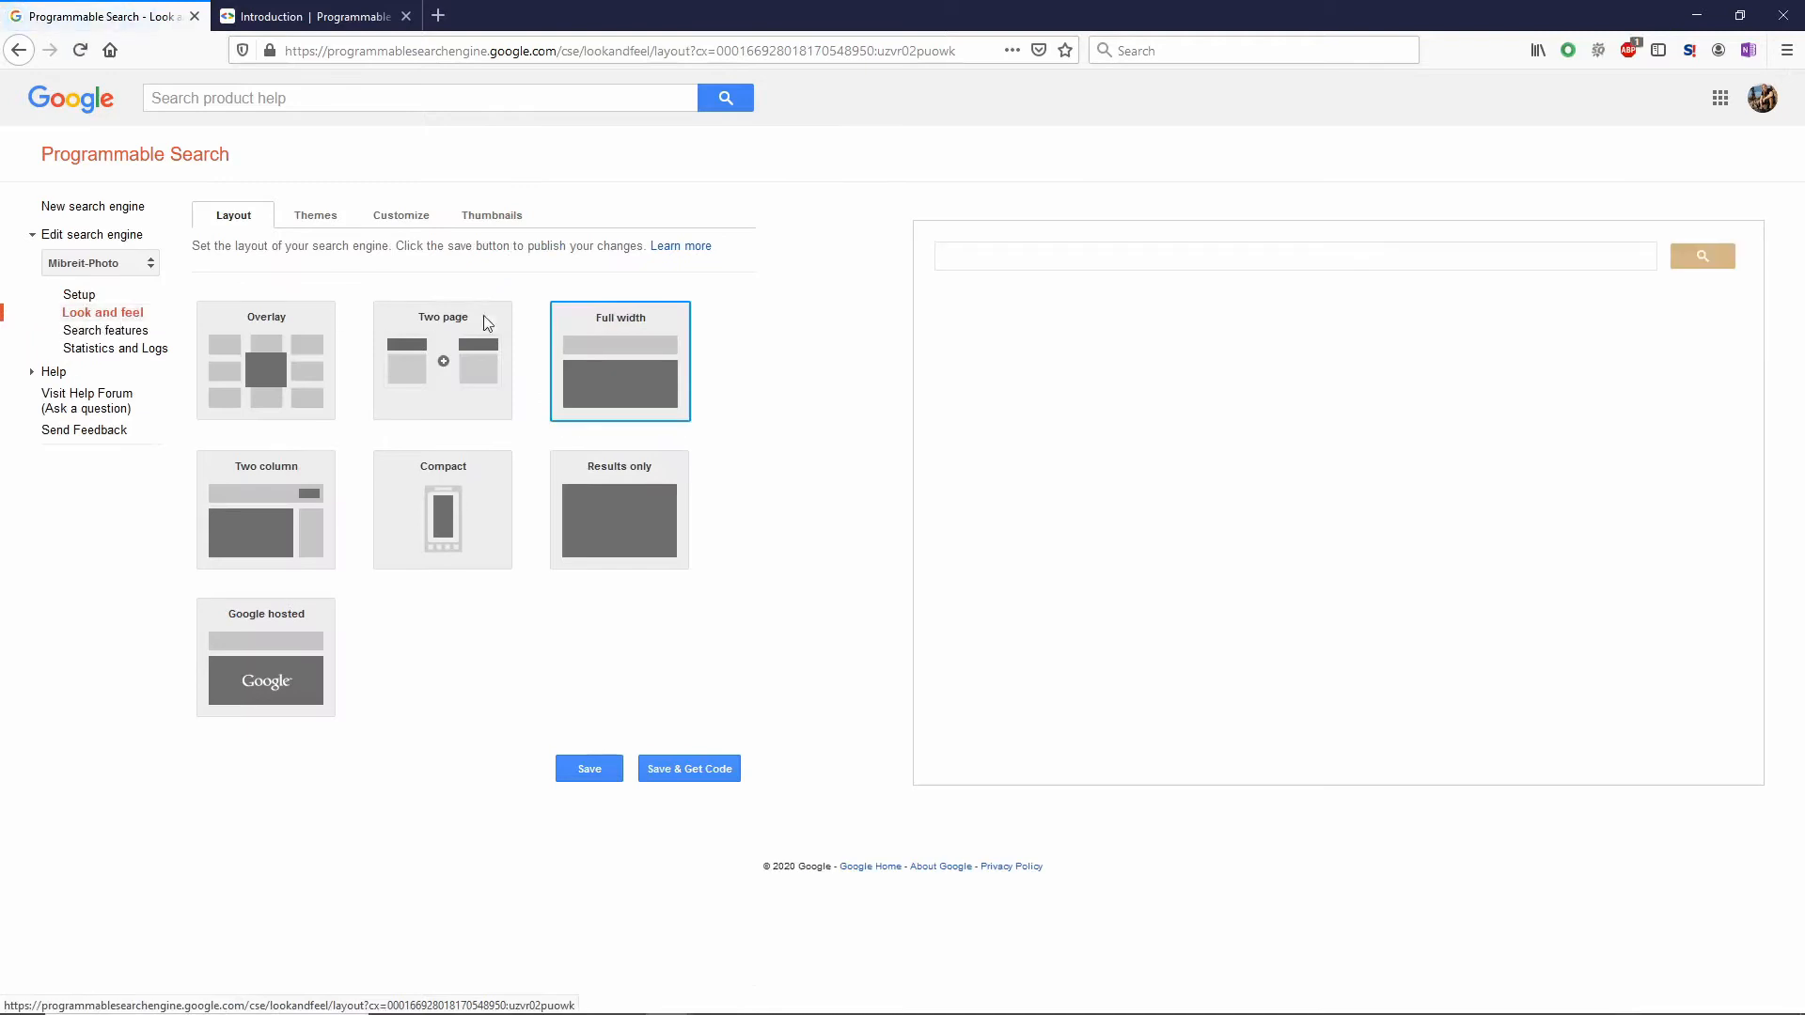
mouse_move(617, 437)
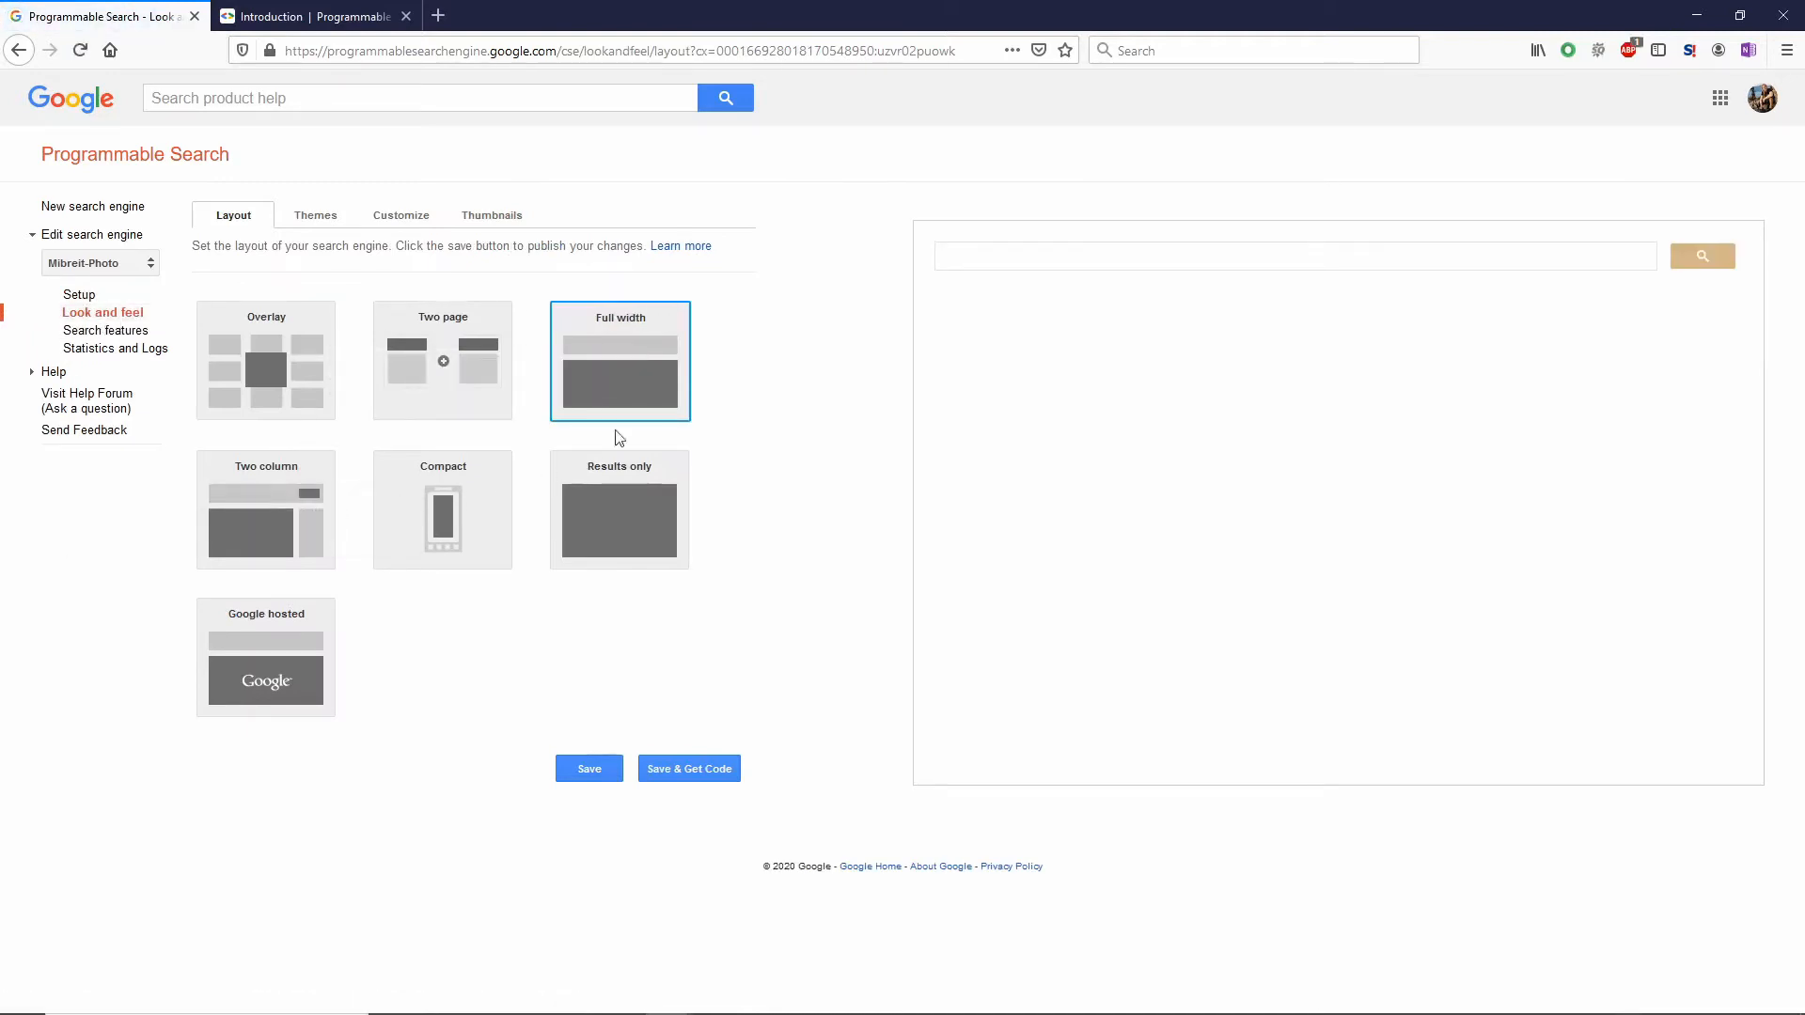
mouse_move(370, 220)
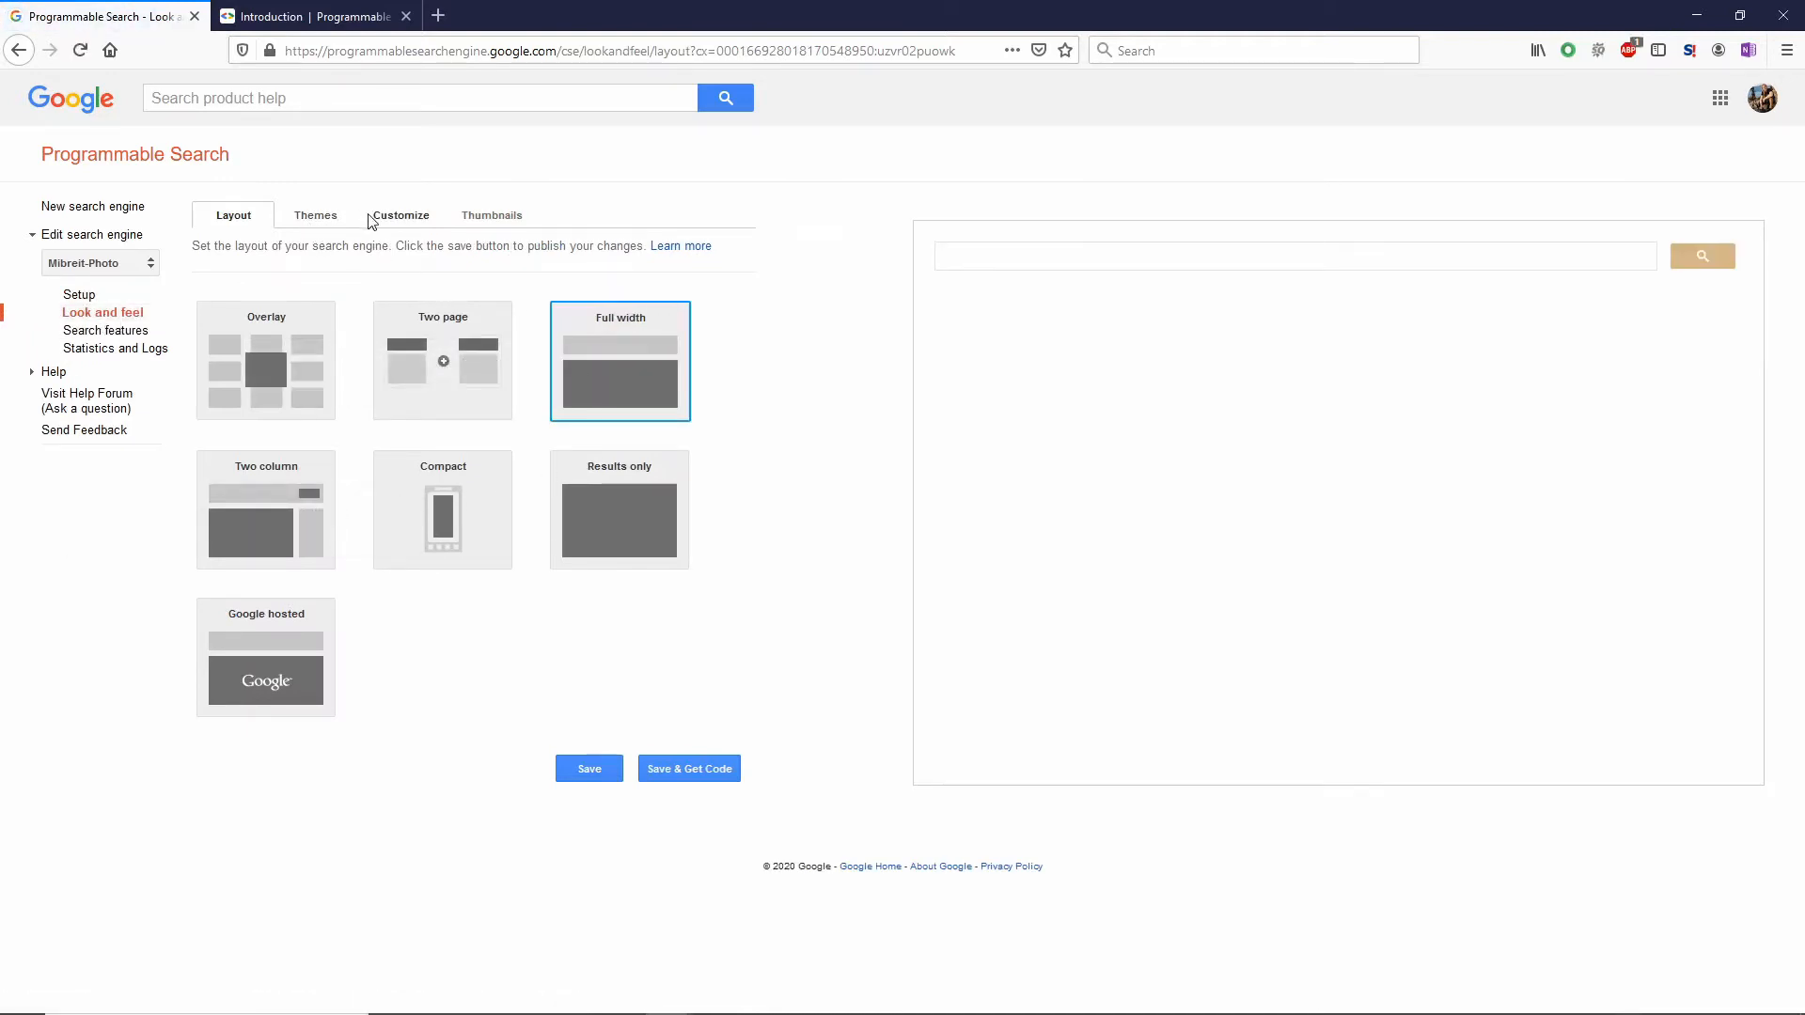
left_click(1289, 256)
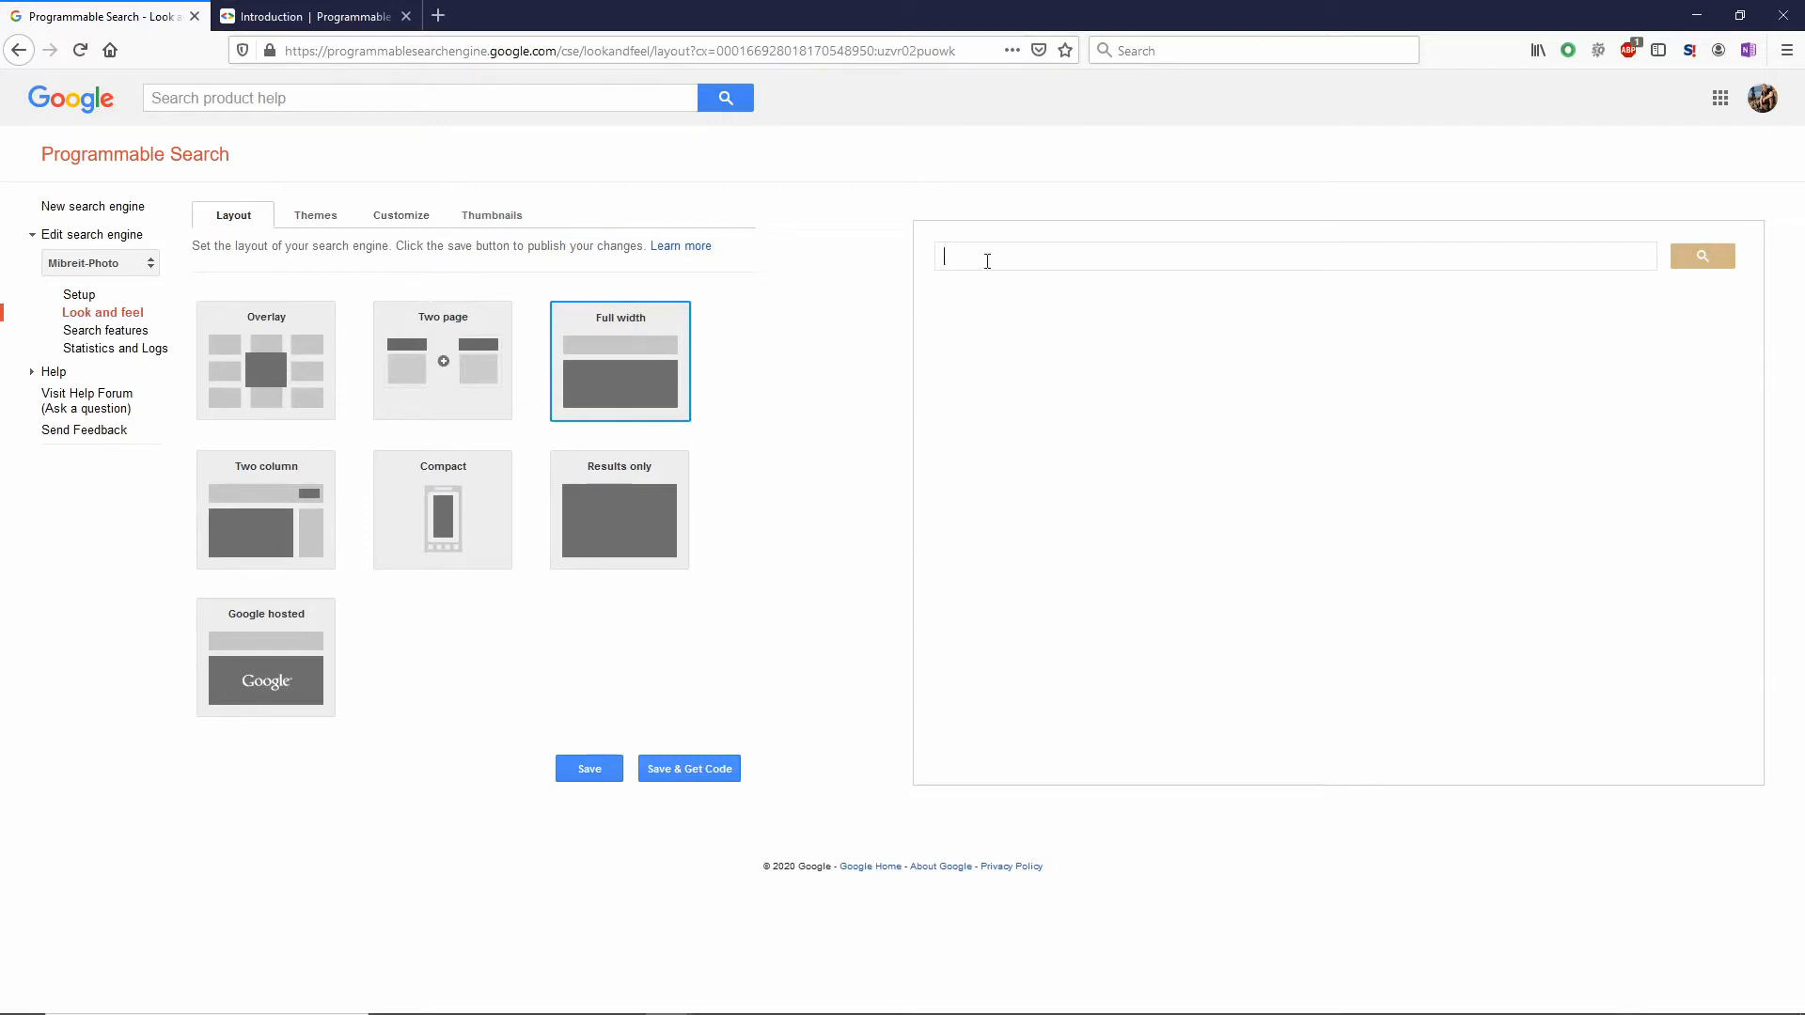
type("london")
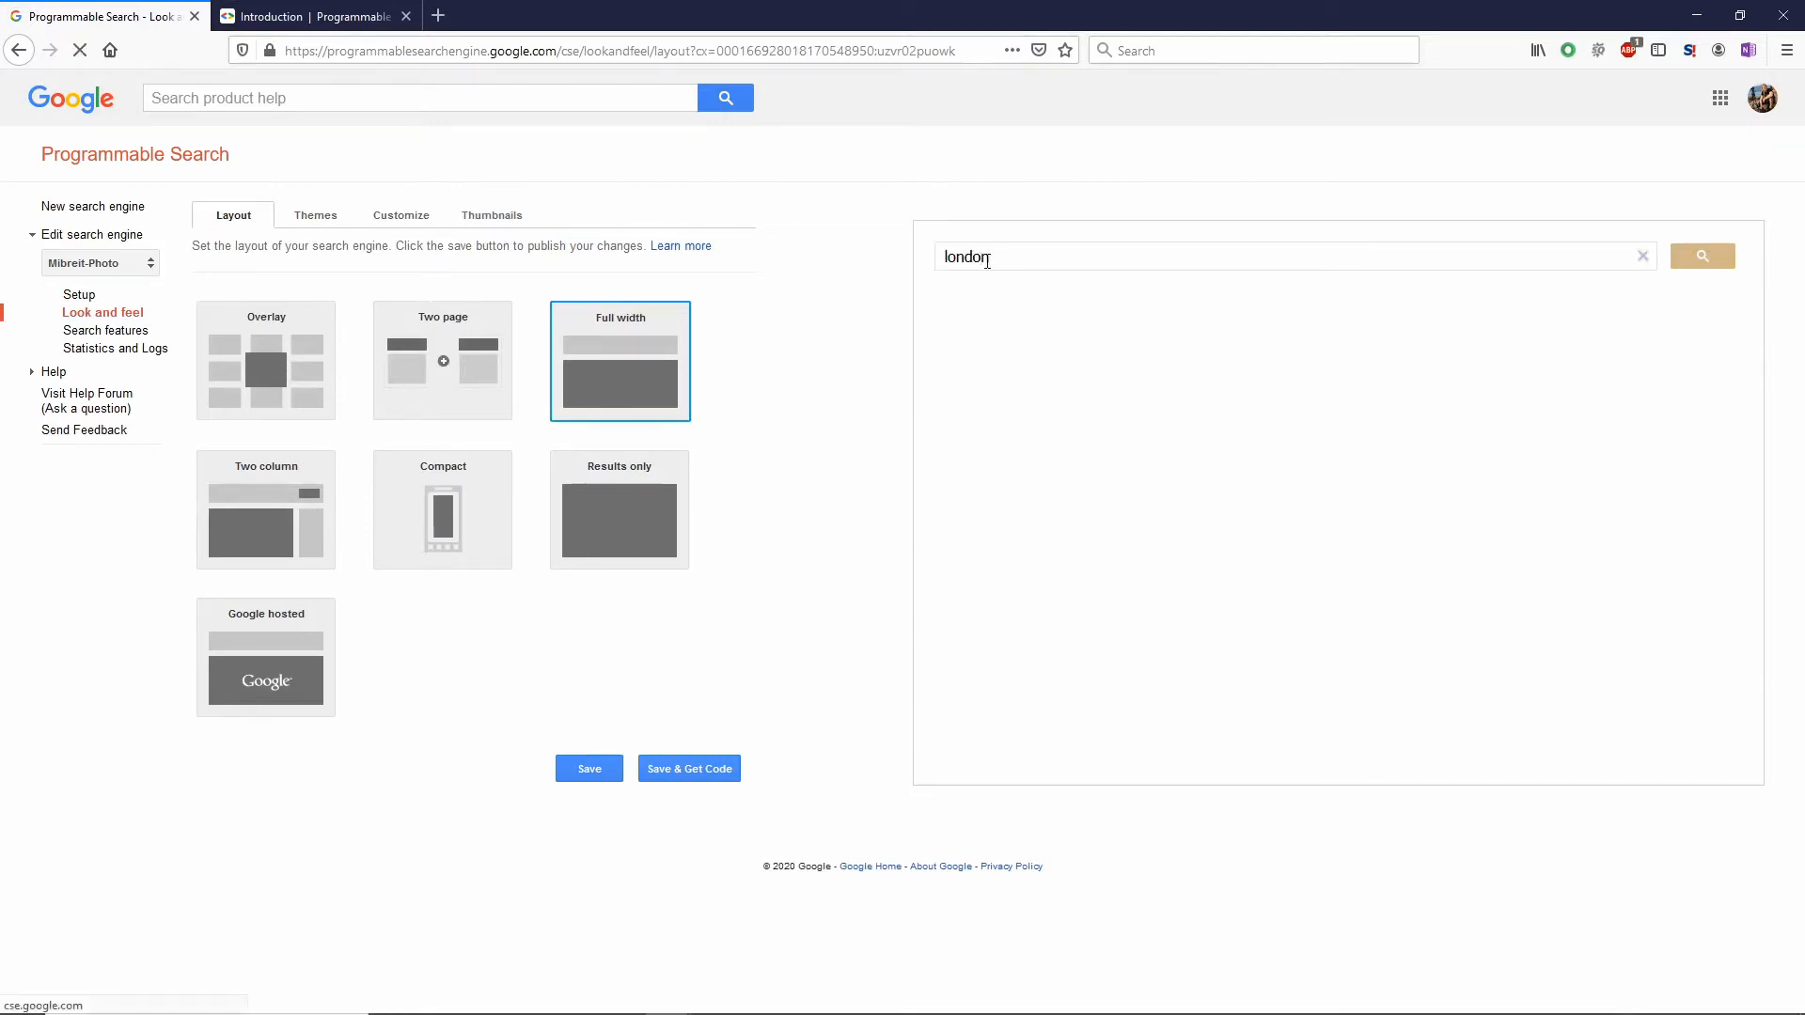
left_click(1702, 256)
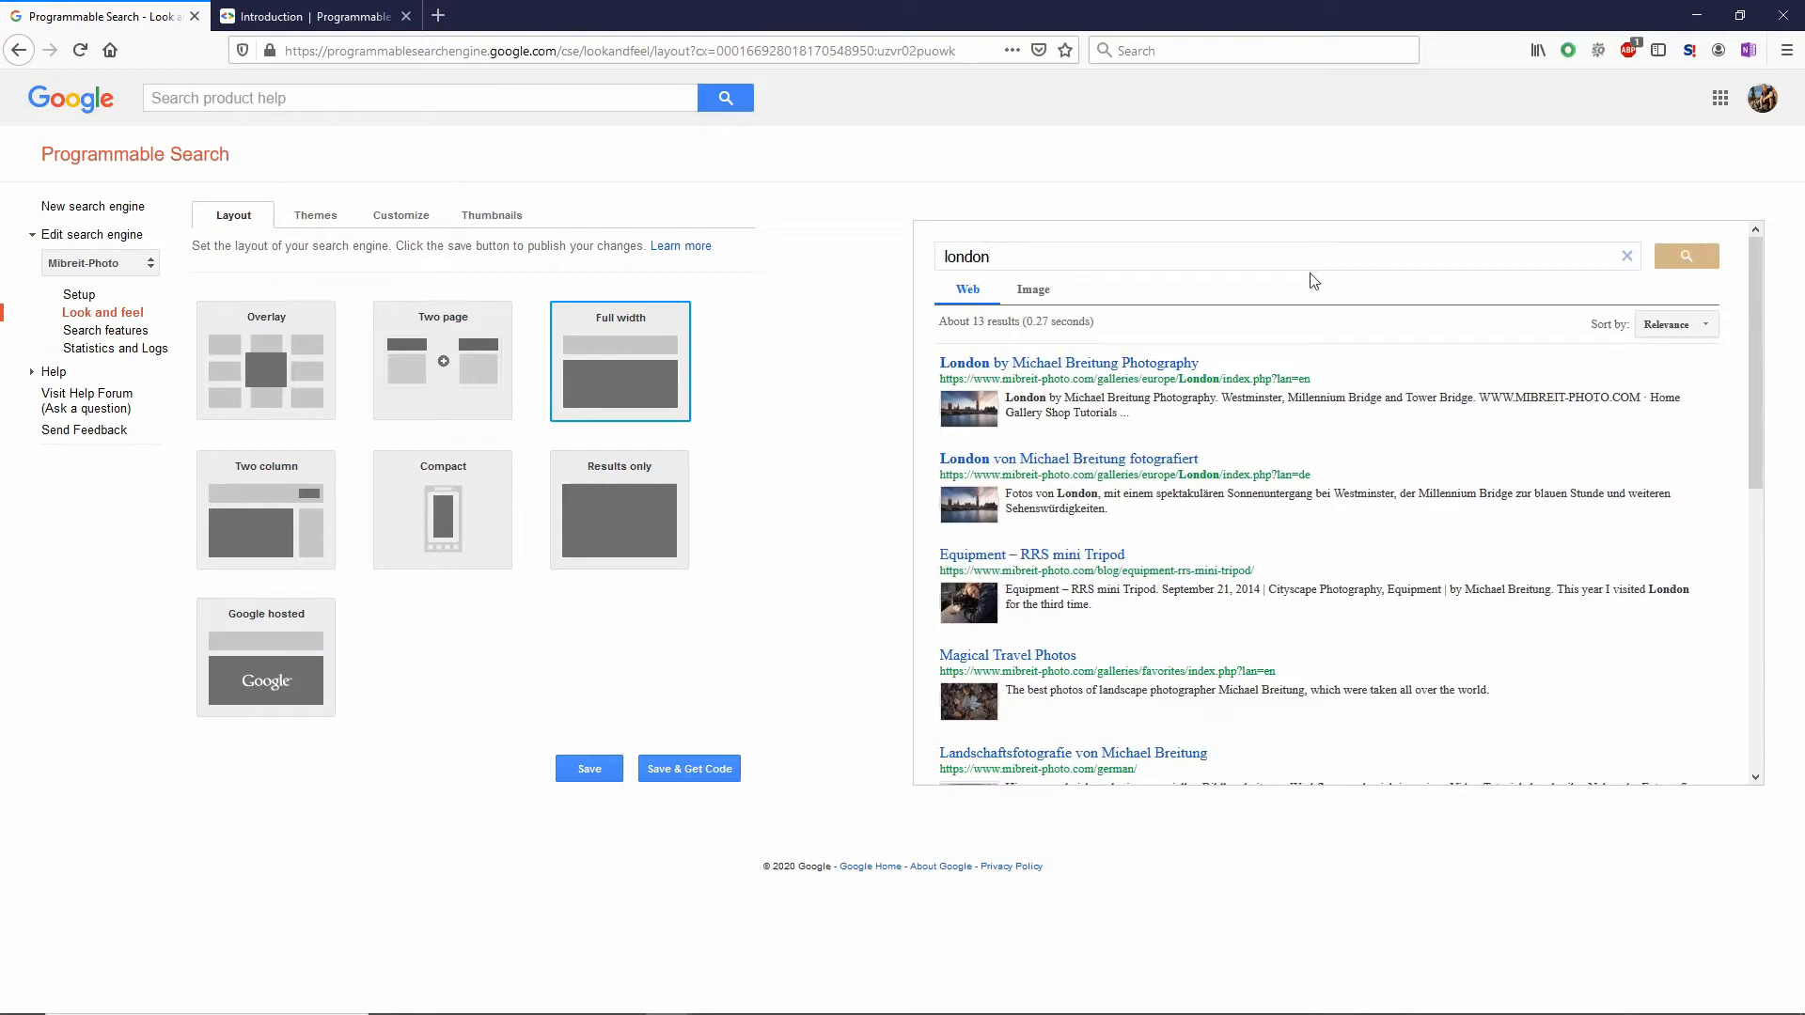
mouse_move(940, 364)
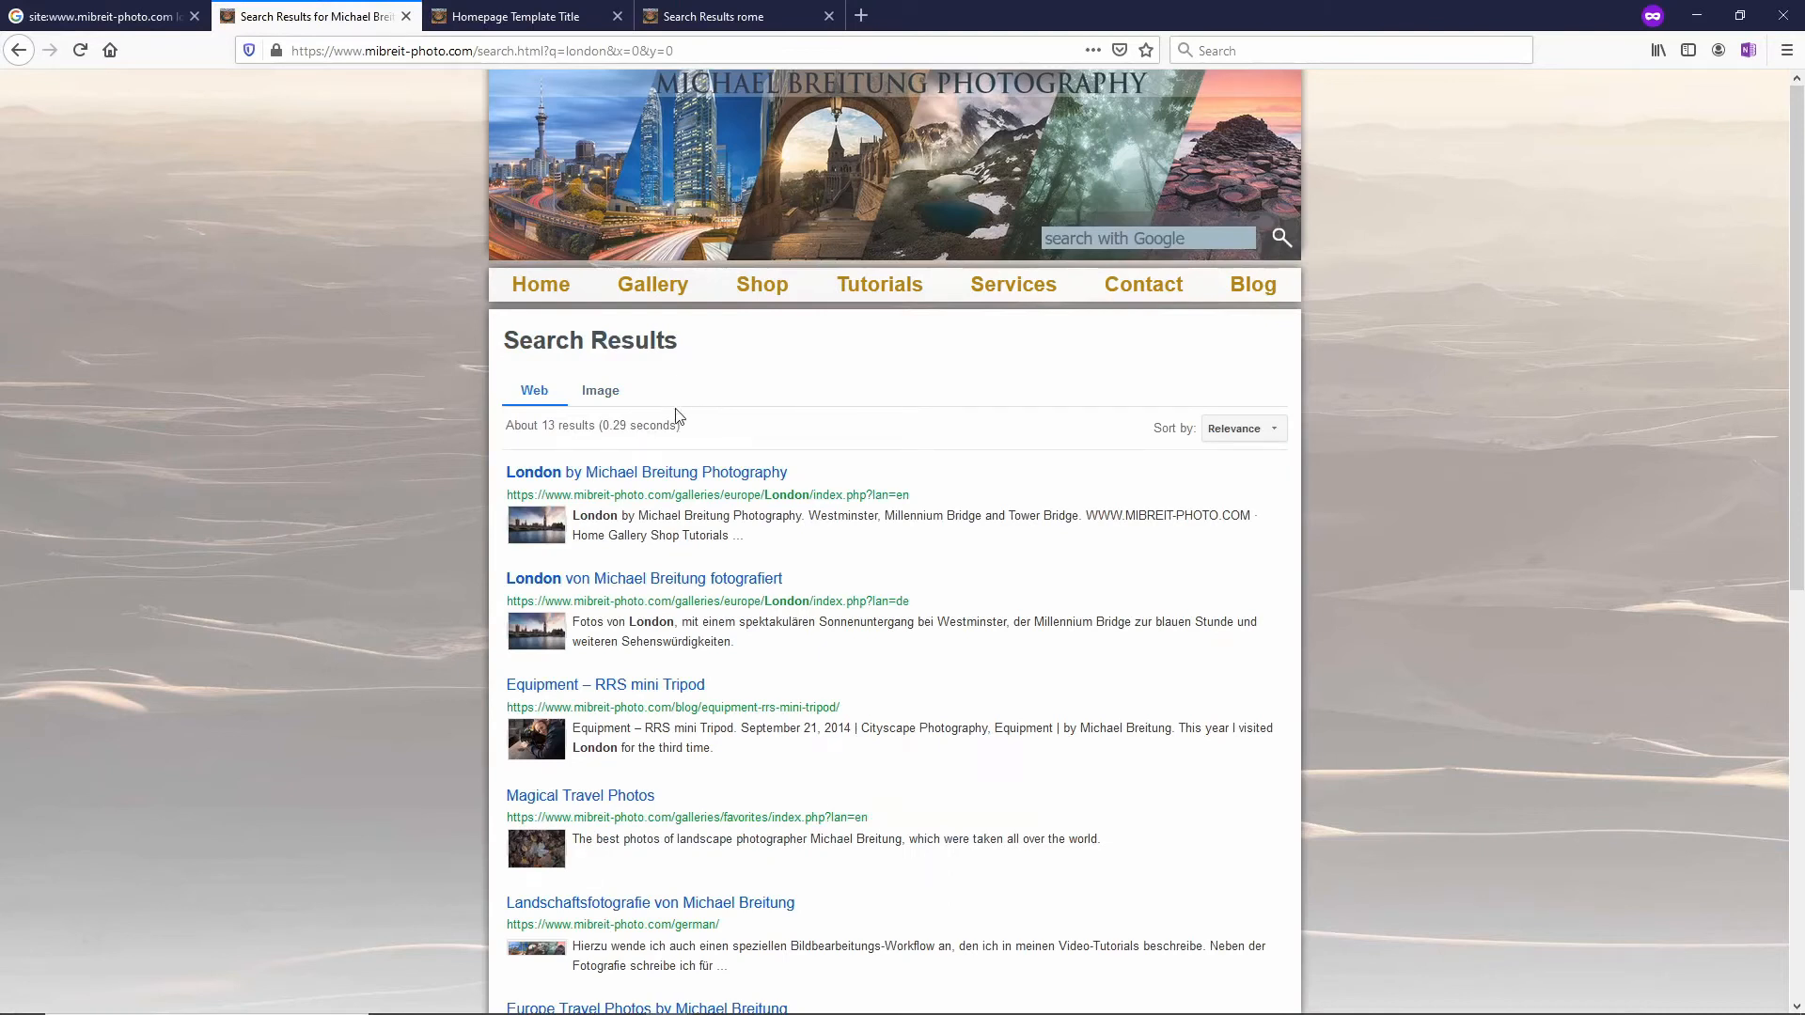
Scroll through the live mibreit-photo.com/search.html?q=london results in Firefox.
scroll("down", 3)
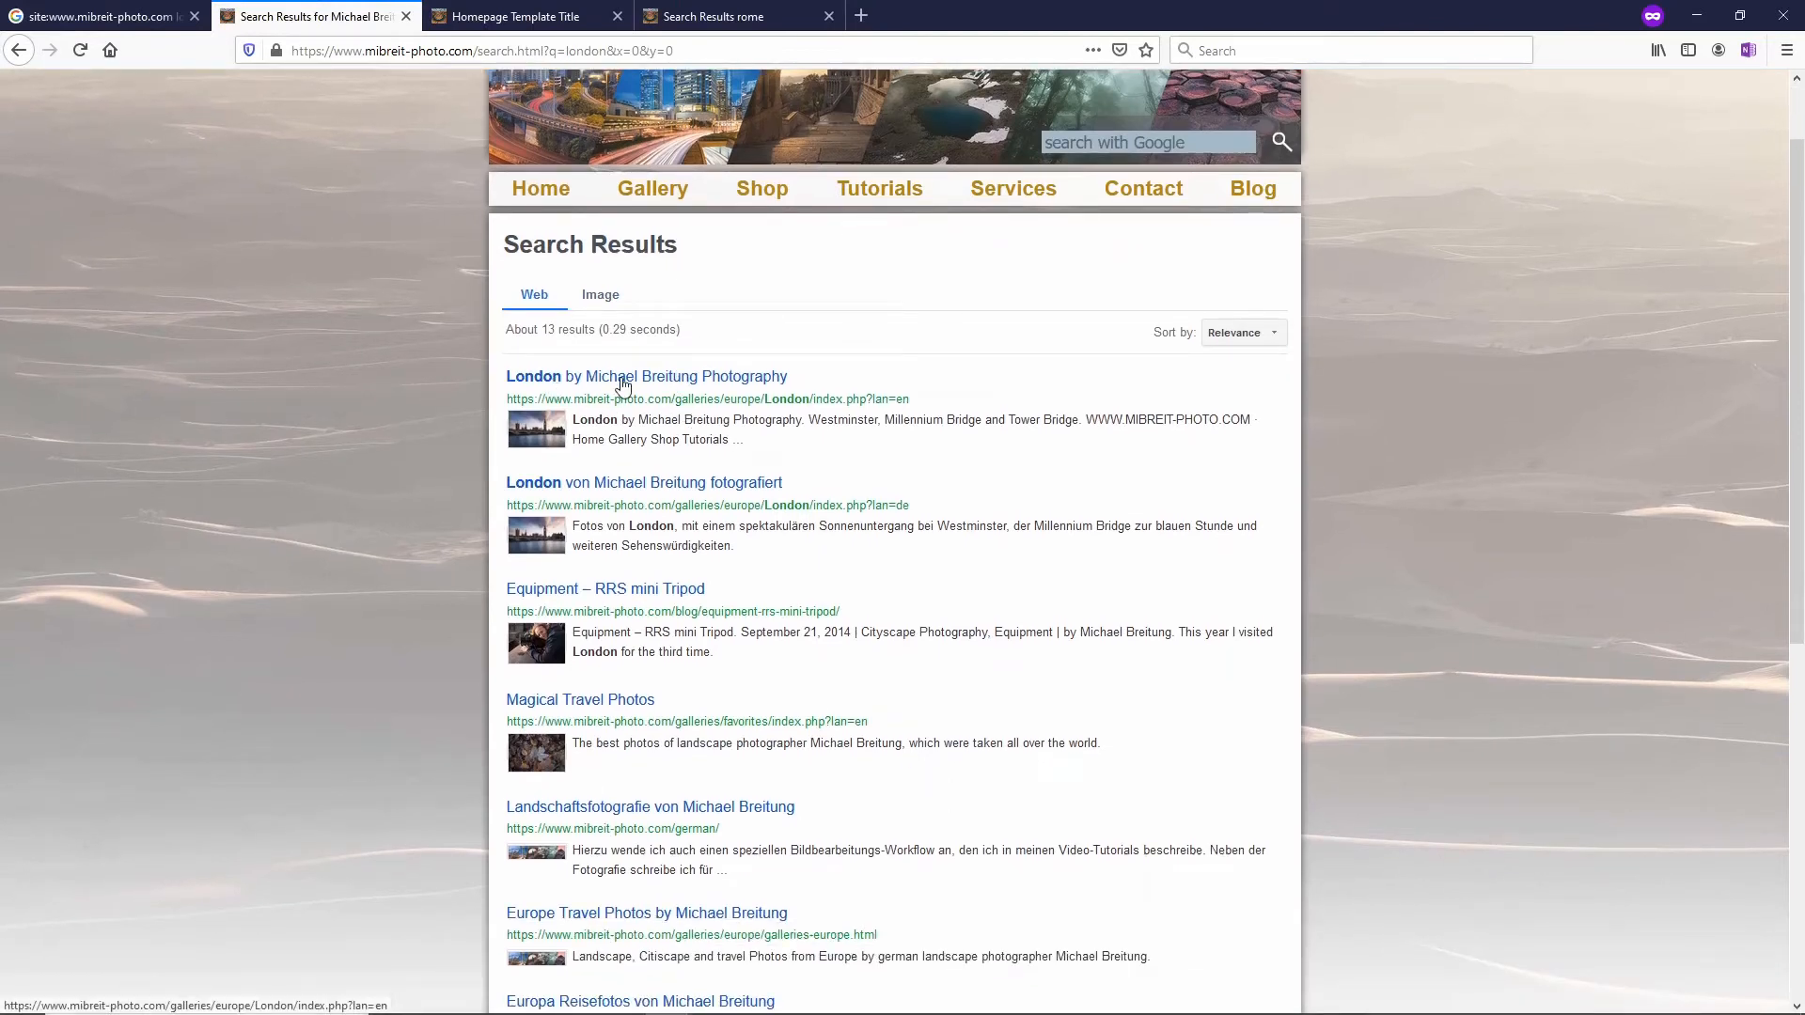
scroll("down", 3)
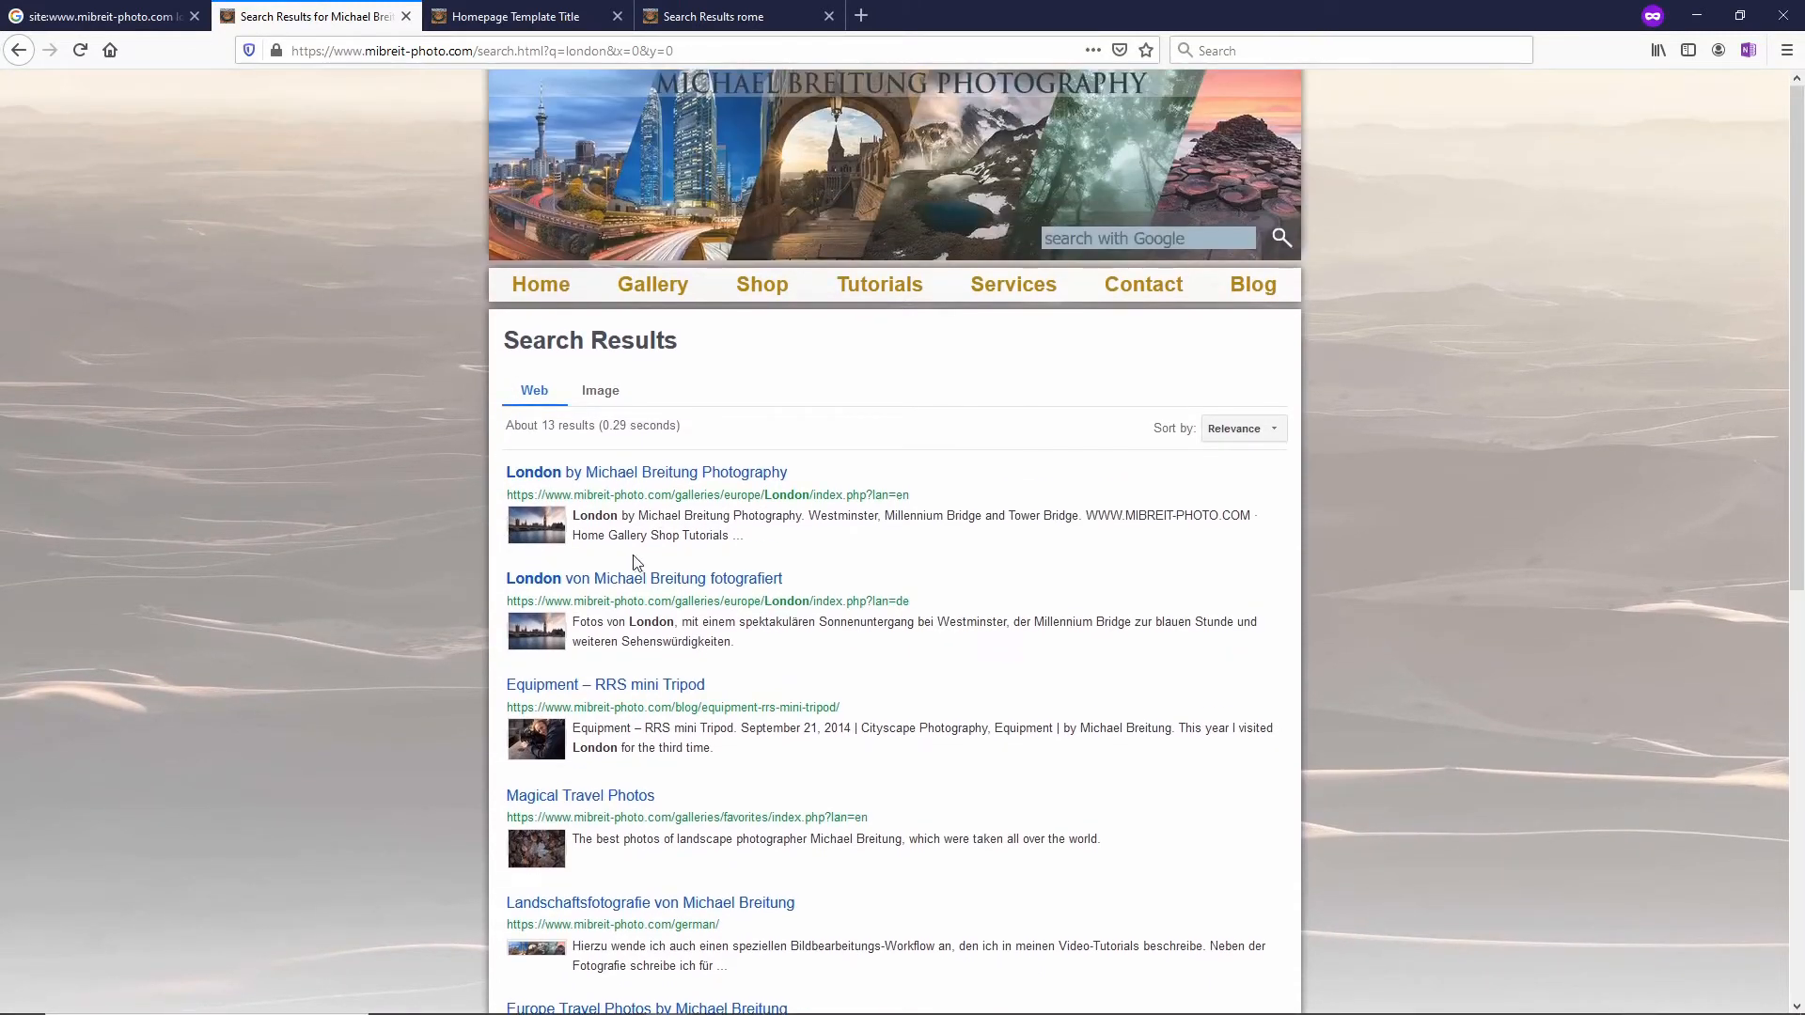
mouse_move(814, 483)
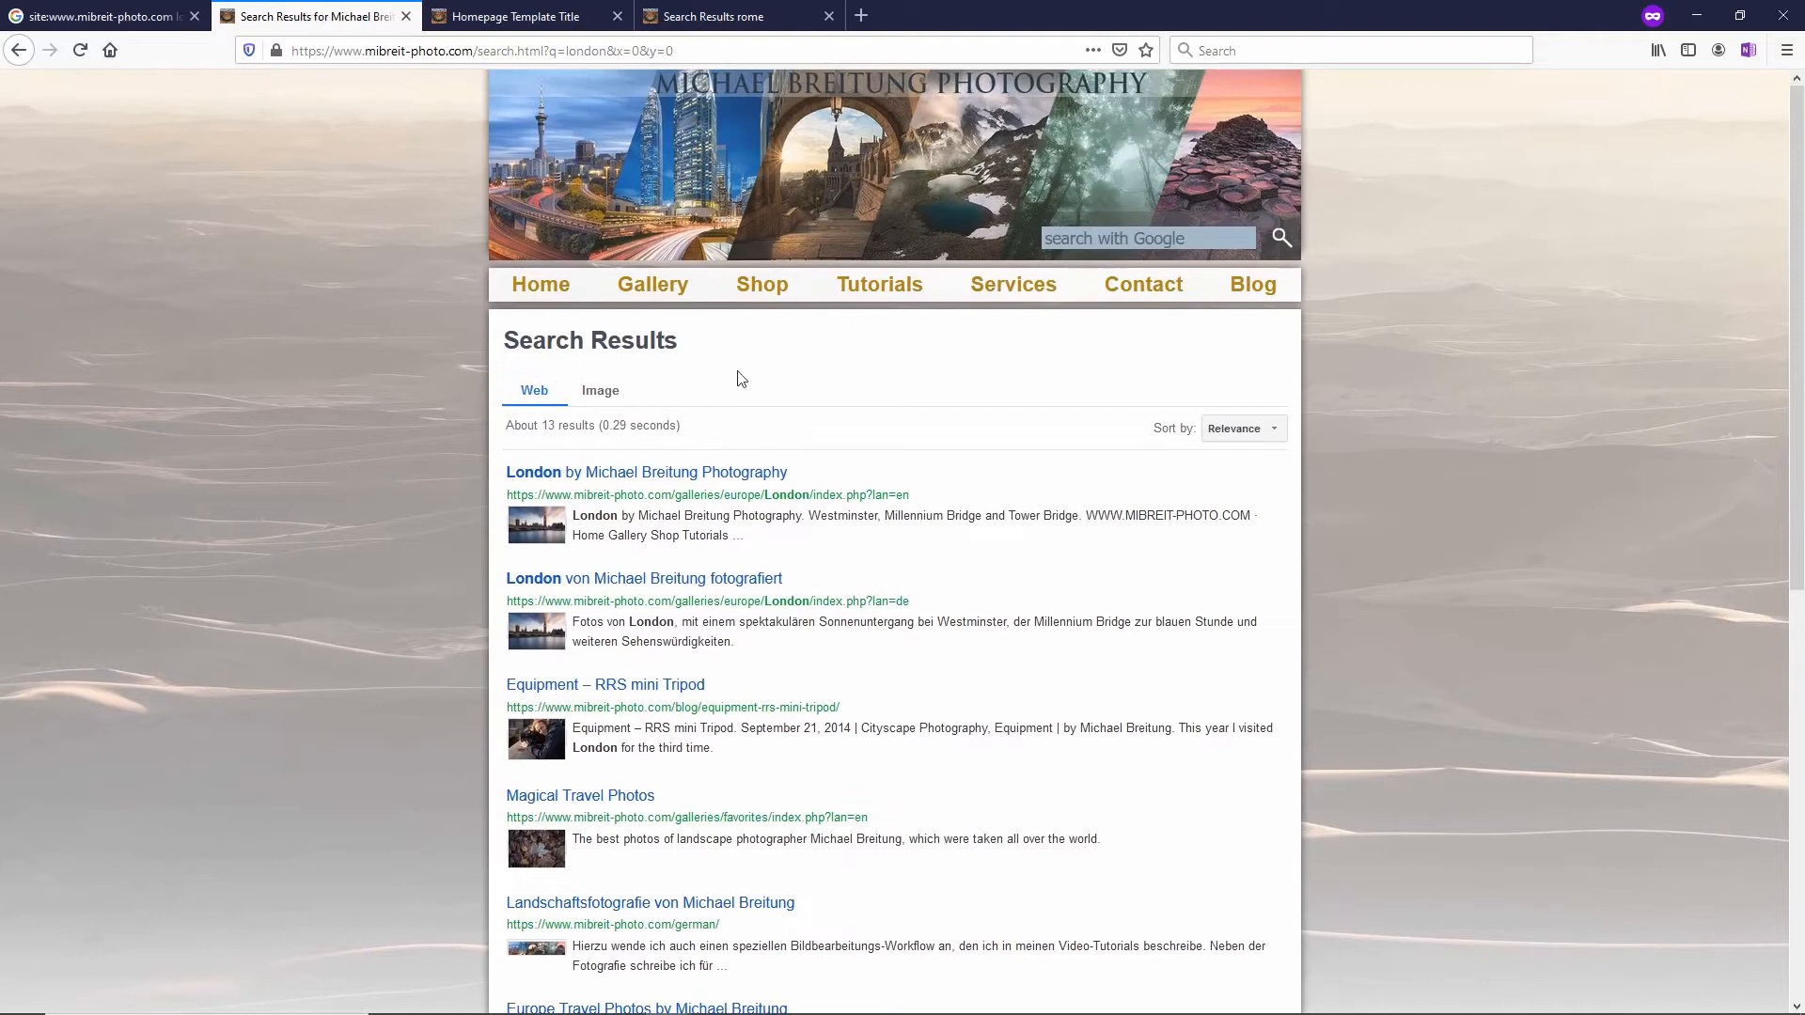
mouse_move(686, 511)
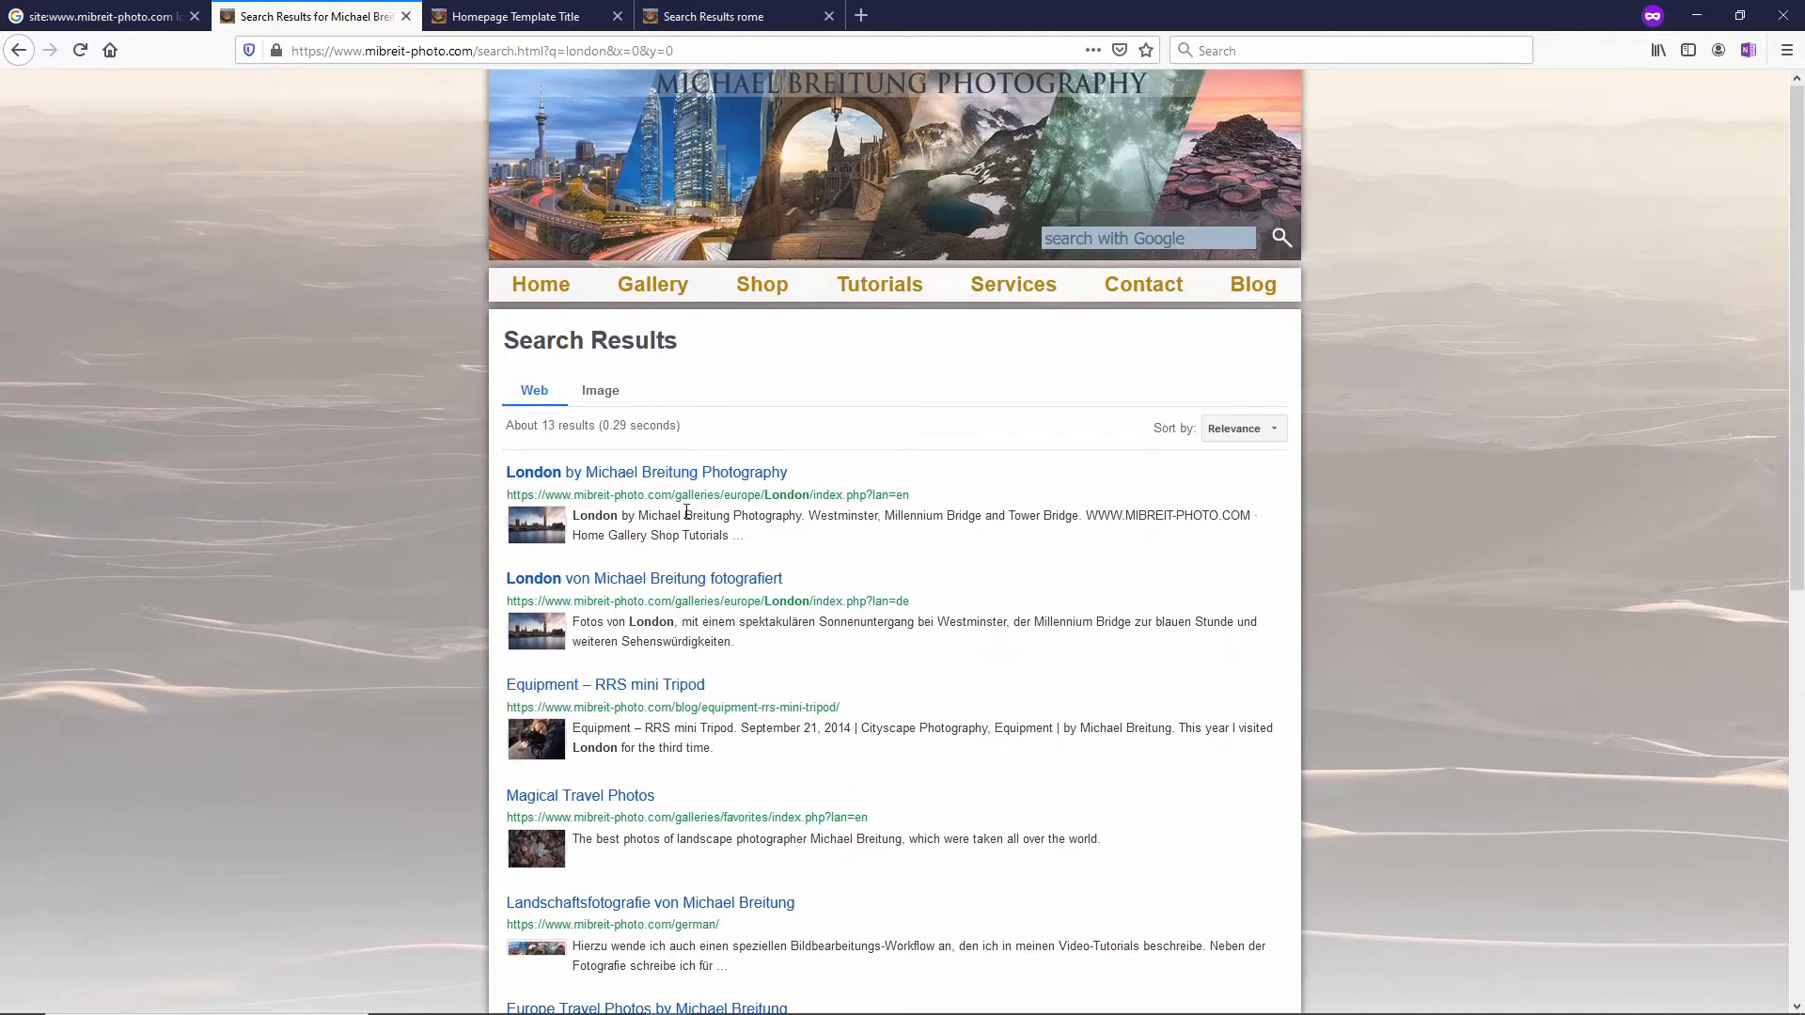
mouse_move(765, 513)
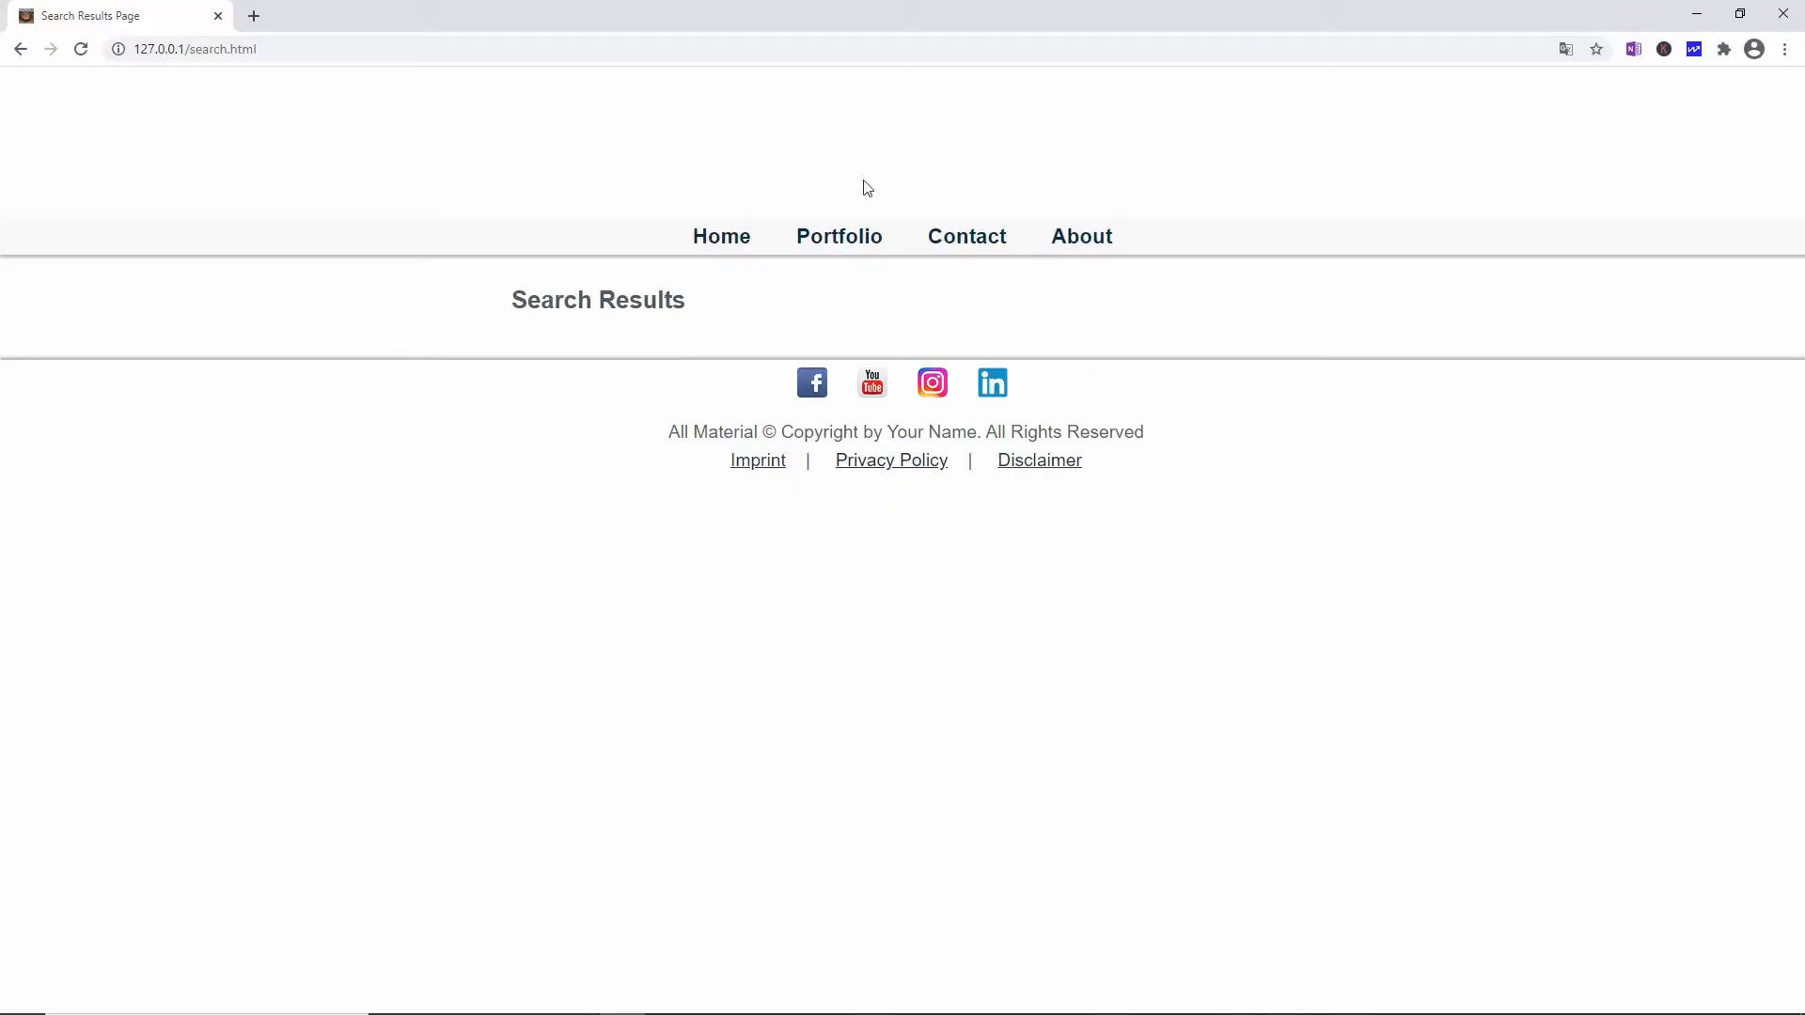
mouse_move(576, 607)
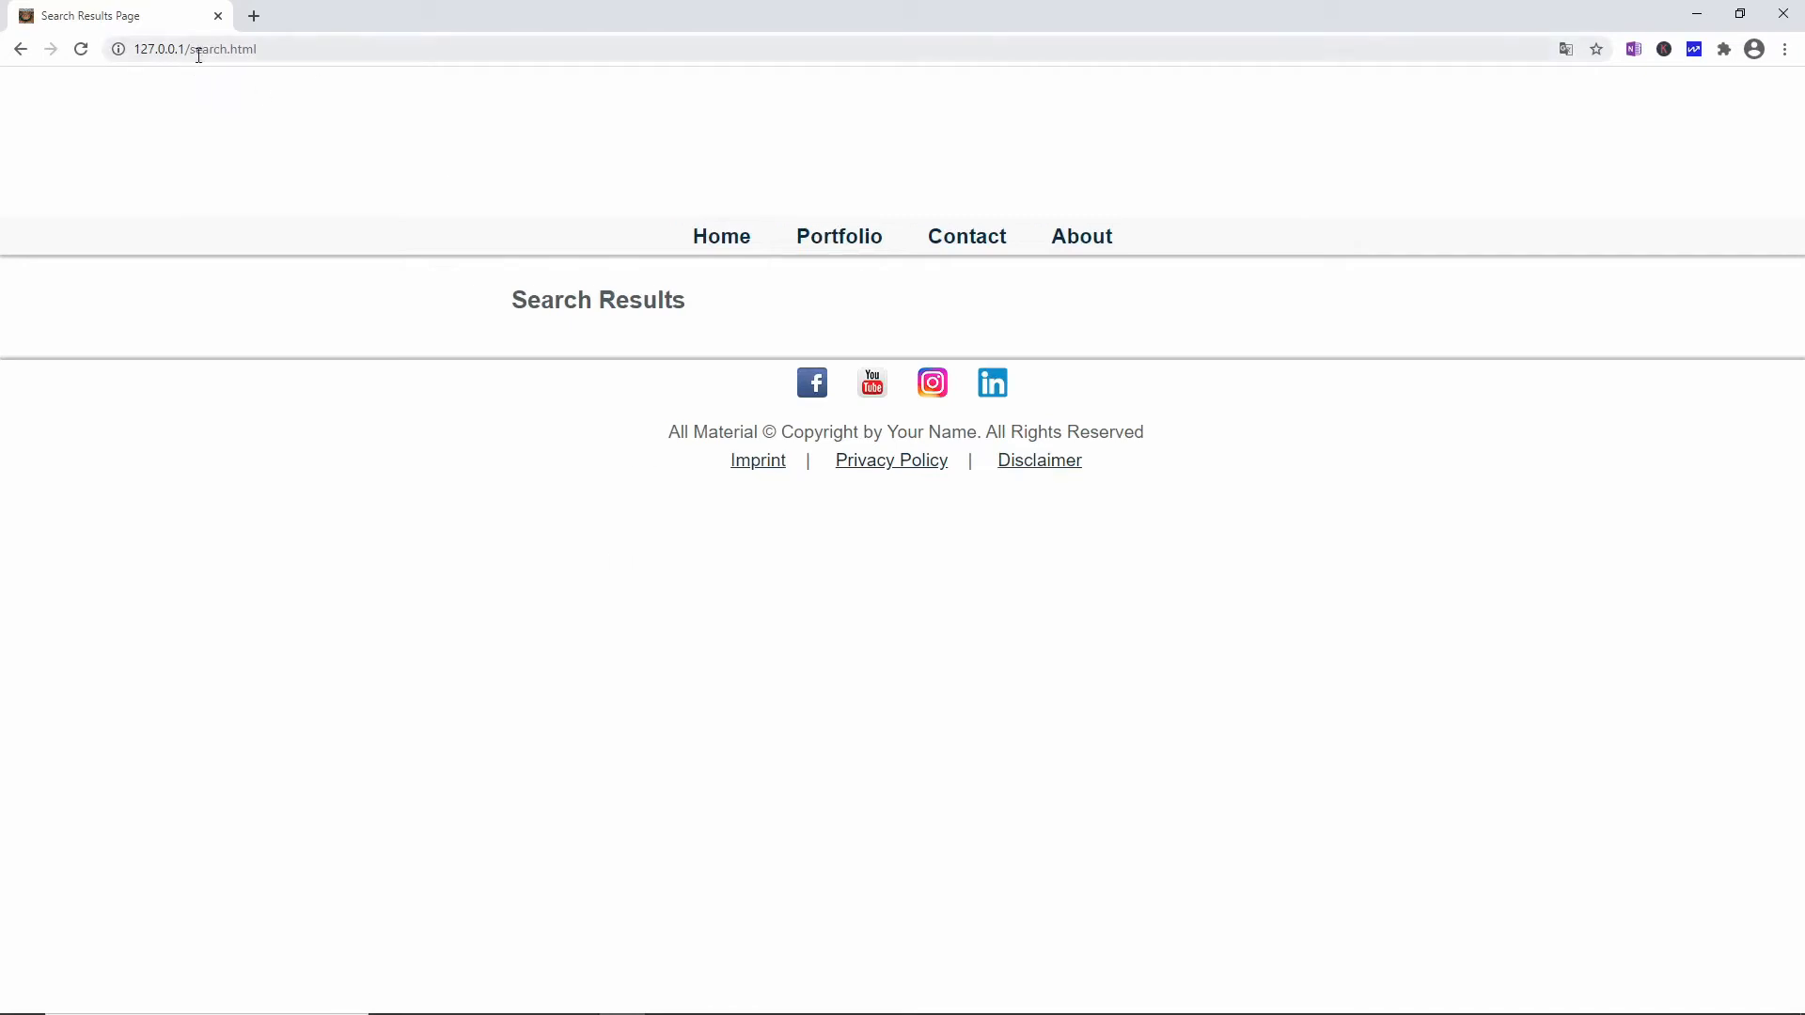
mouse_move(621, 409)
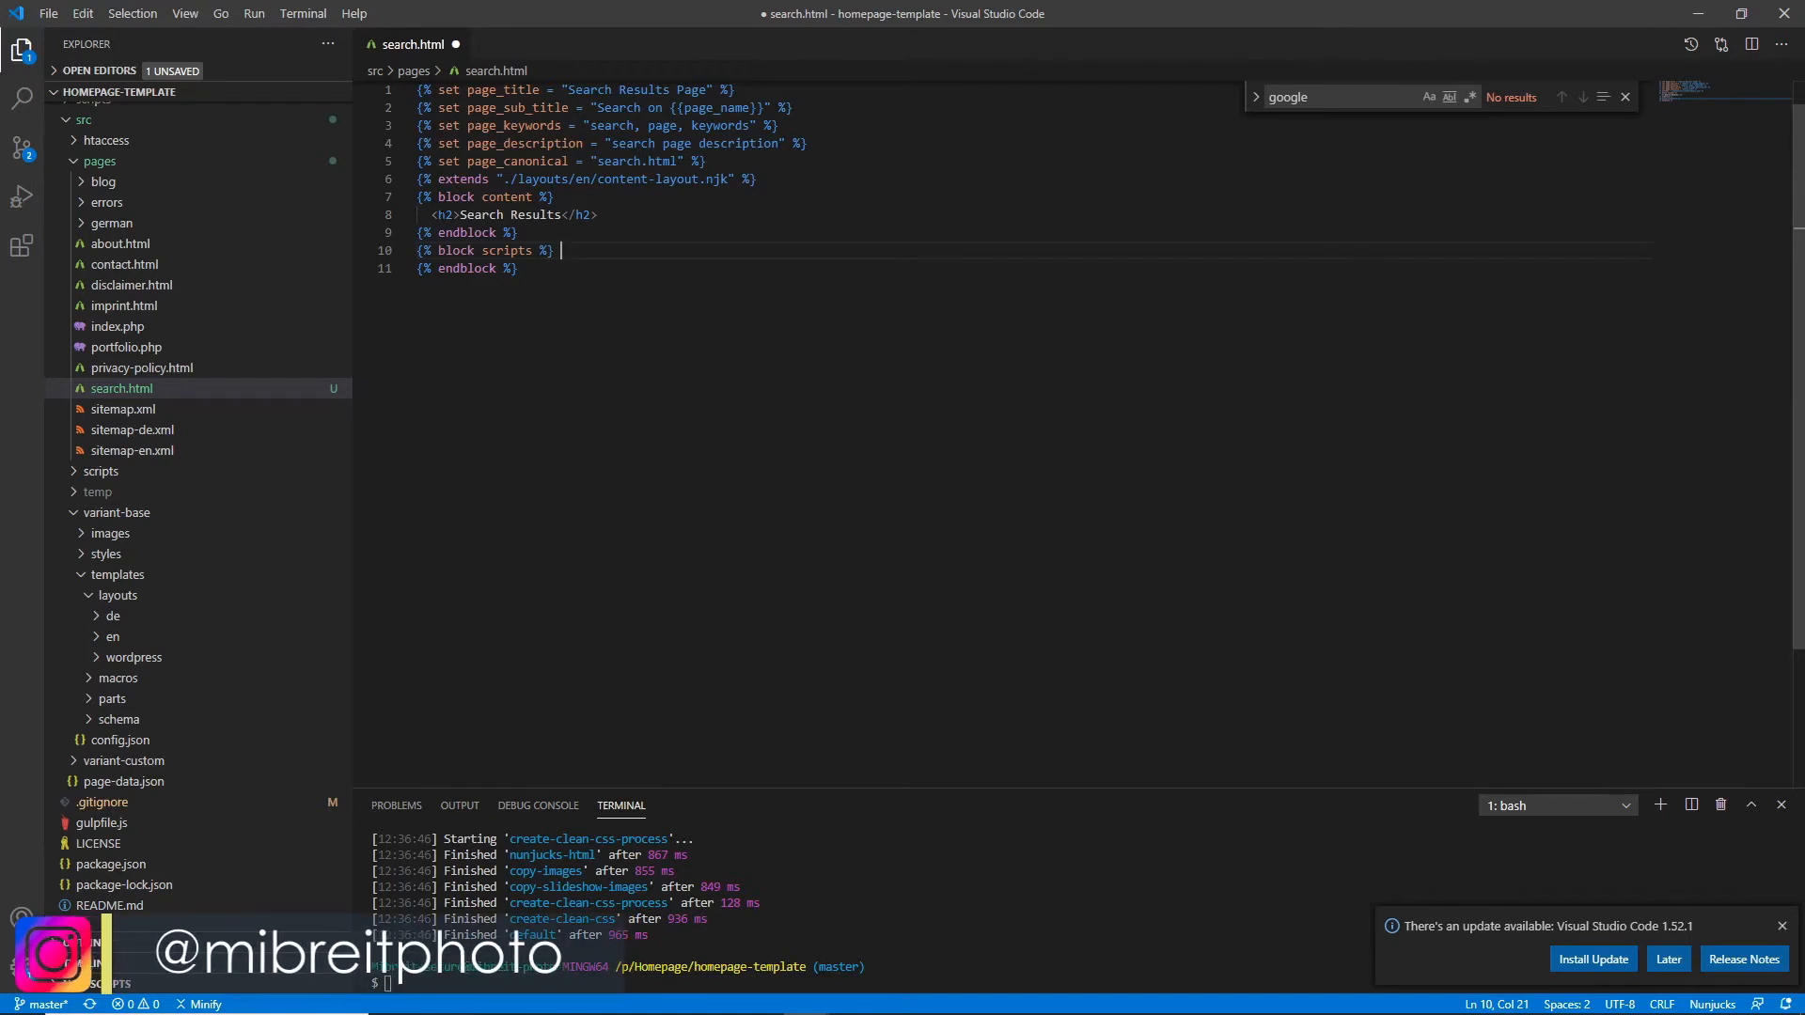
Inspect the local search.html page source, then close the view-source tab.
key("ctrl+a")
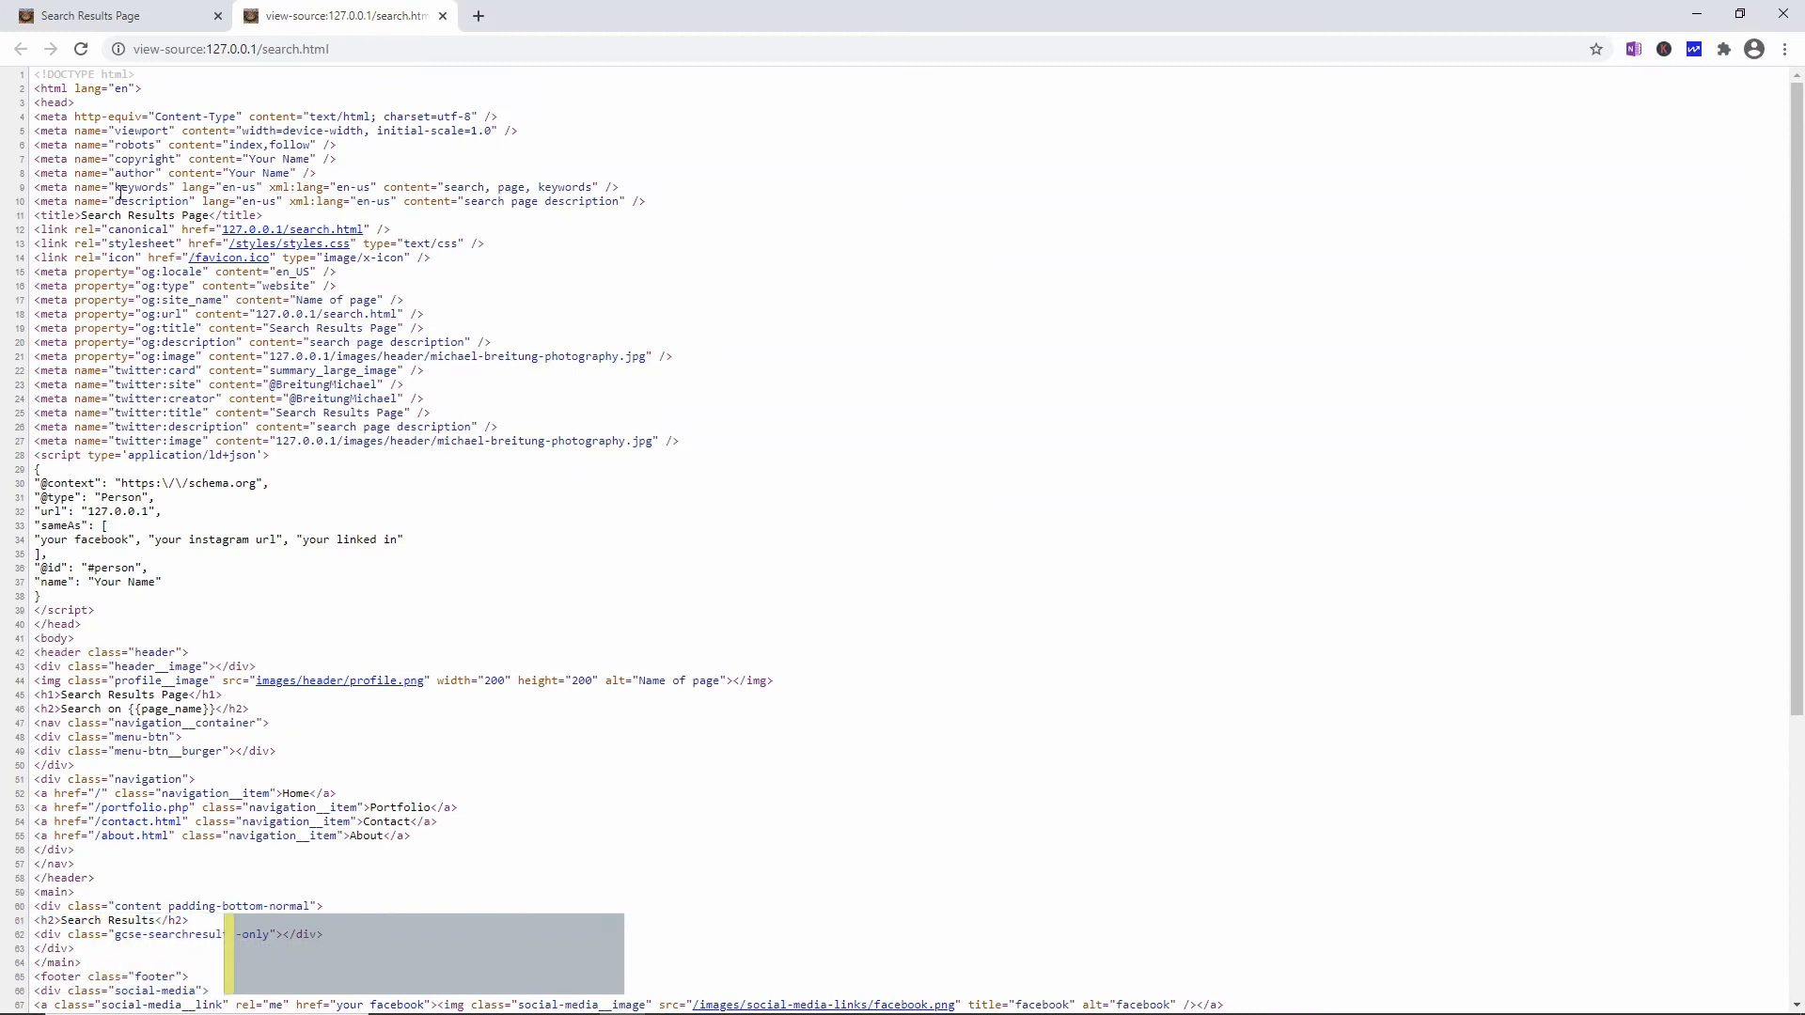
scroll("down", 3)
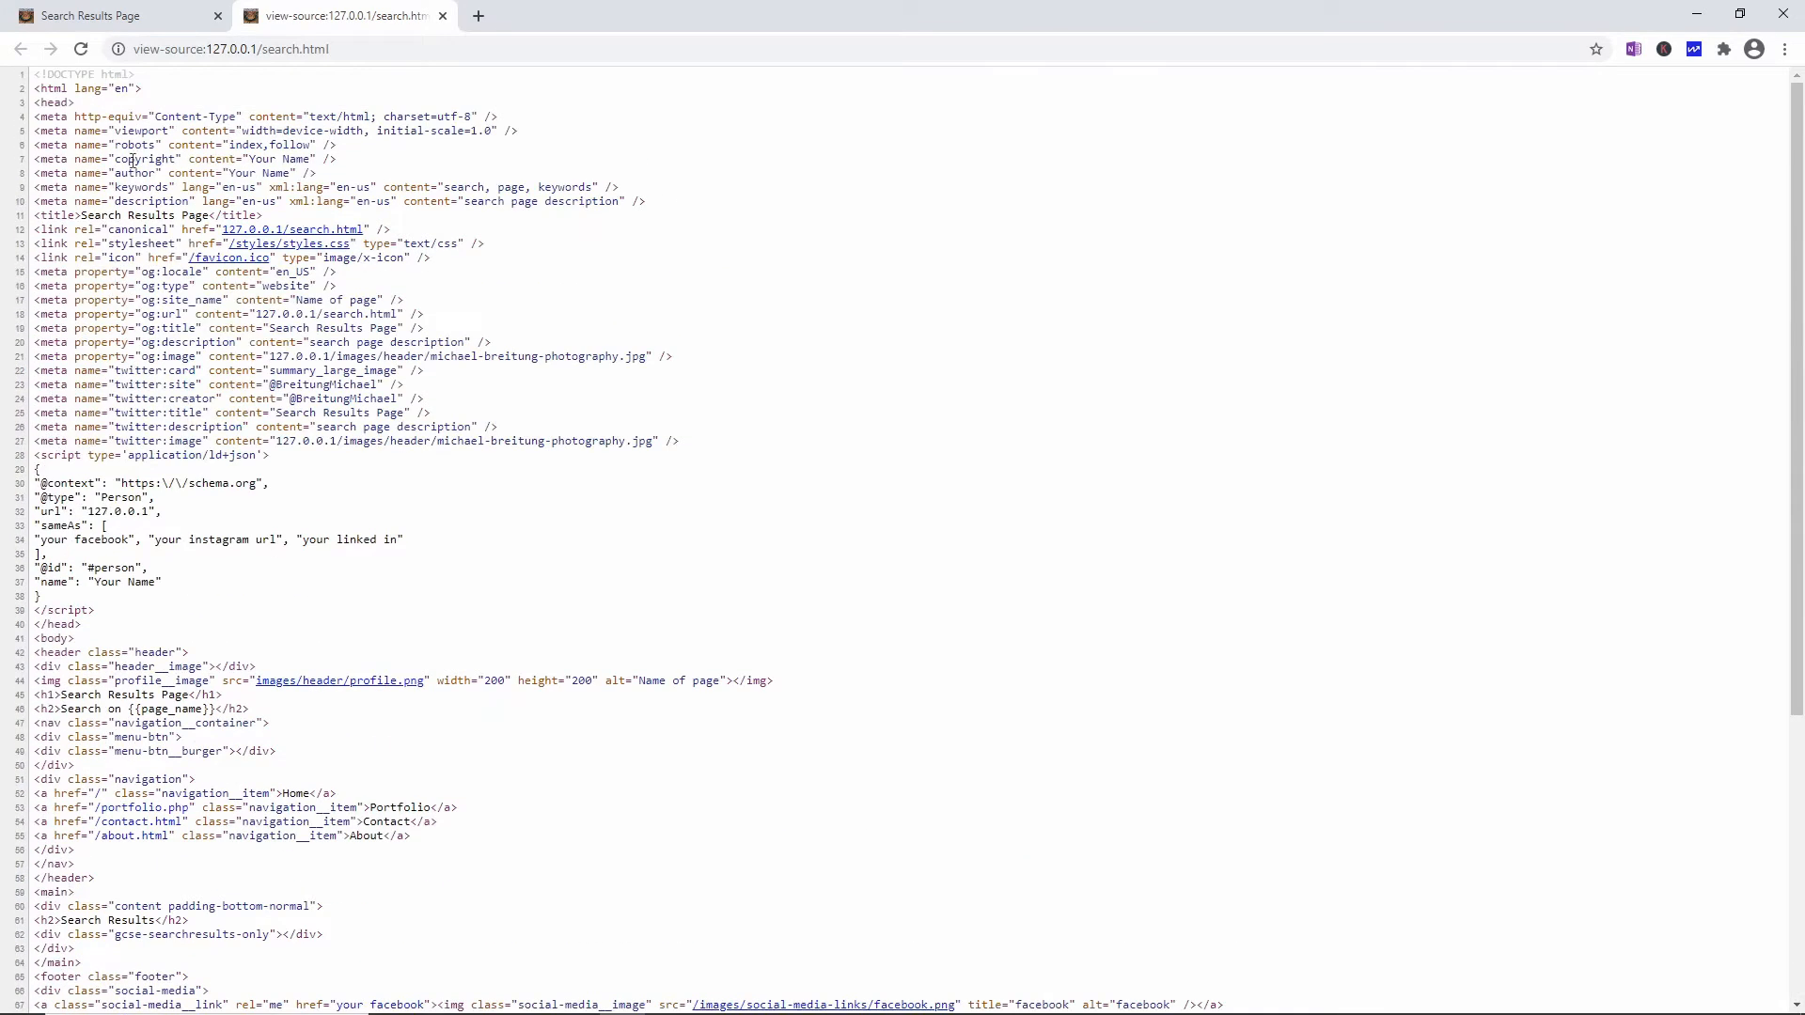
scroll("down", 3)
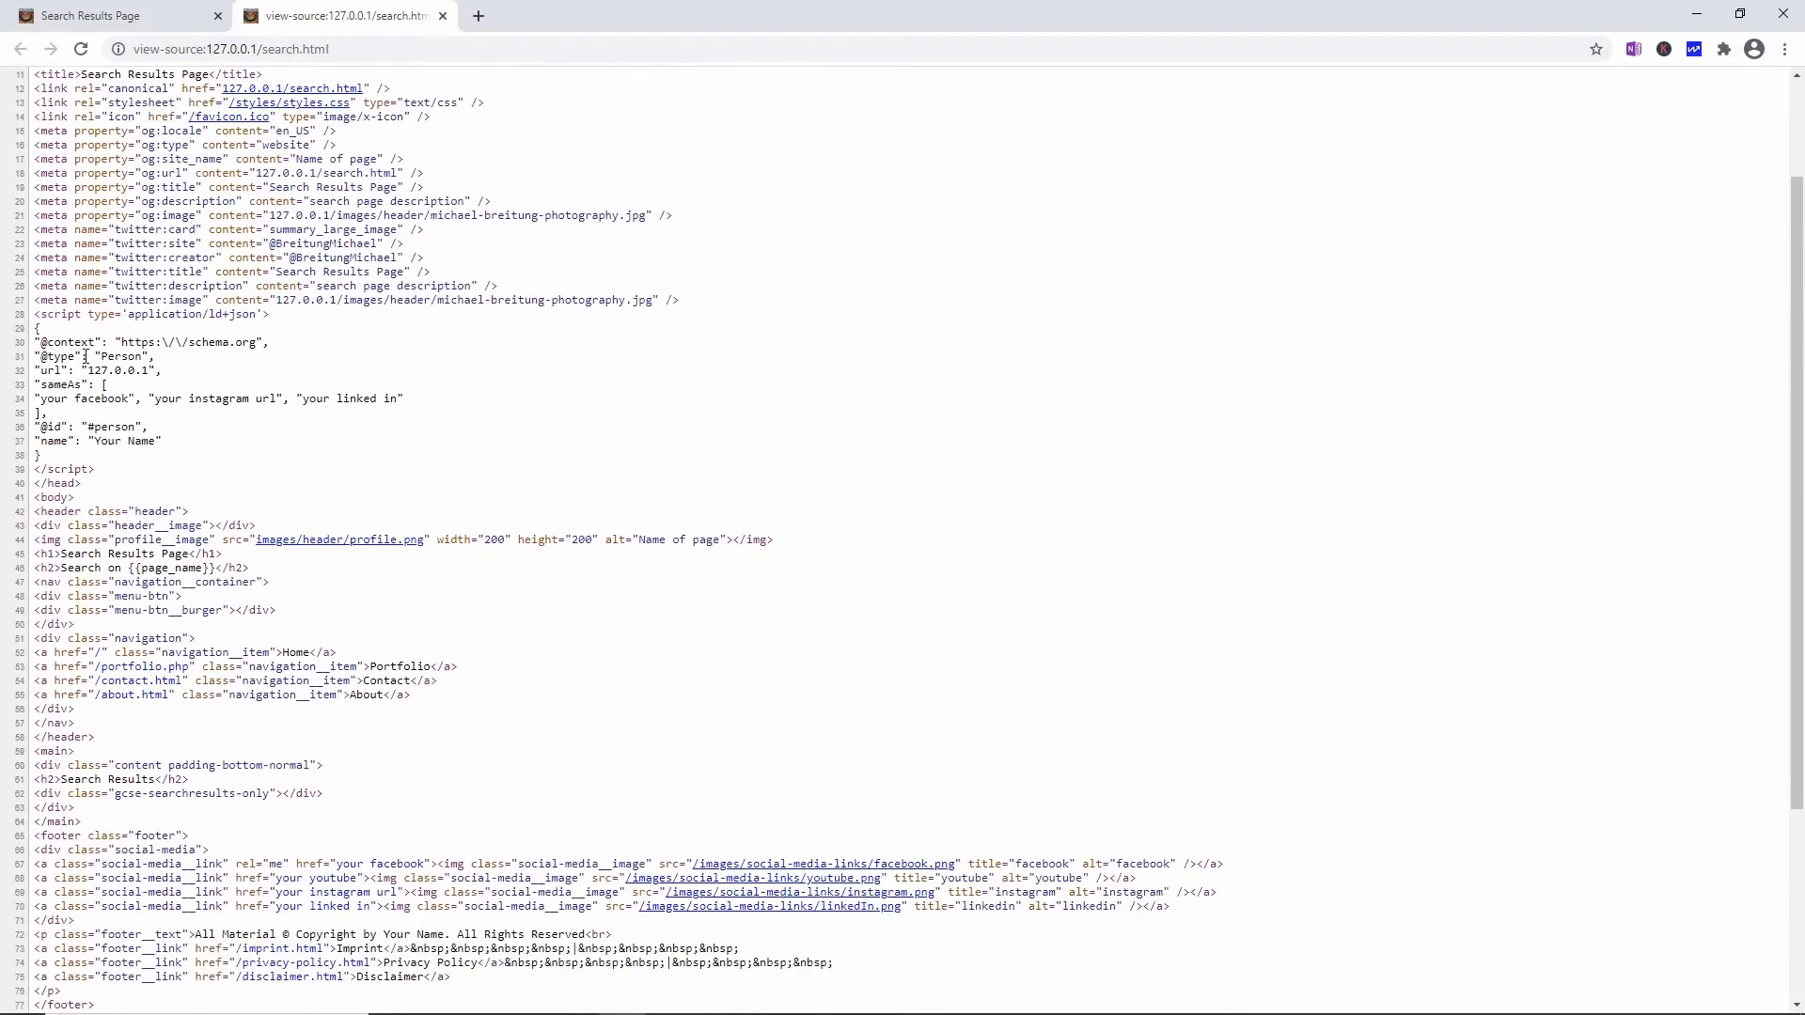
scroll("down", 3)
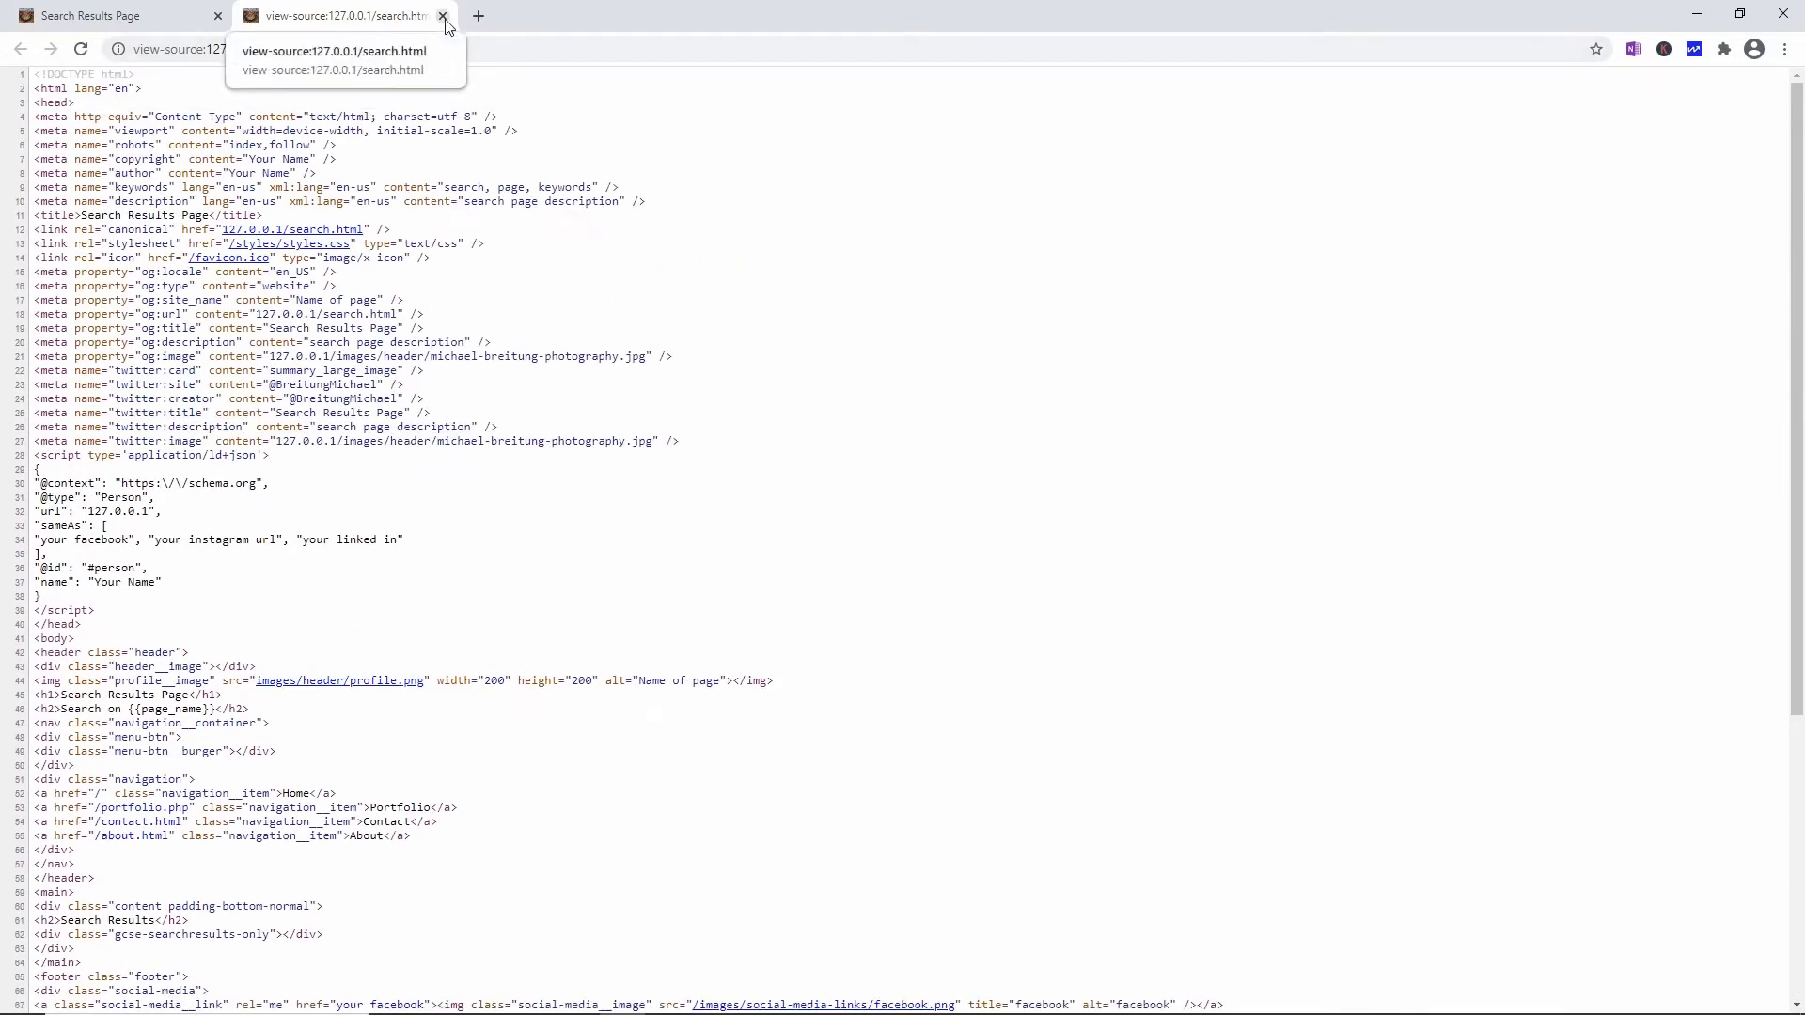
left_click(442, 15)
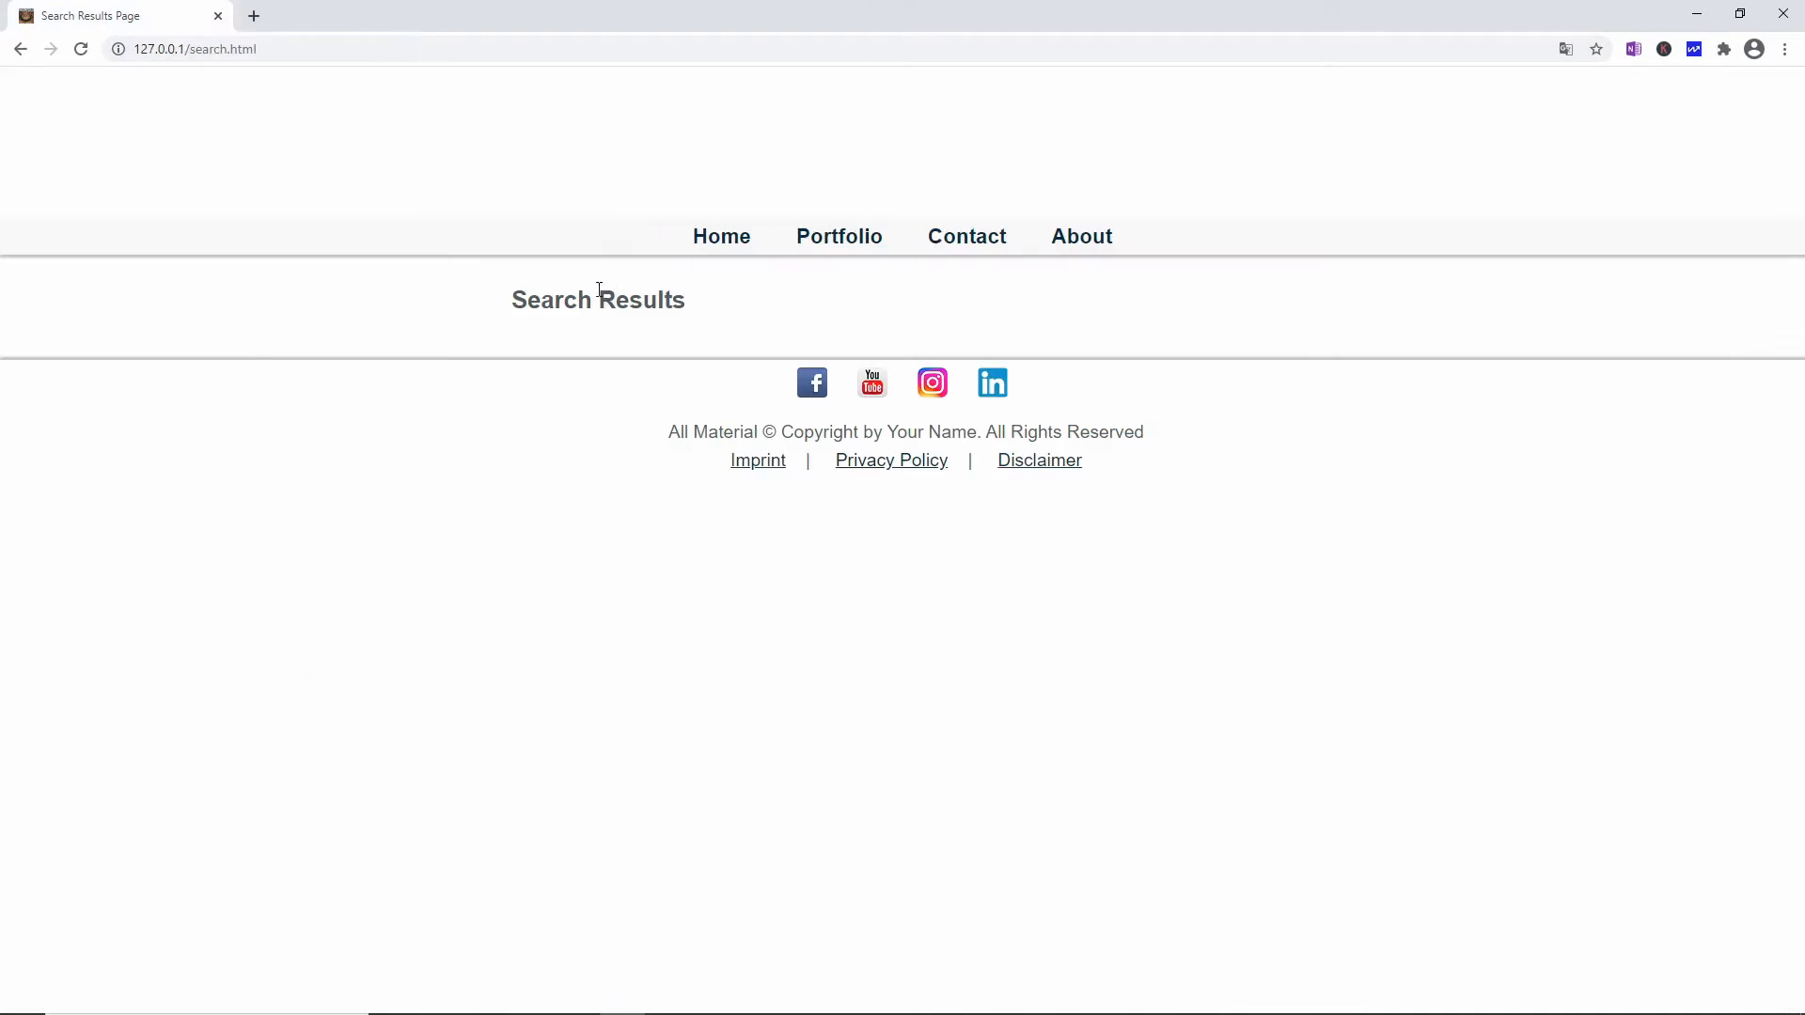
mouse_move(553, 301)
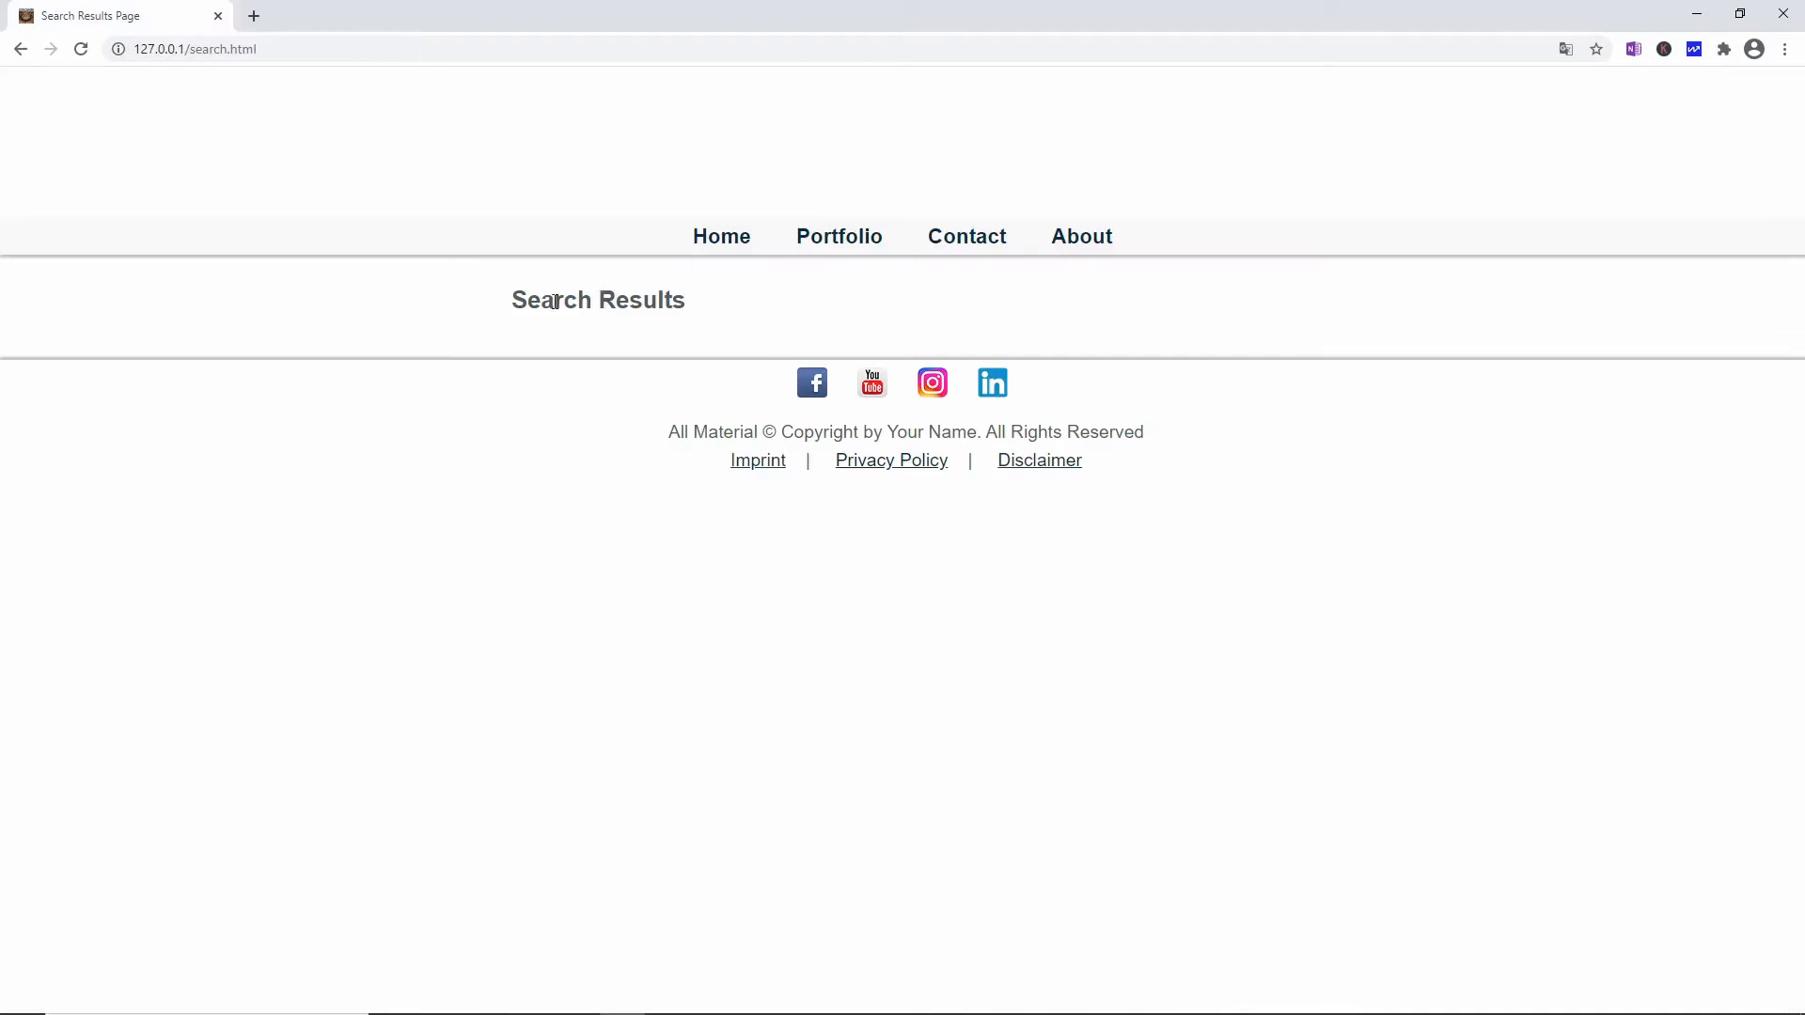
mouse_move(559, 357)
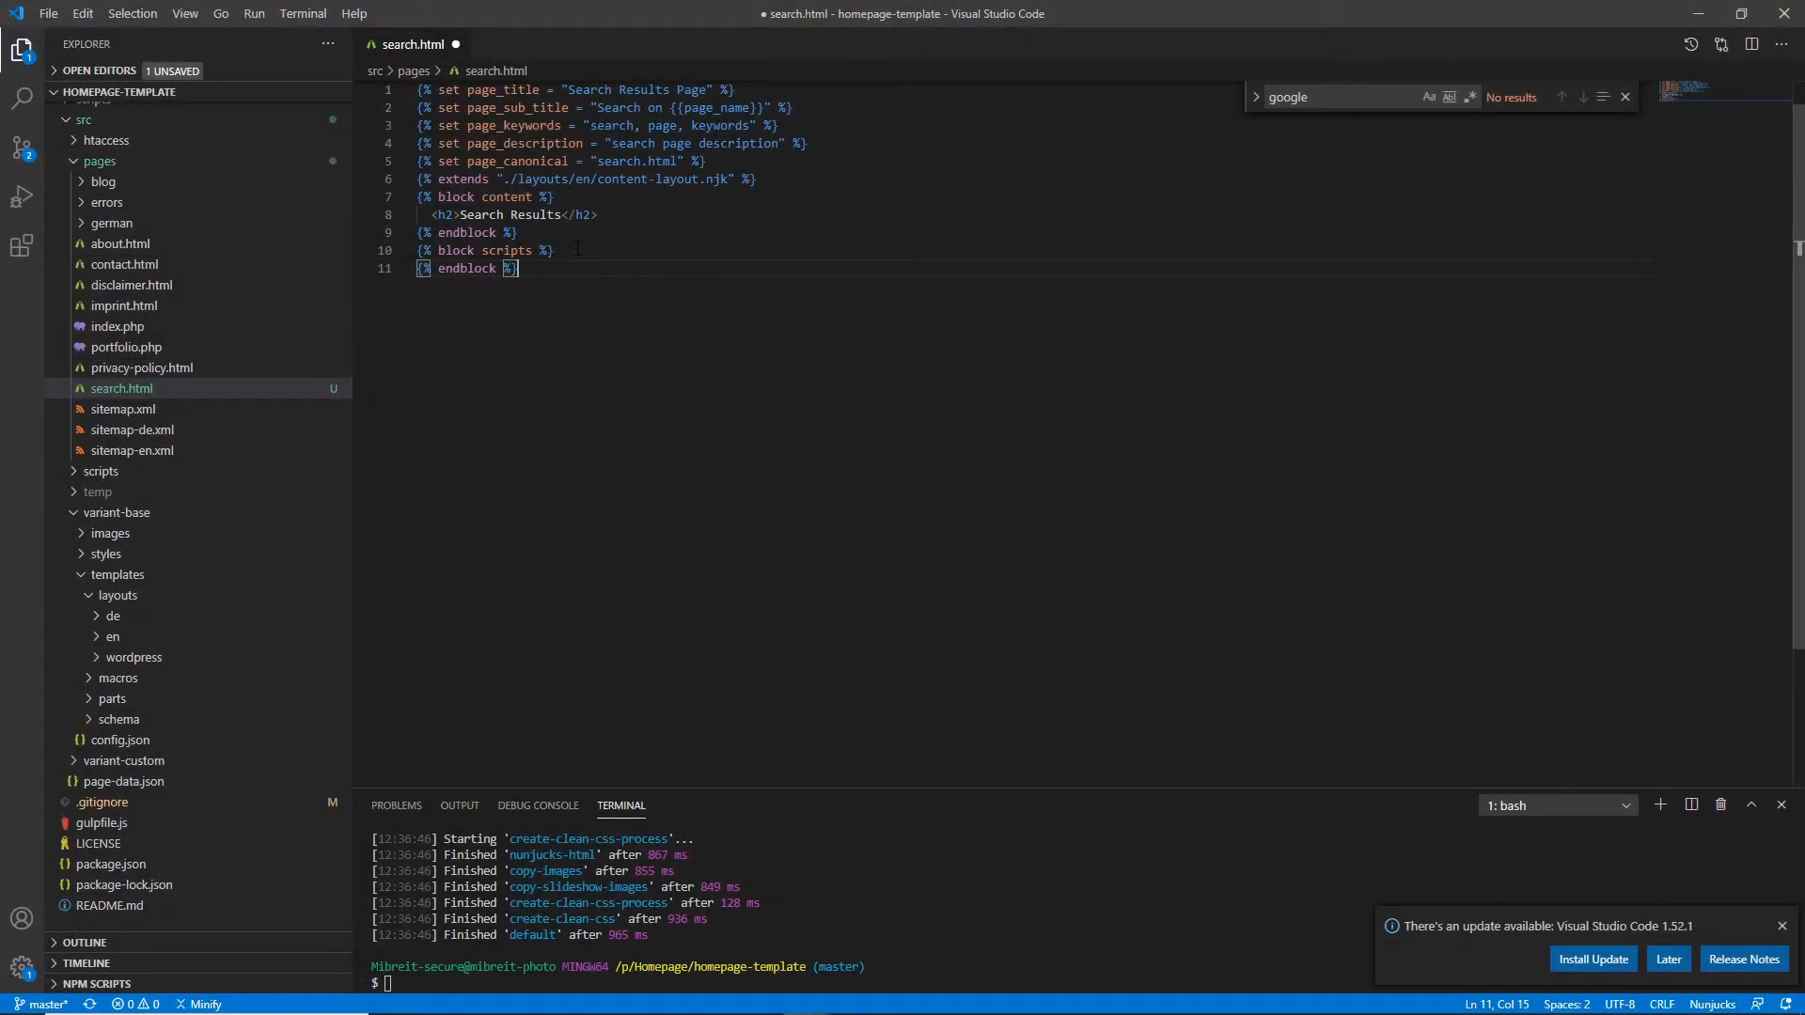
Add the cse.google.com/cse.js script tag with the engine's cx ID to search.html's scripts block.
key("Enter")
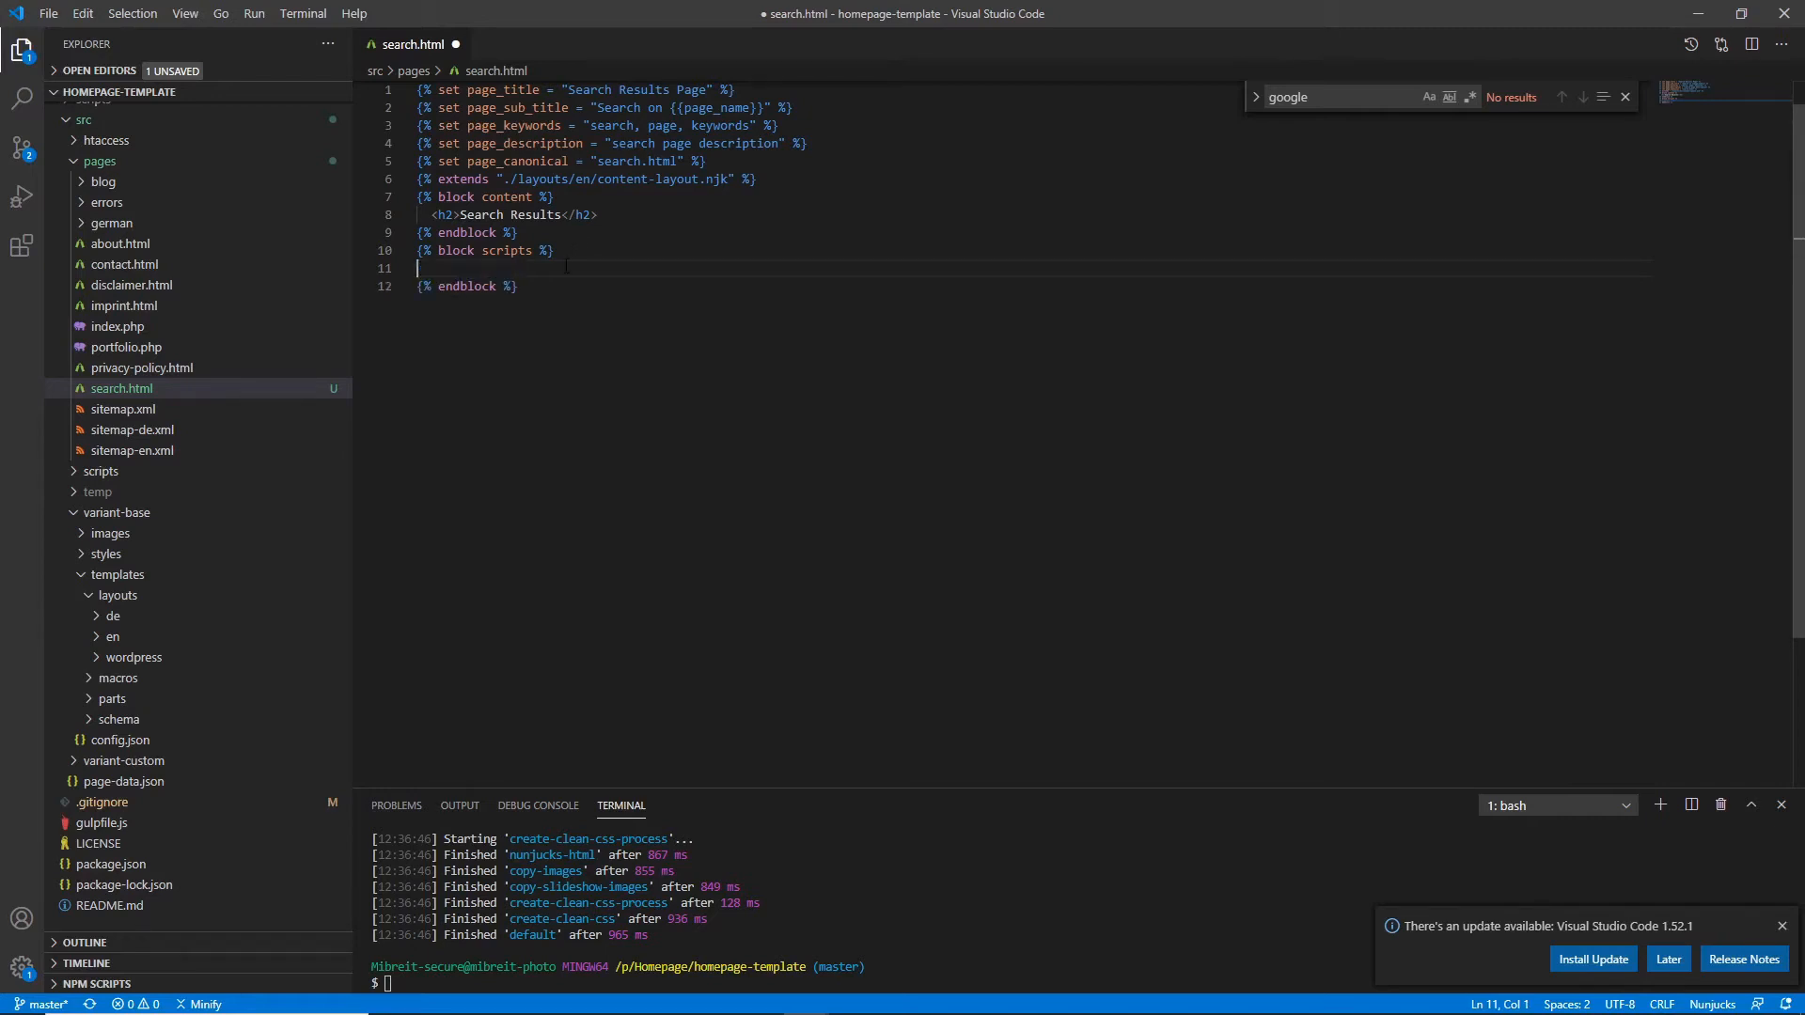
type("<script async src=\"https://cse.google.com/cse.js?cx=00016692801817054895O:uzvr02puowk\"></script>")
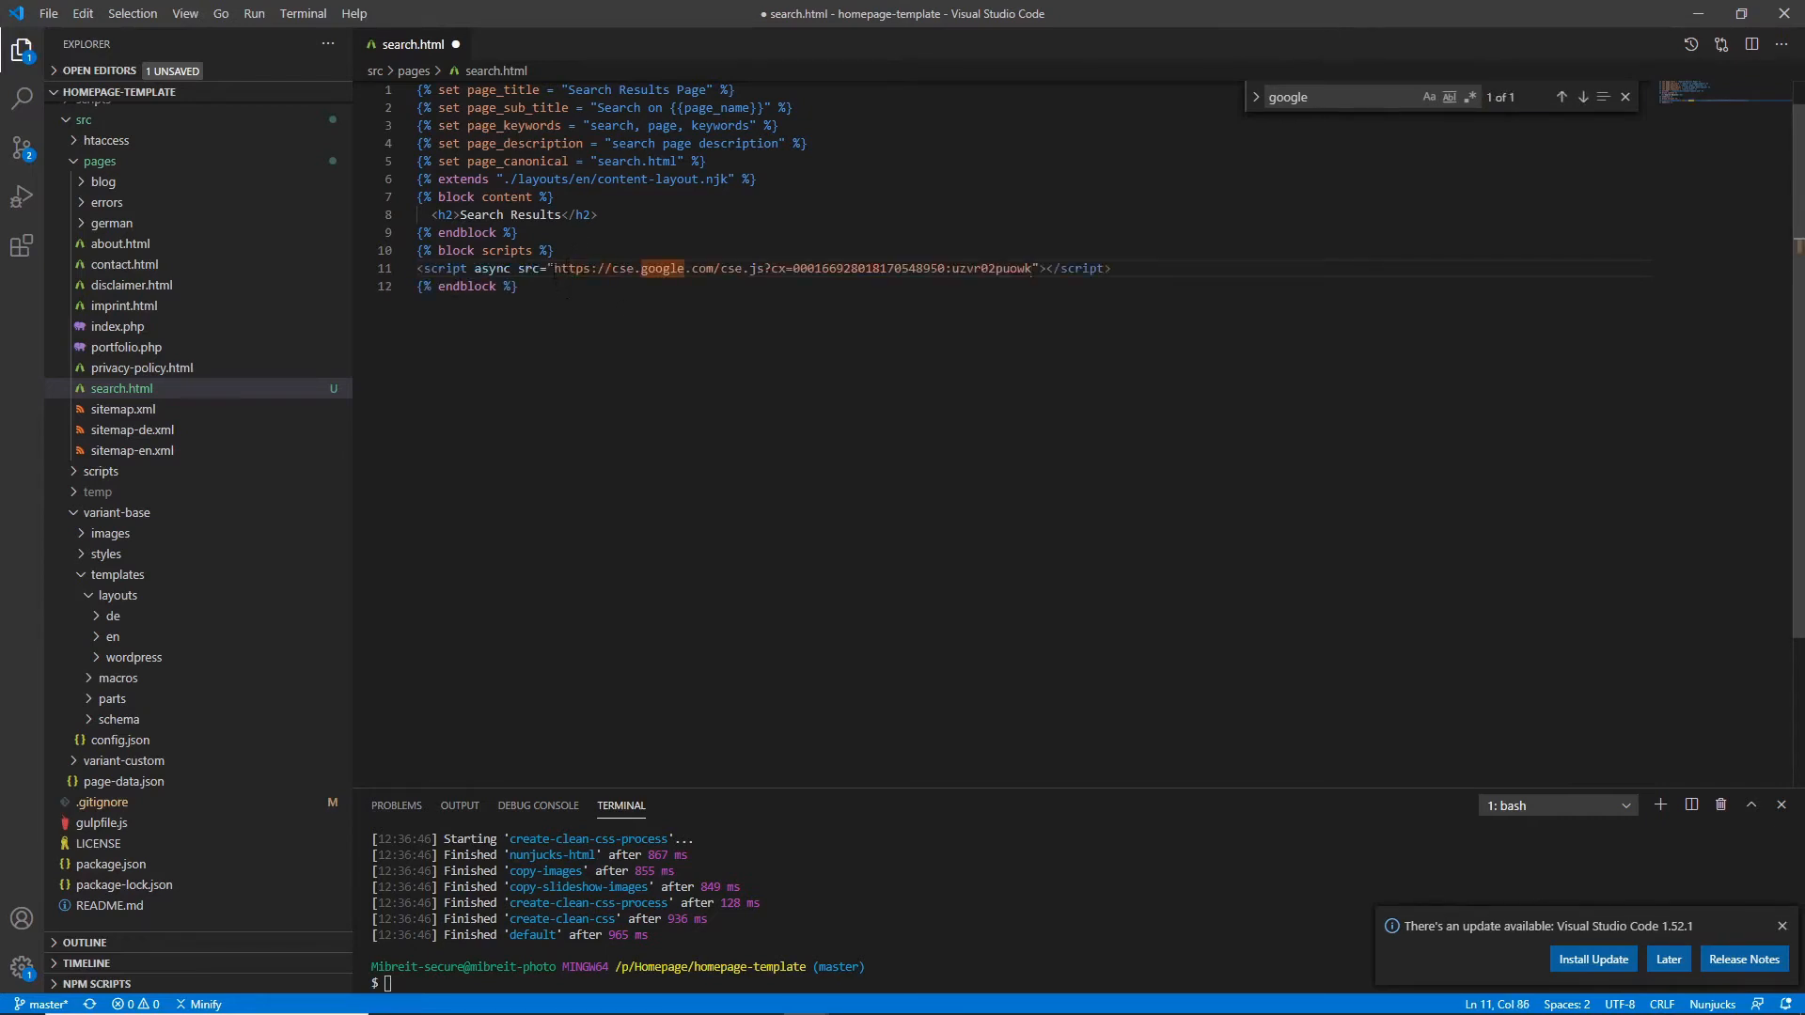
left_click_drag(555, 268, 1032, 268)
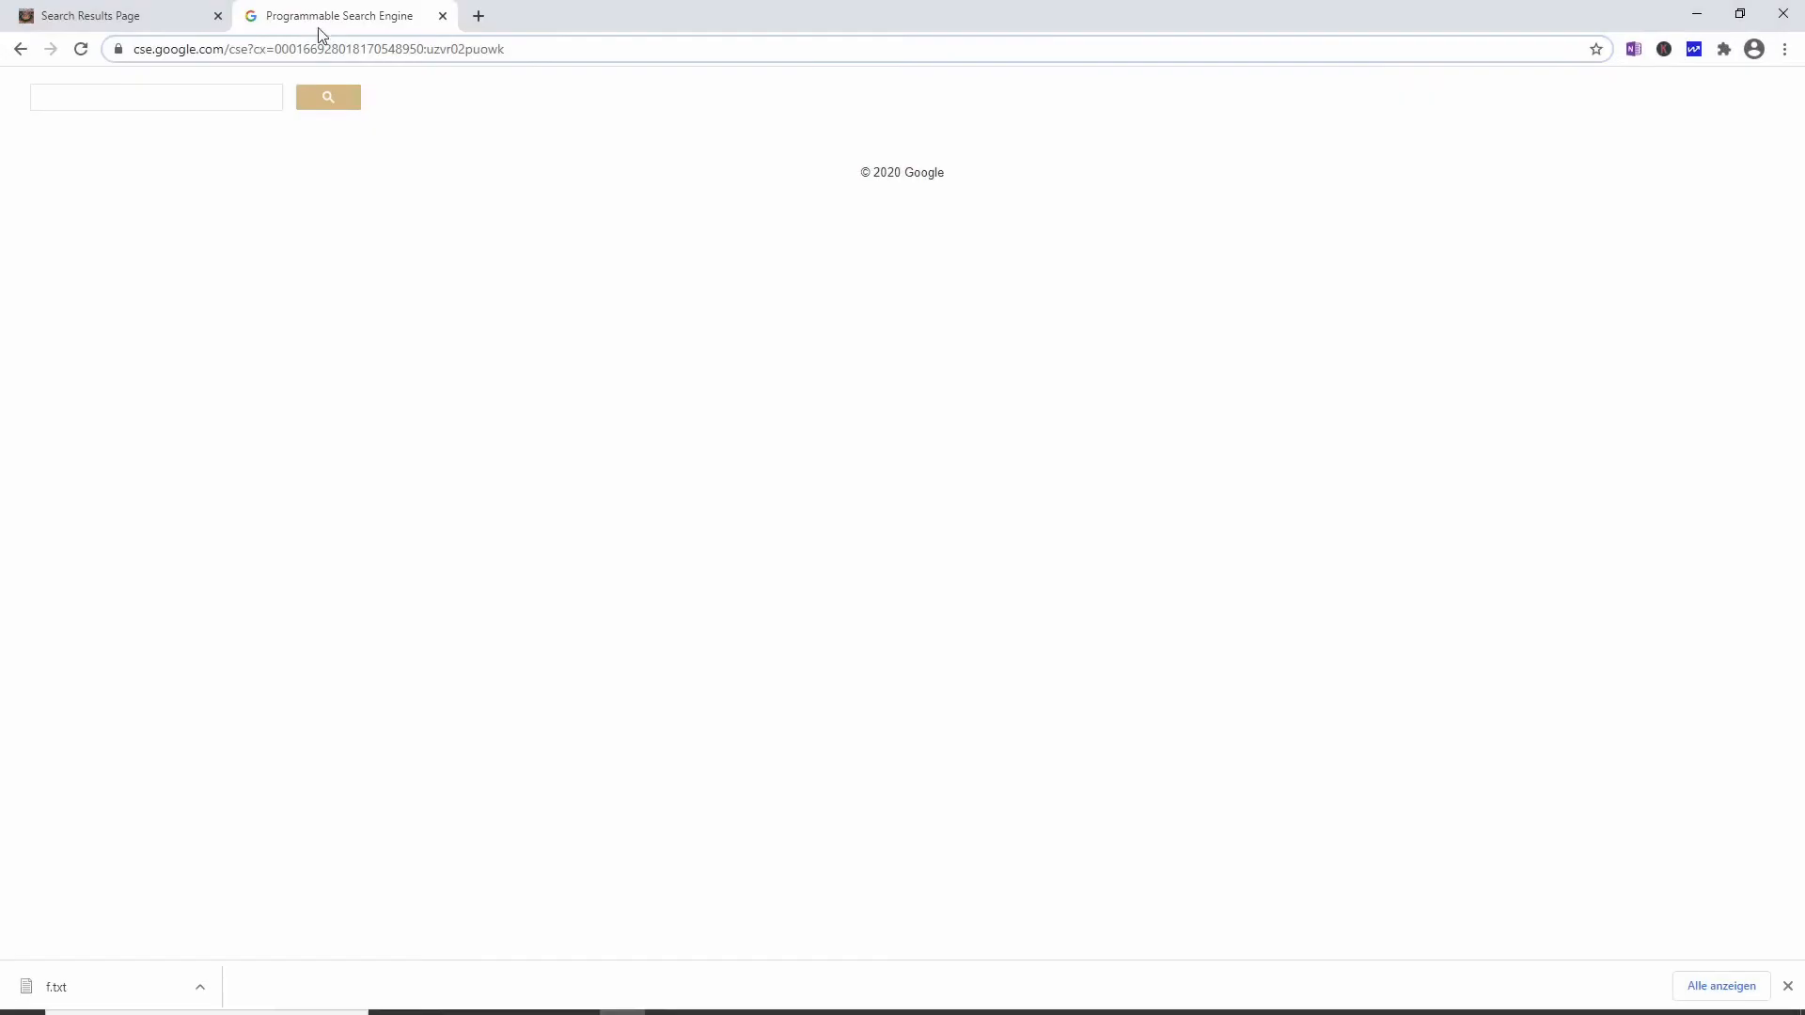
Inspect the search engine page's URL and type 'londo' into its search box.
left_click(311, 48)
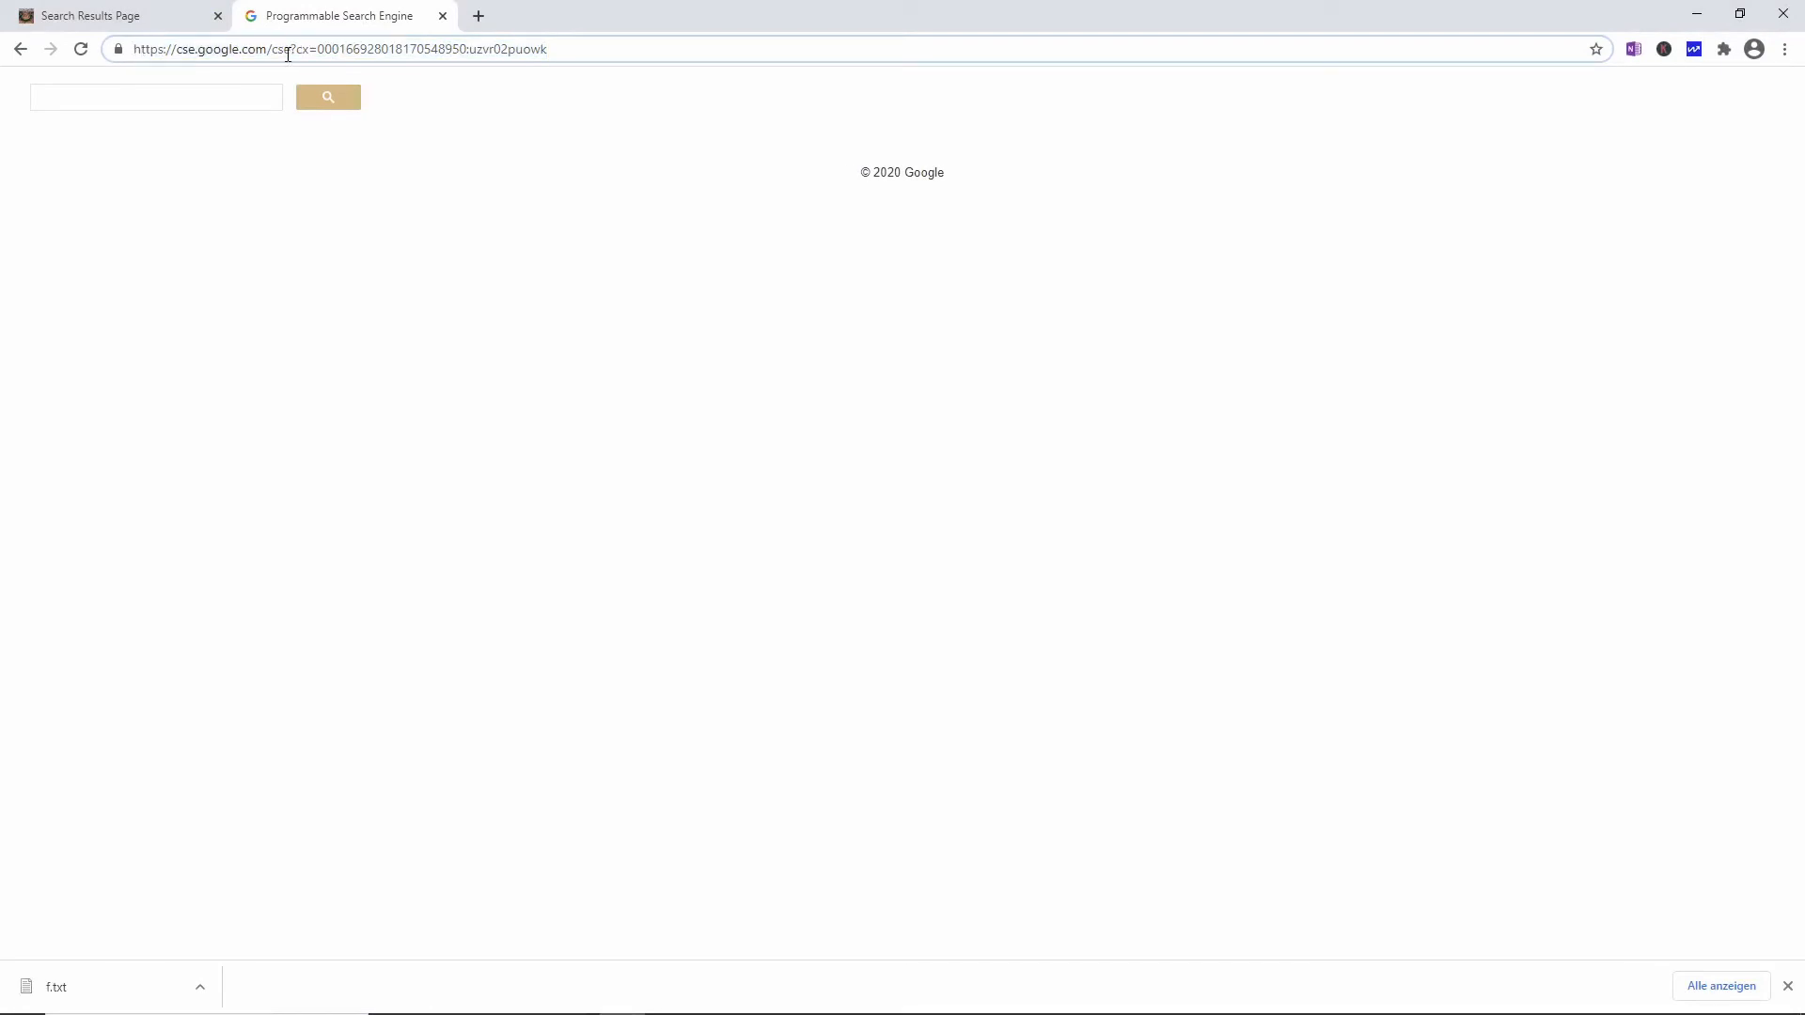
double_click(281, 48)
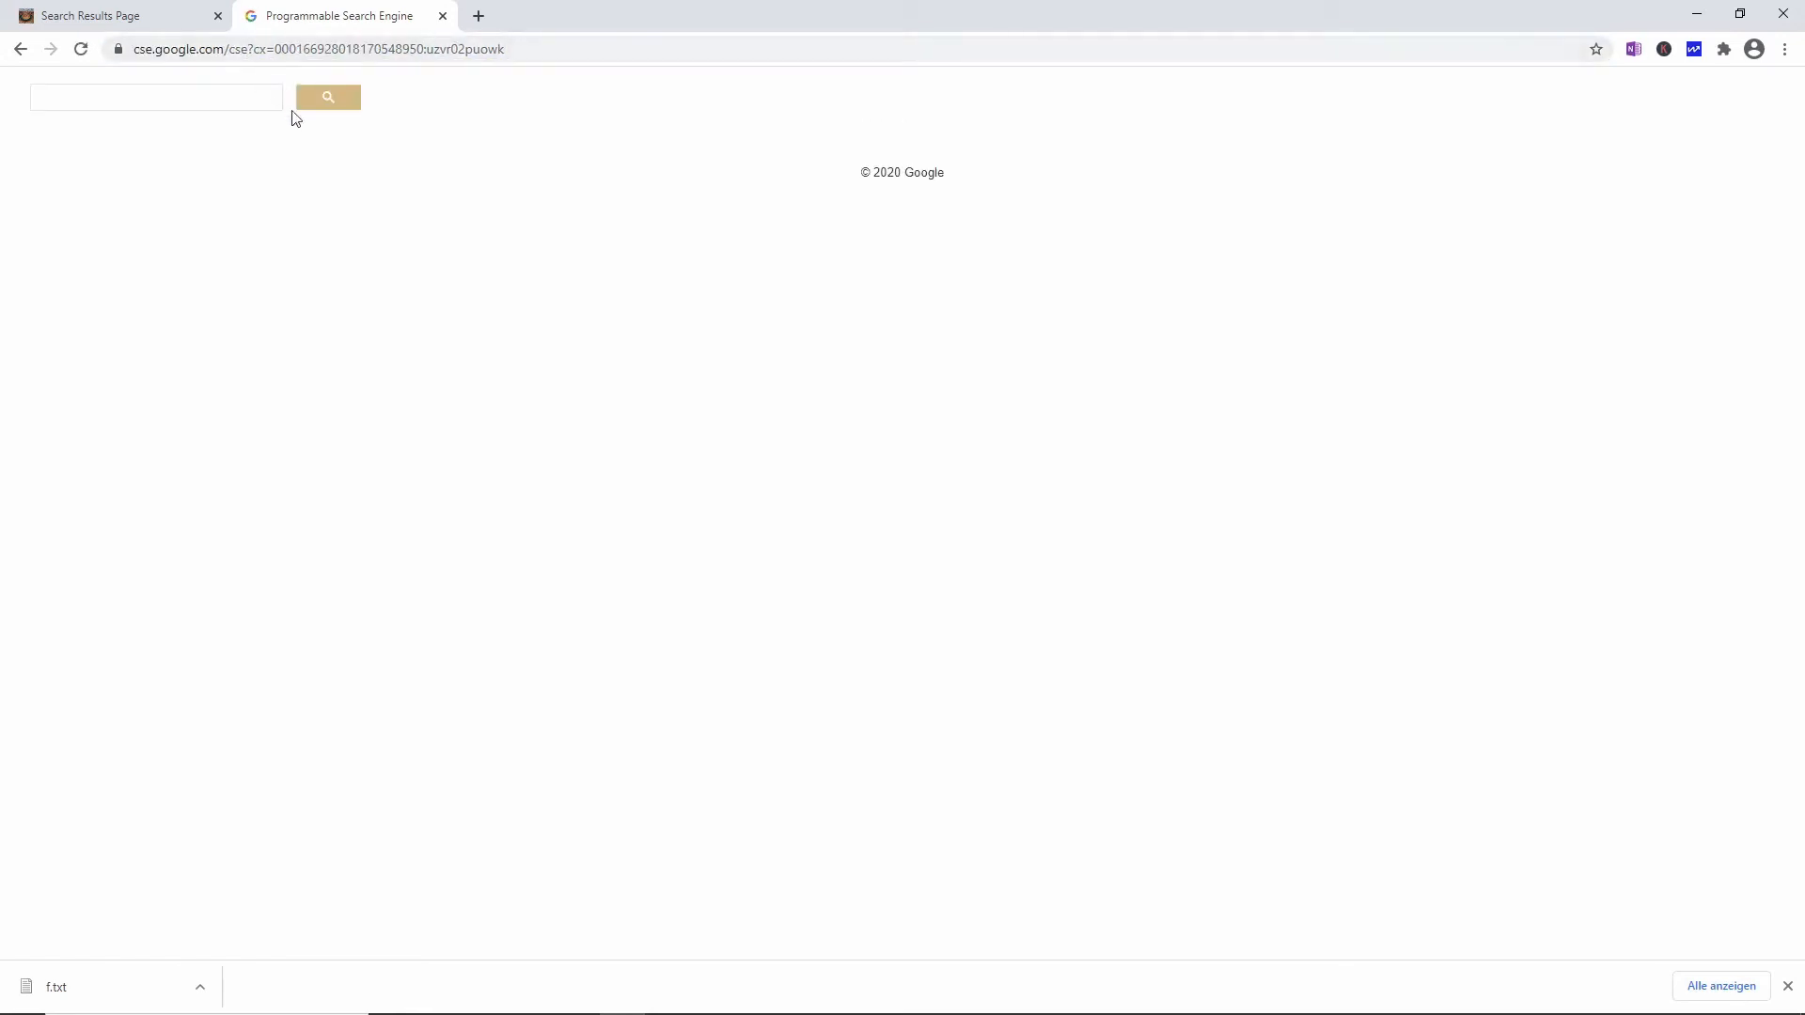
mouse_move(547, 174)
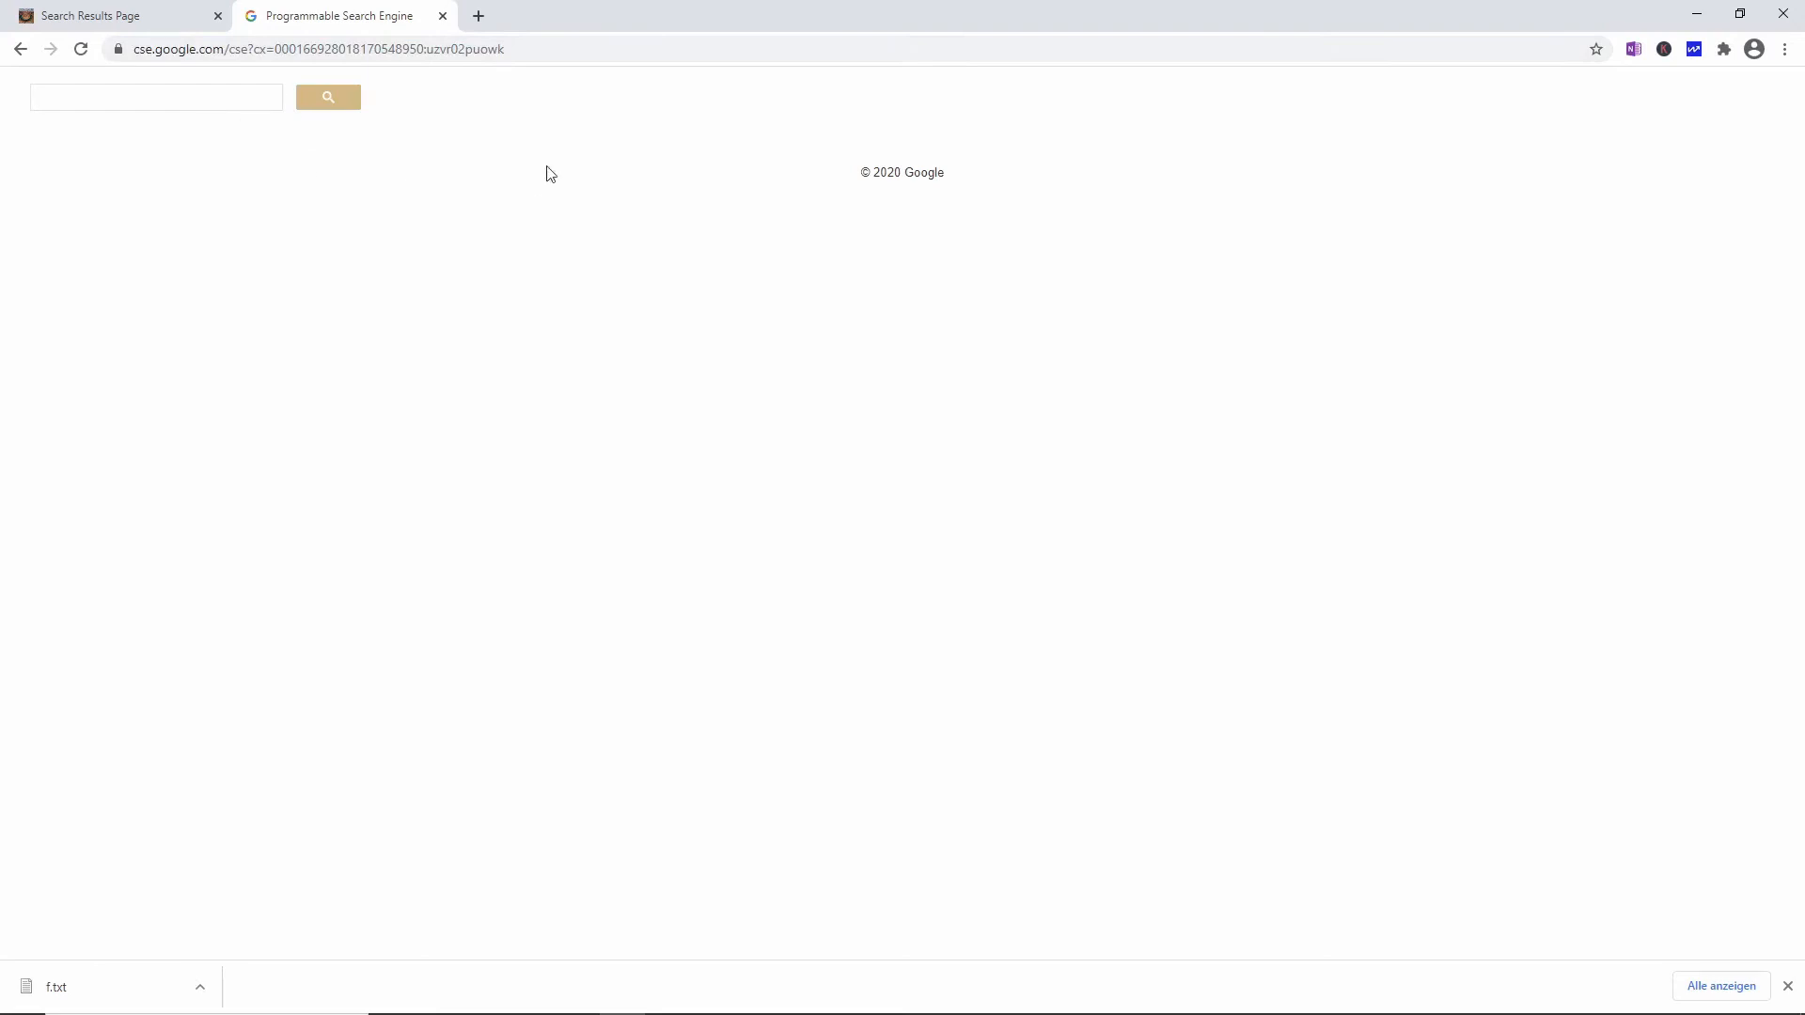
left_click(155, 97)
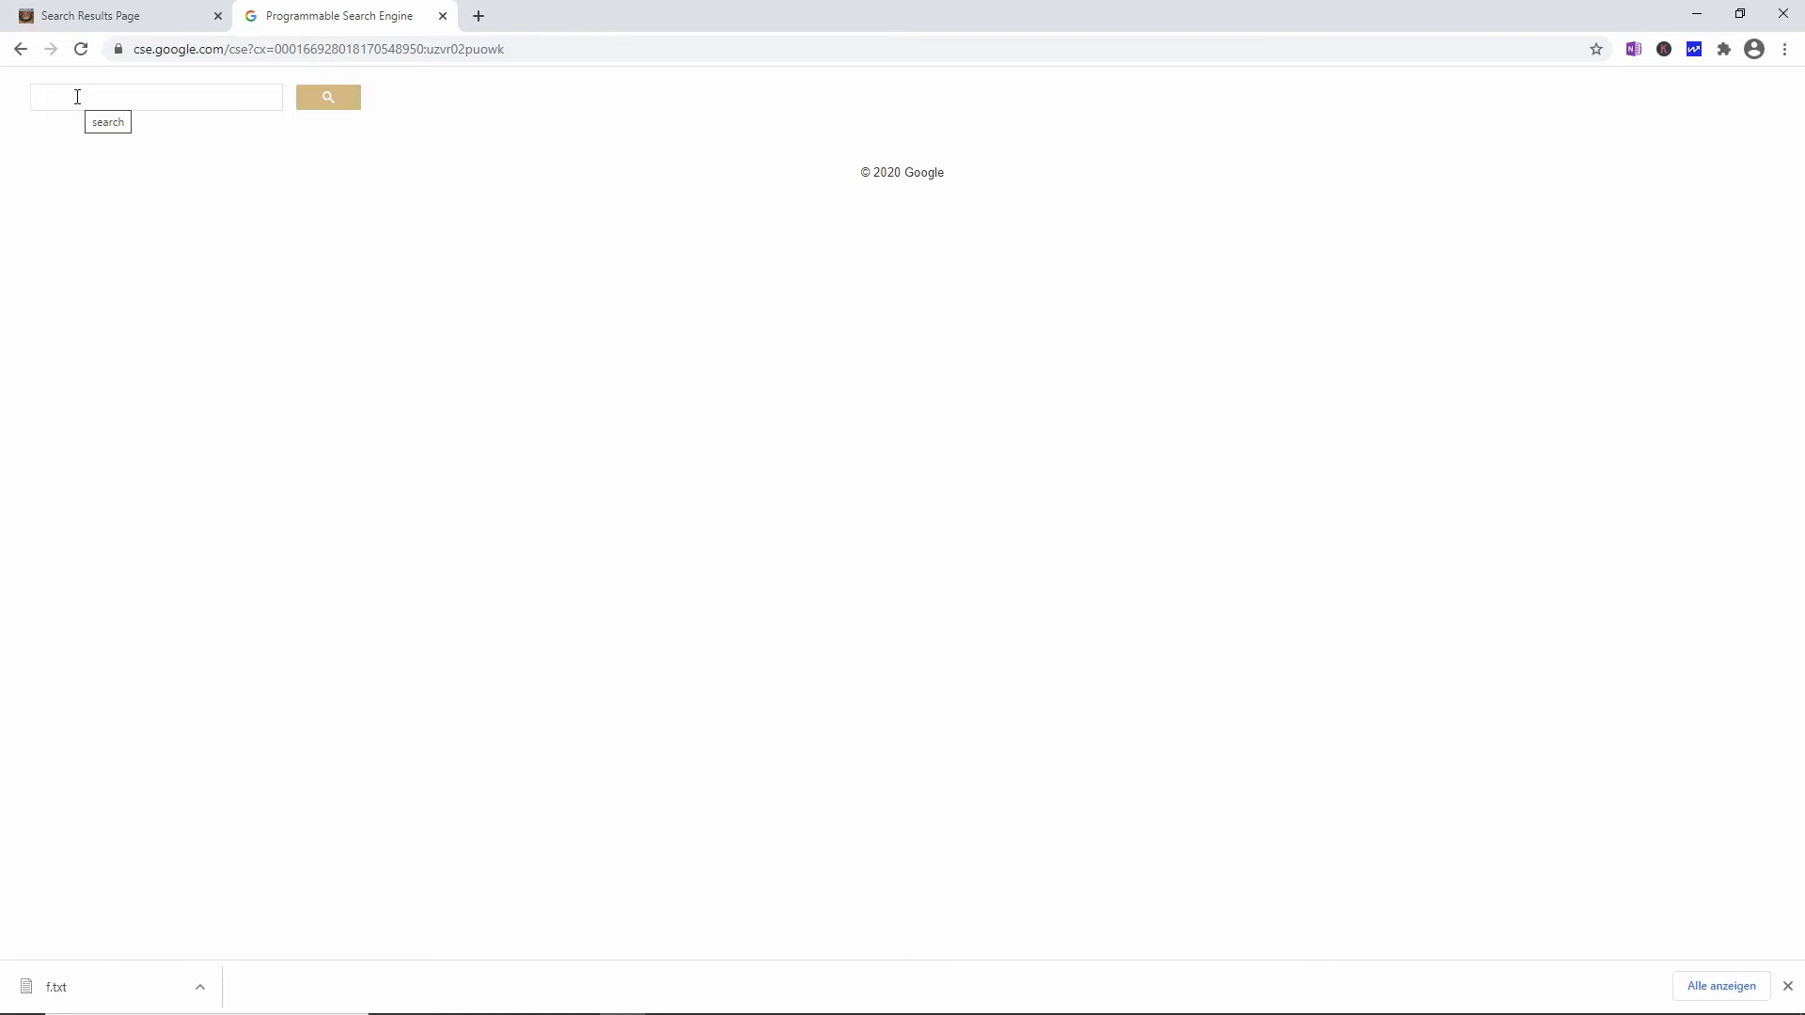
type("londo")
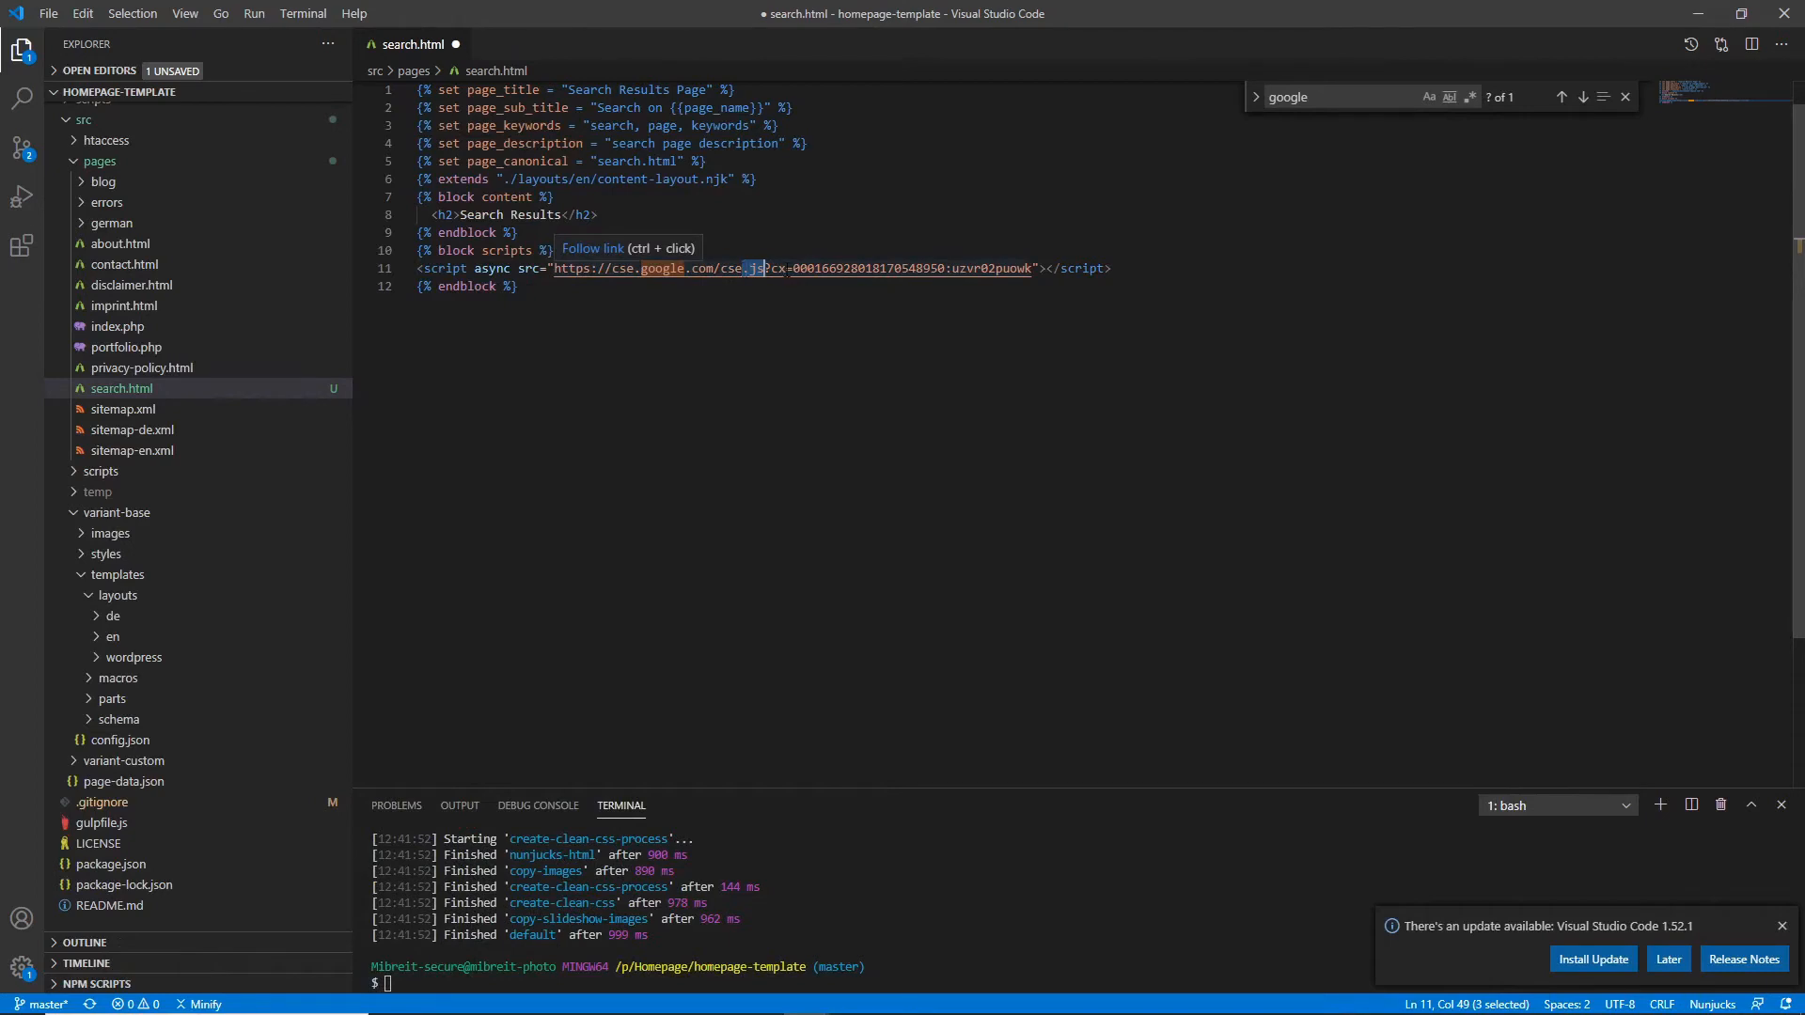
mouse_move(783, 268)
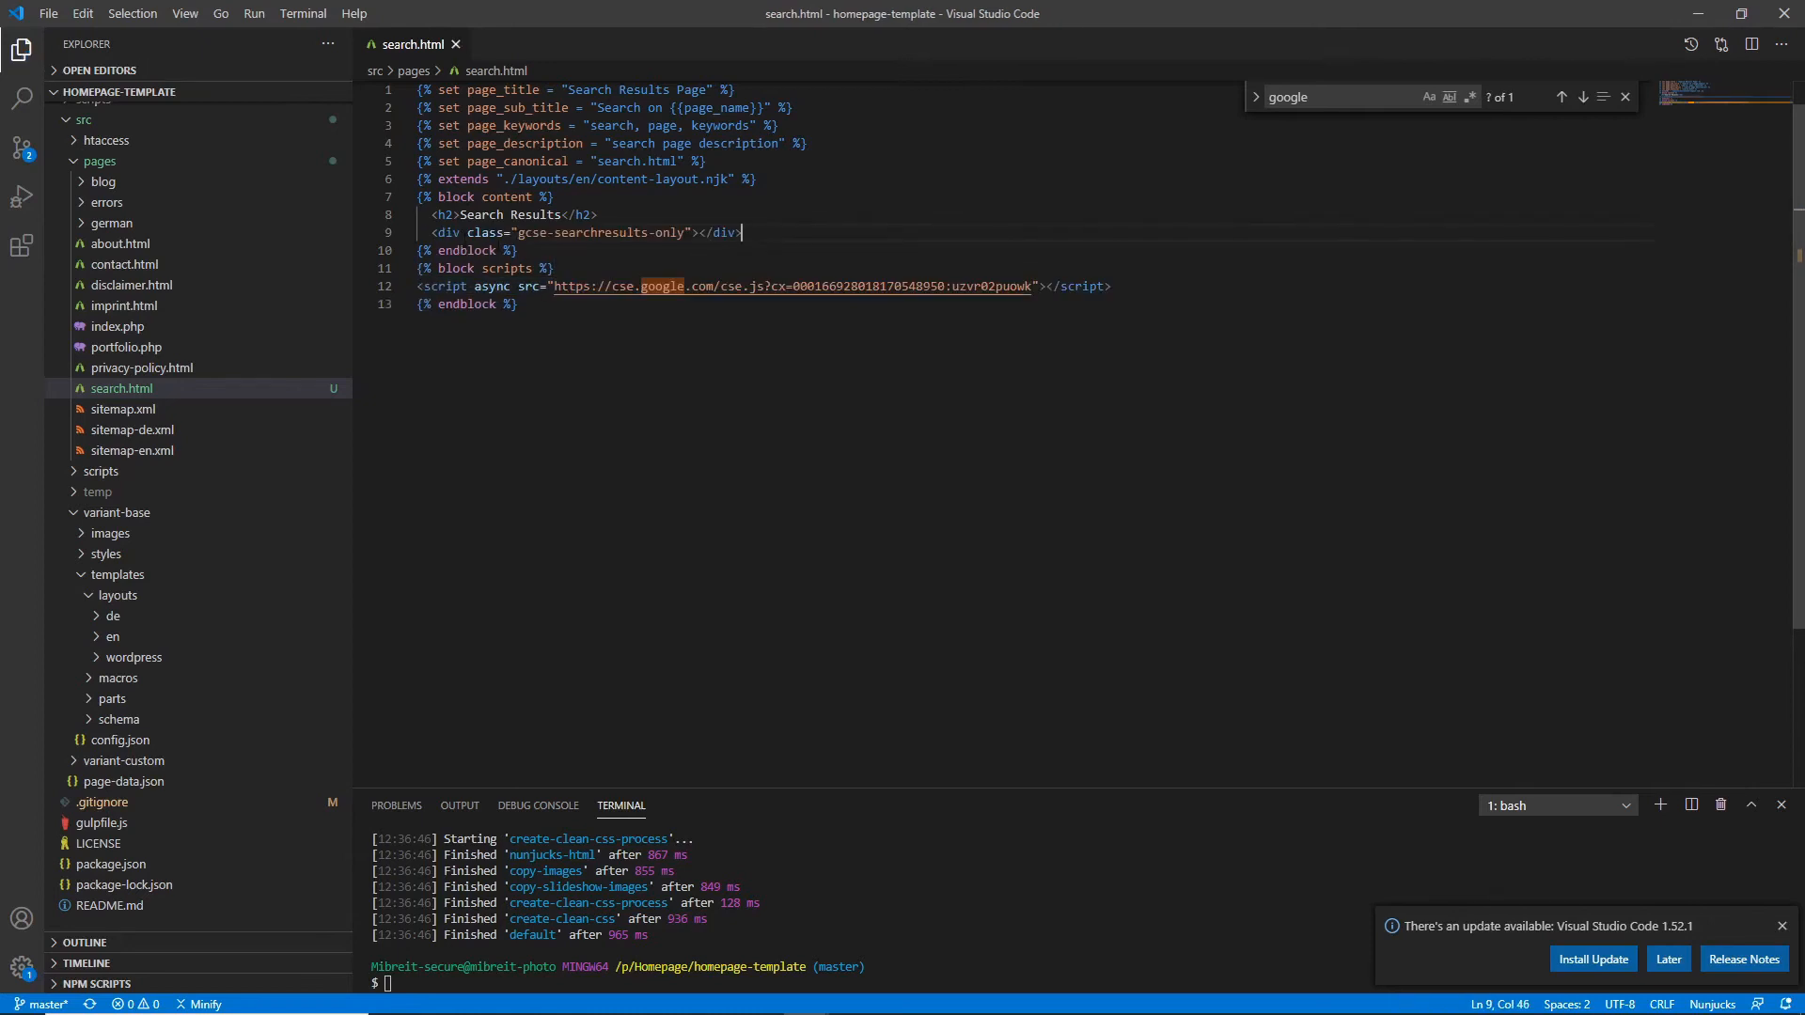
Select and copy the gcse-searchresults-only class name from the results div line.
triple_click(581, 231)
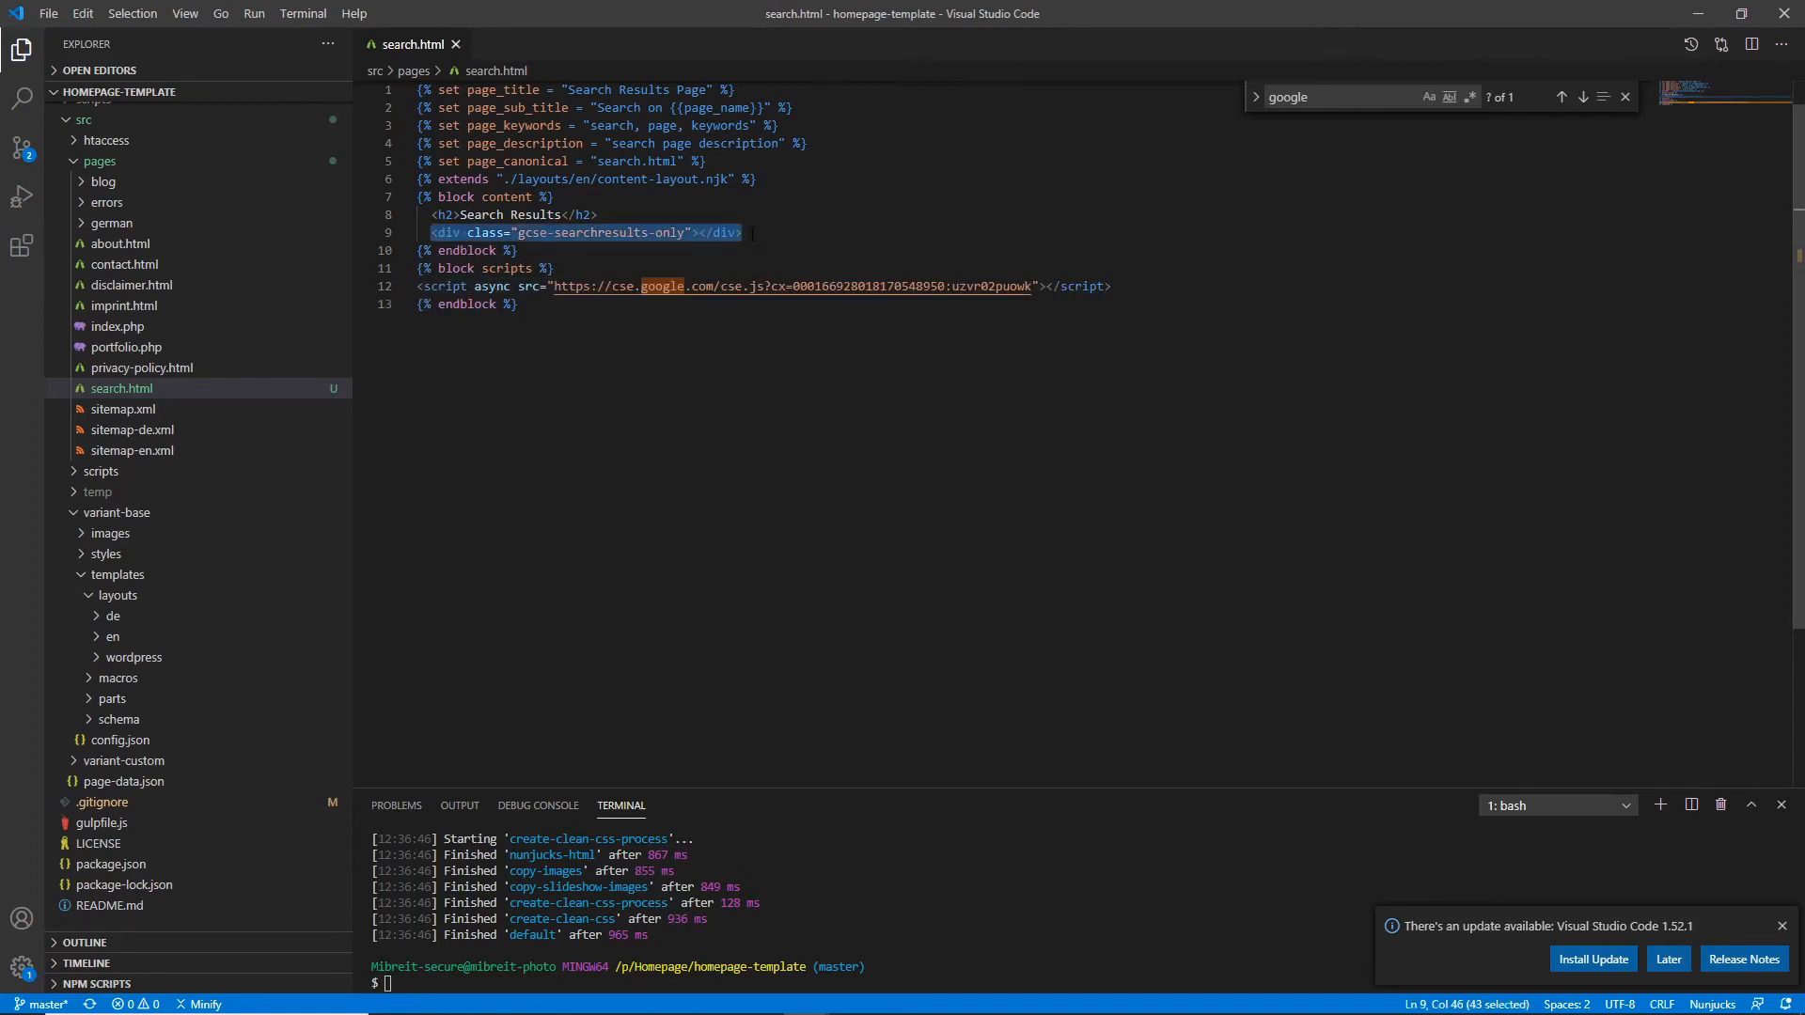
left_click(517, 232)
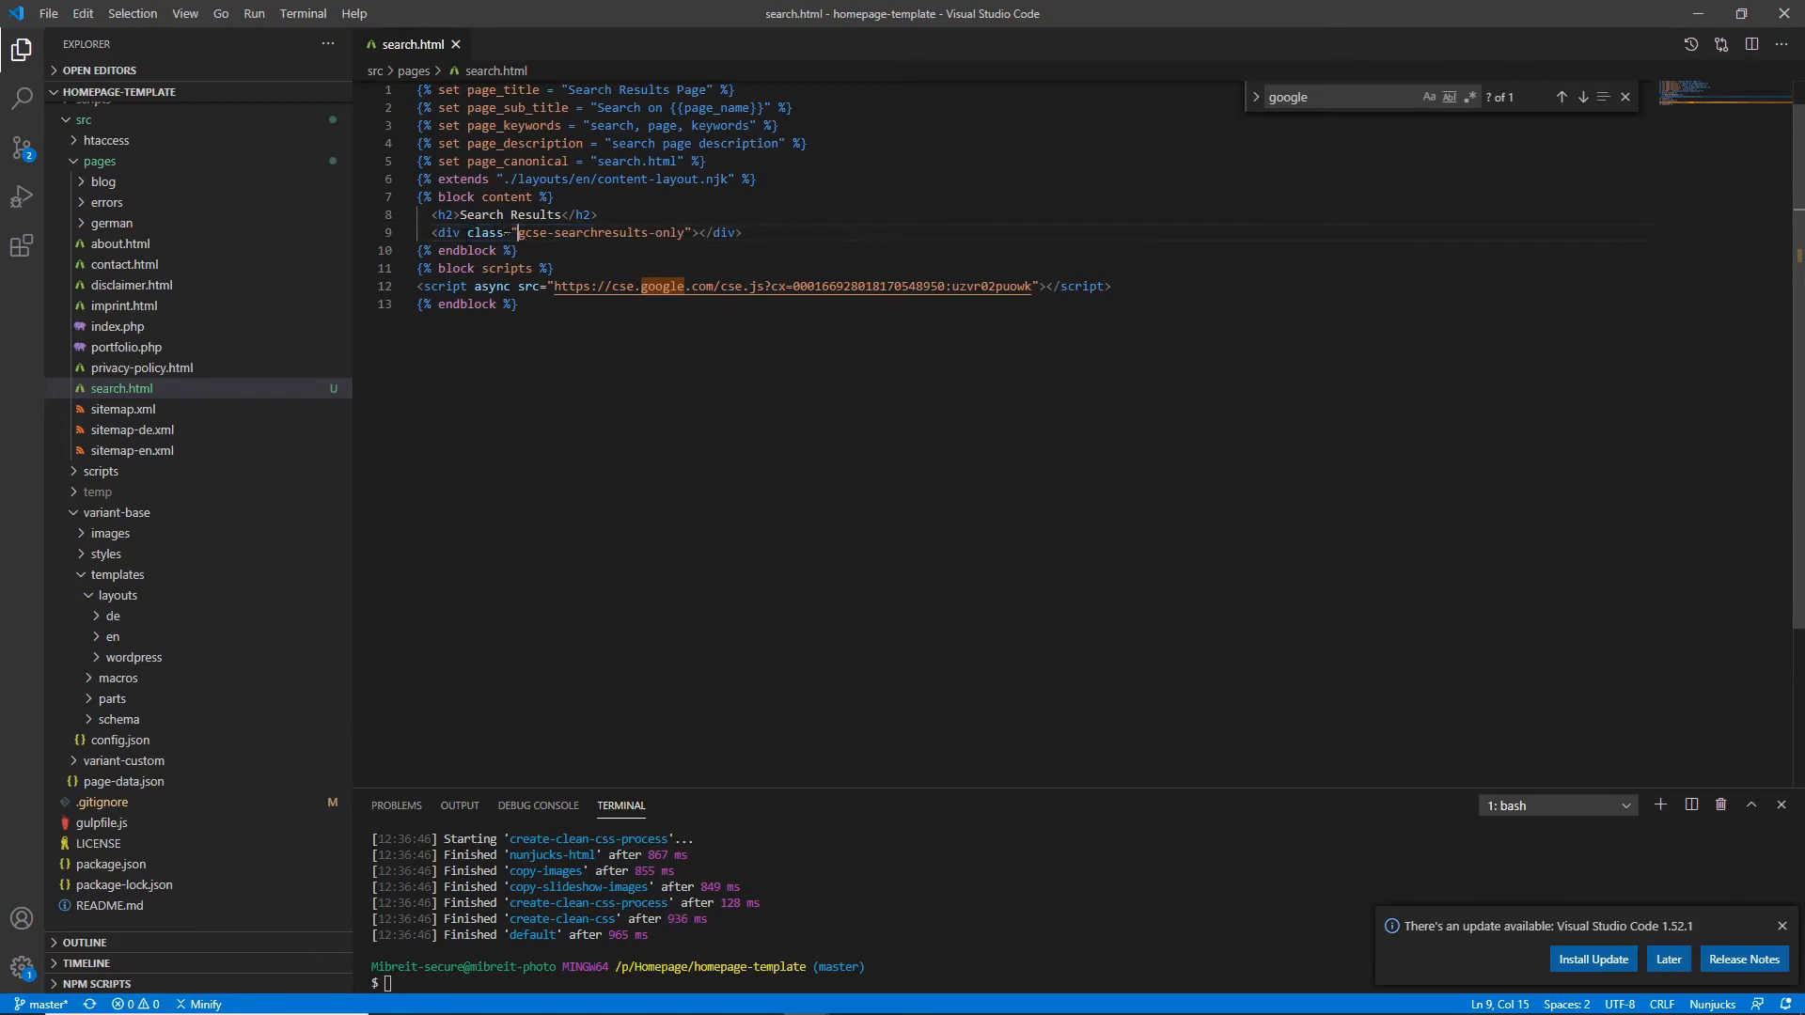
left_click_drag(519, 232, 678, 232)
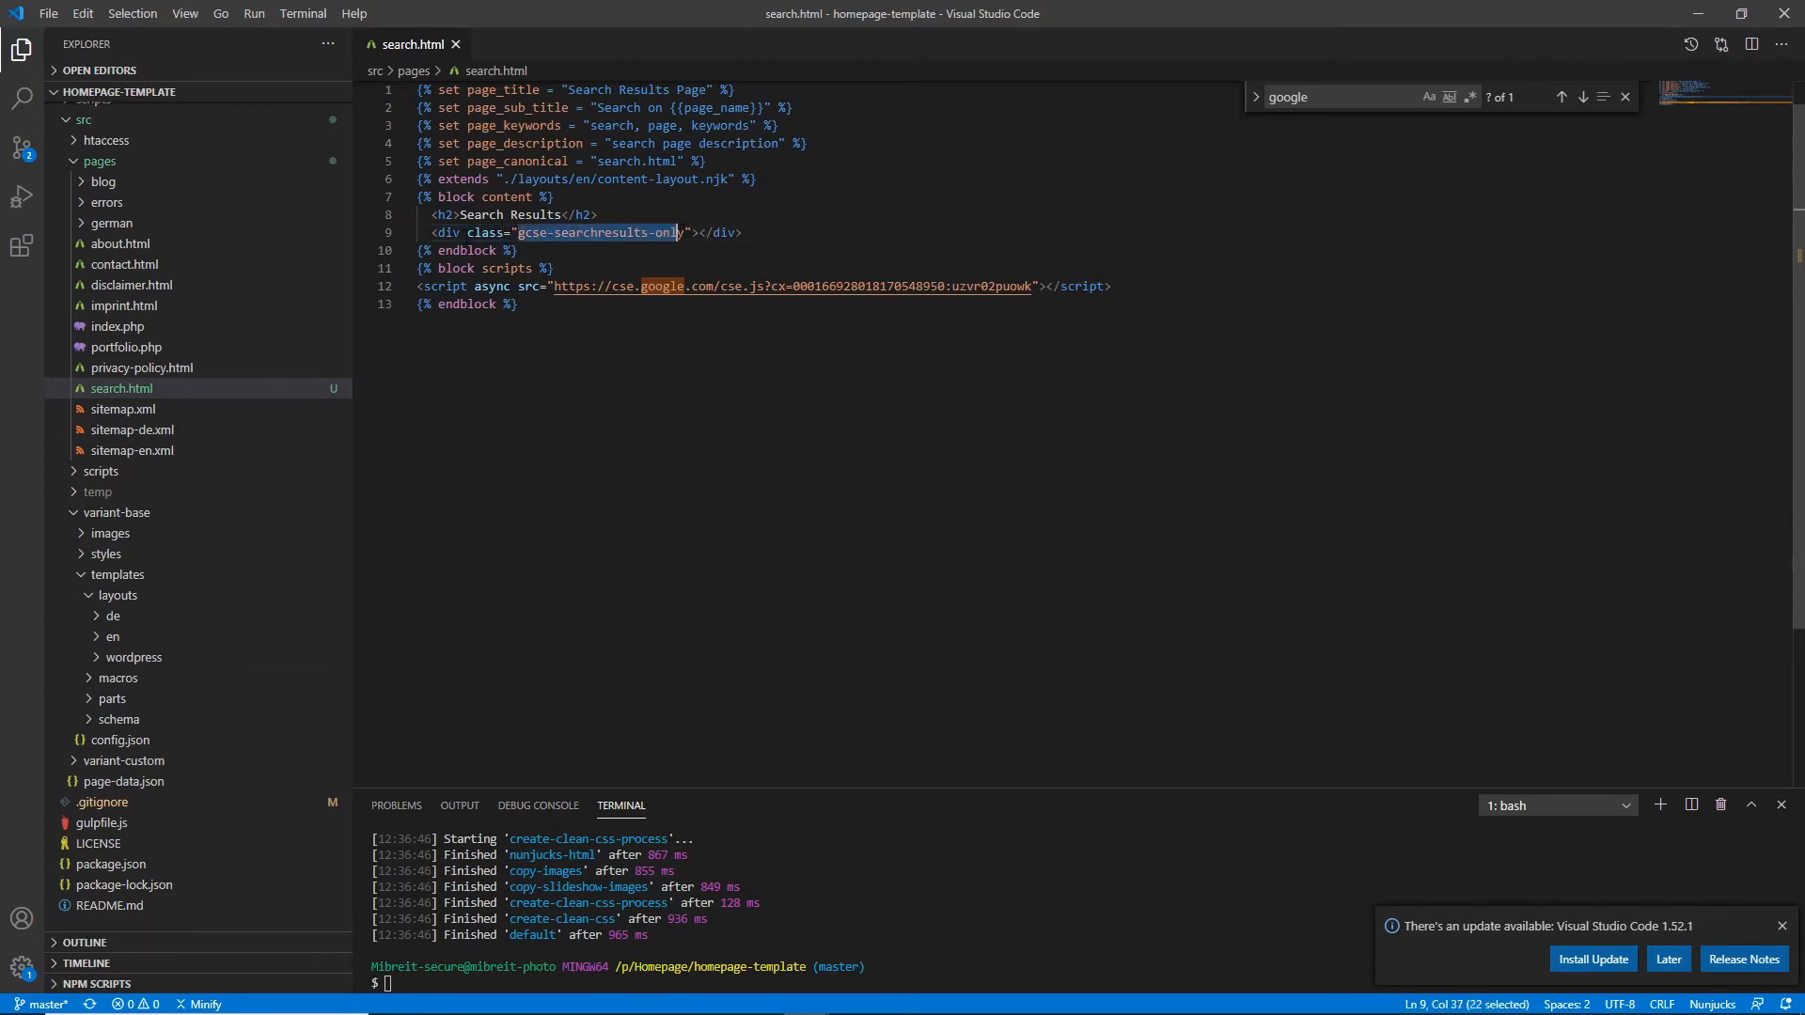
key("shift+right")
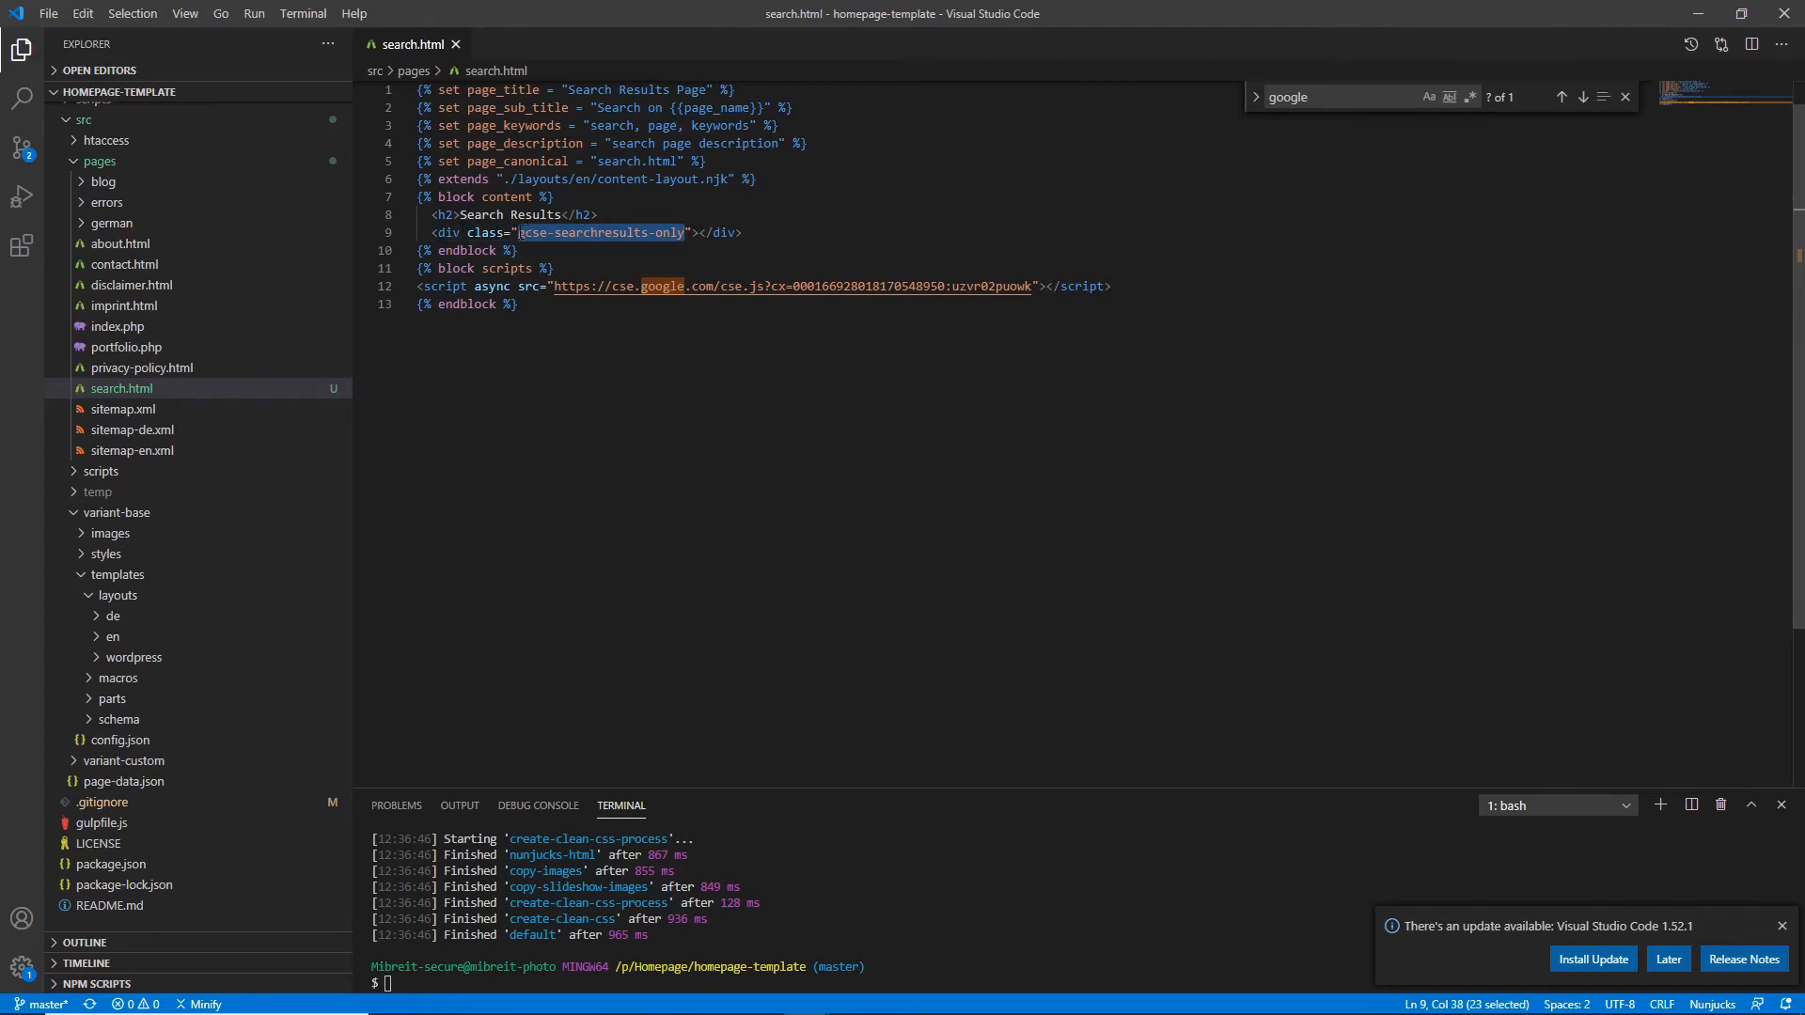
left_click(518, 233)
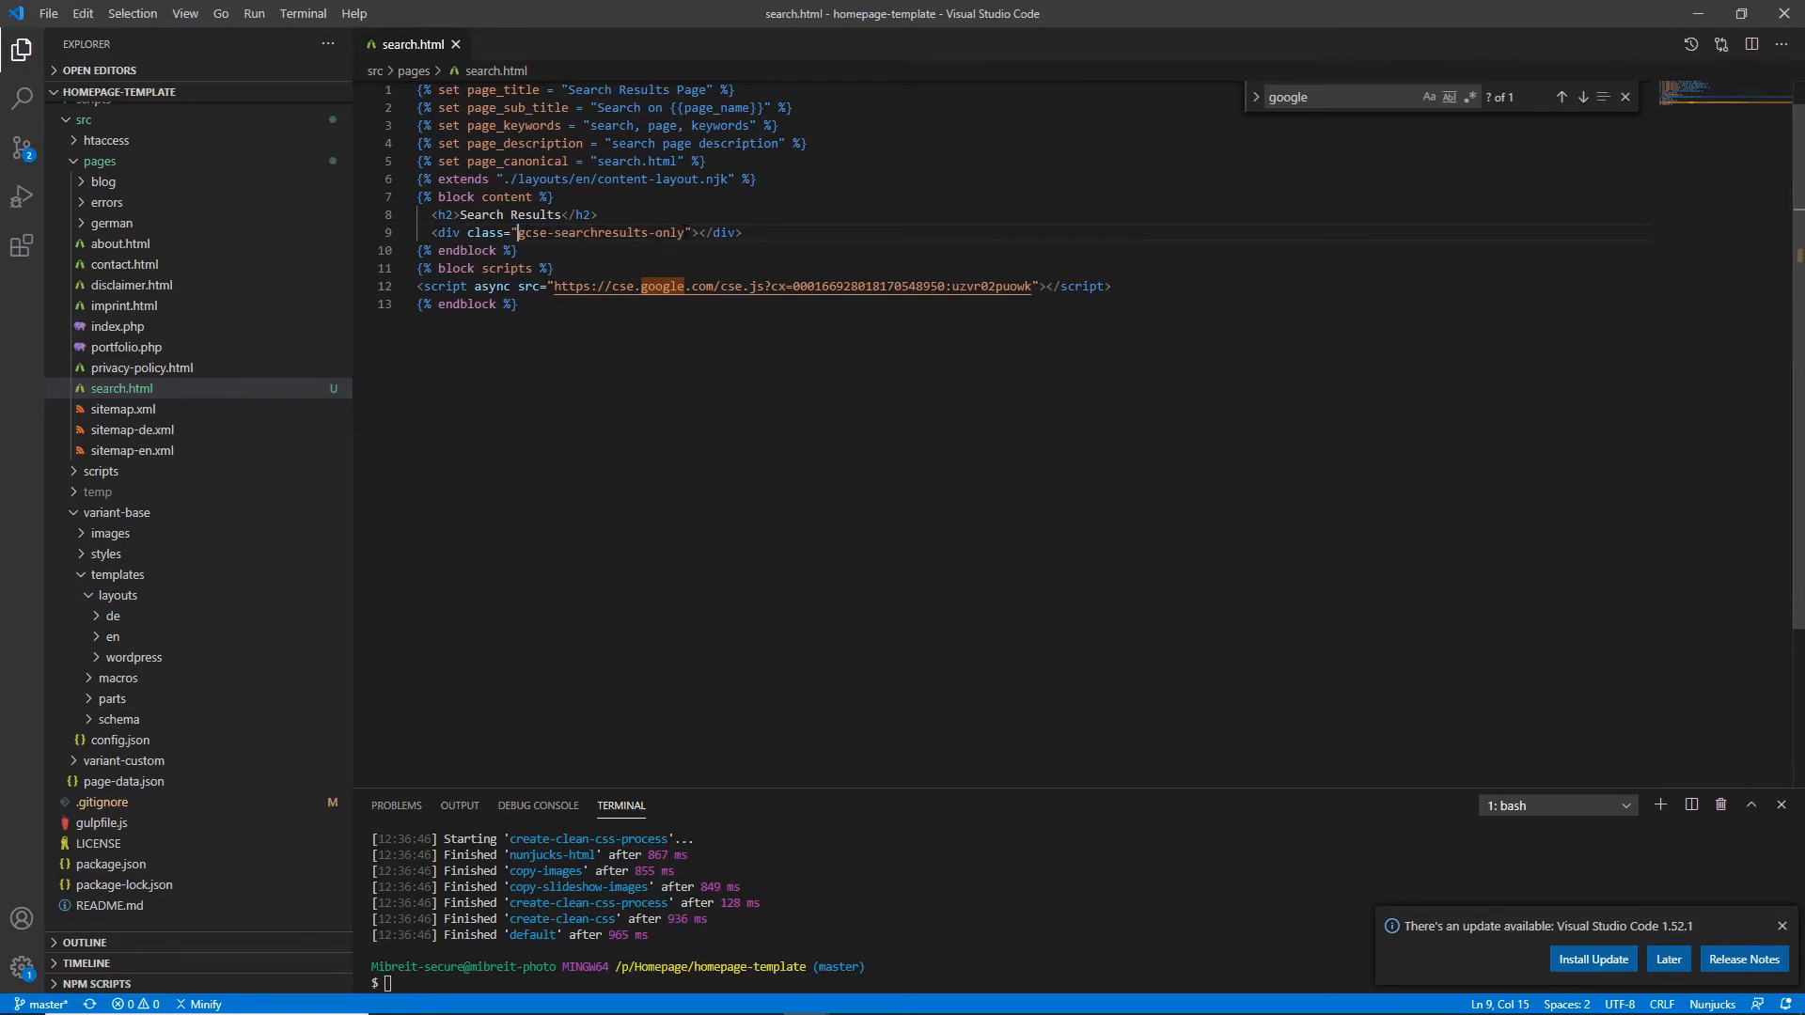
left_click_drag(517, 232, 682, 232)
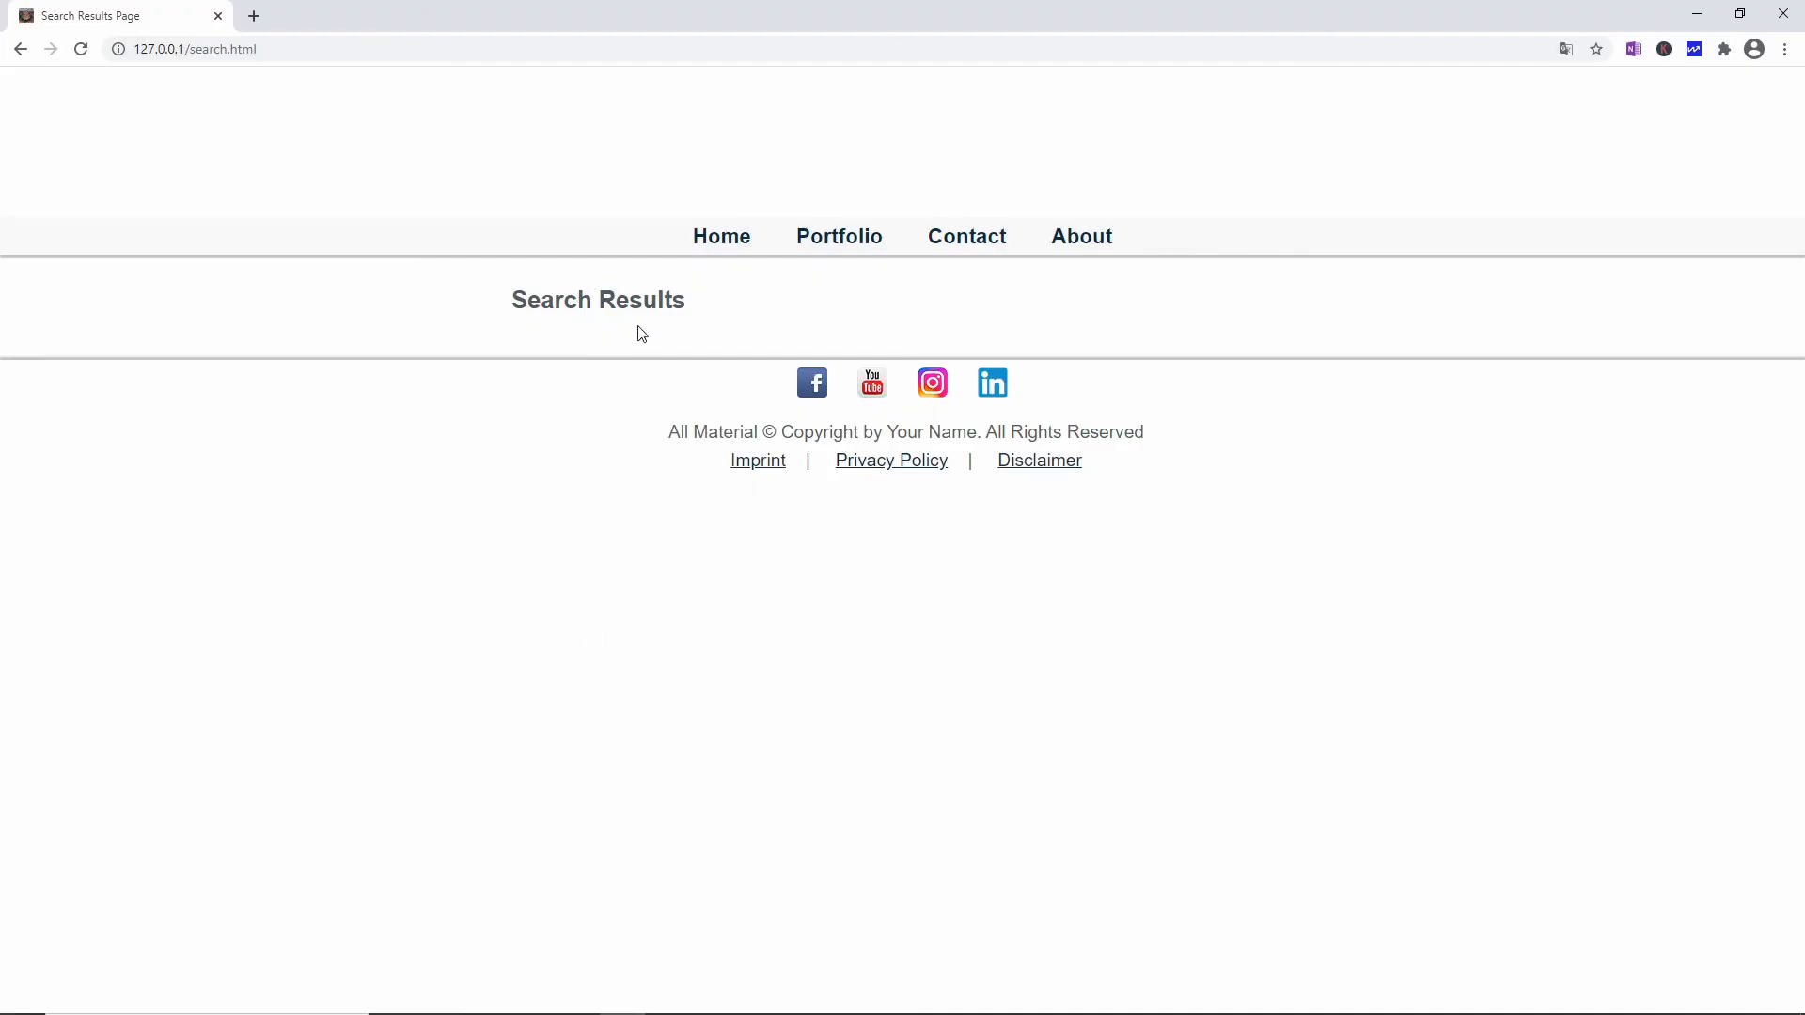
left_click(195, 48)
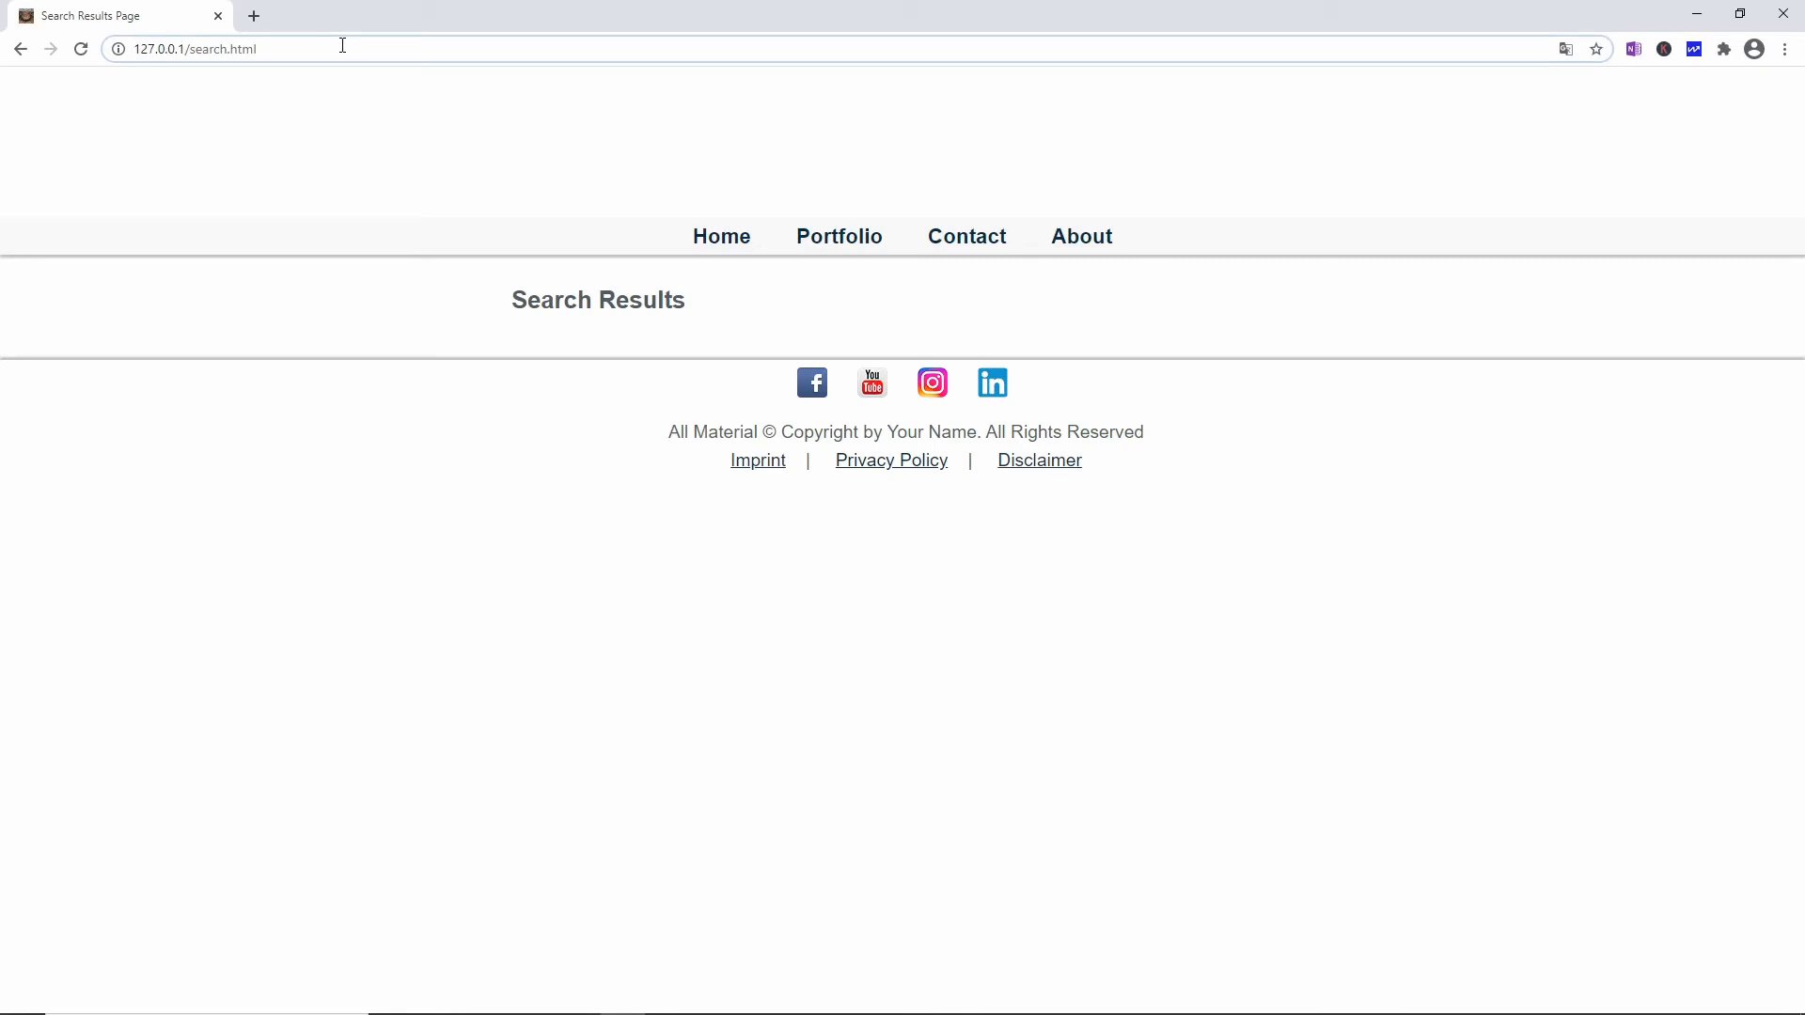
Load the local search page with ?q=london and browse its web and image results.
type("?q")
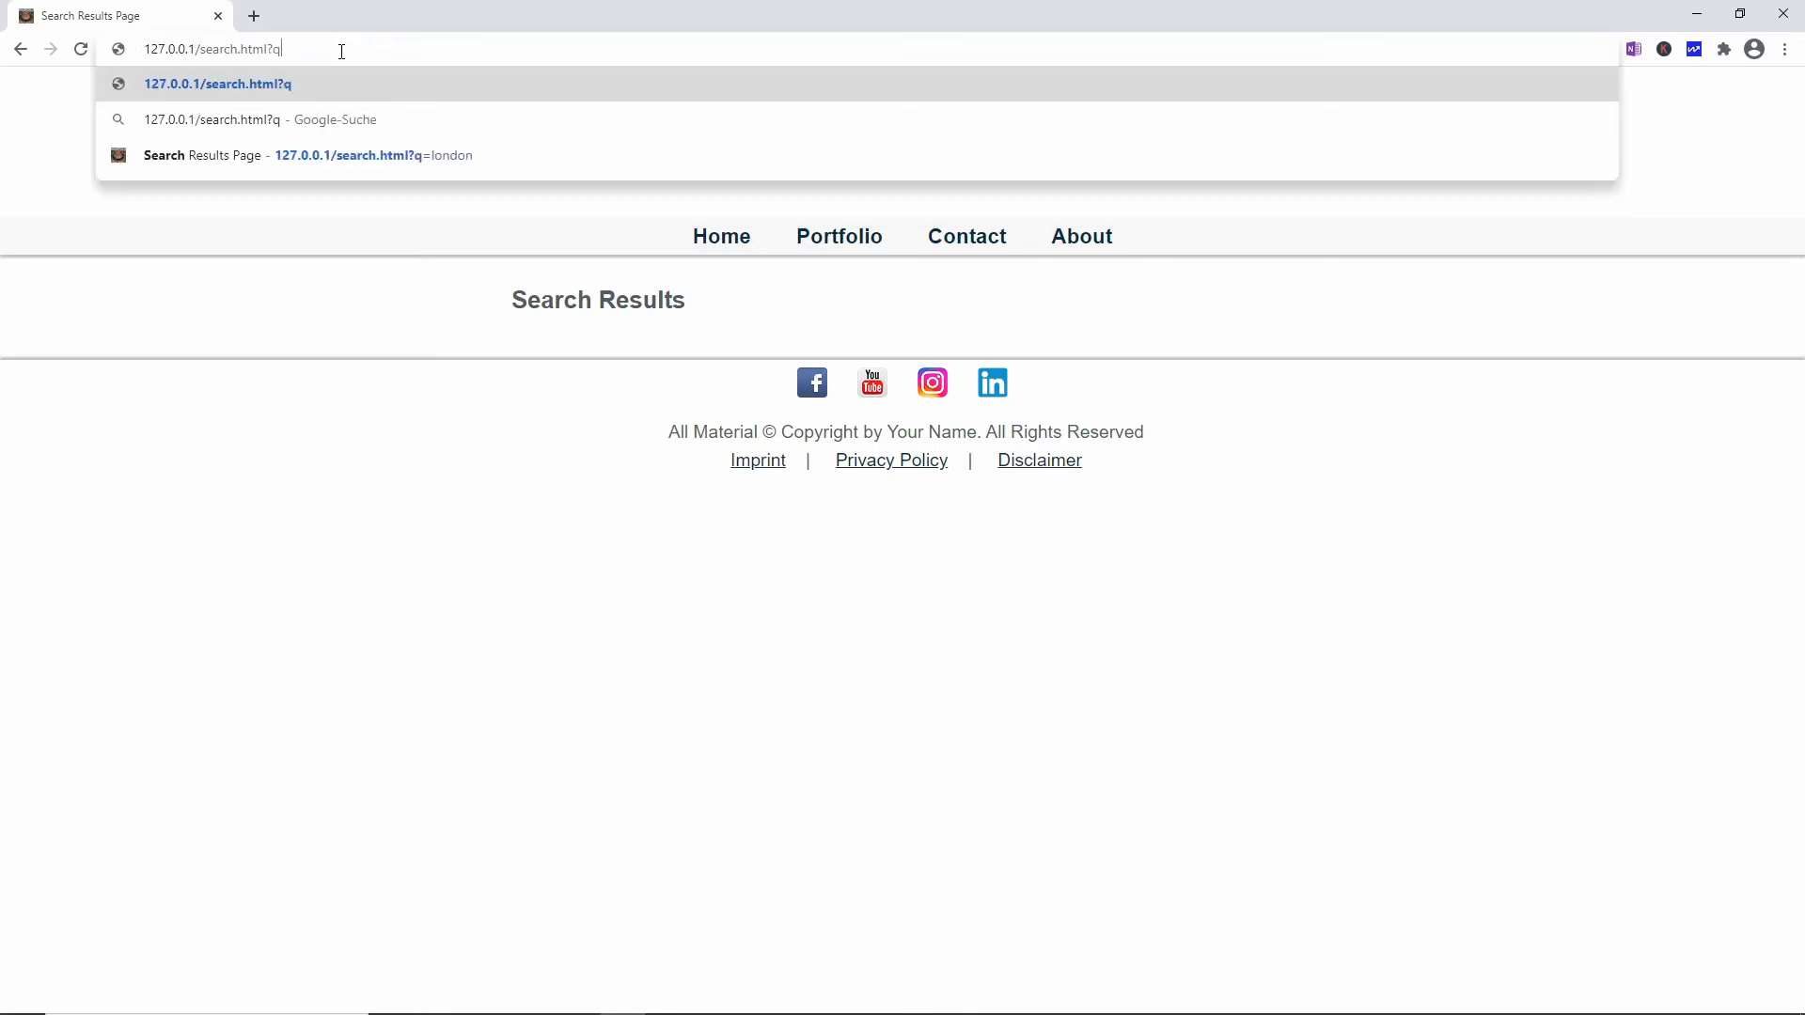
type("=")
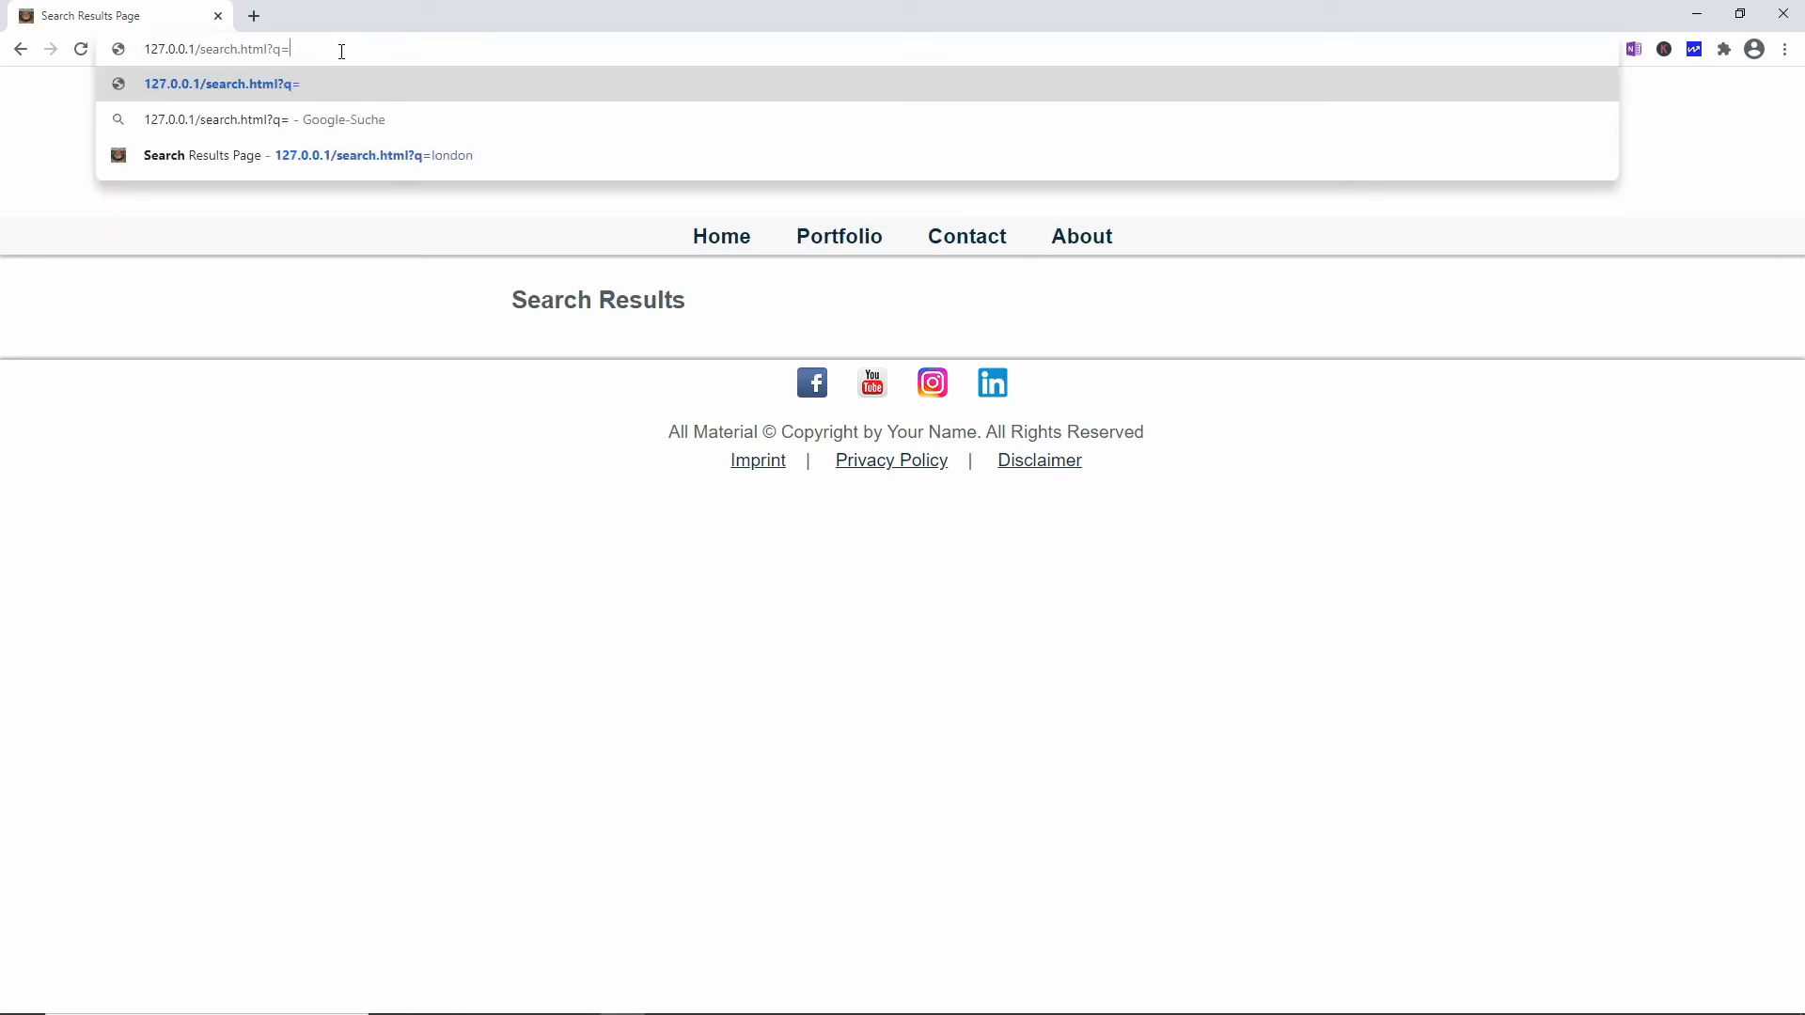
type("london")
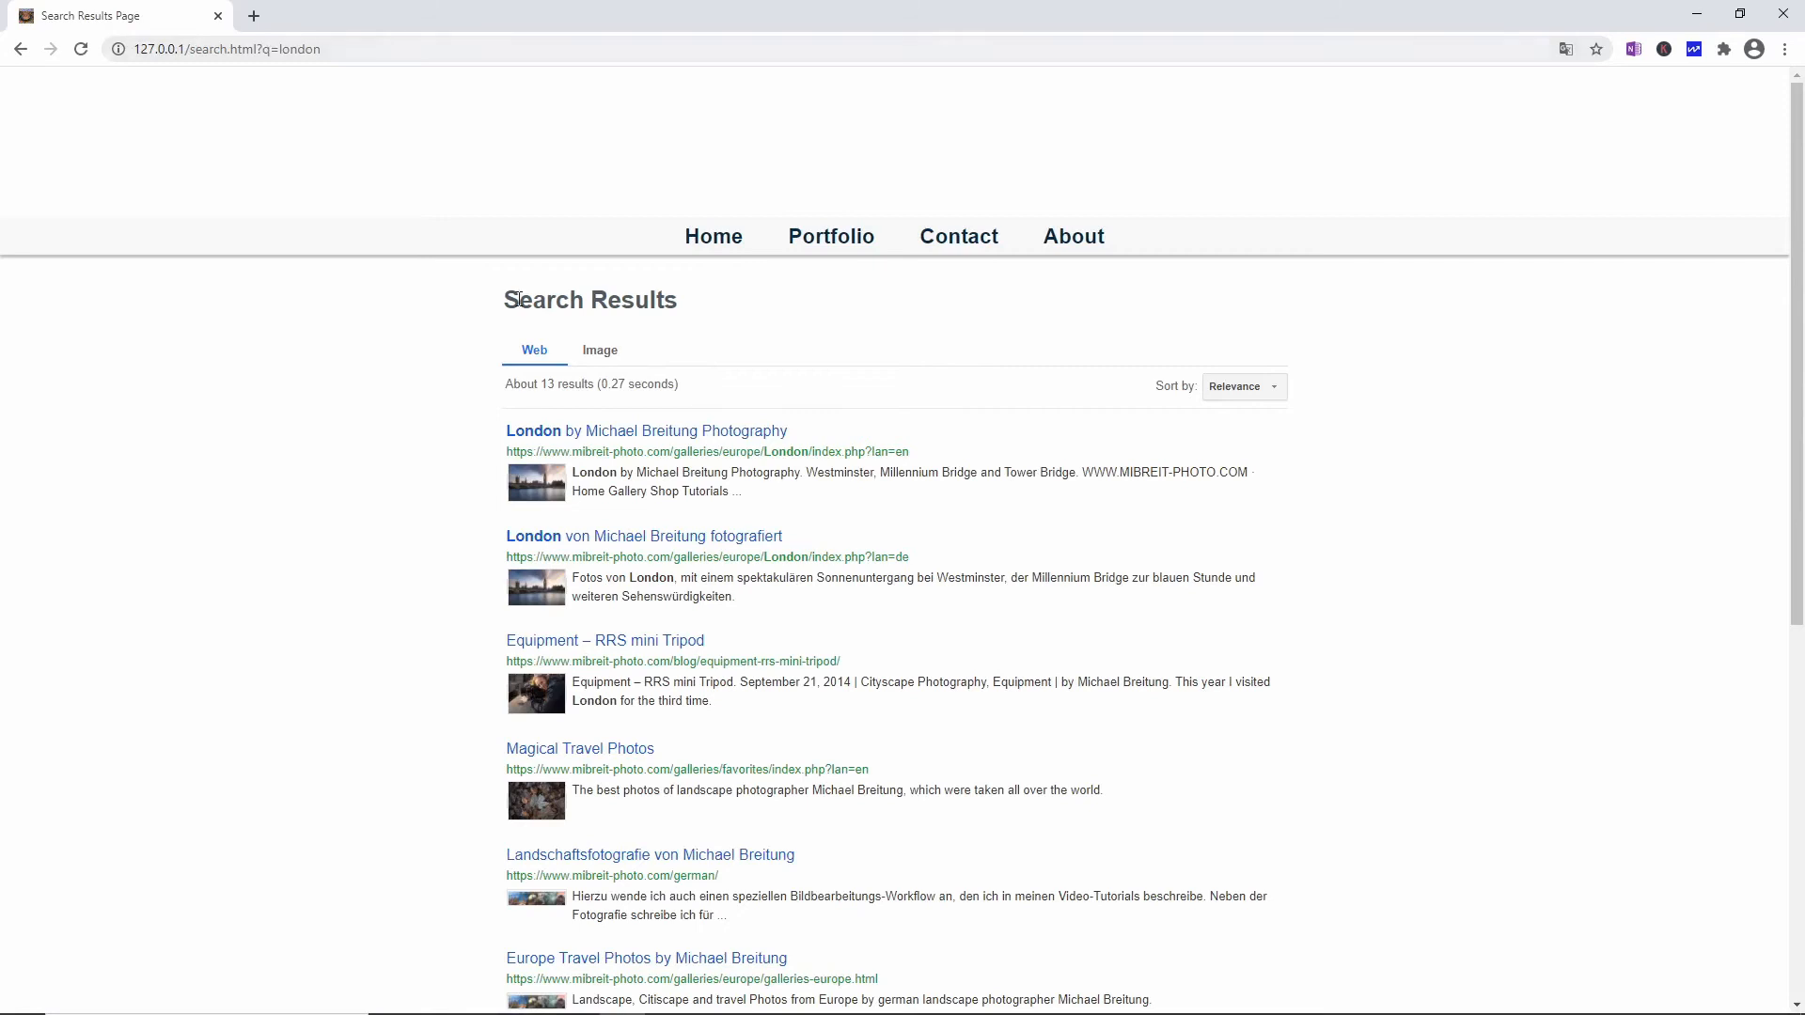
scroll("down", 3)
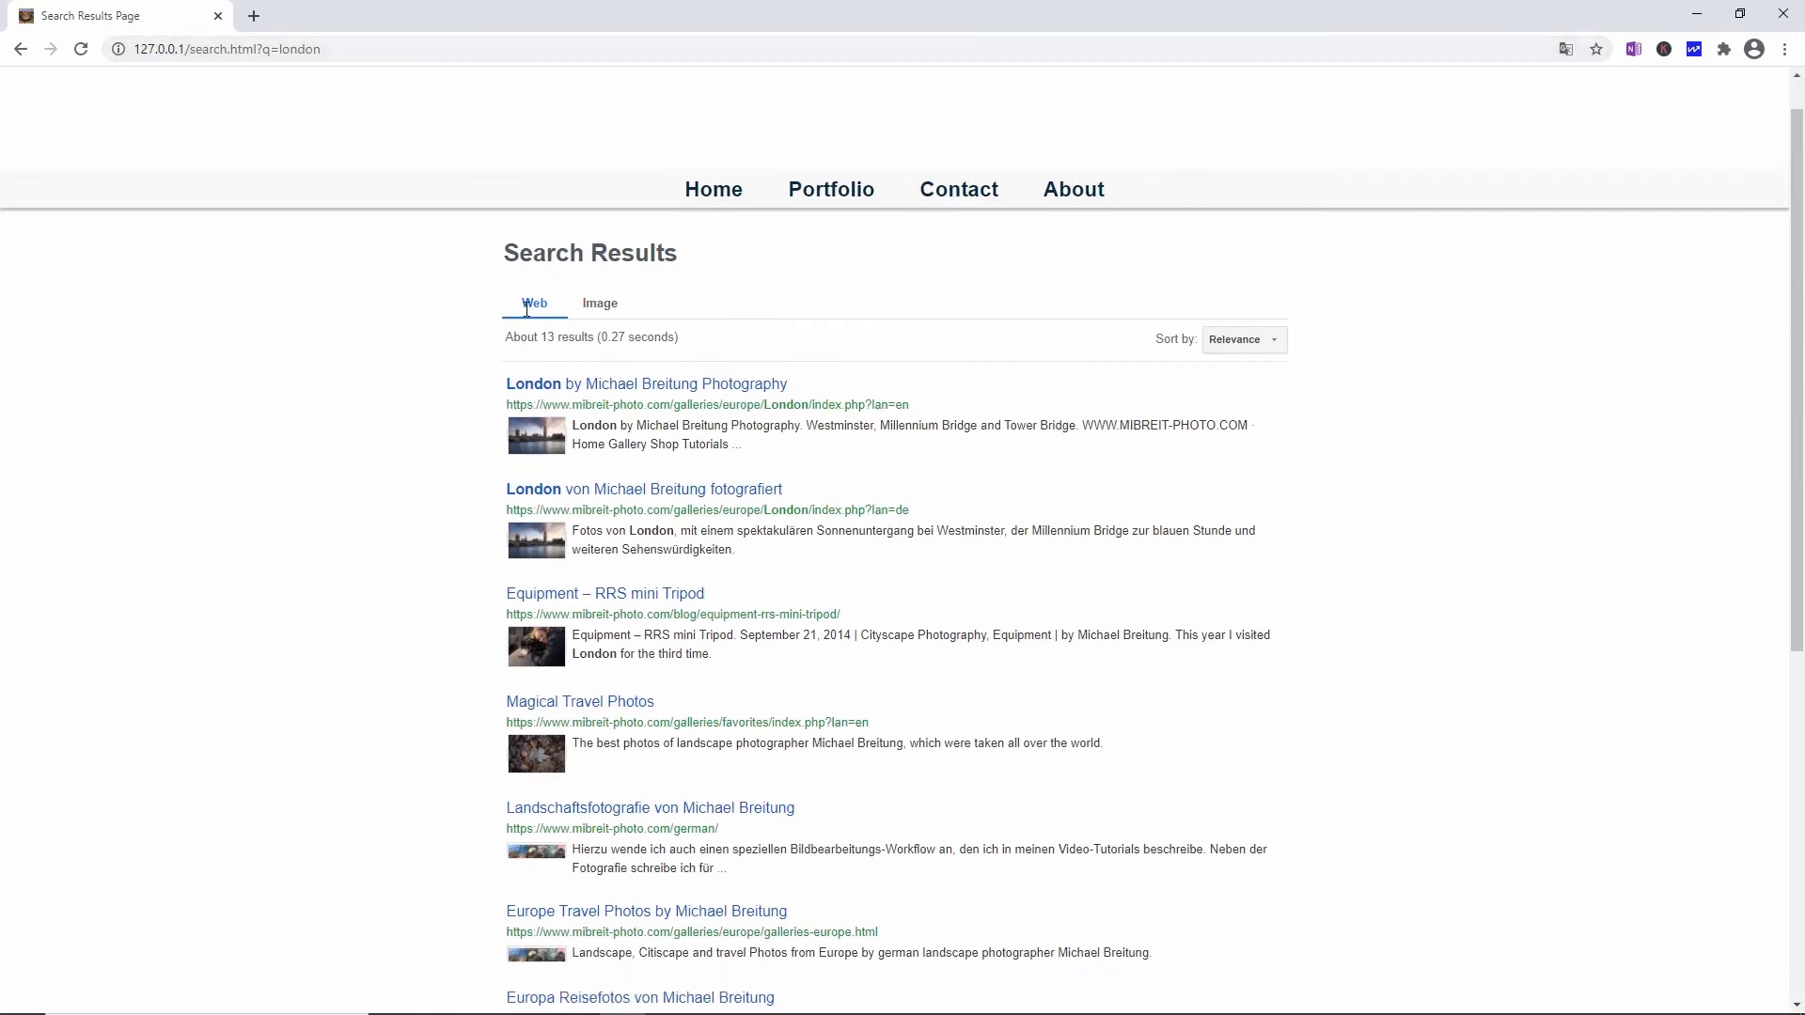
left_click(600, 302)
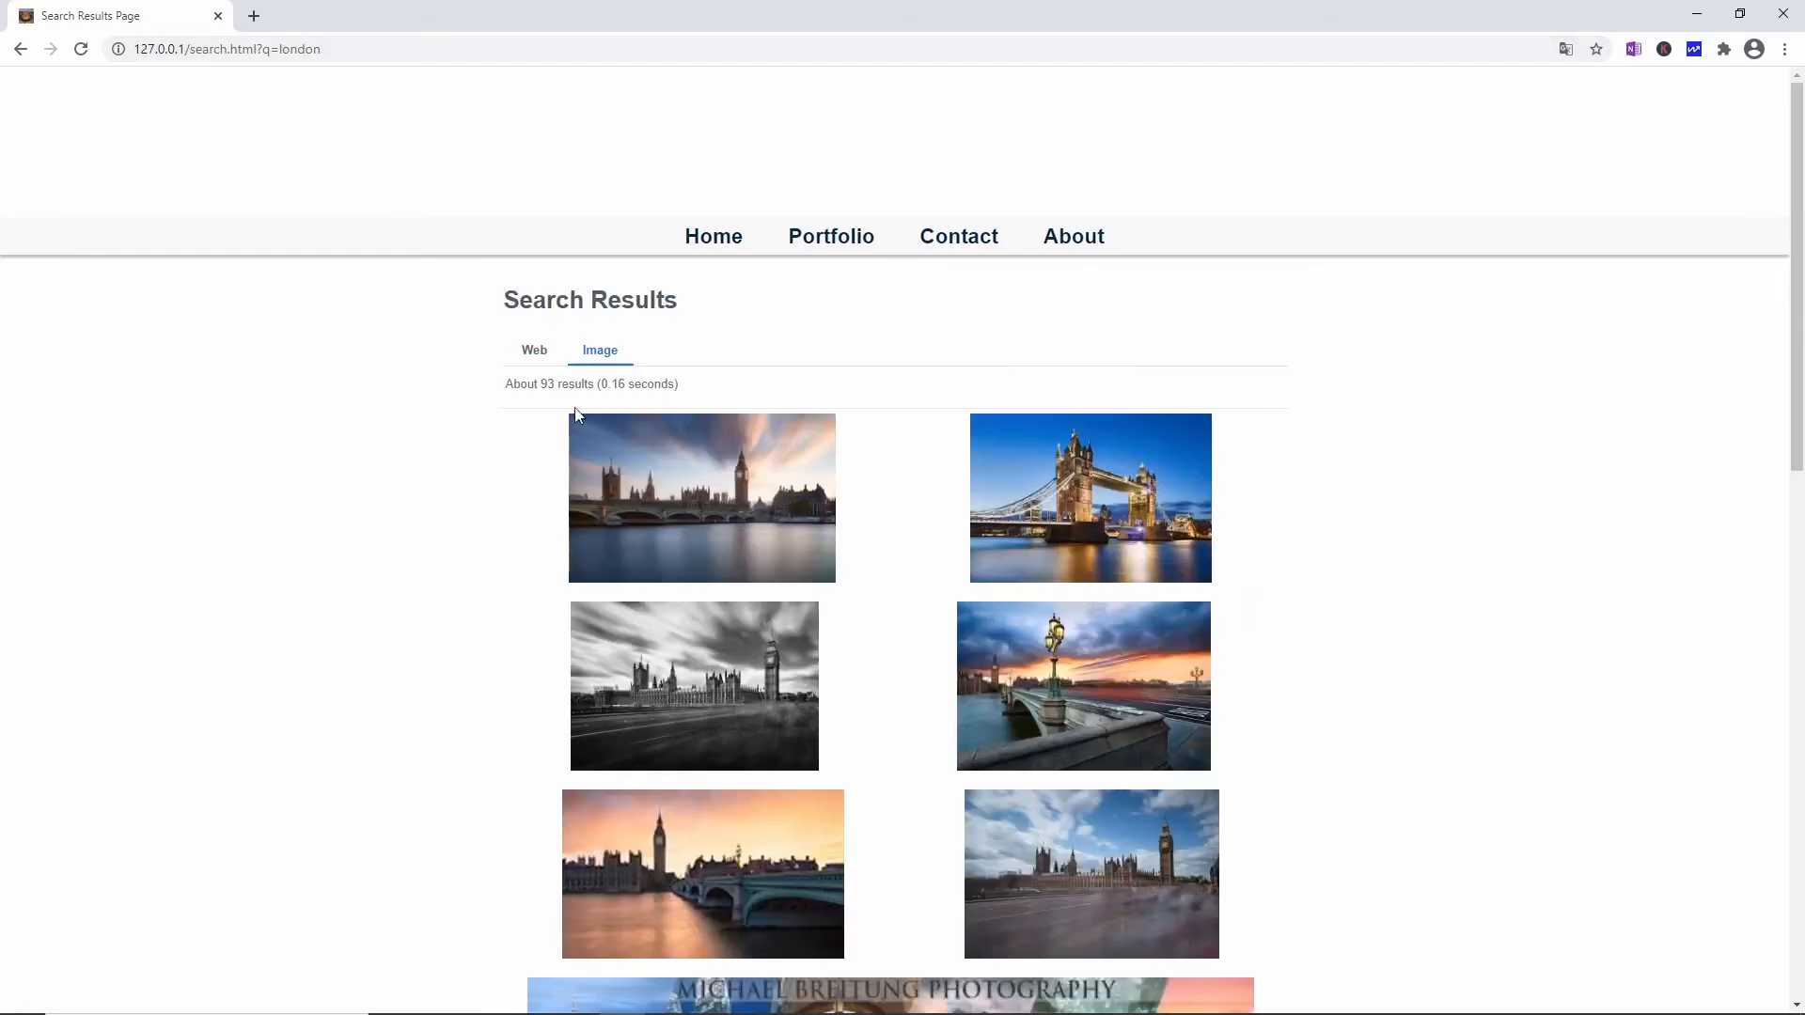
left_click(534, 350)
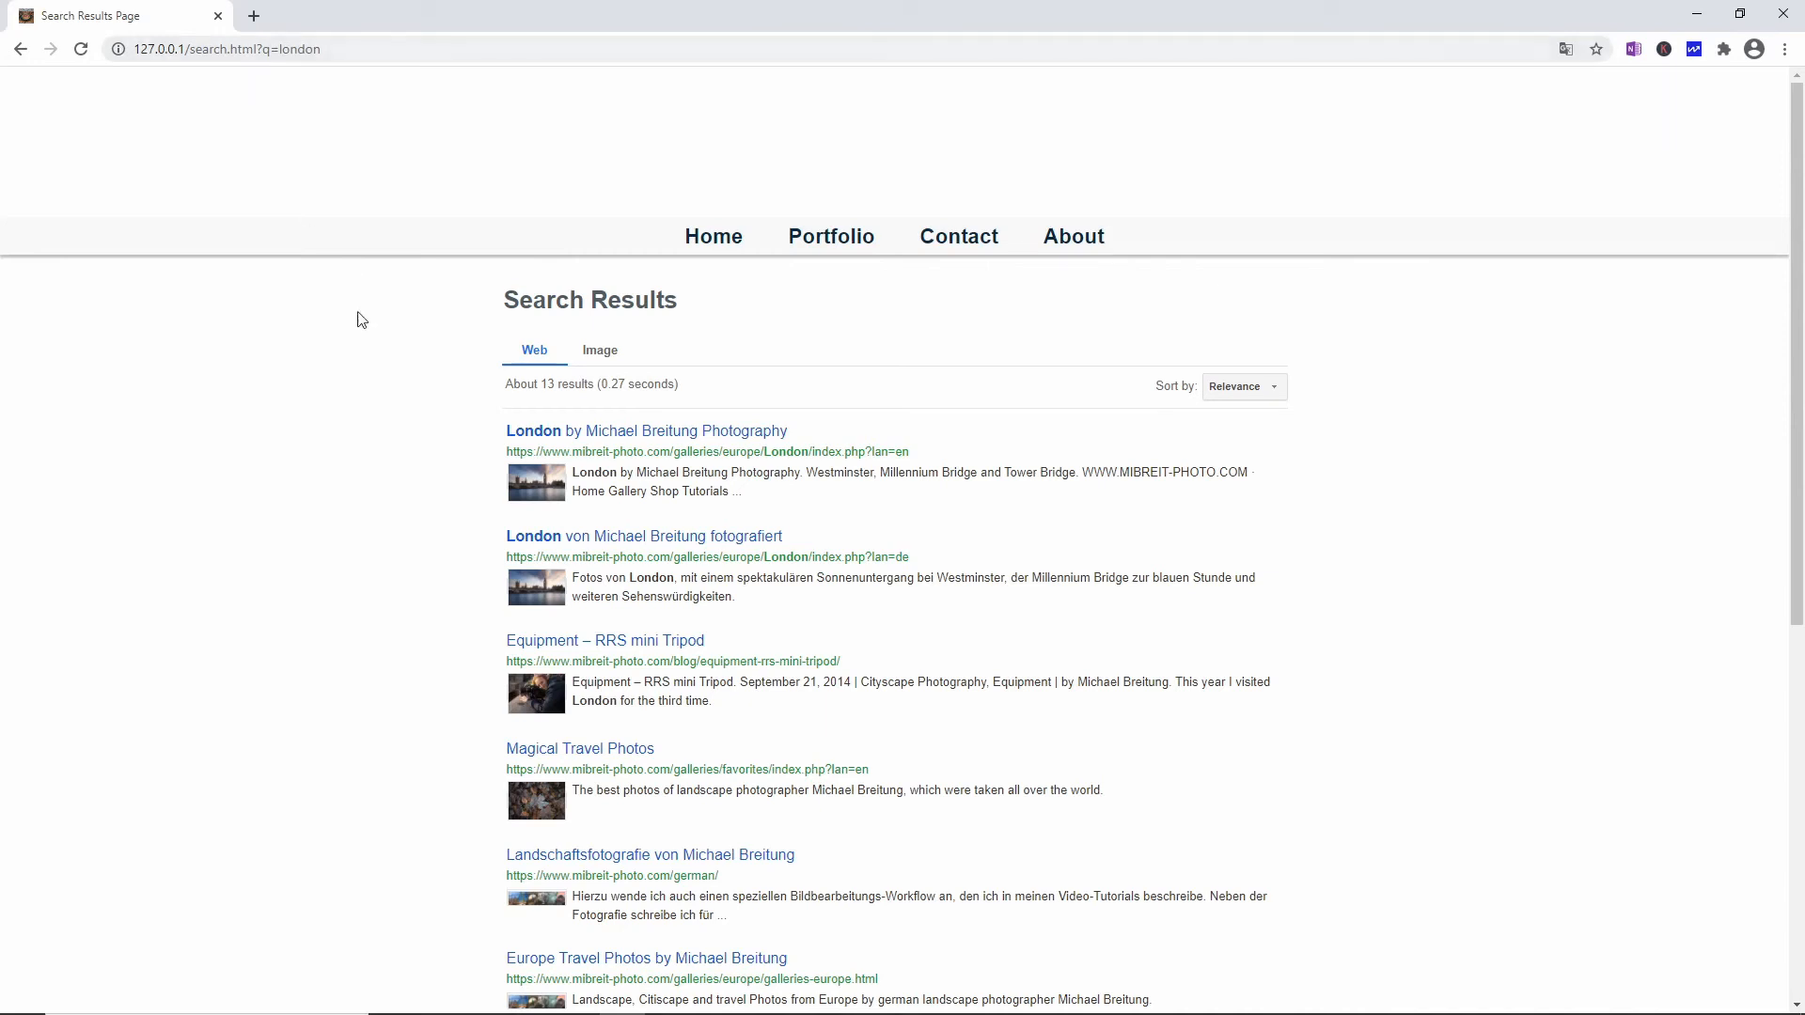
mouse_move(653, 447)
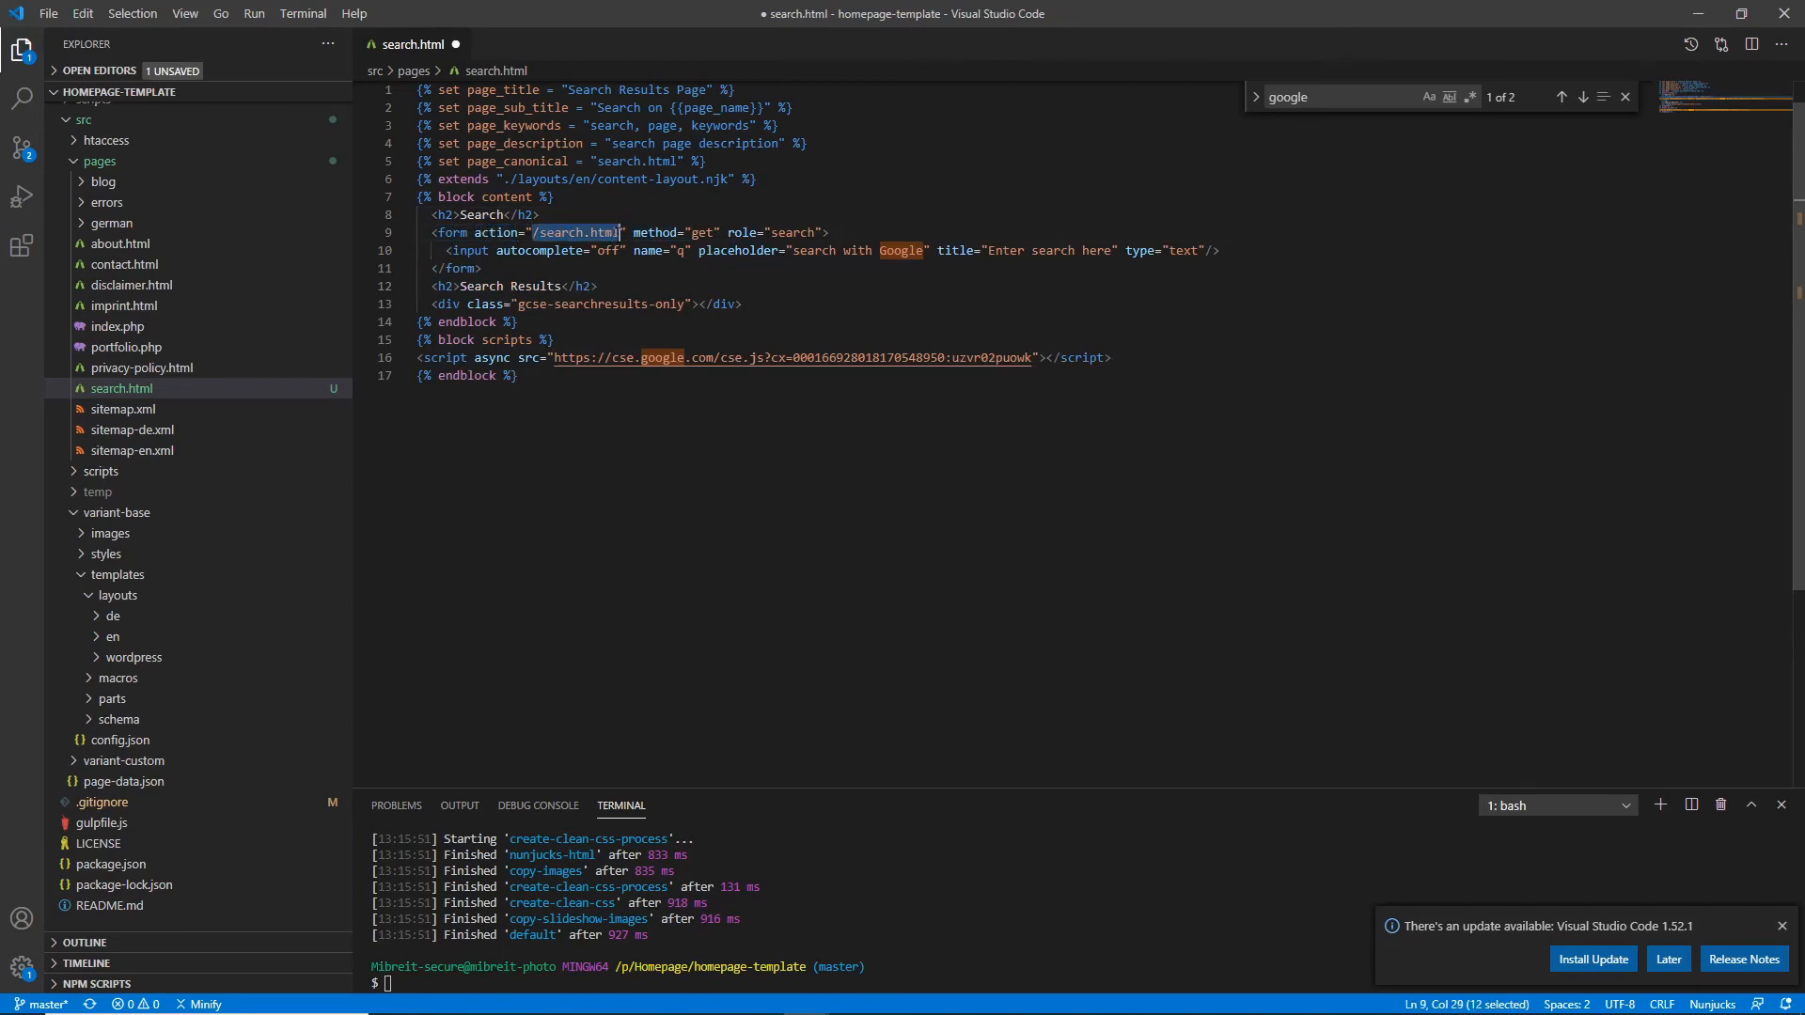
Review the new form's q text input in search.html and start a gulp build.
left_click(655, 232)
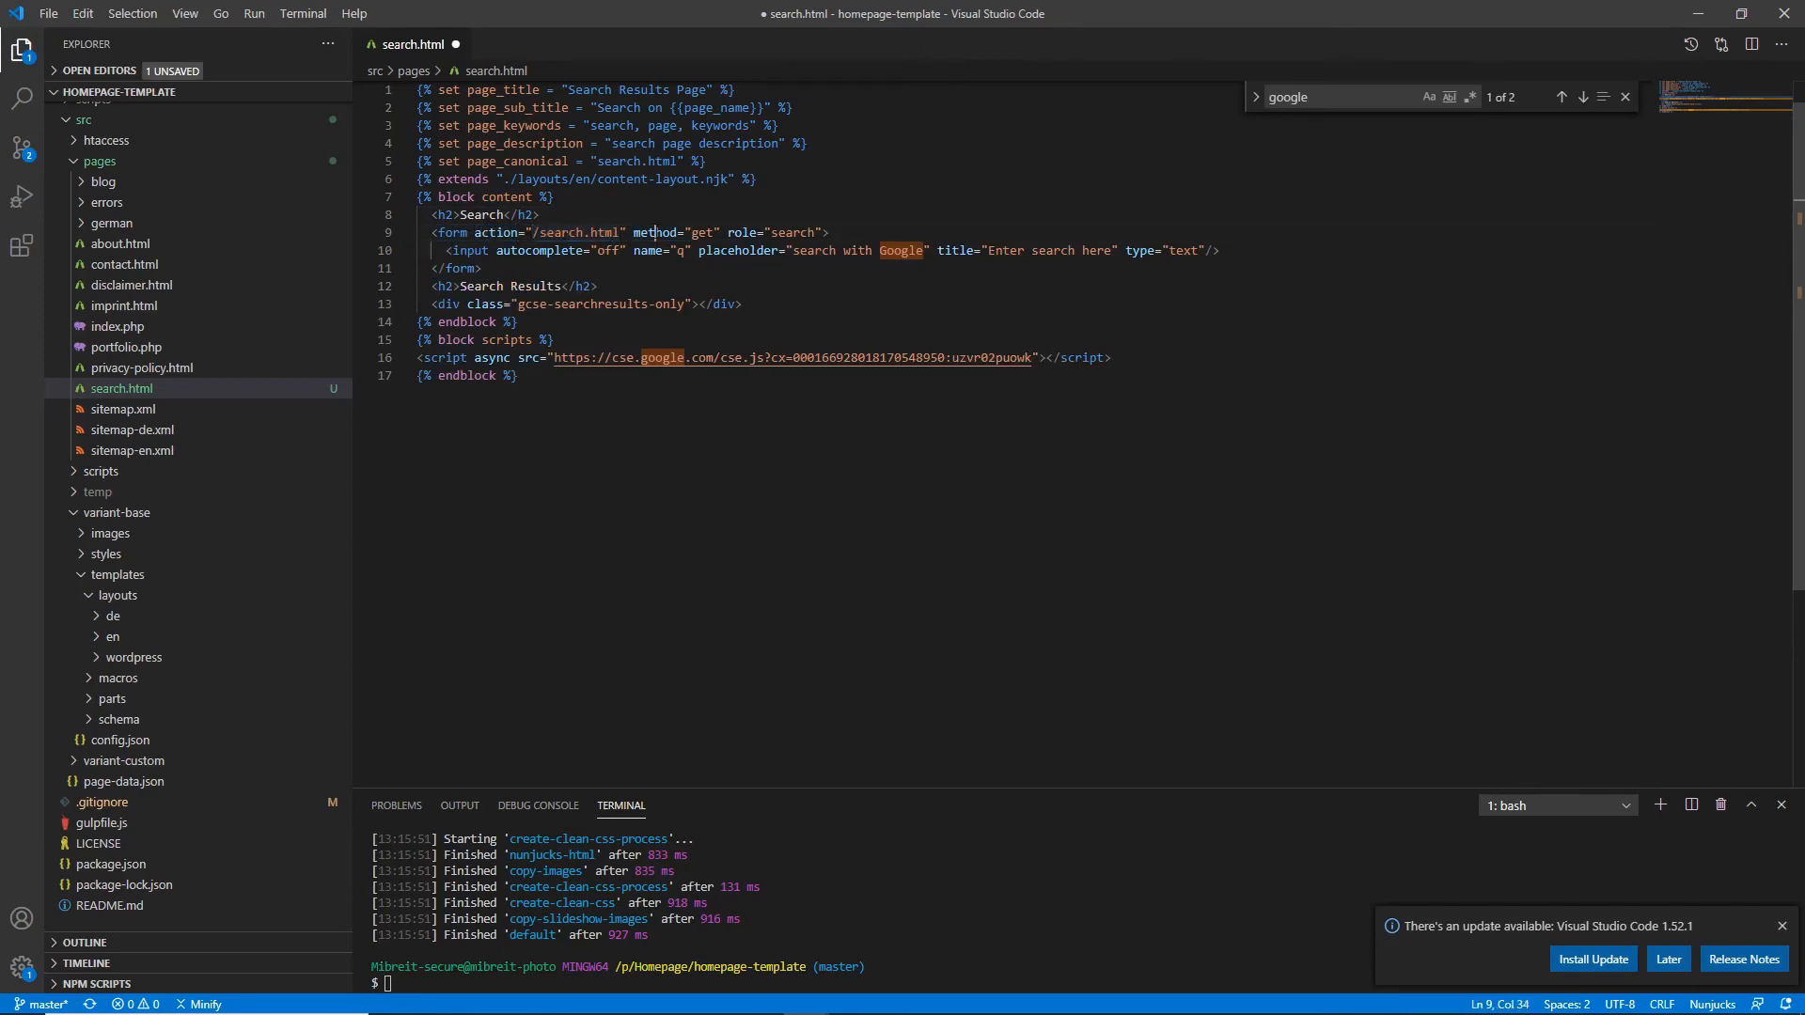
double_click(654, 233)
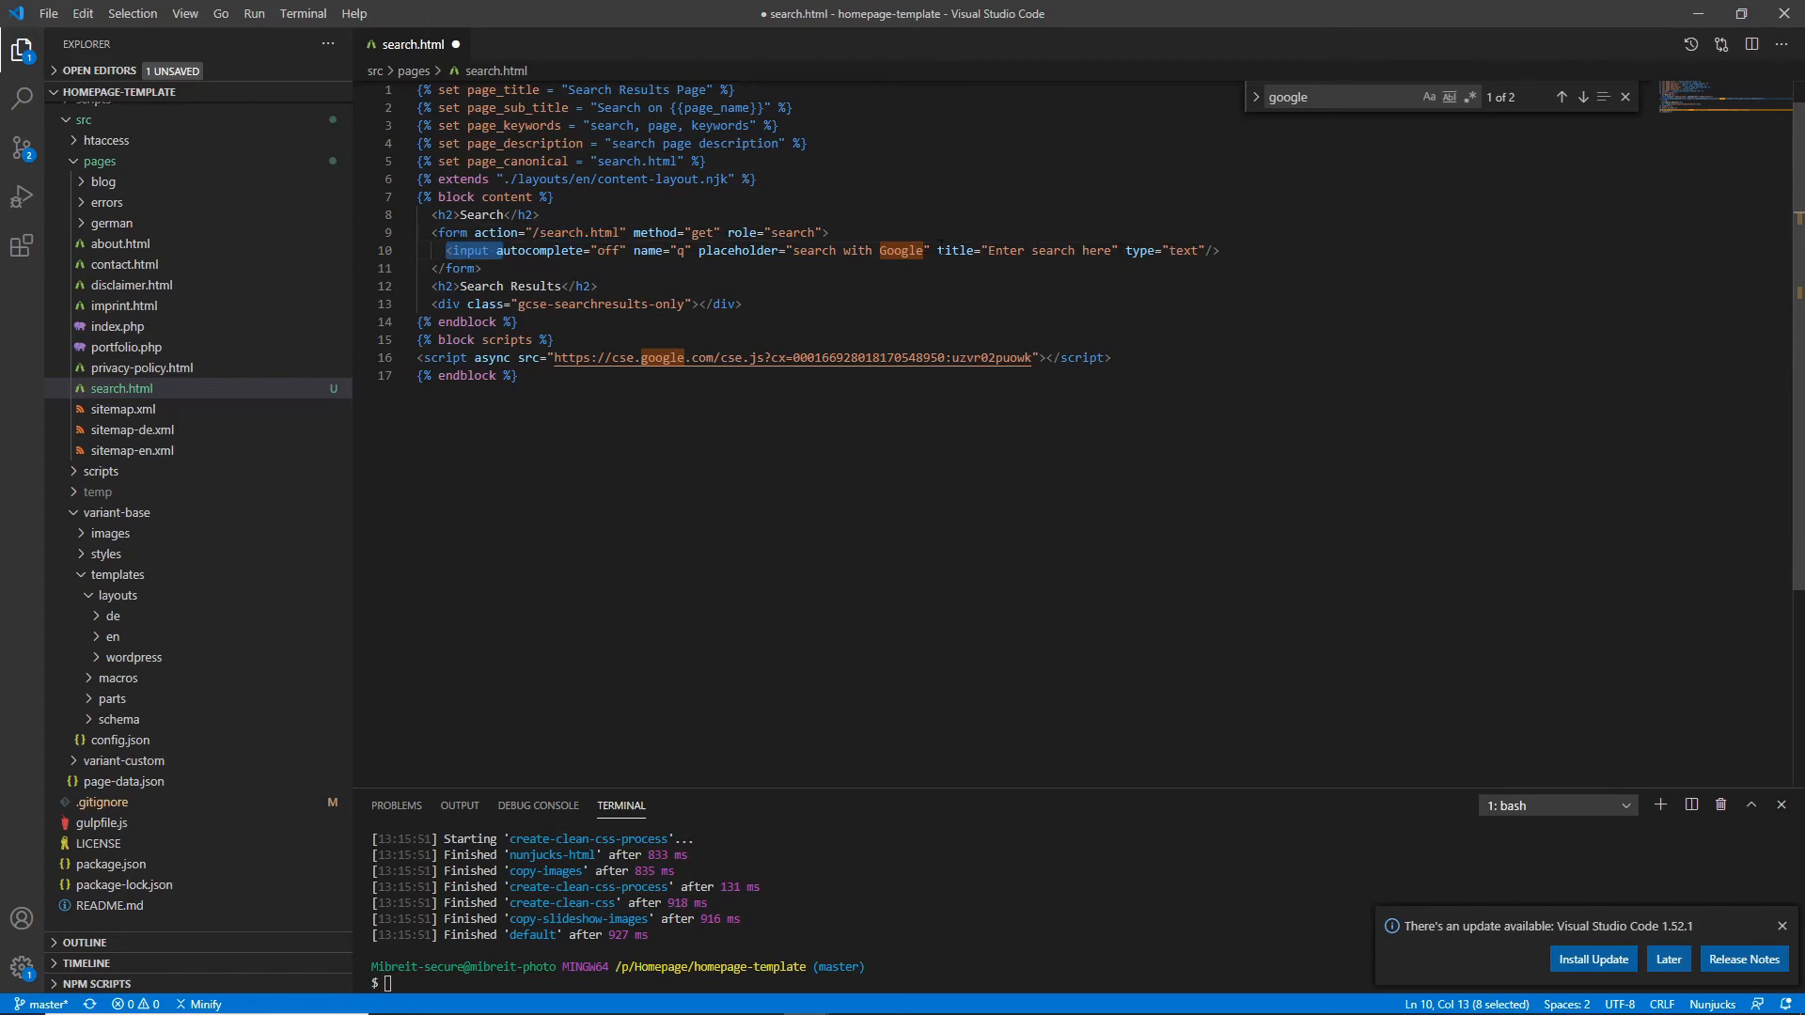
left_click(680, 250)
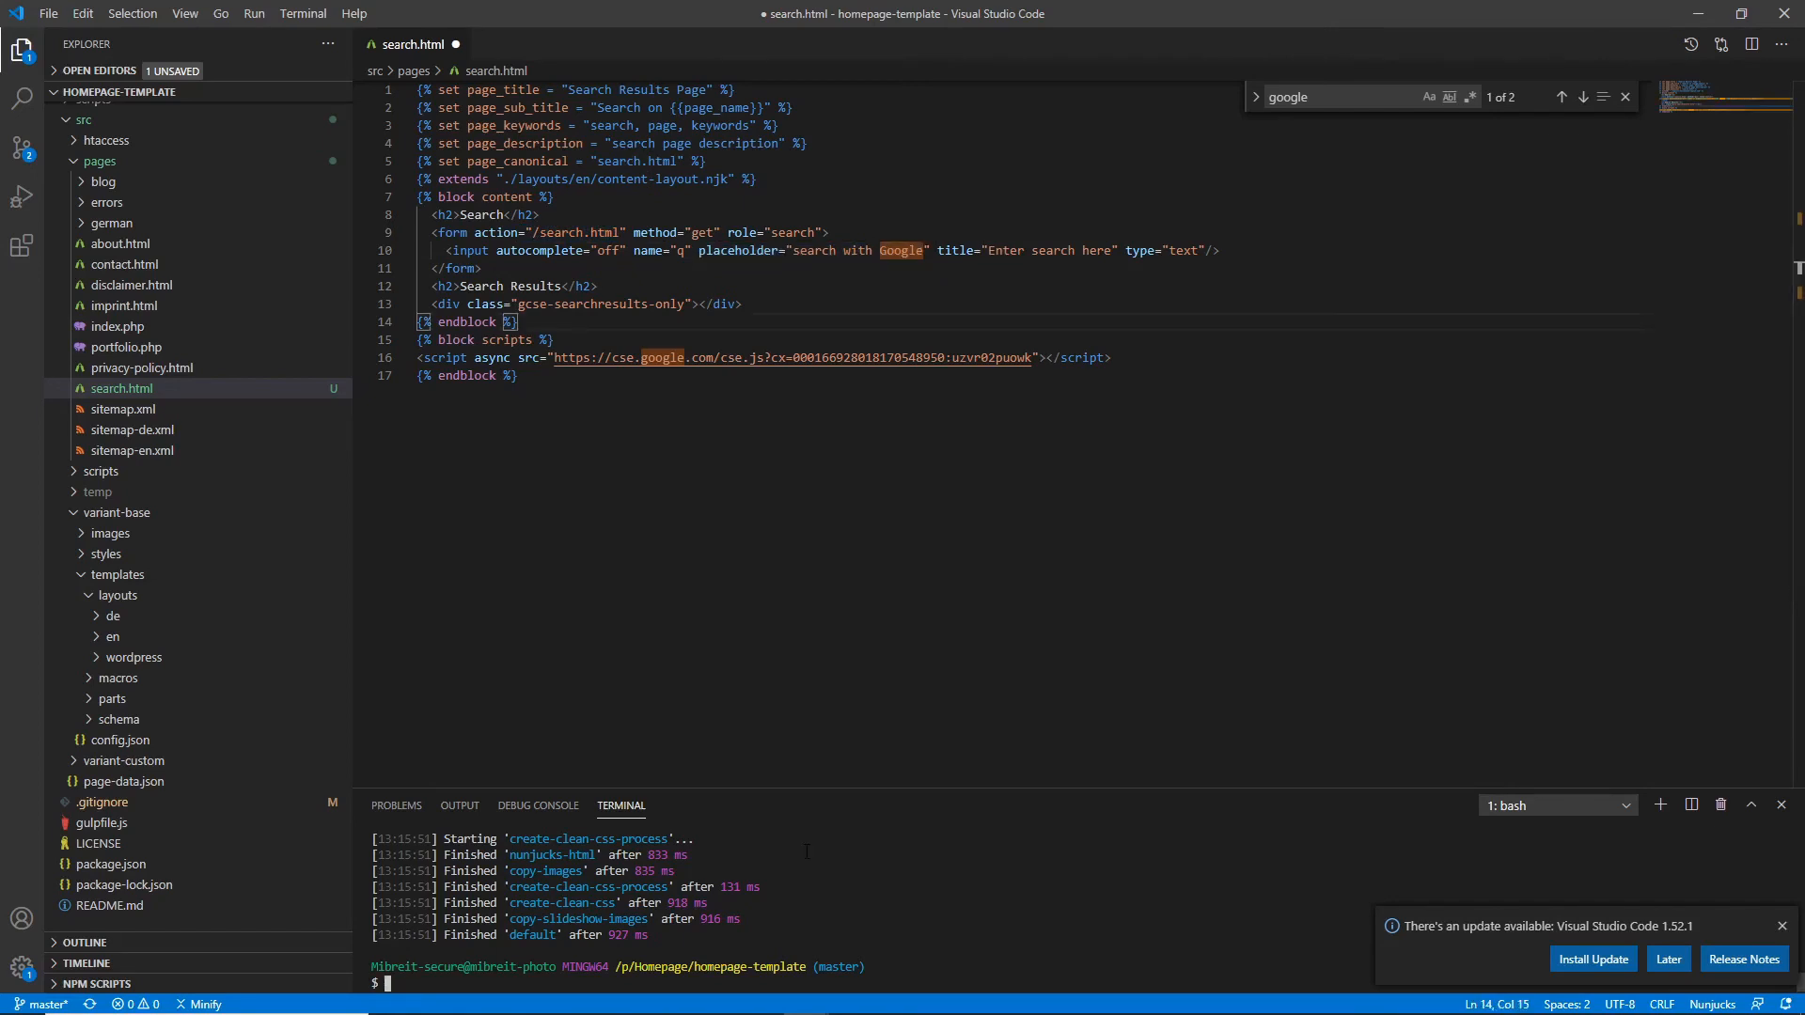
type("gulp")
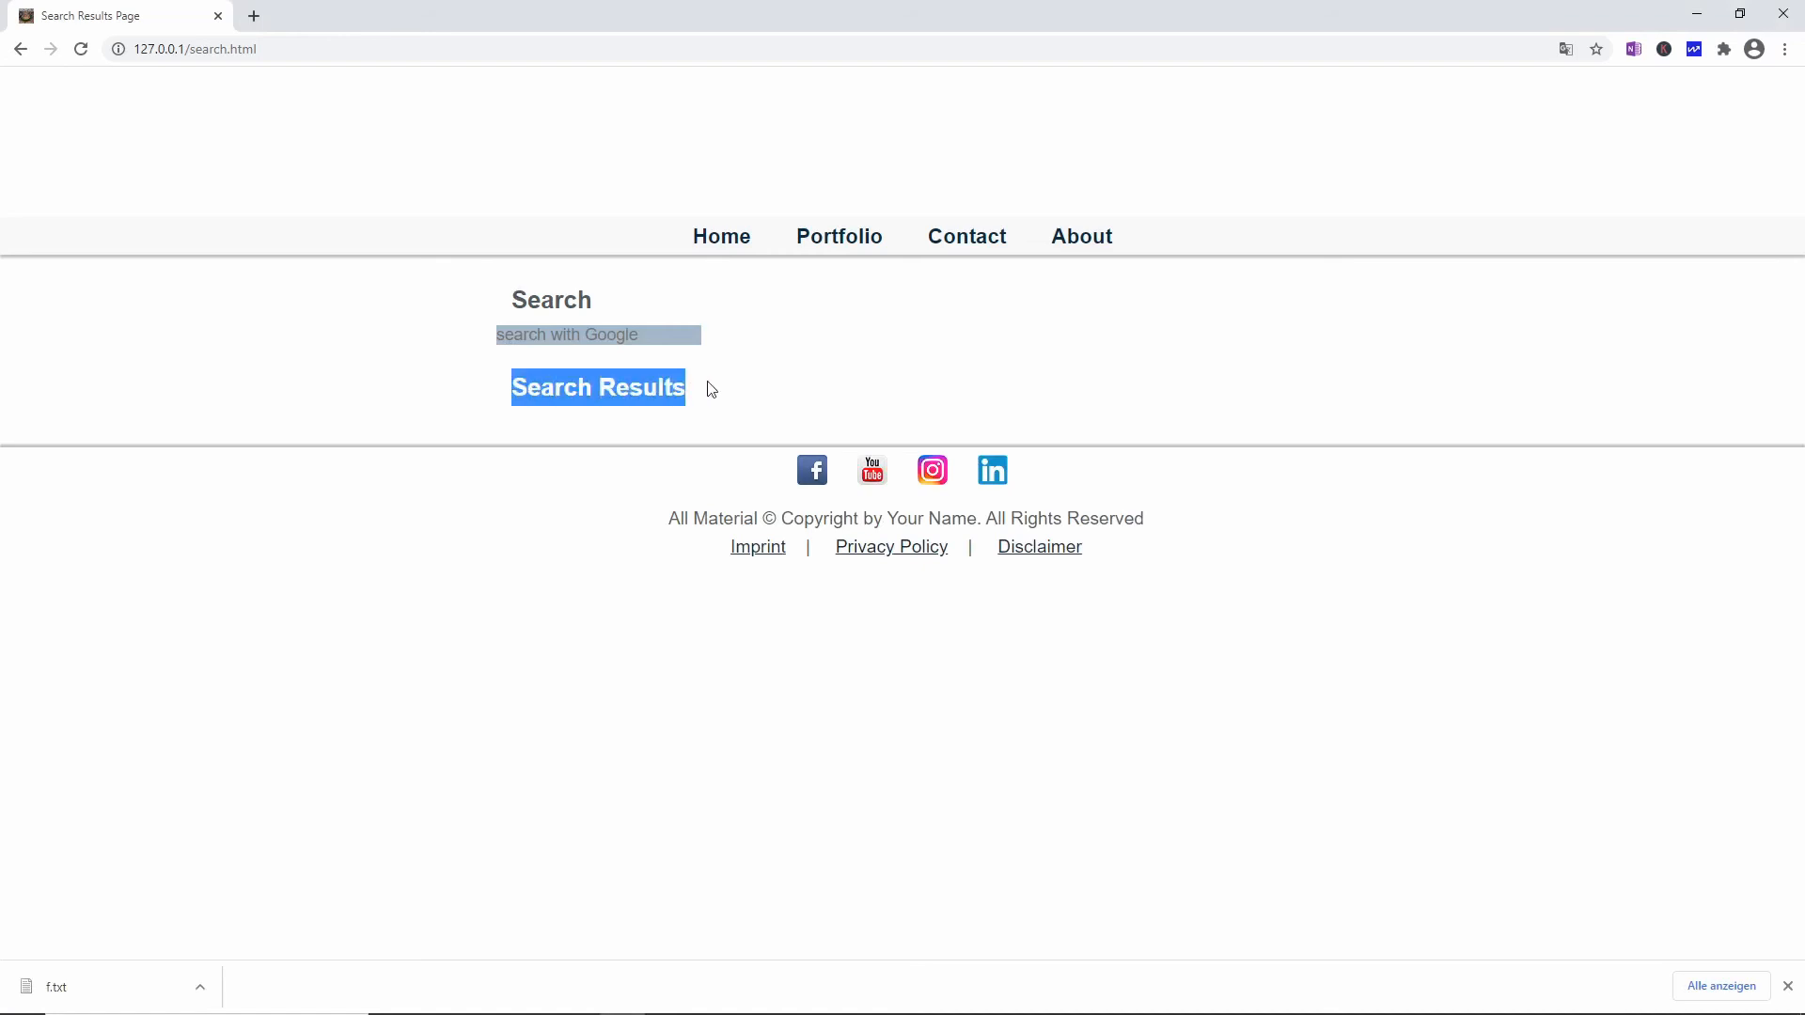
Replace the london query with rome and switch to the Rome image results.
left_click(598, 334)
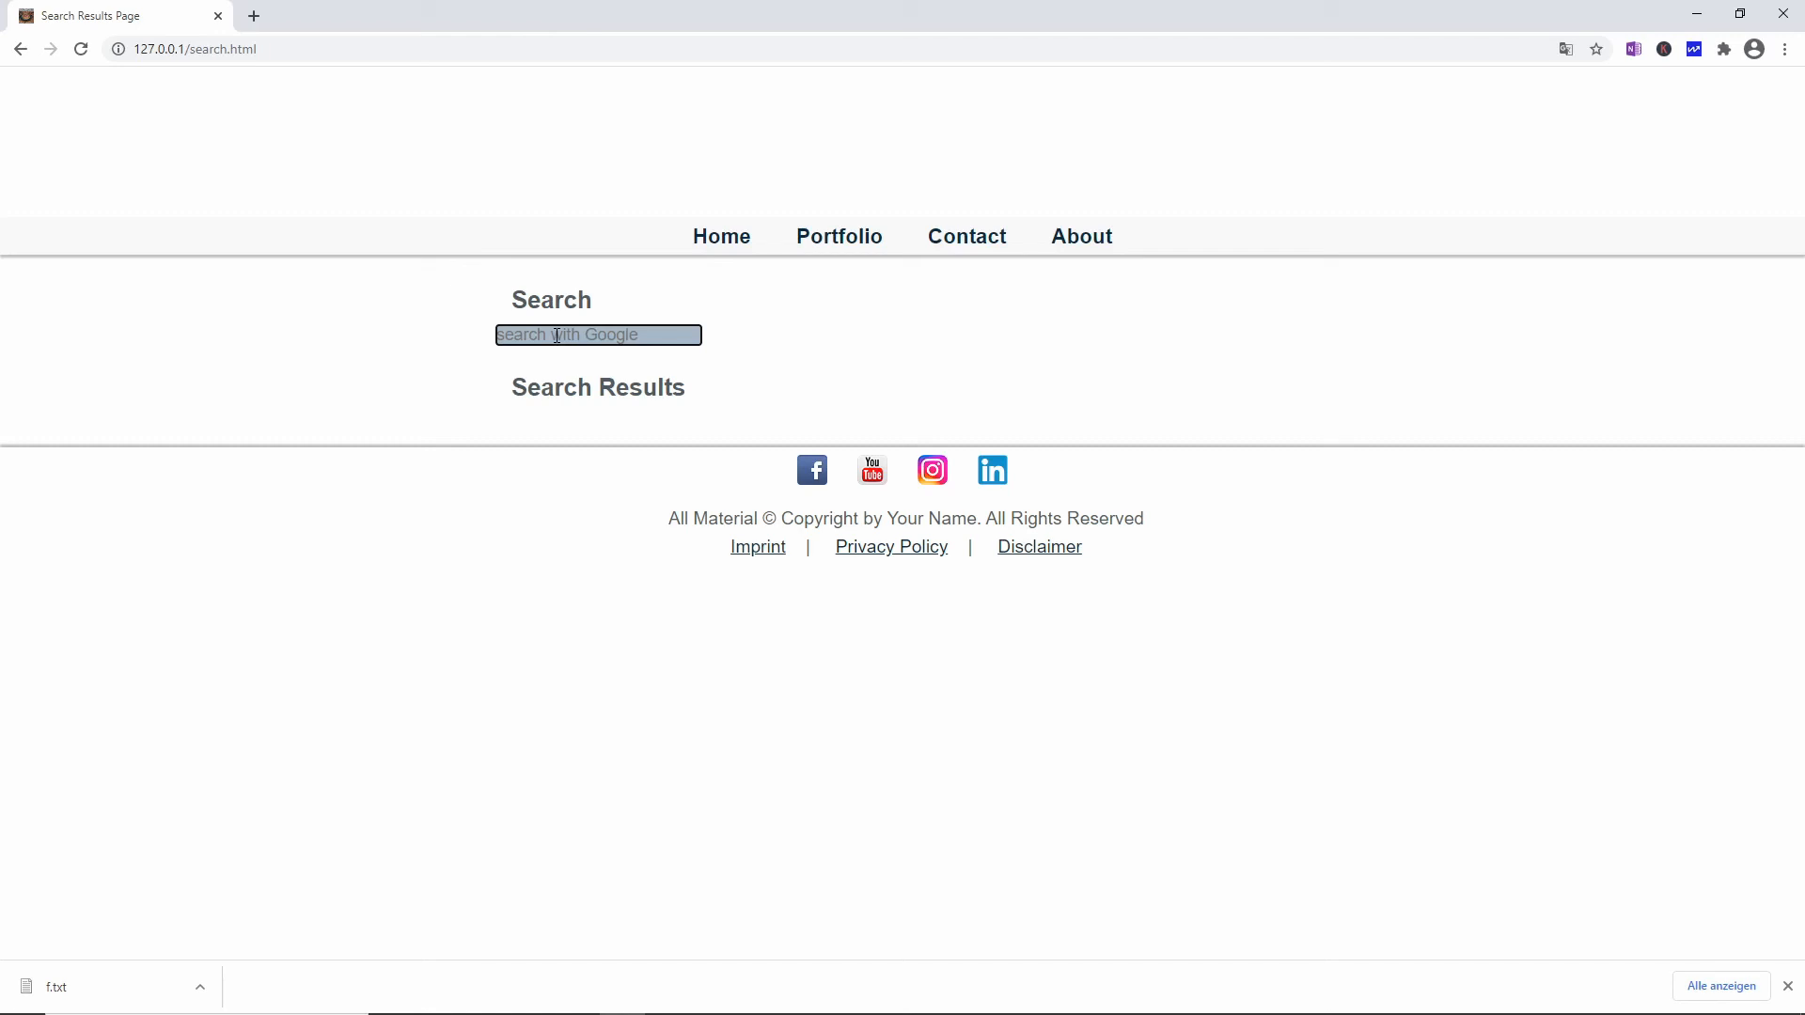
left_click(598, 335)
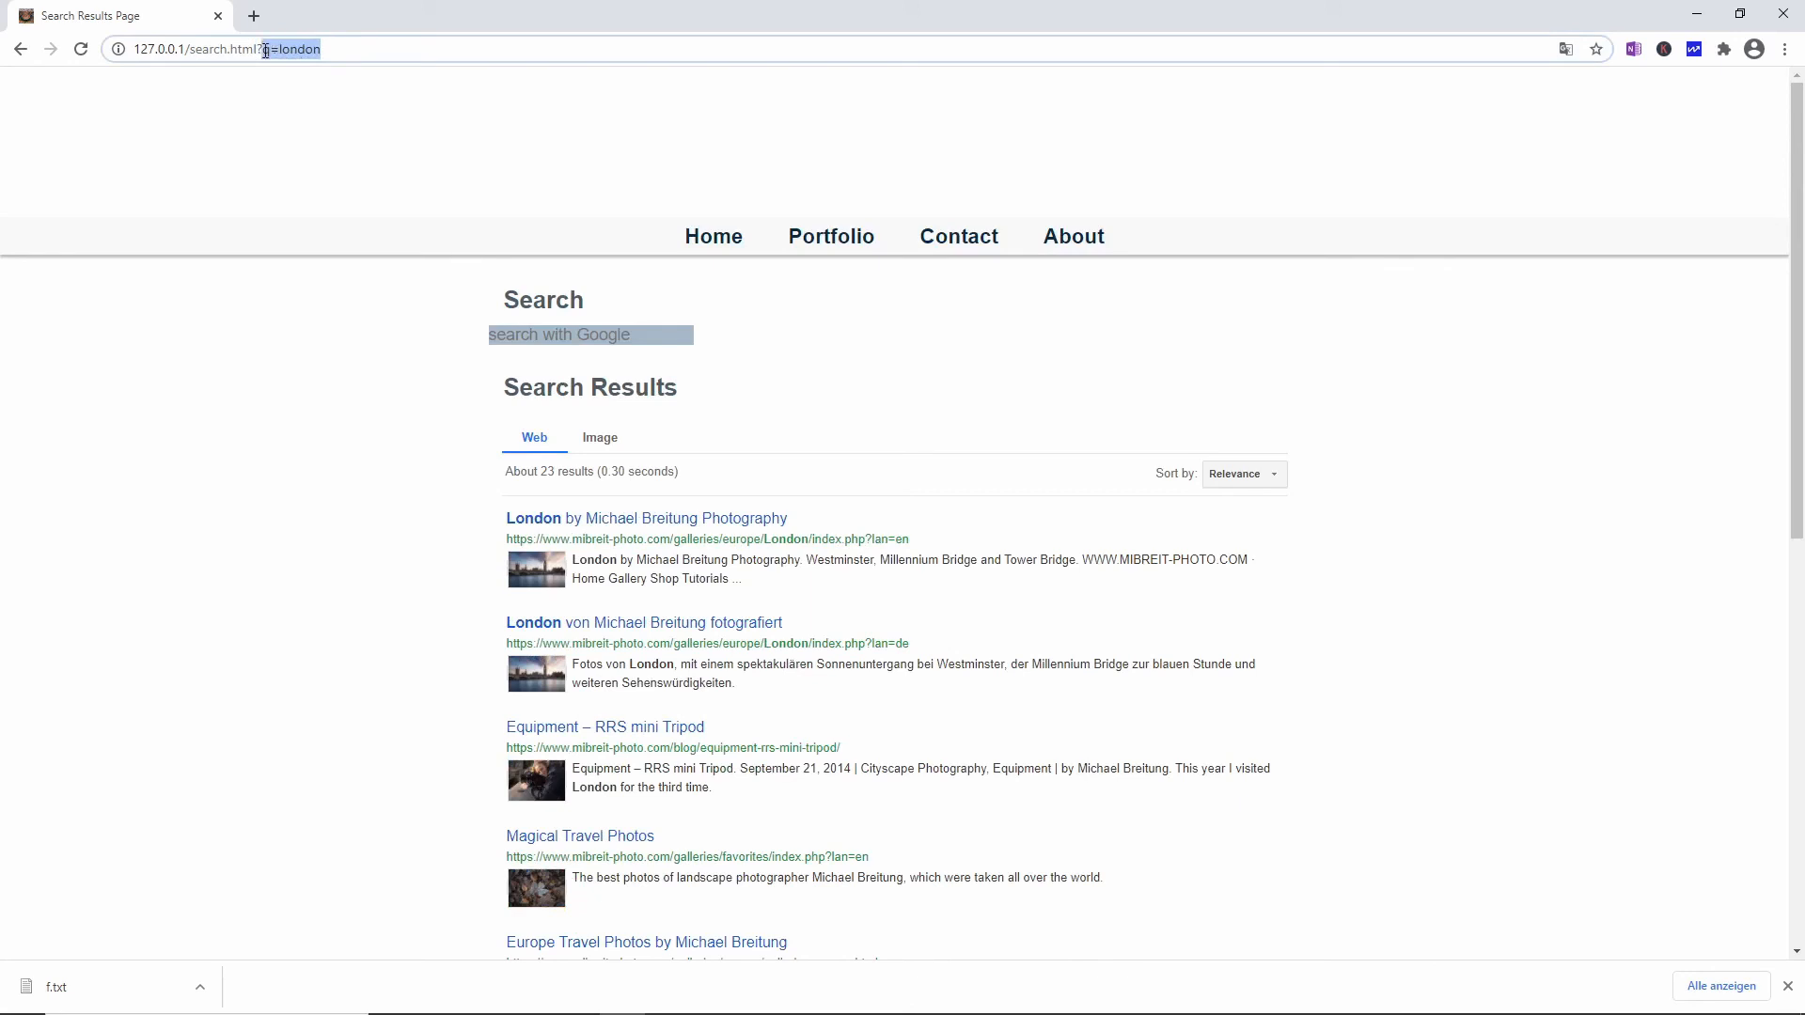
left_click(590, 334)
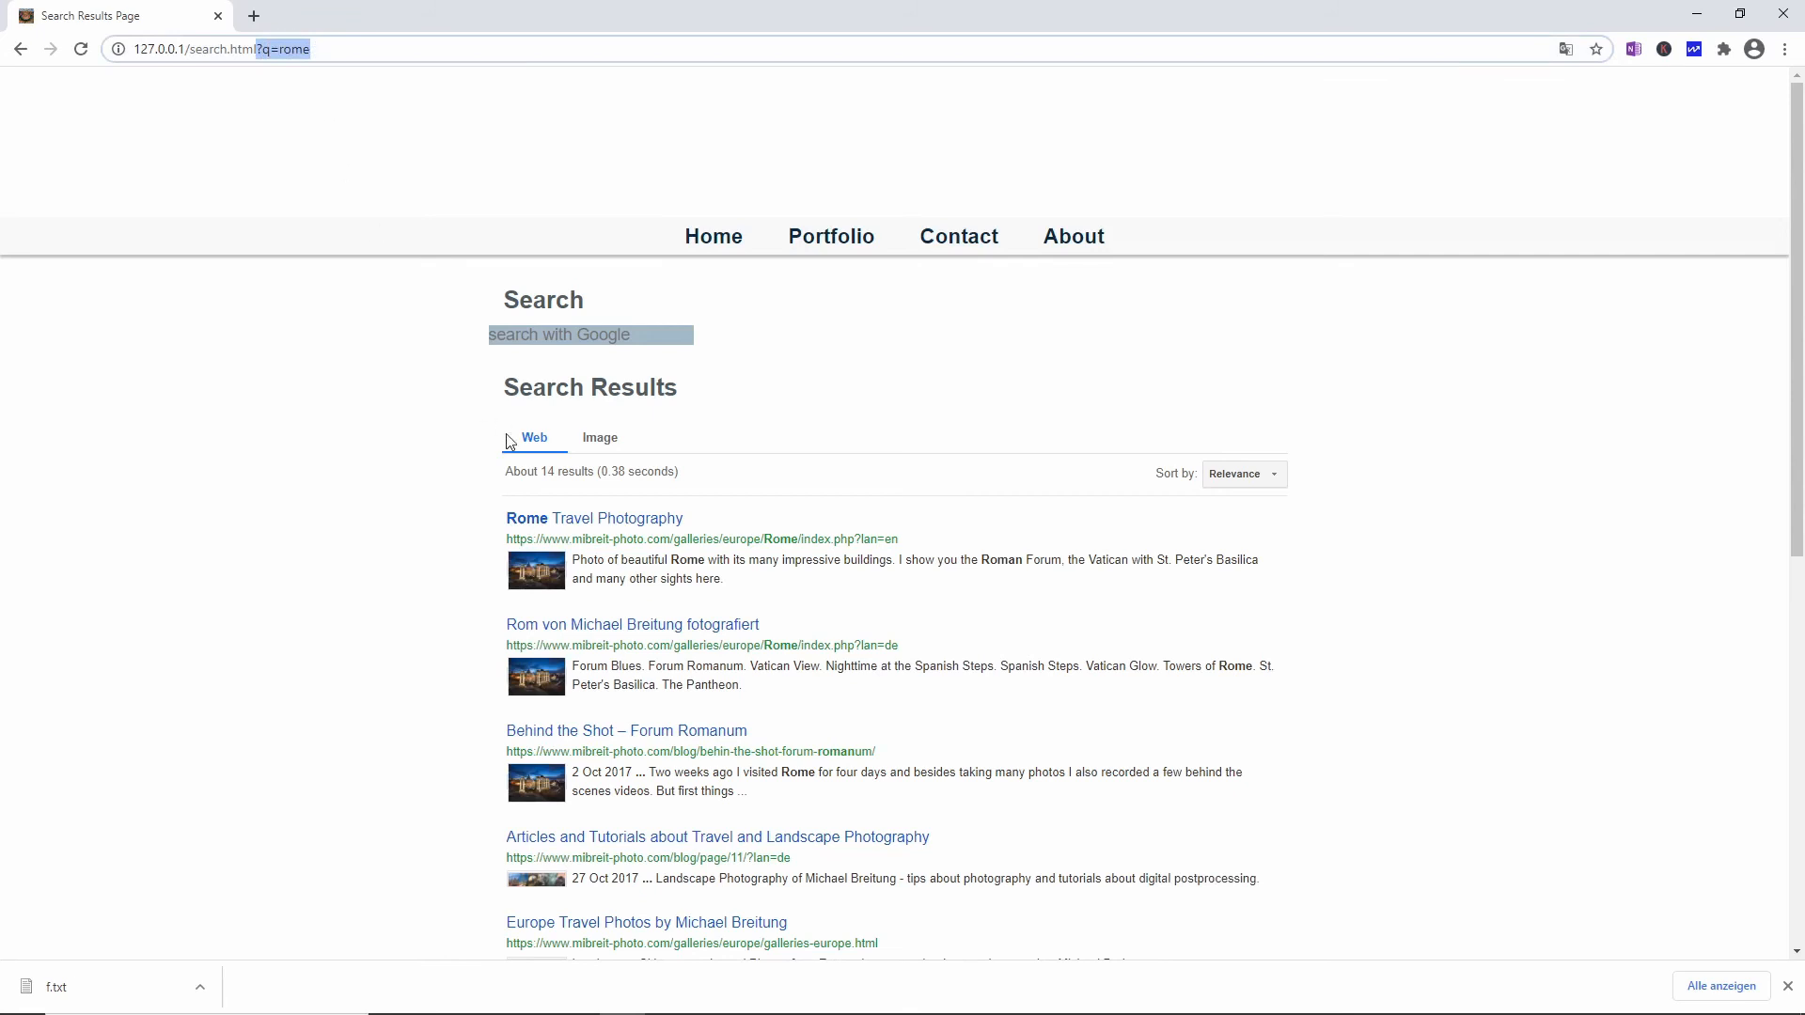
left_click(599, 437)
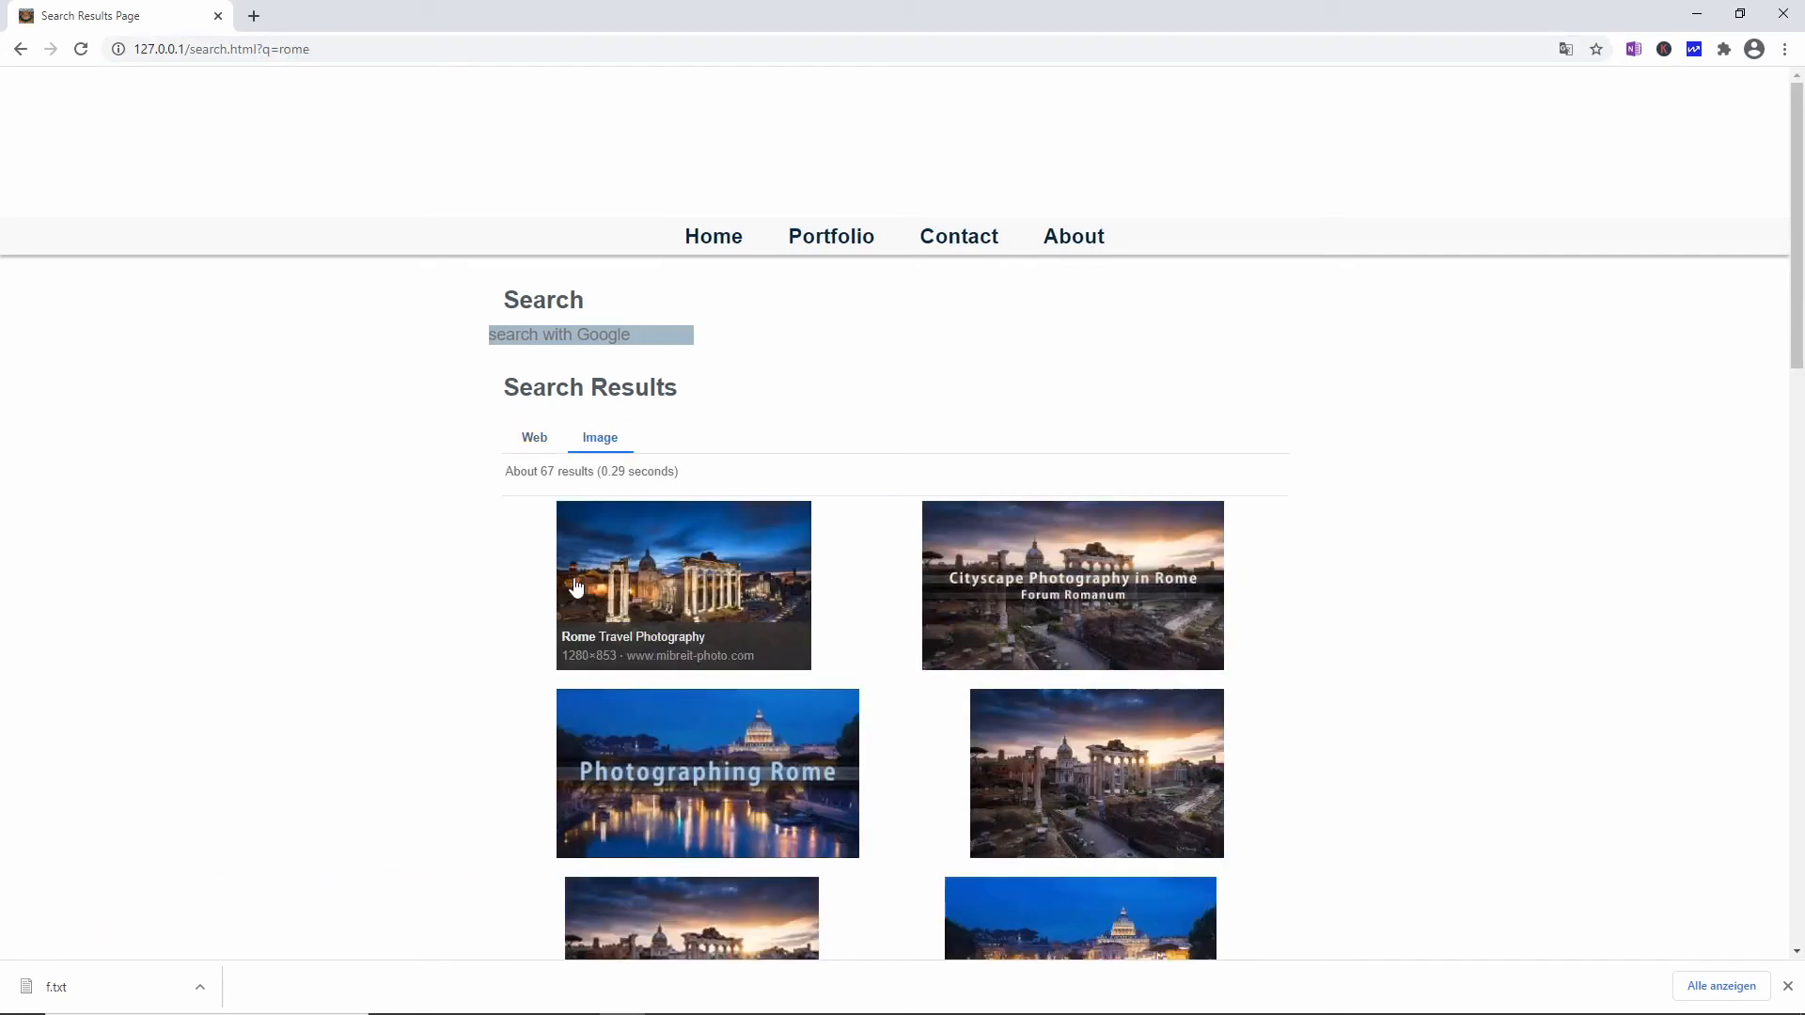
mouse_move(625, 342)
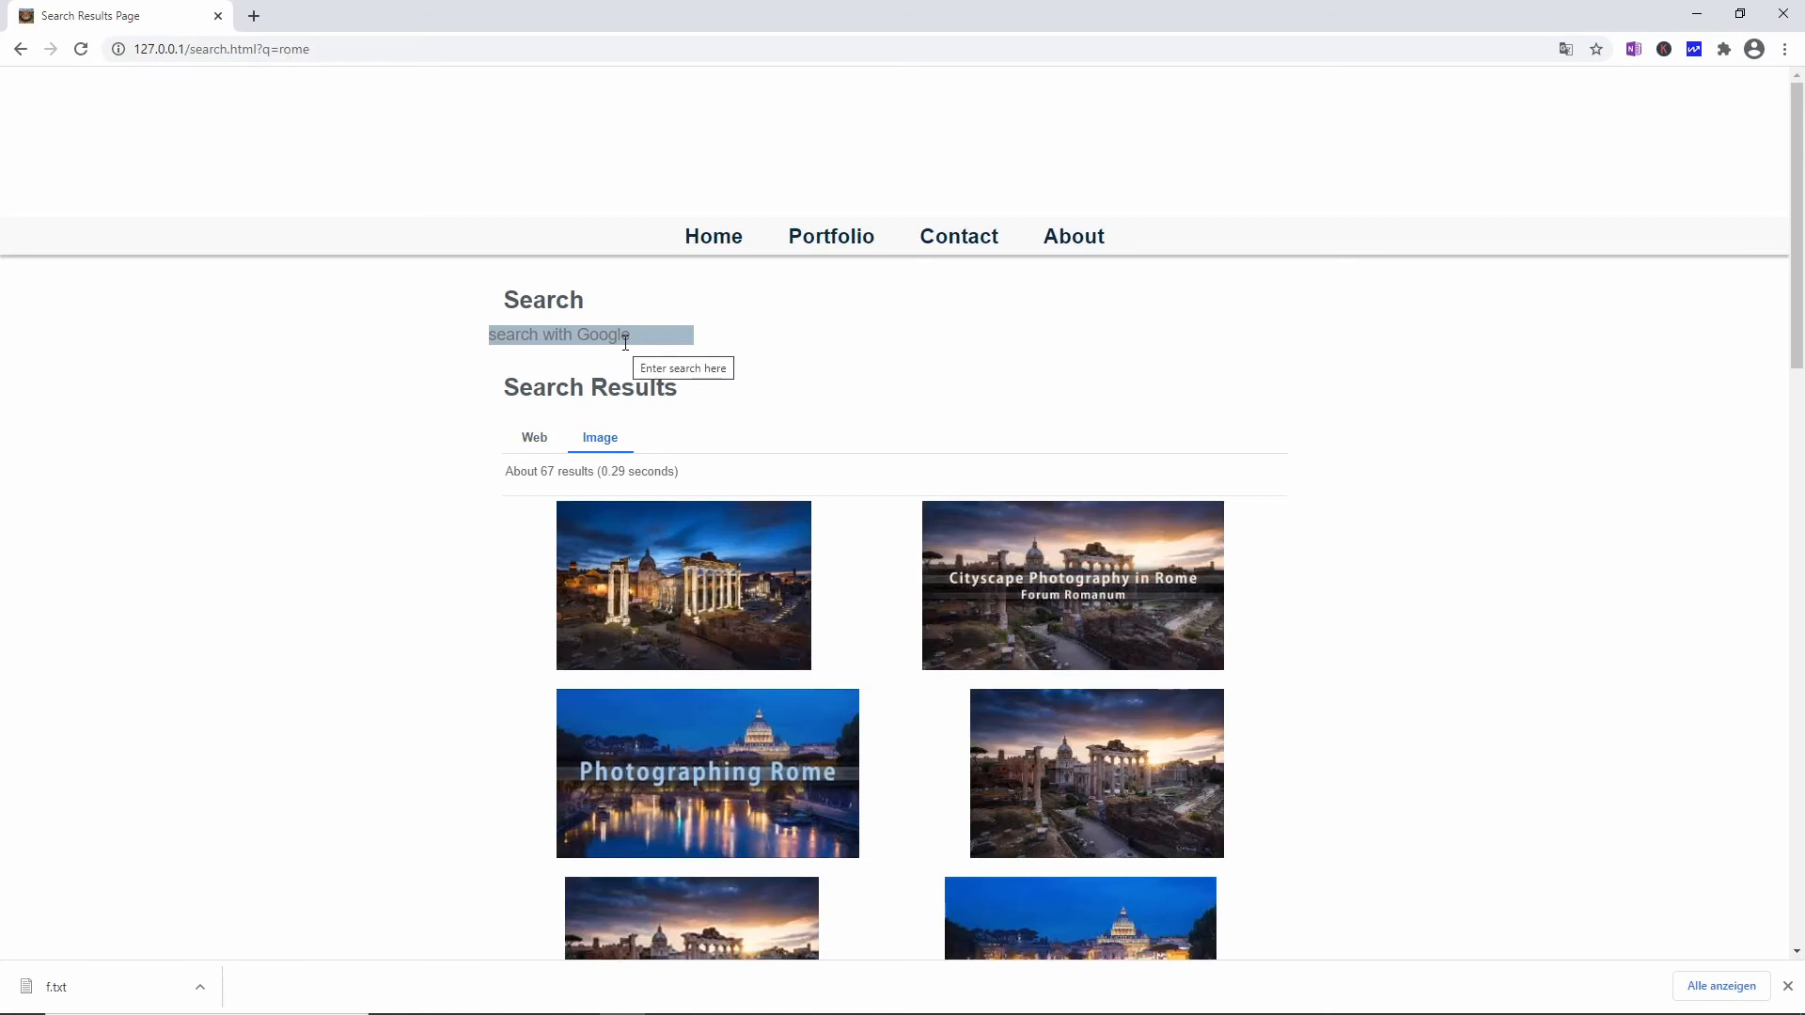
mouse_move(535, 326)
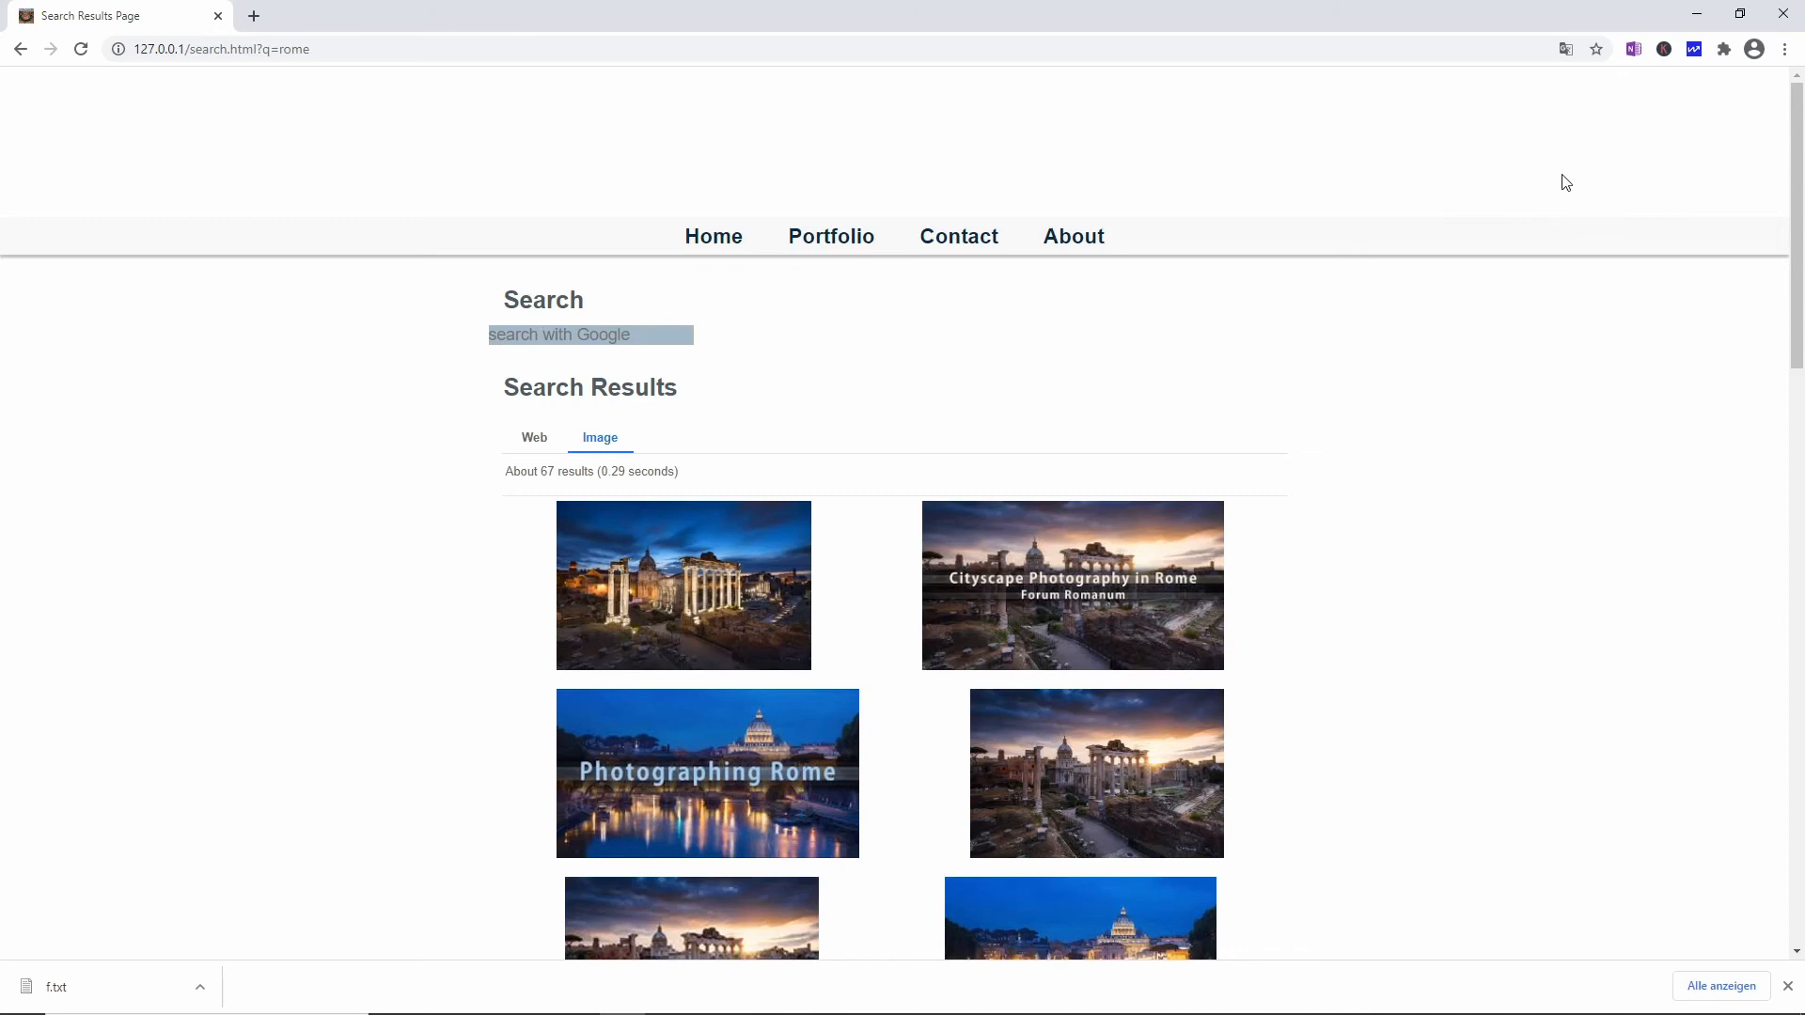
mouse_move(1175, 267)
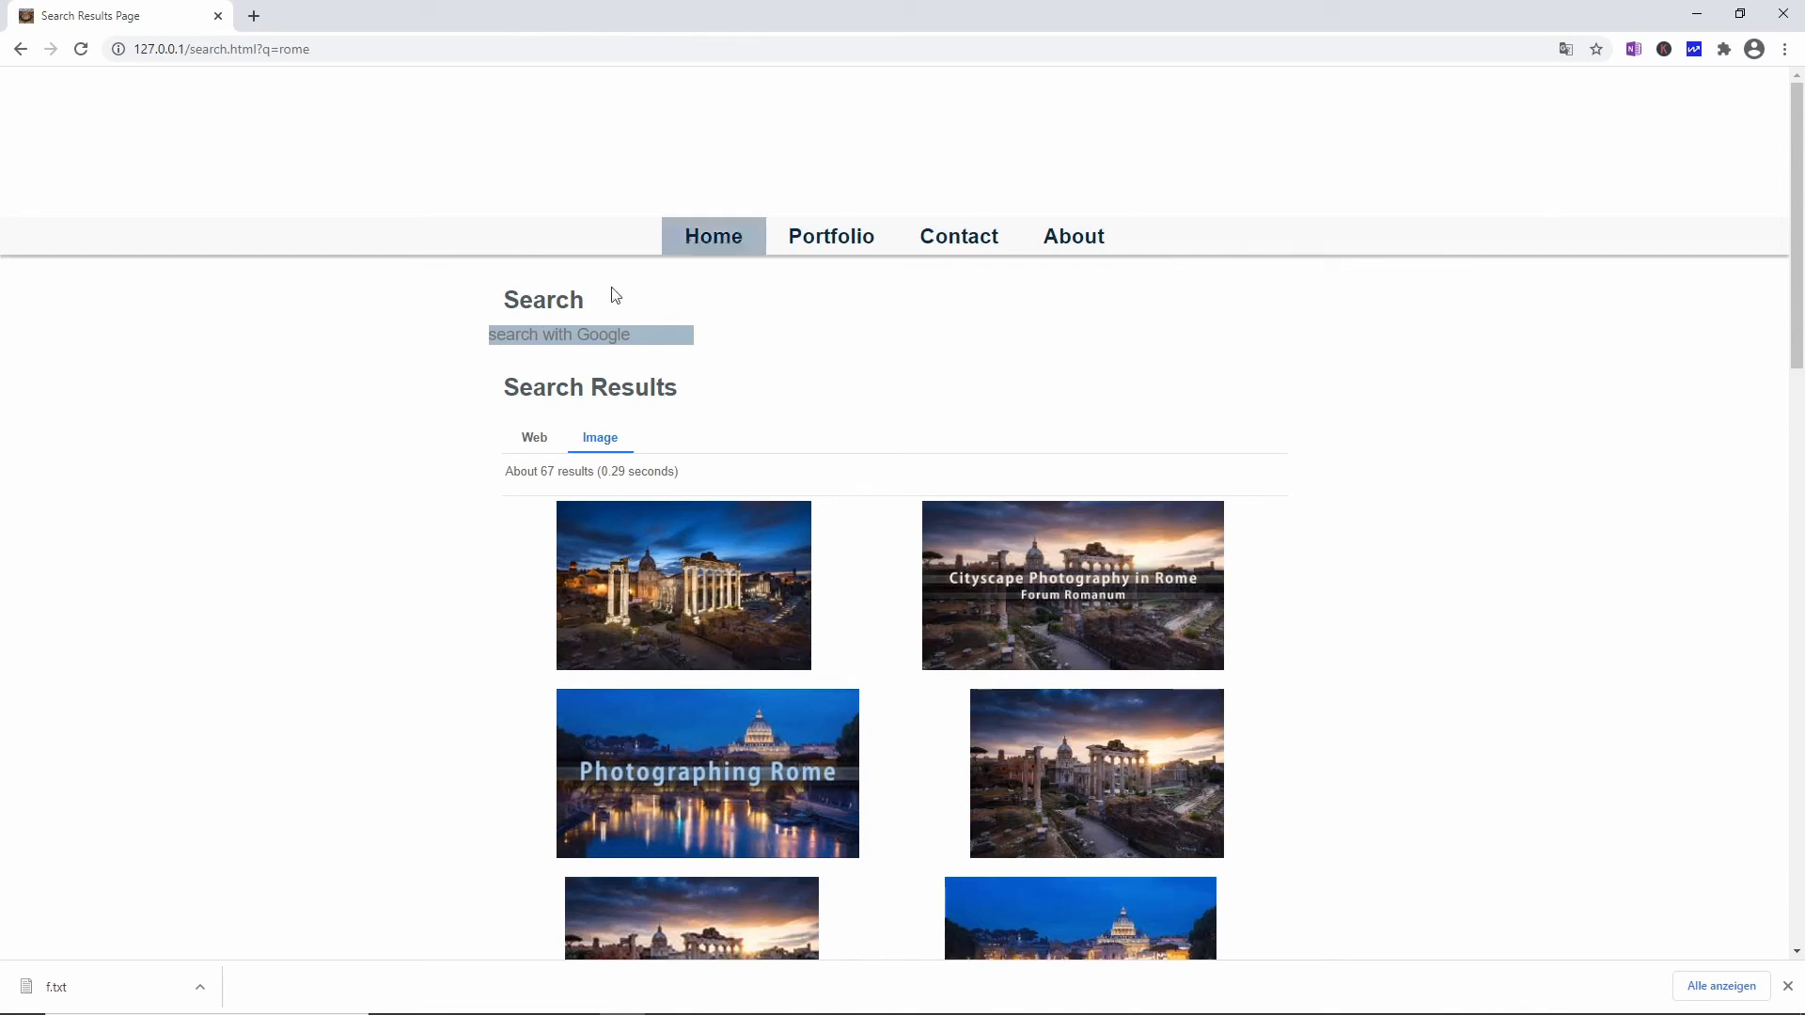
mouse_move(841, 287)
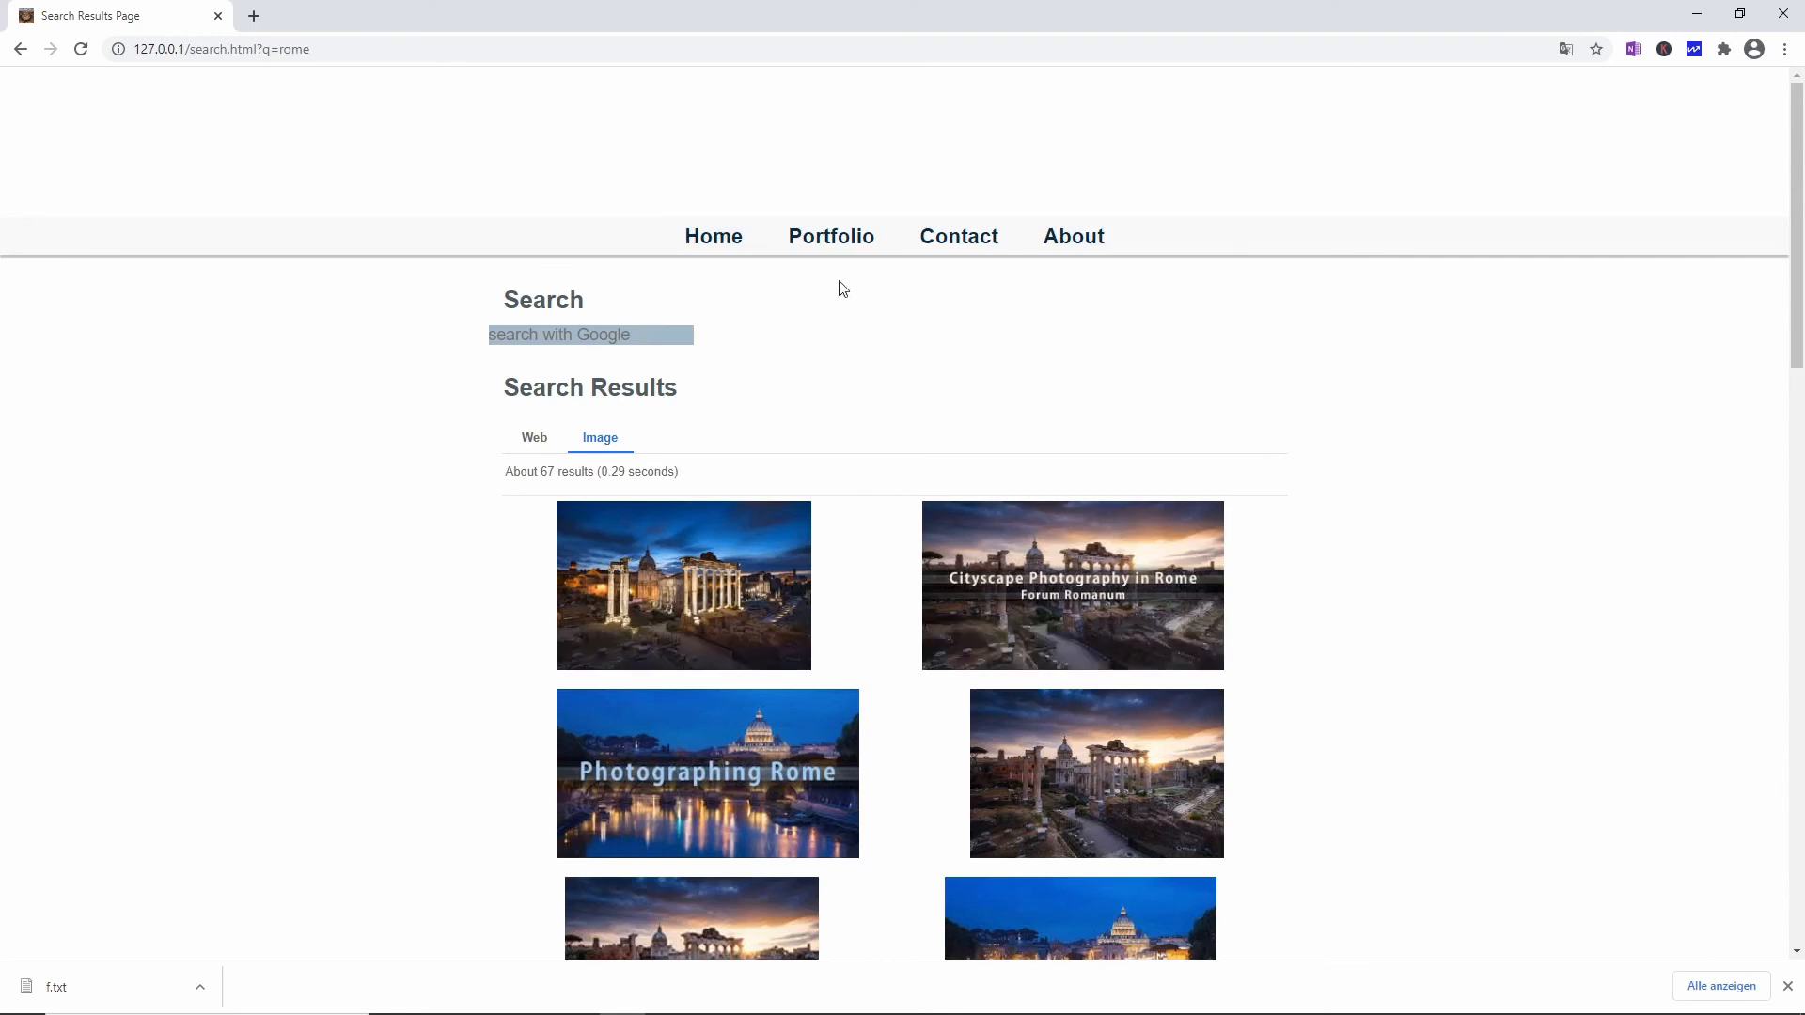
mouse_move(791, 440)
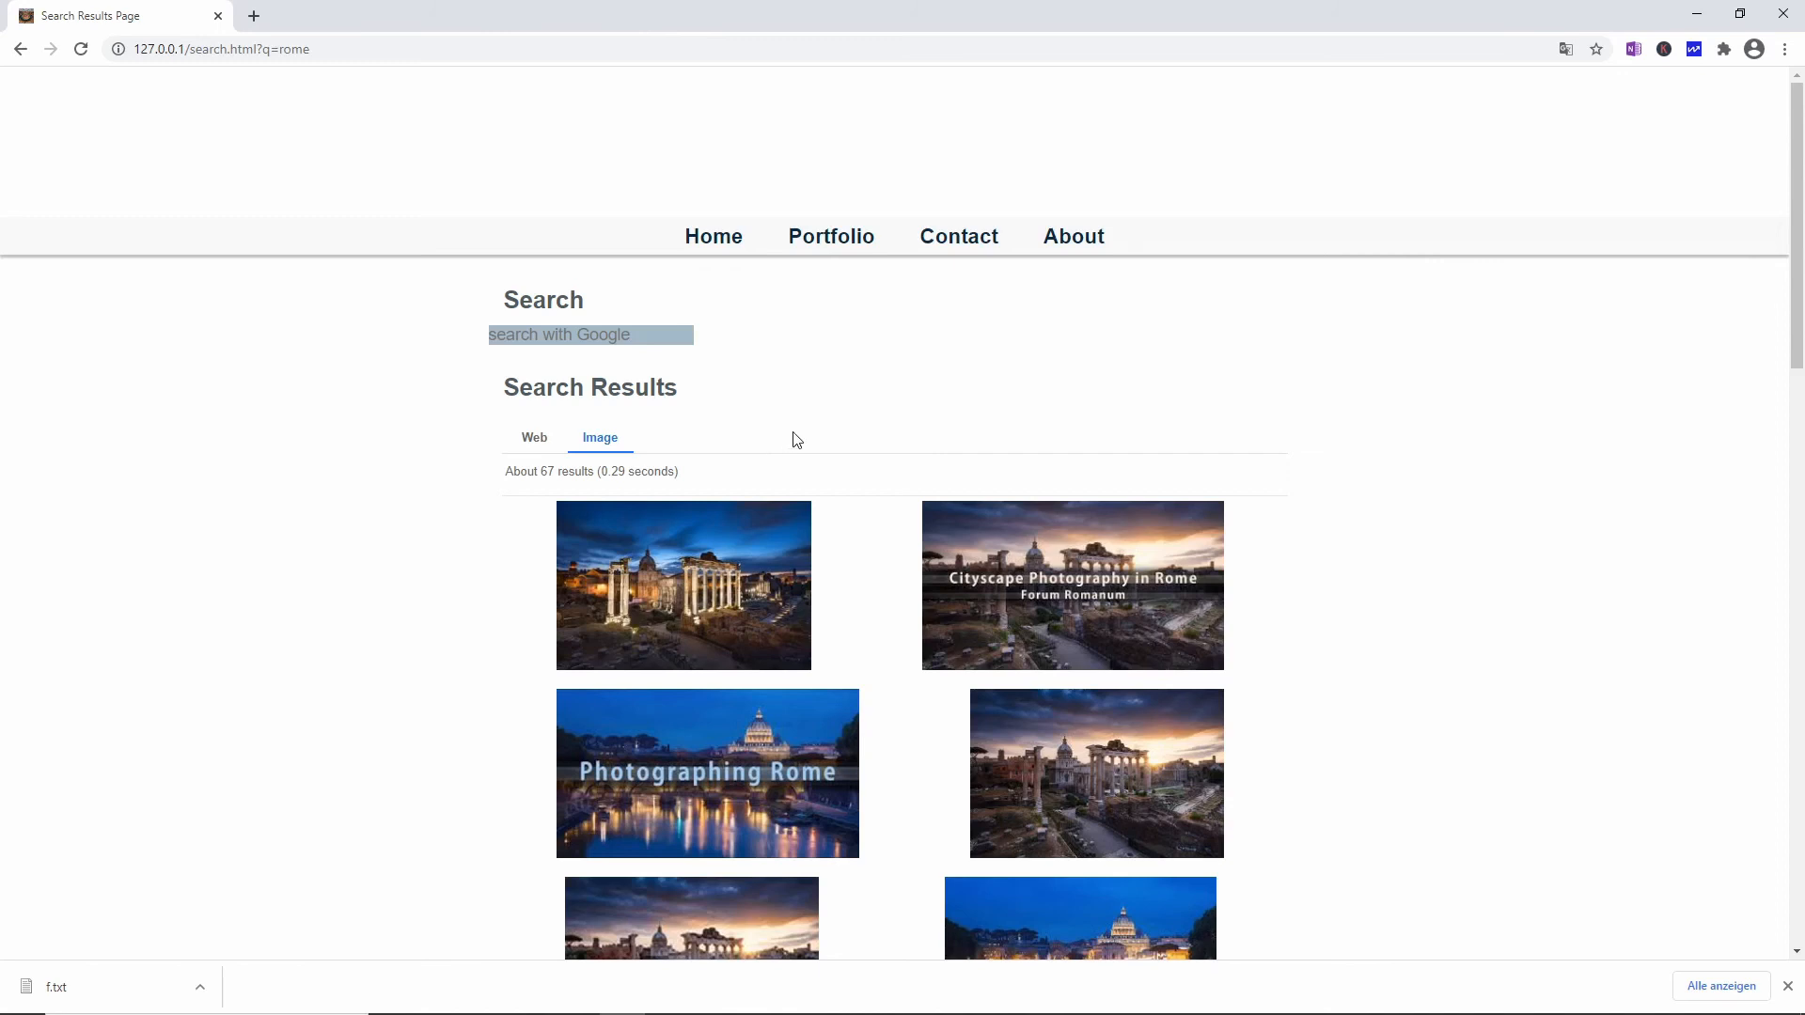
mouse_move(1331, 129)
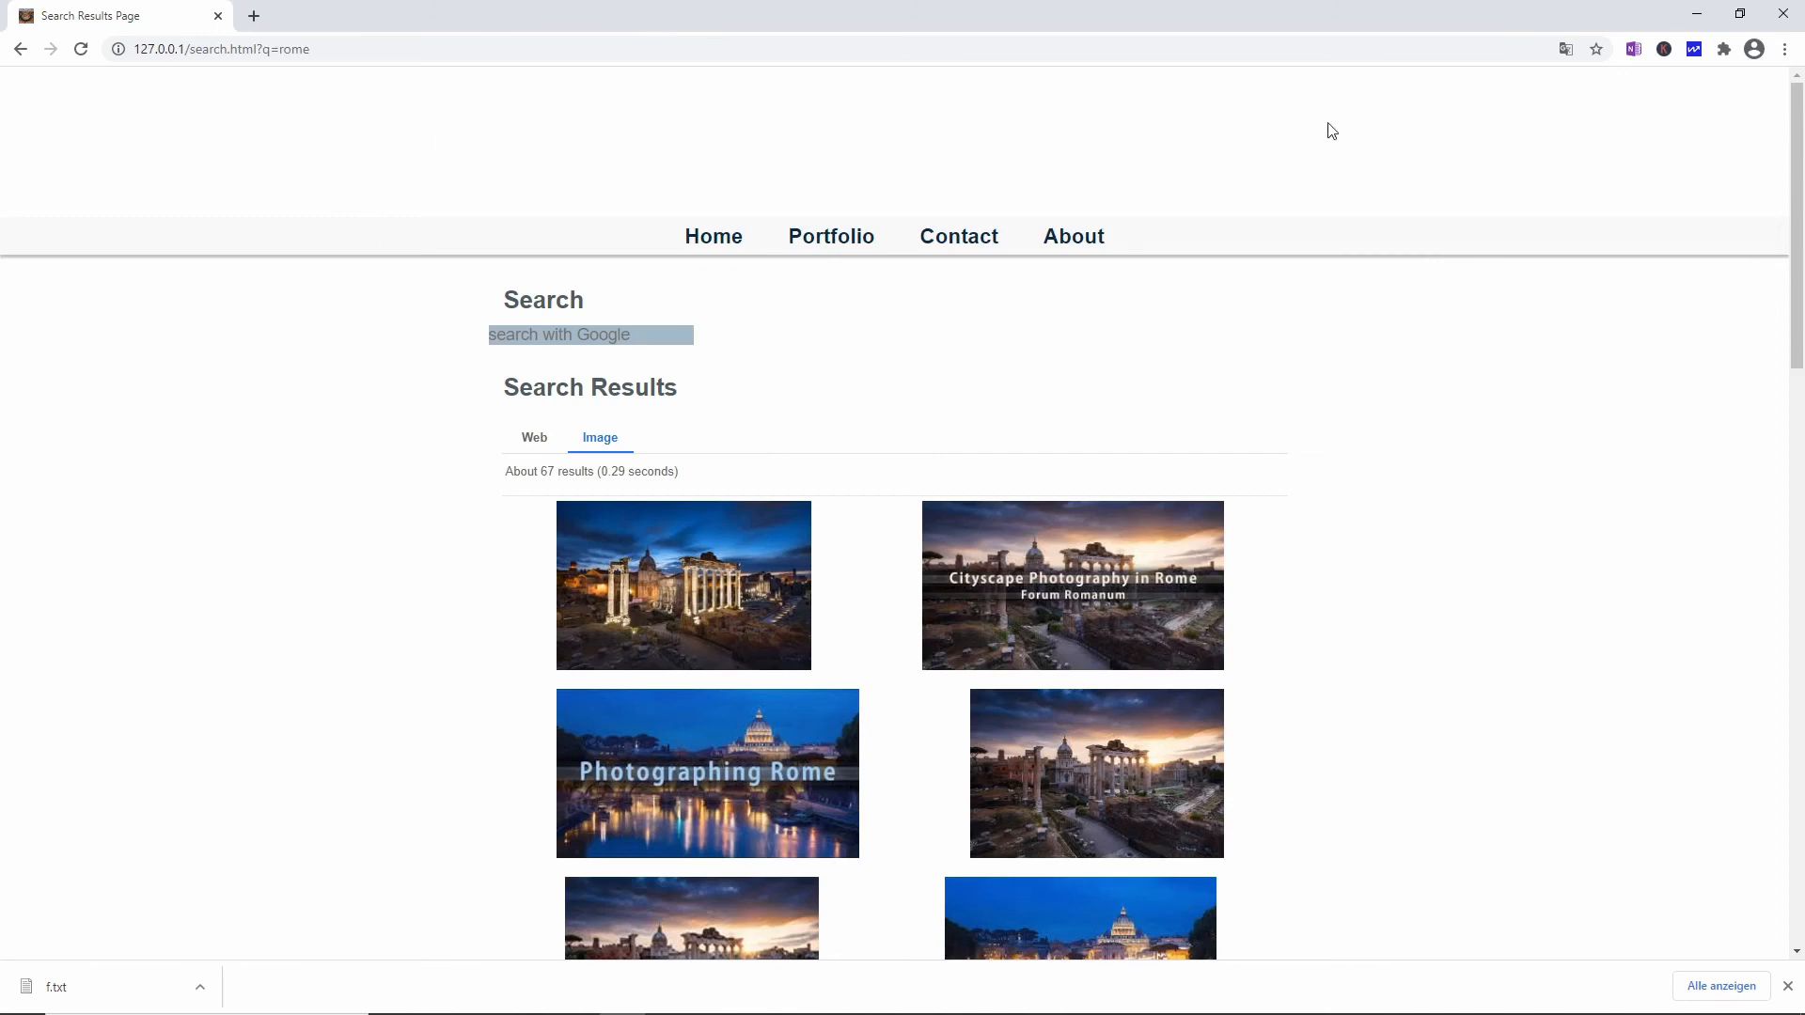
mouse_move(123, 111)
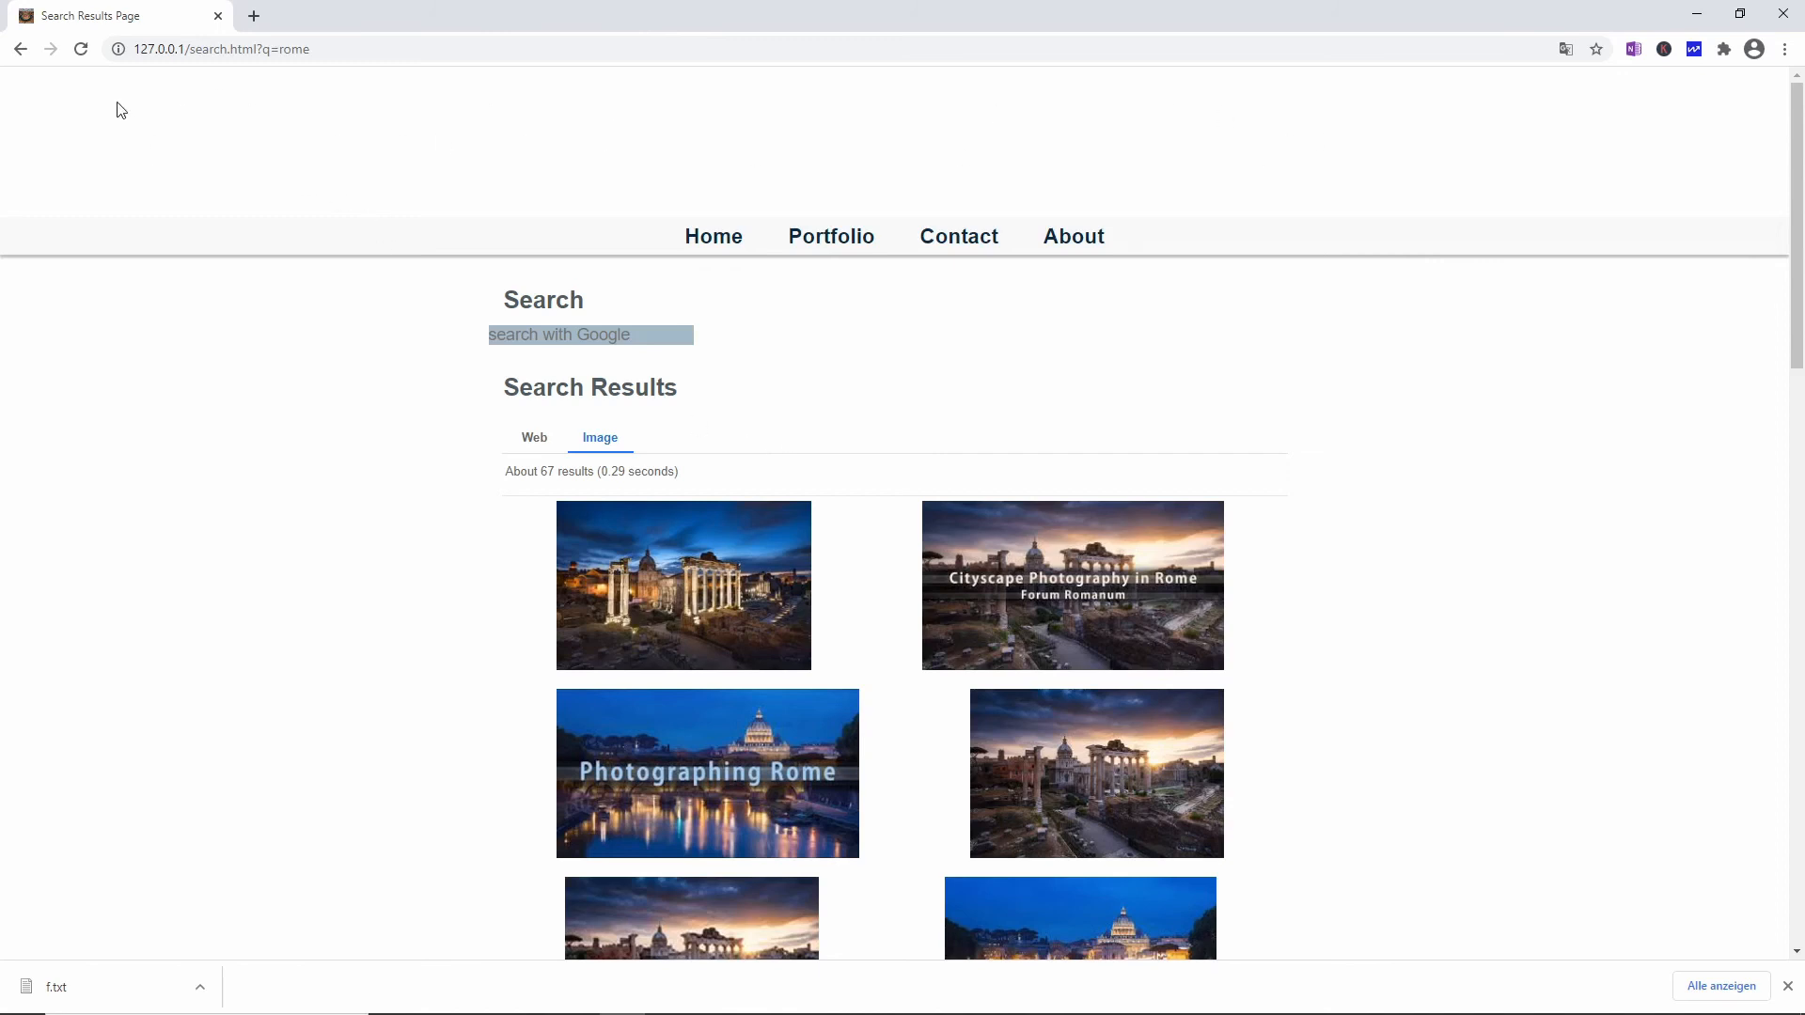
mouse_move(1261, 175)
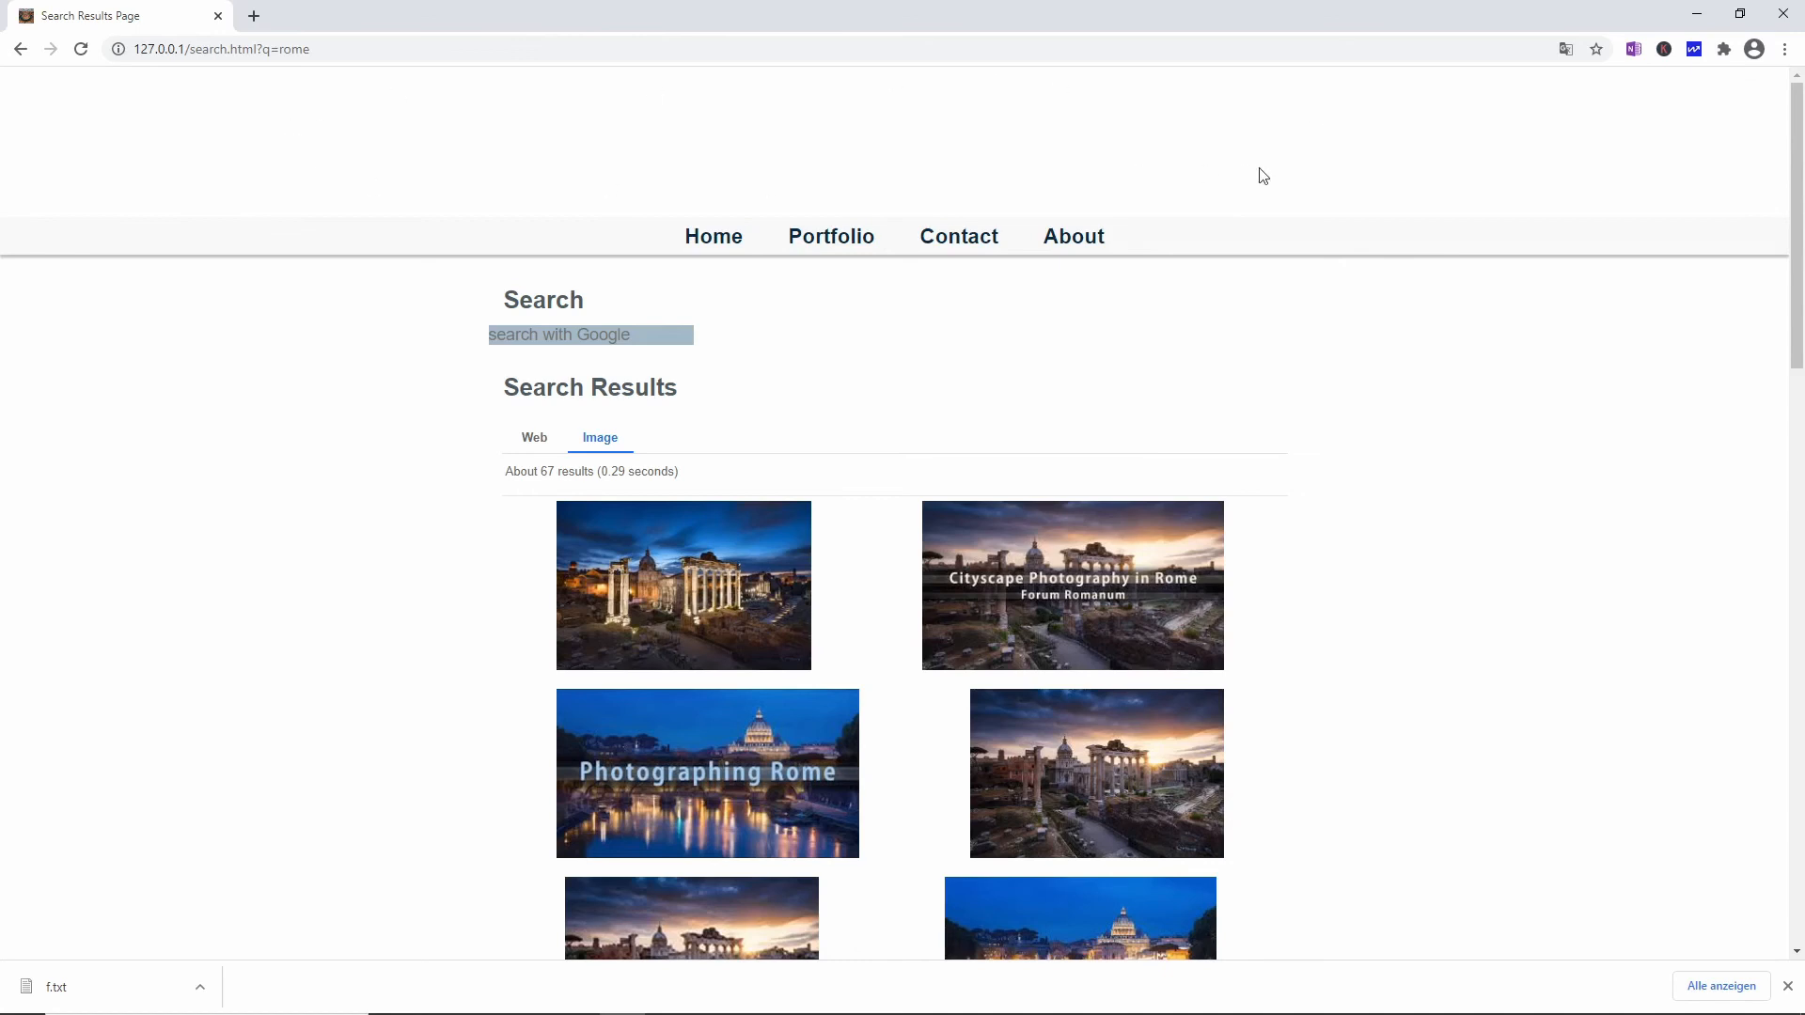
mouse_move(755, 279)
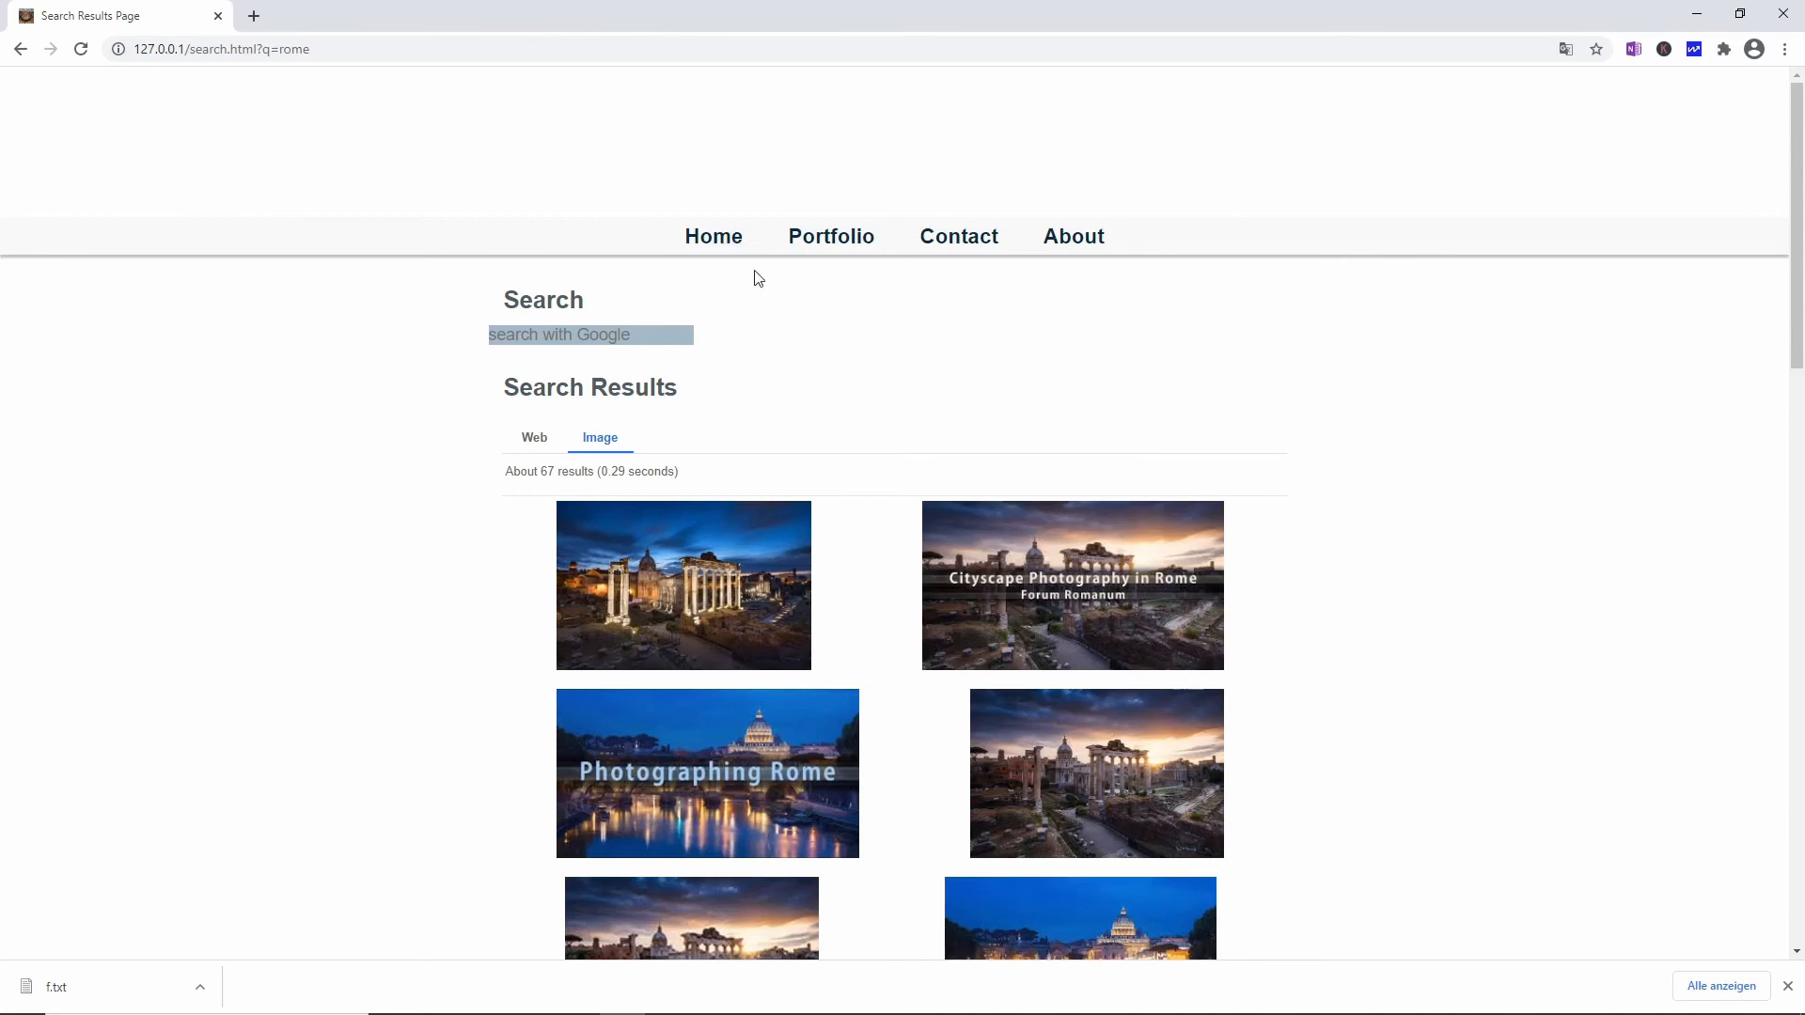
Visit the Portfolio, Home and Contact pages from the nav bar.
left_click(830, 236)
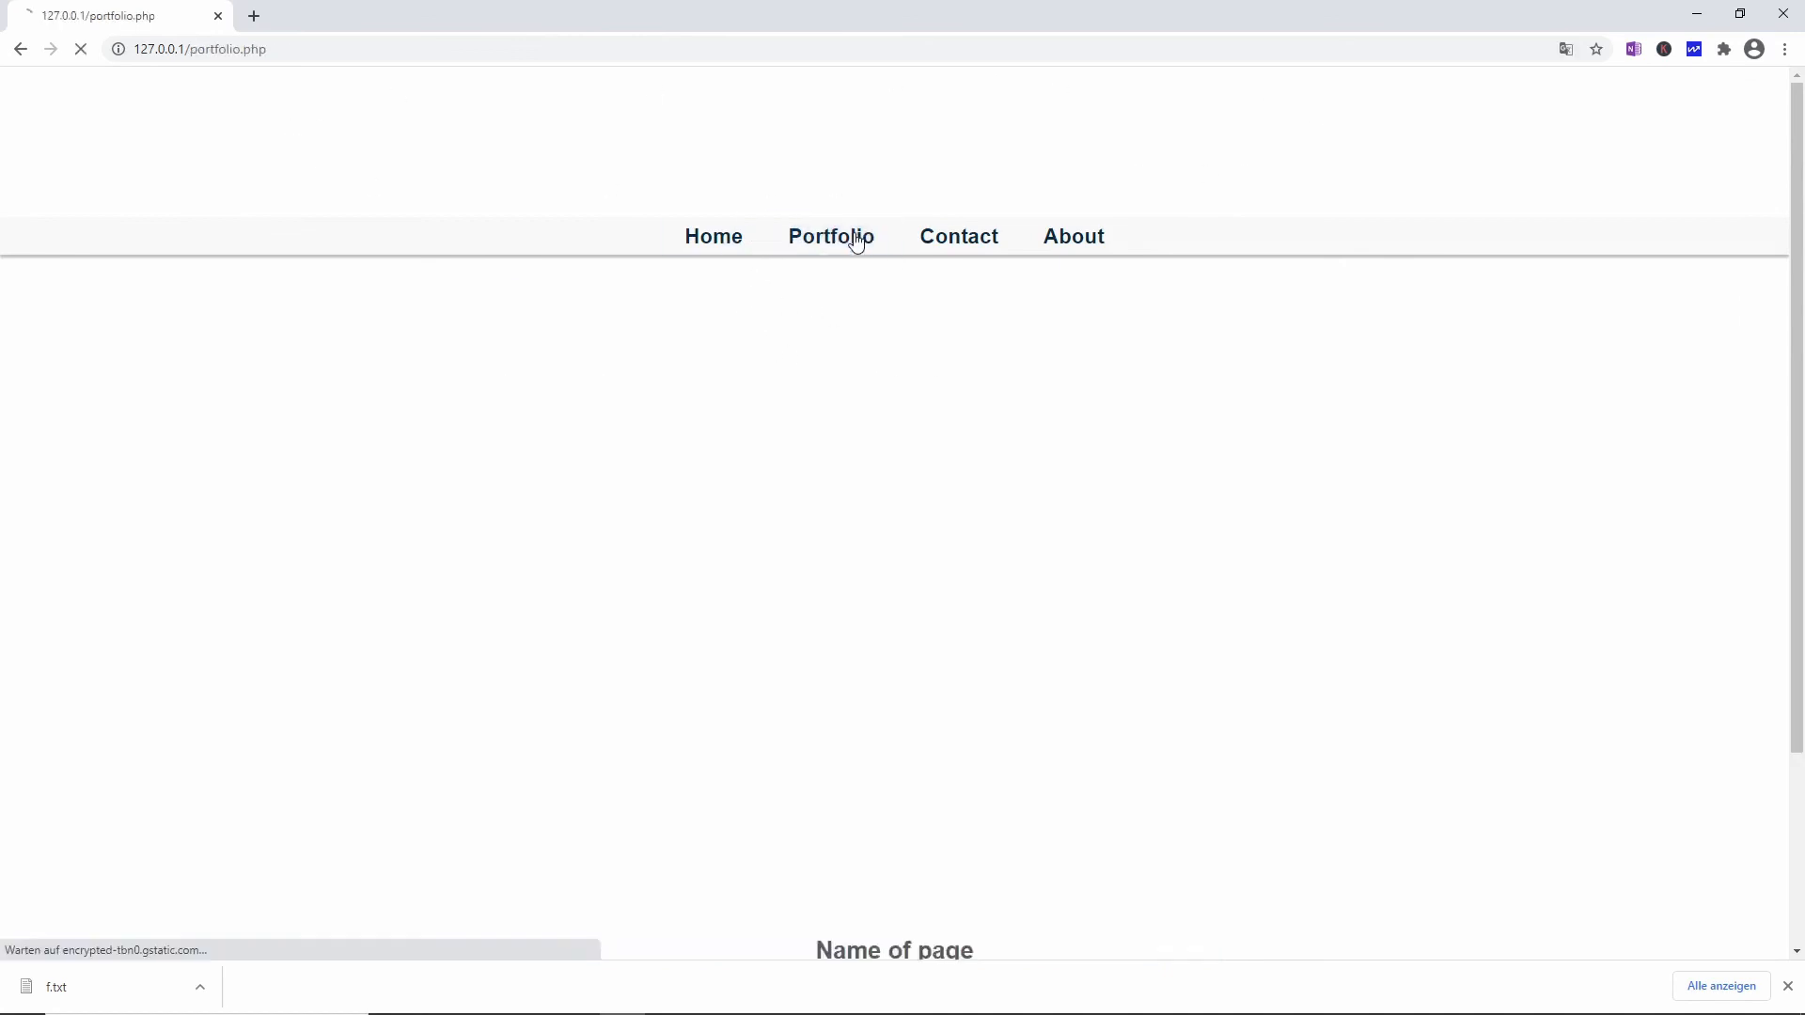
left_click(830, 236)
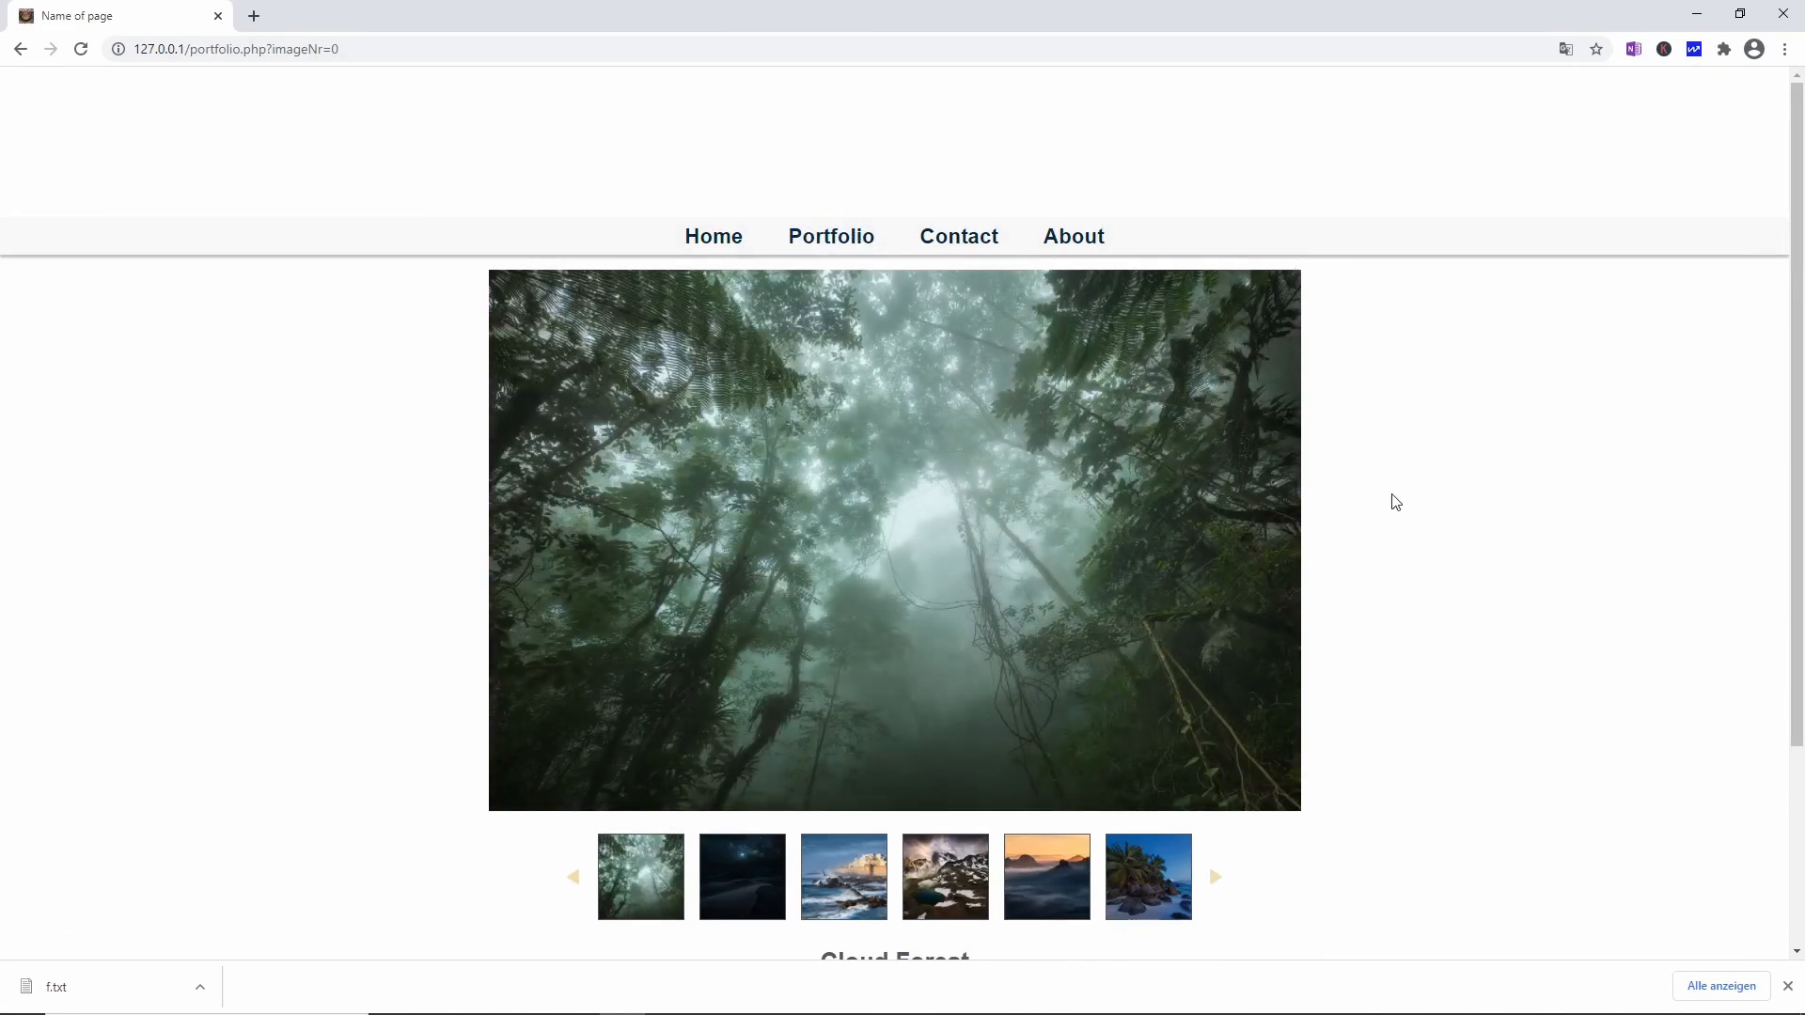
left_click(712, 236)
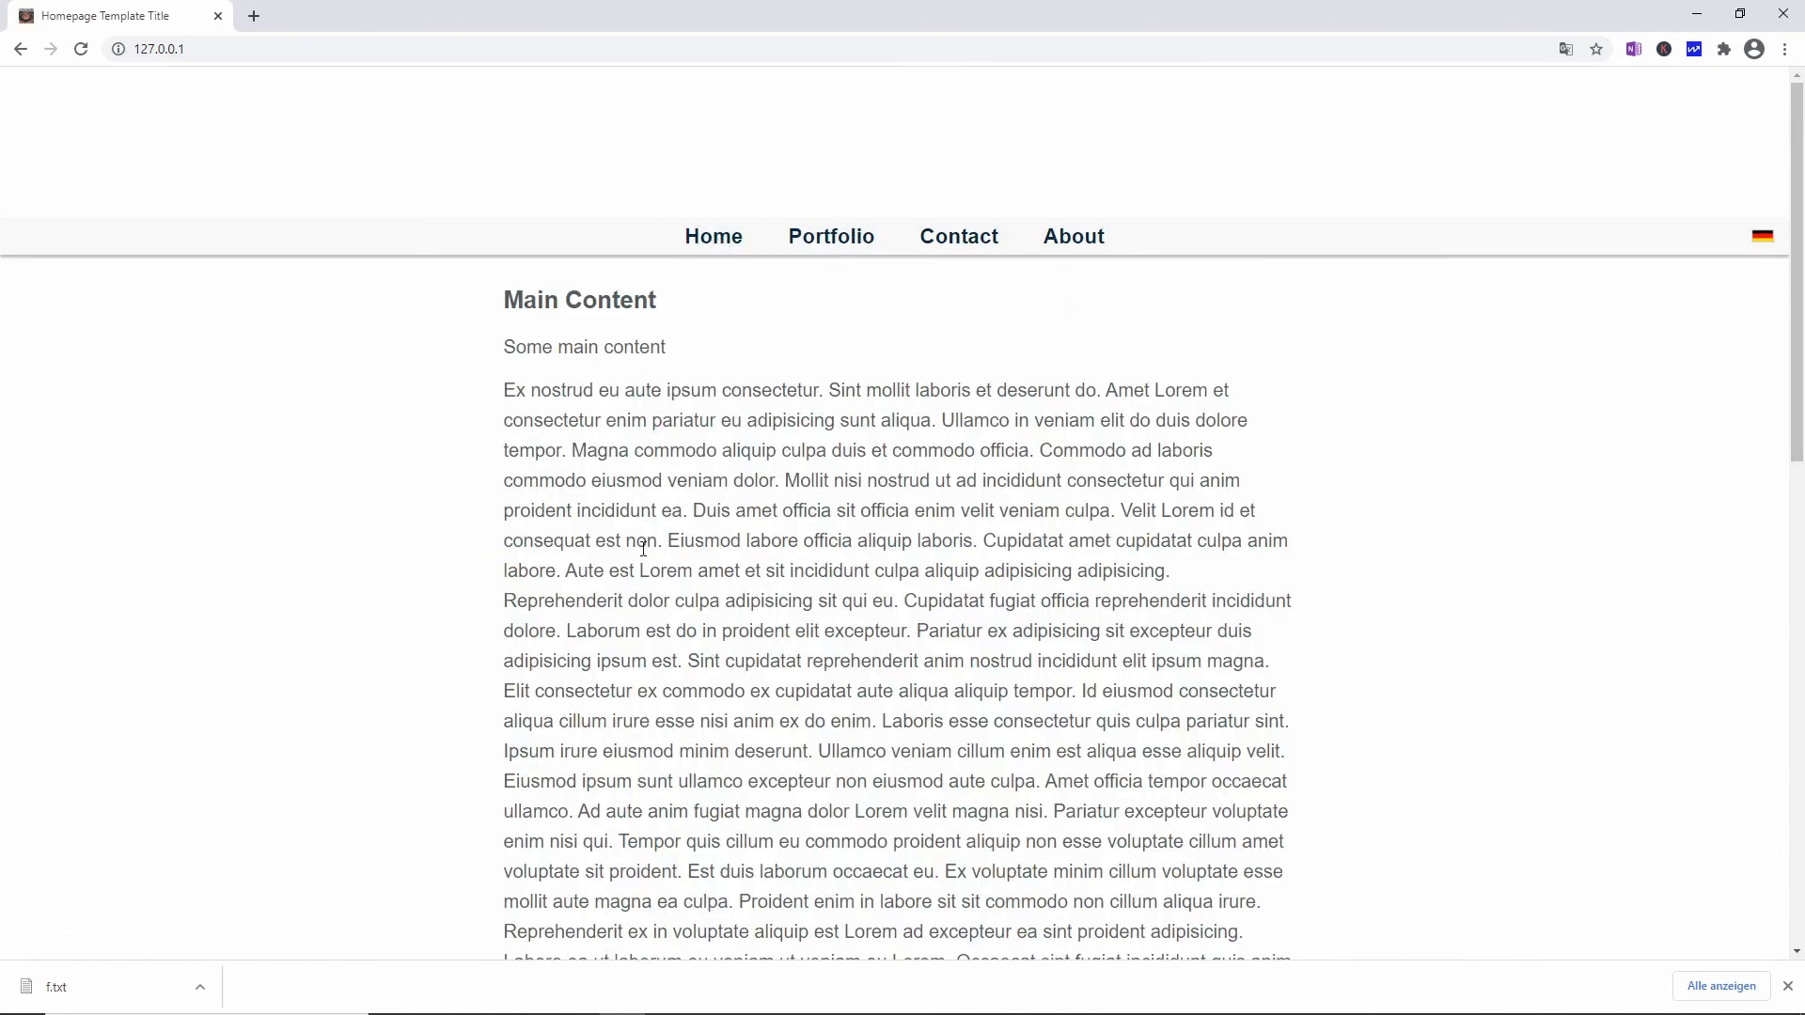
mouse_move(681, 560)
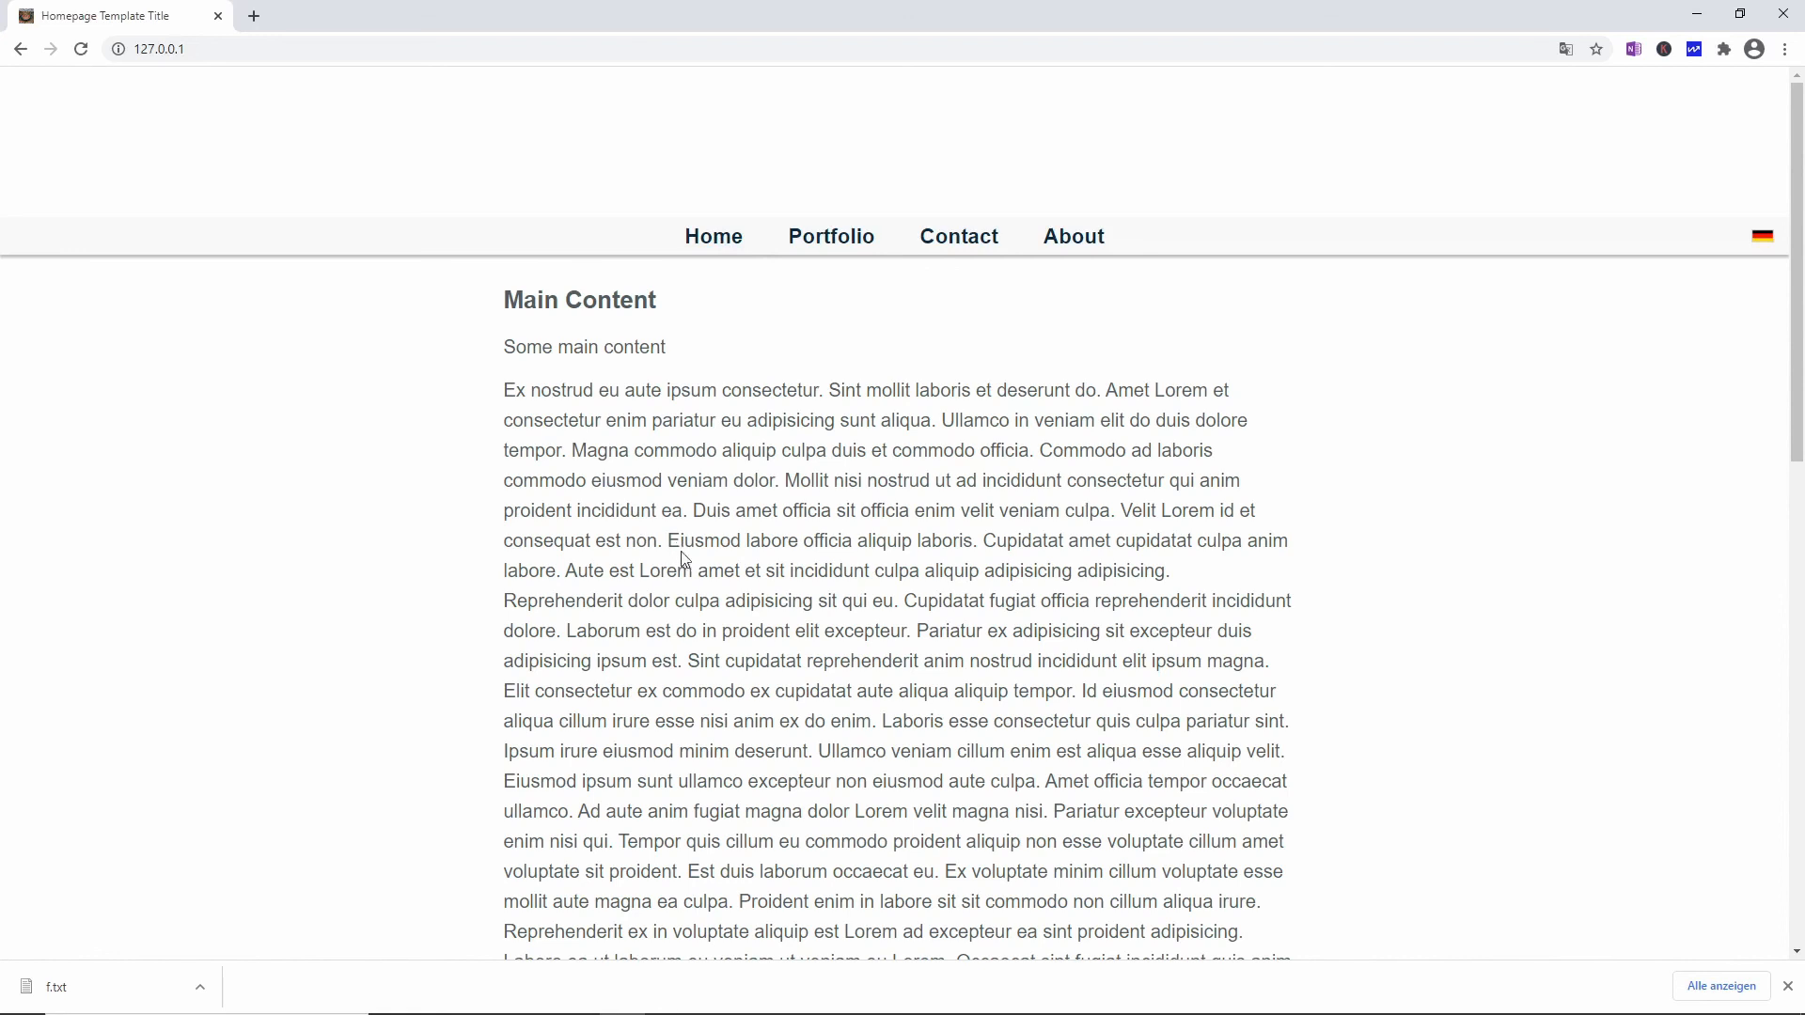
mouse_move(1646, 184)
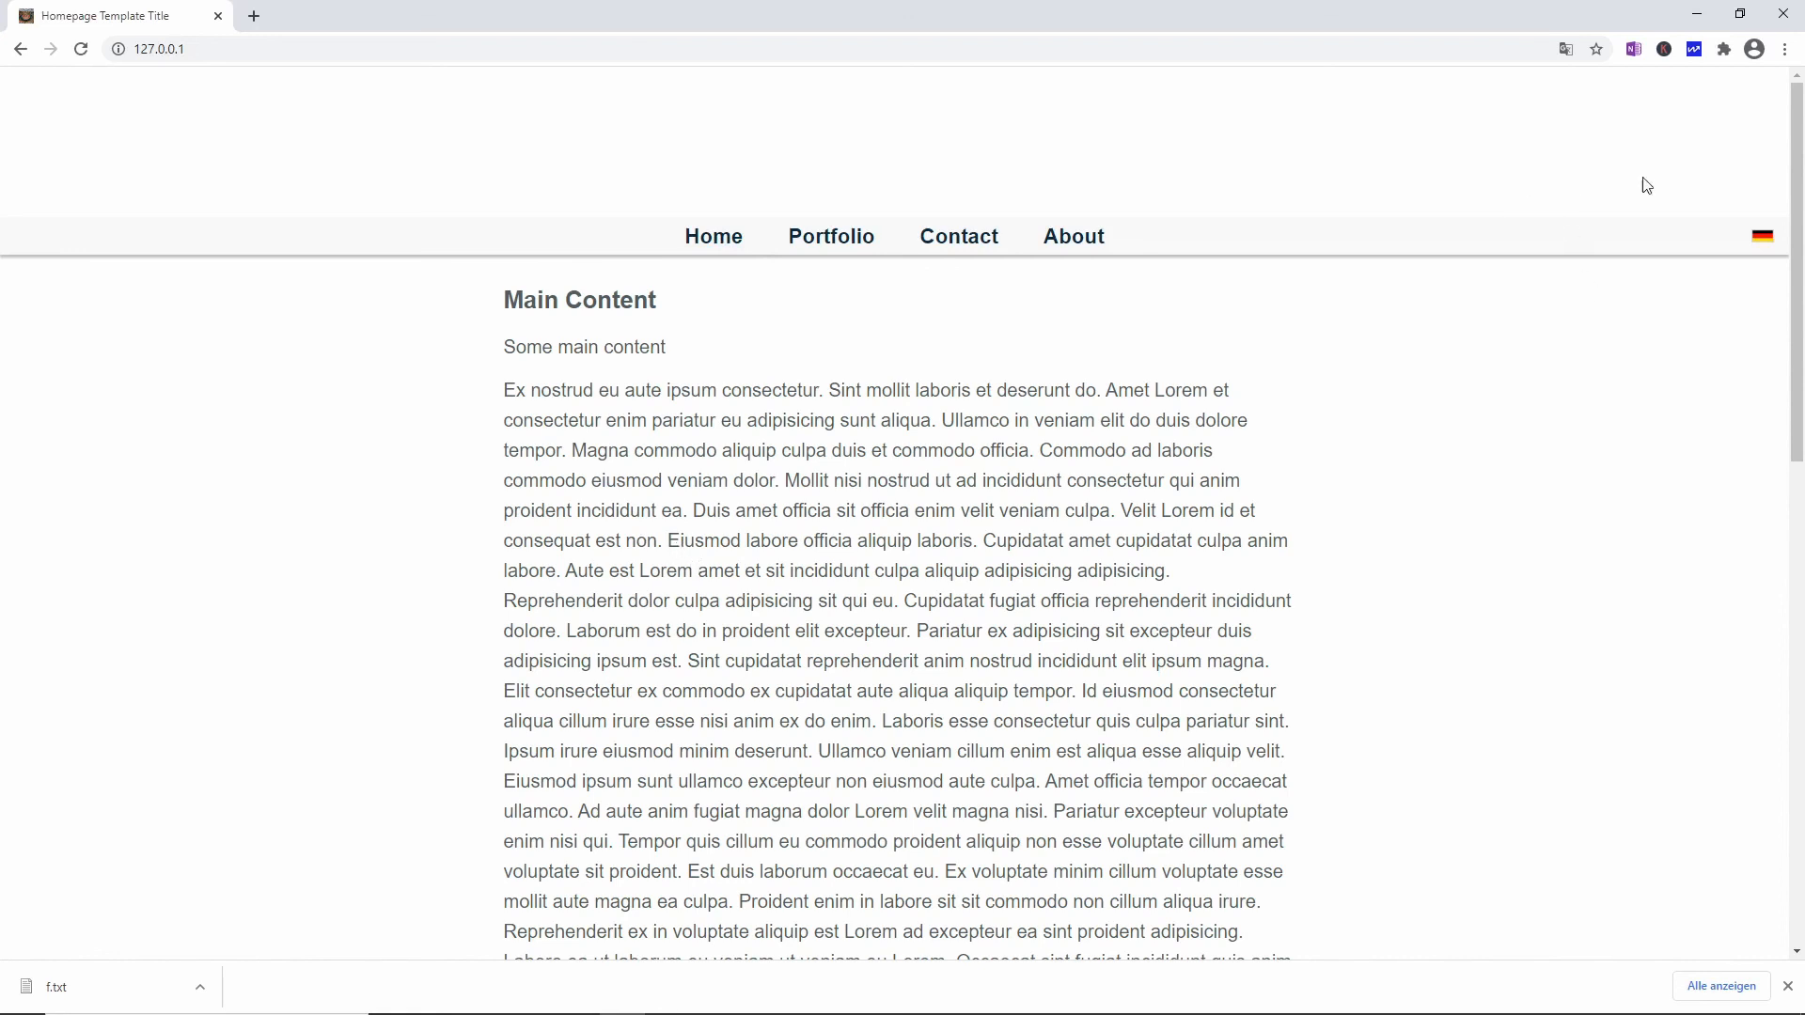
mouse_move(1387, 284)
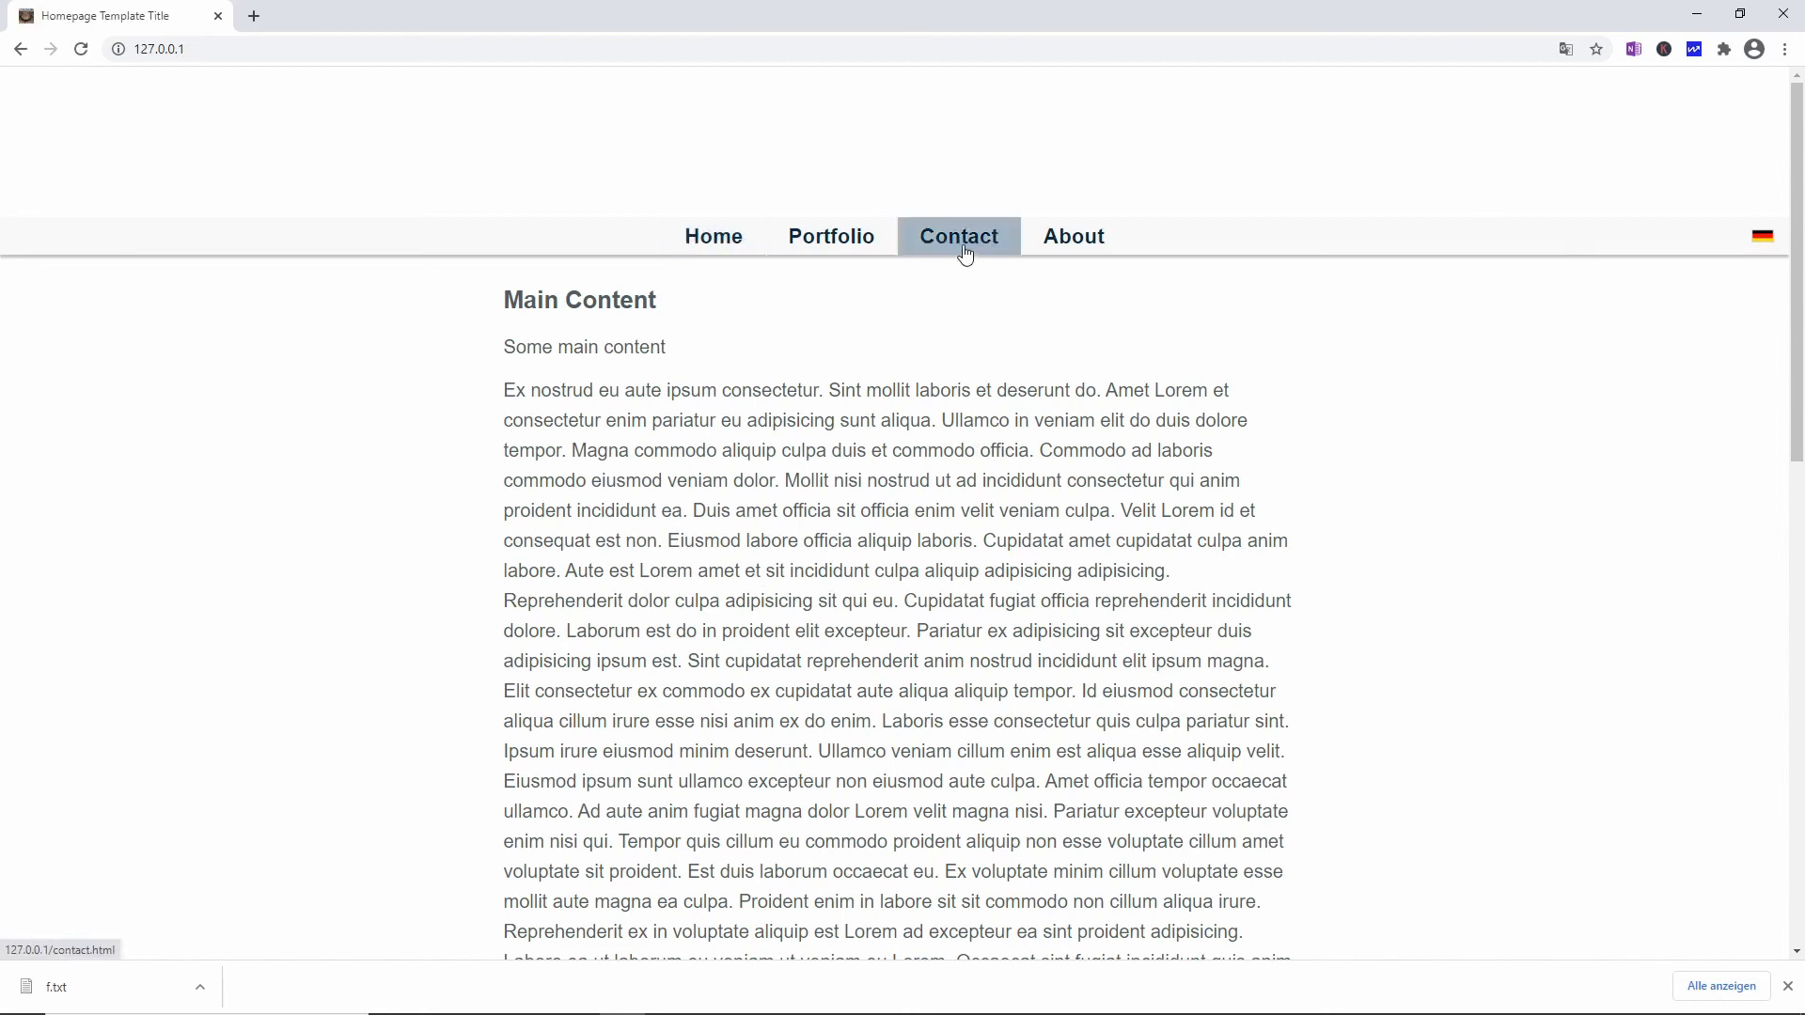
left_click(957, 236)
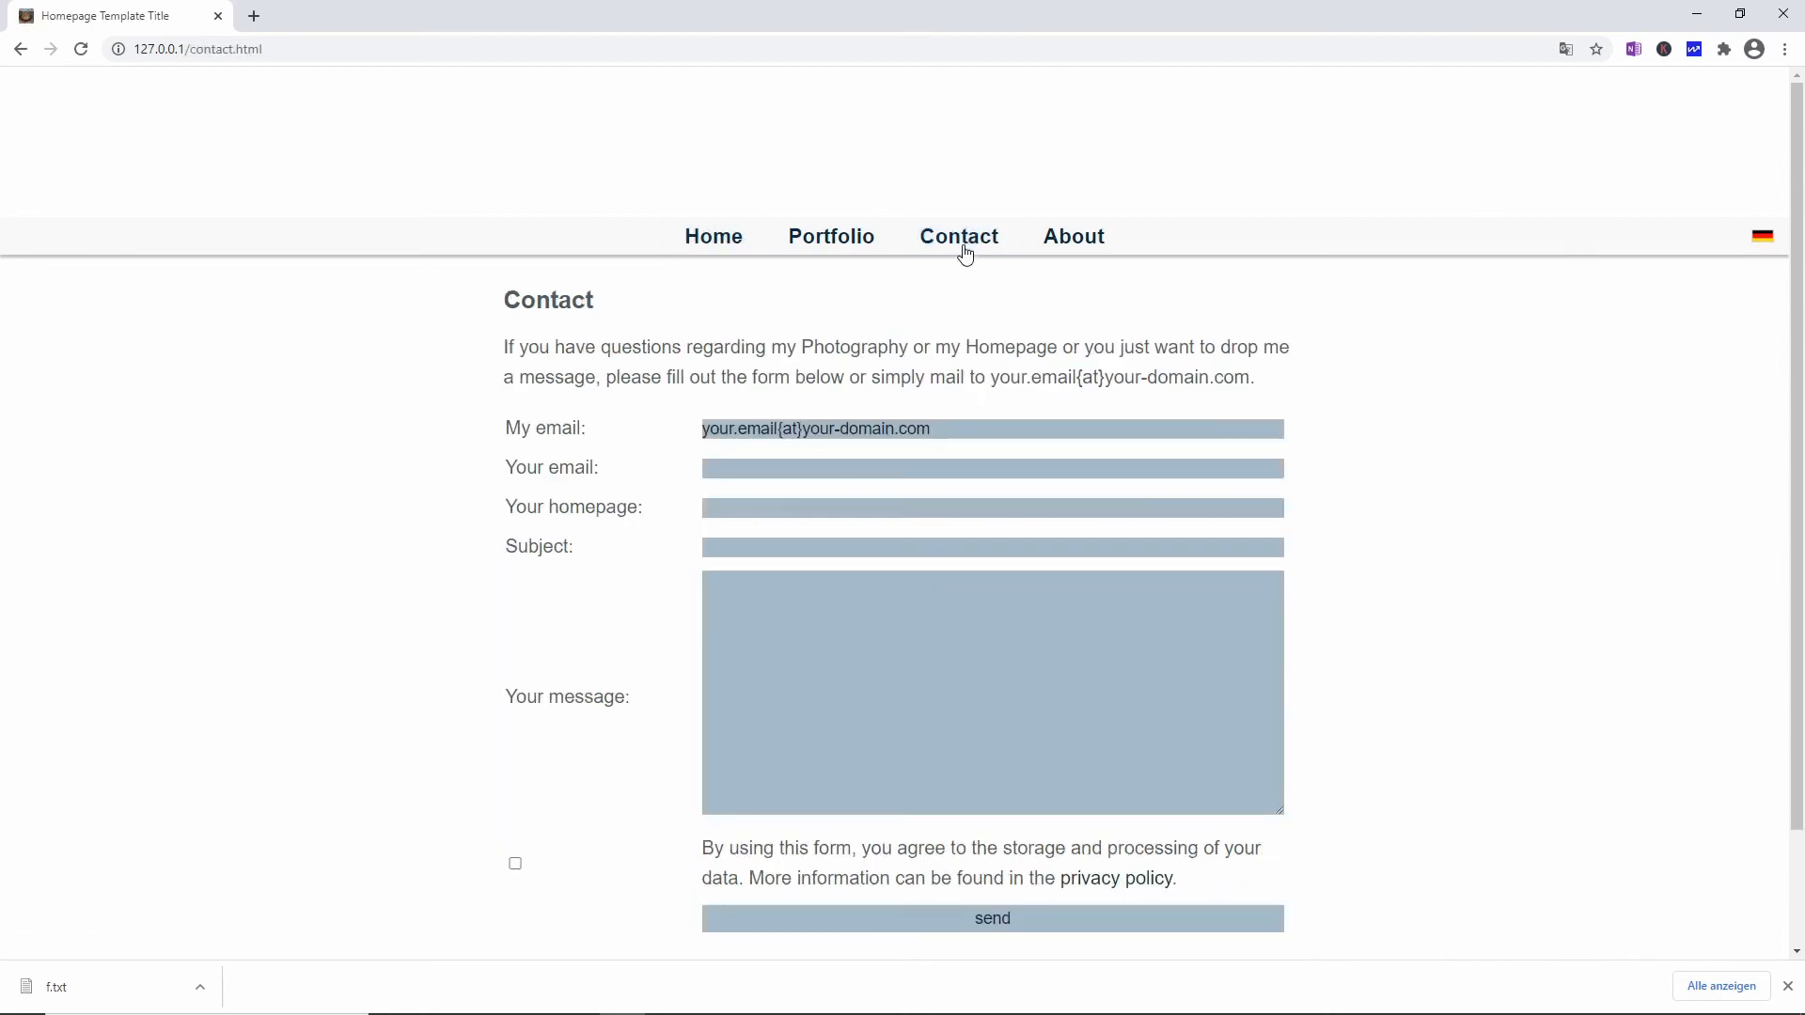
left_click(830, 236)
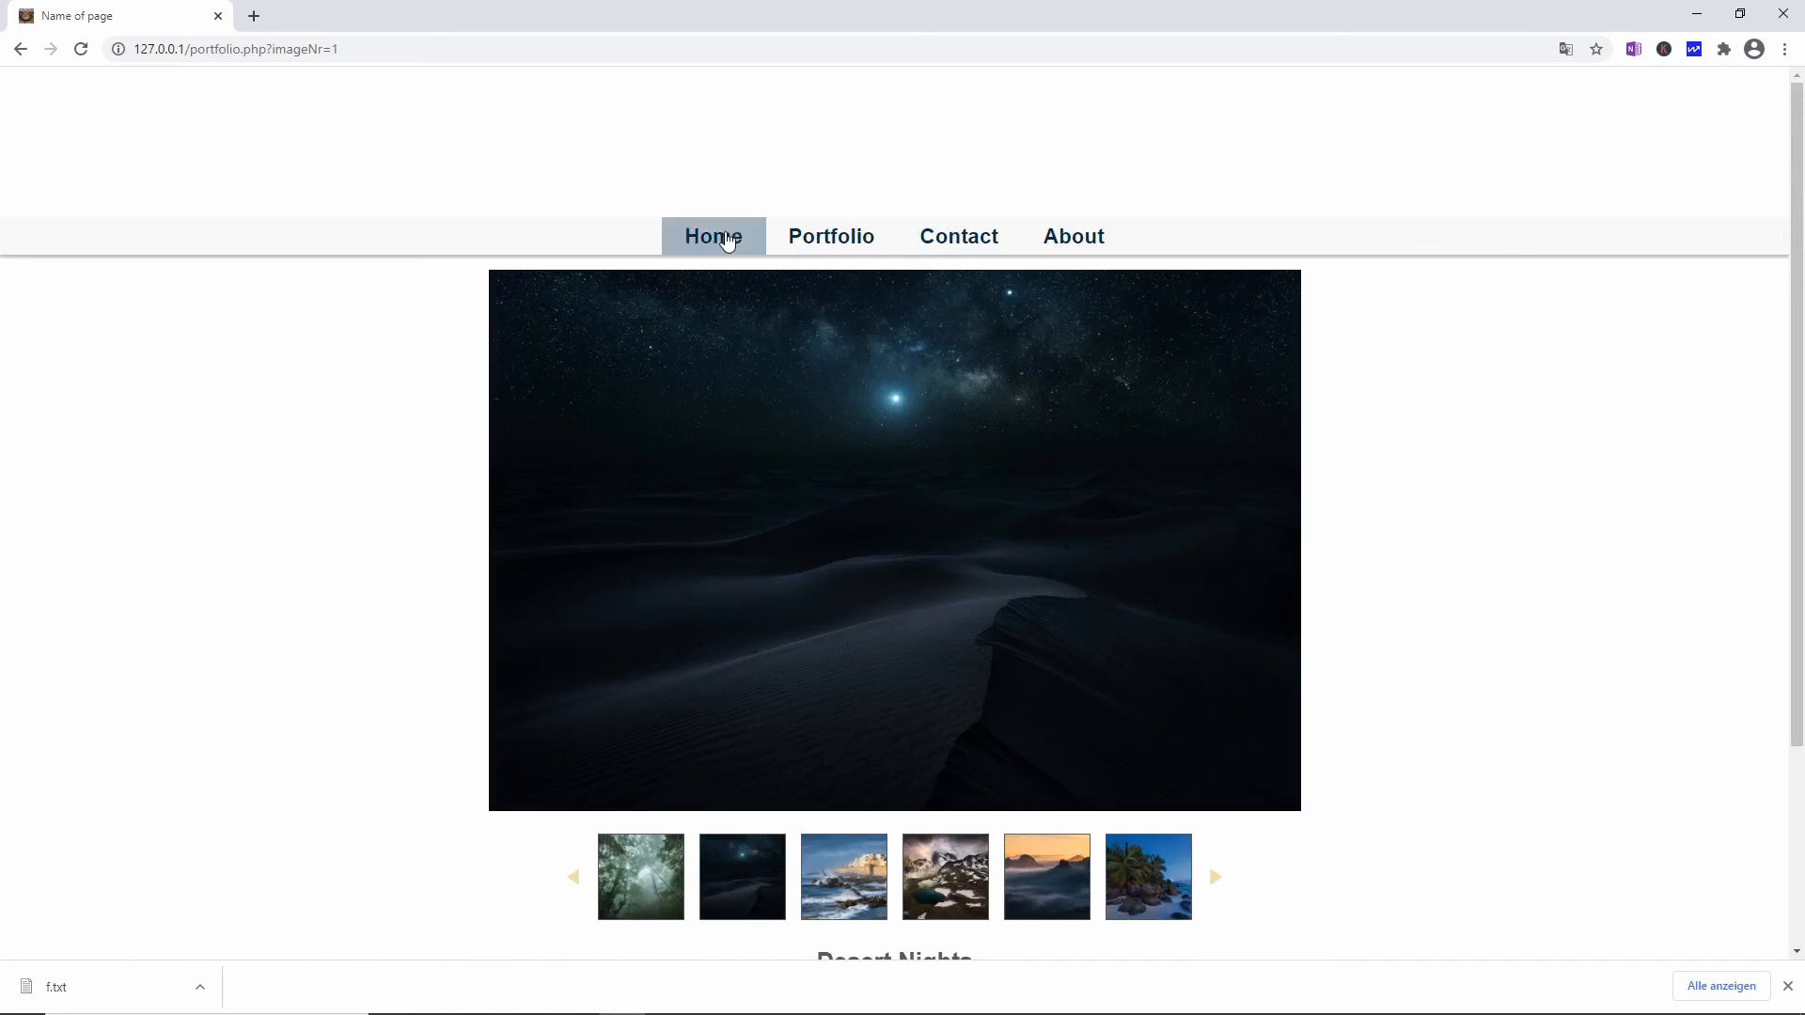
left_click(713, 236)
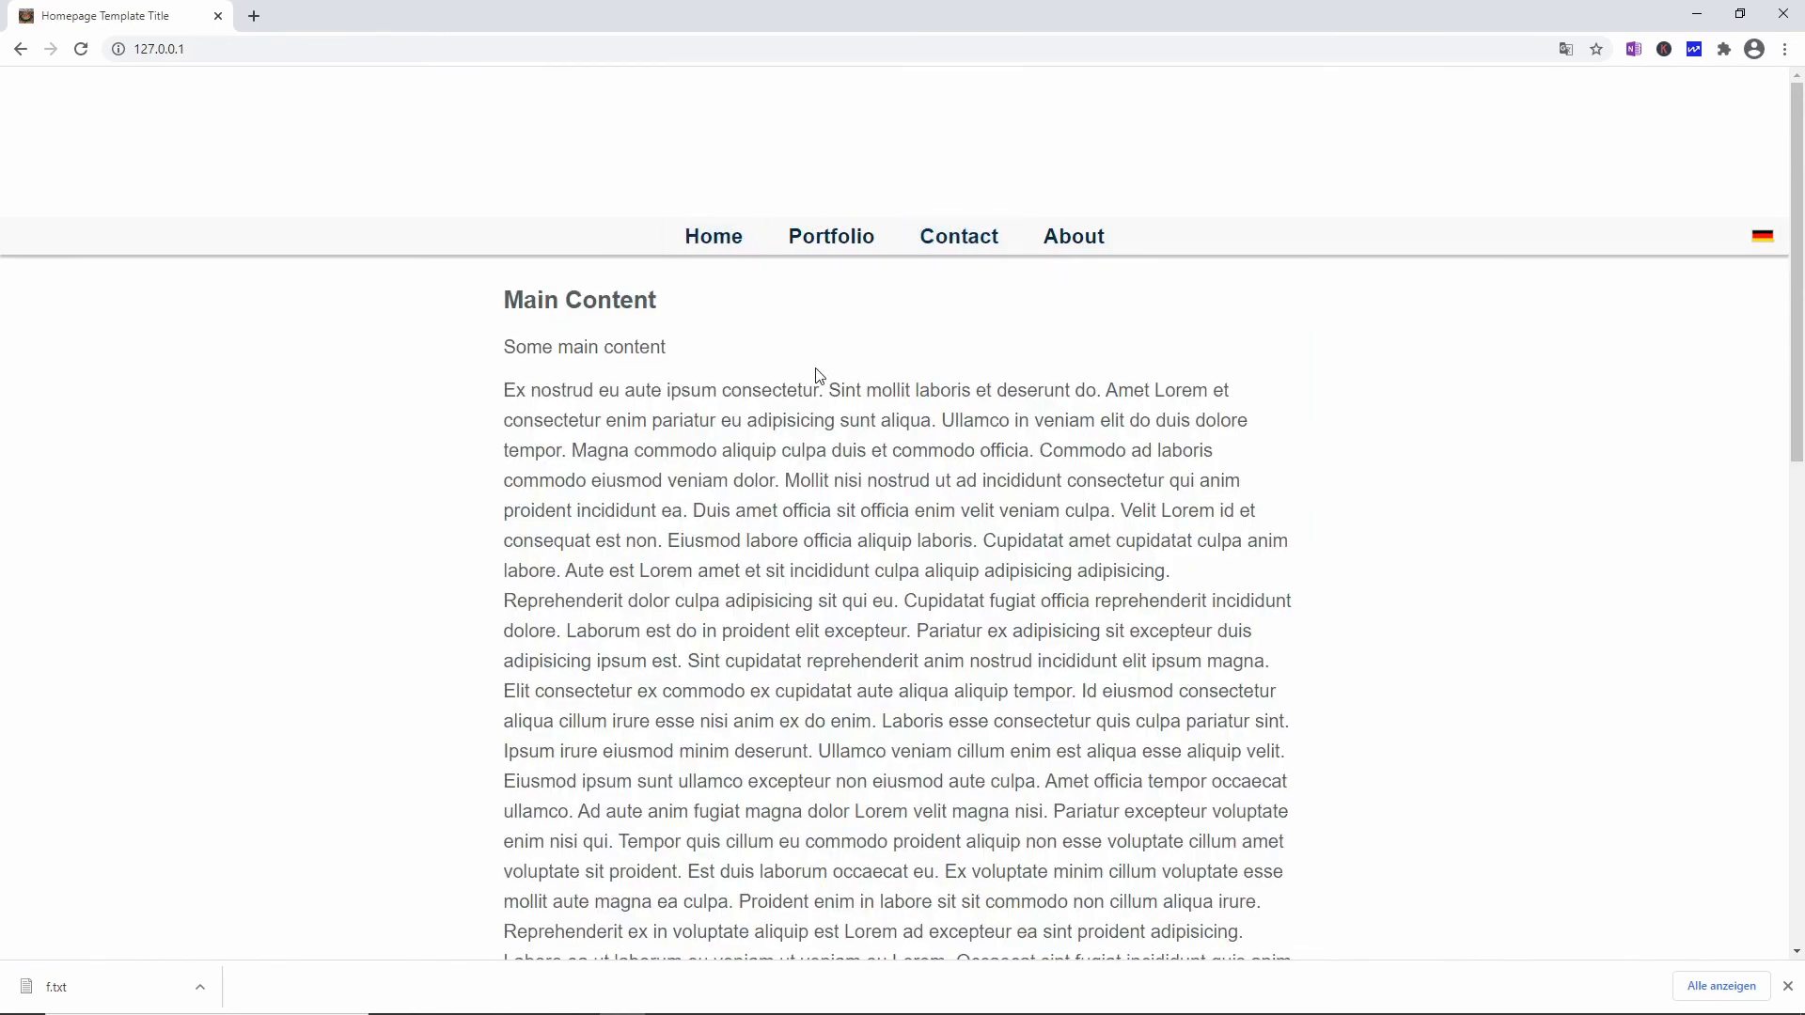
scroll("down", 3)
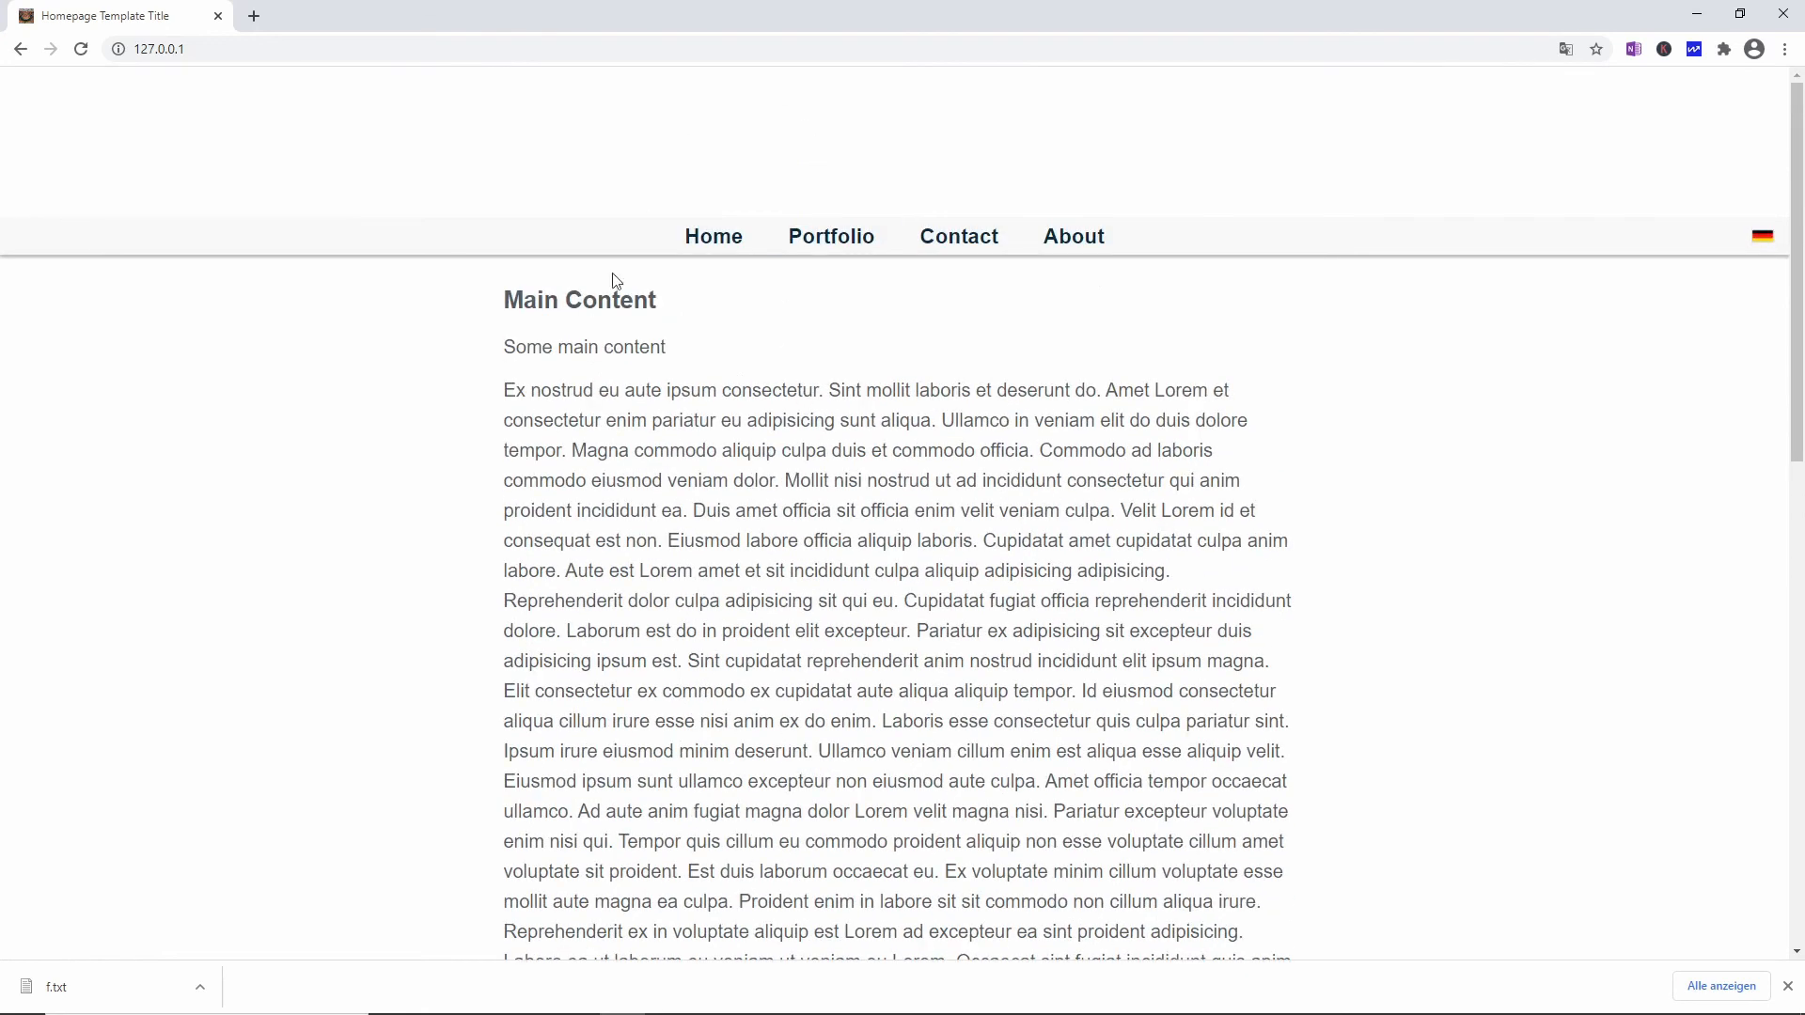
mouse_move(940, 565)
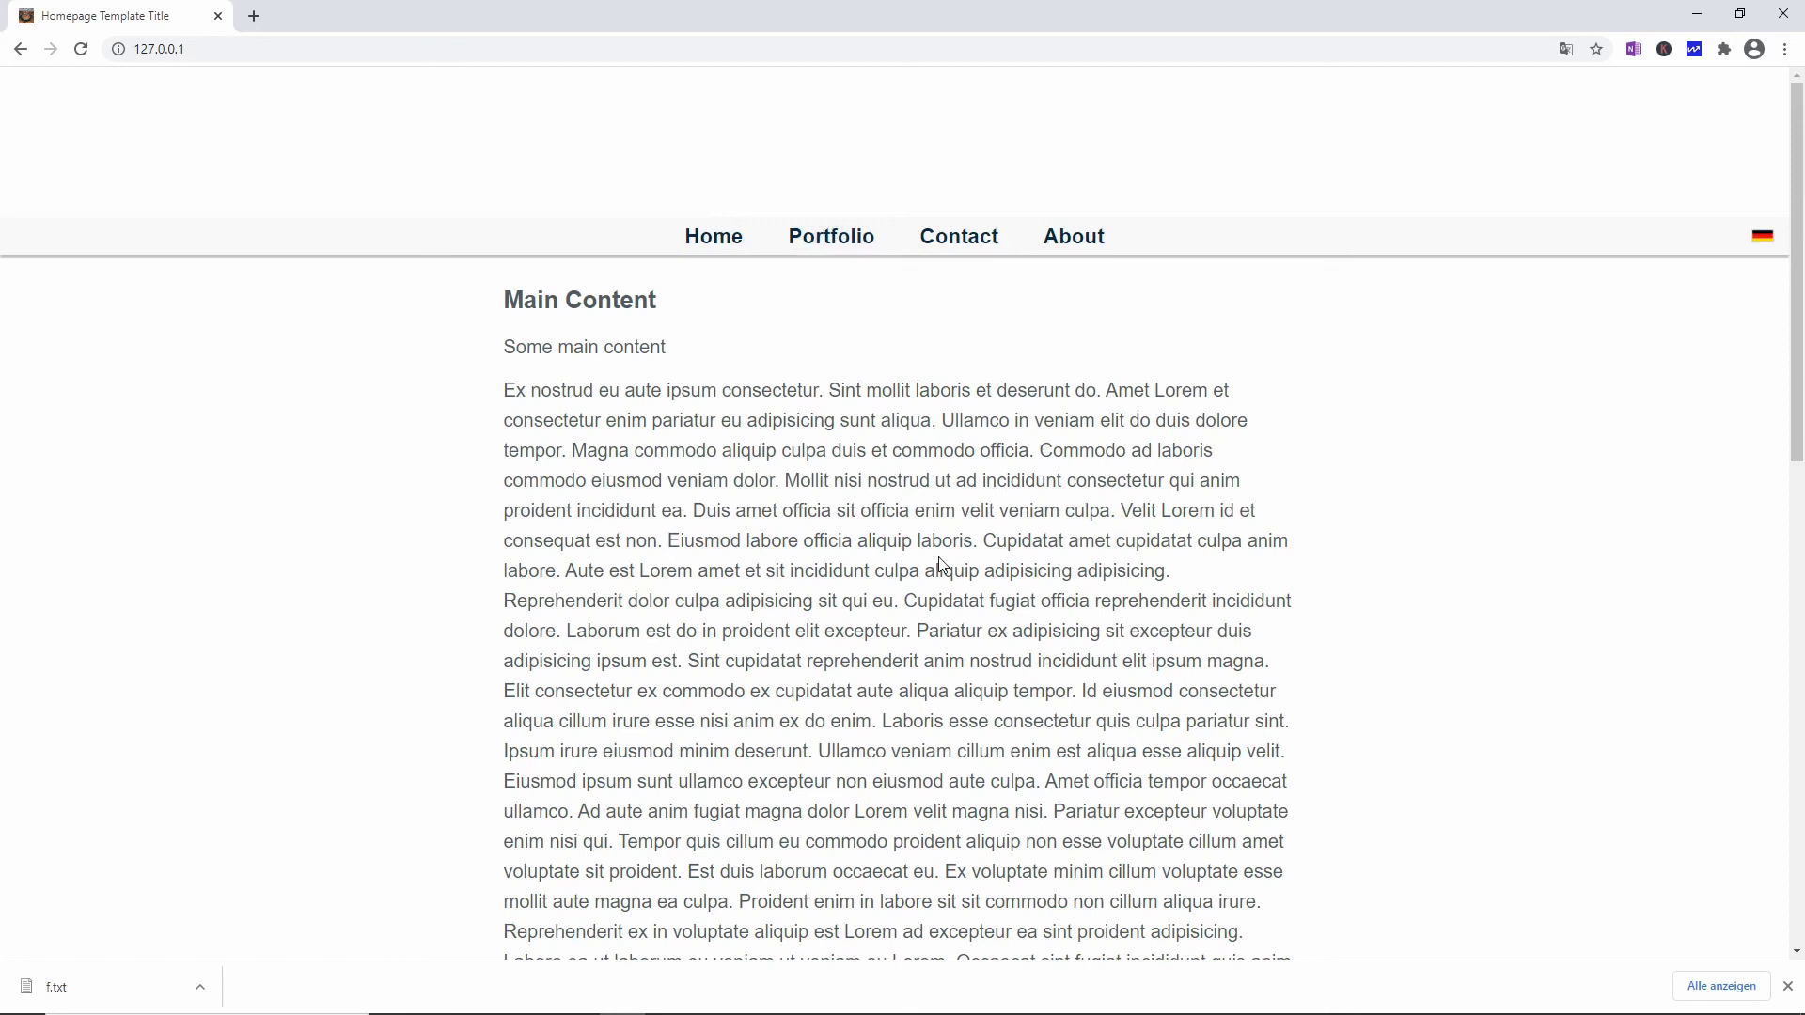
Navigate back to the q=rome search results and focus the search field.
left_click(830, 236)
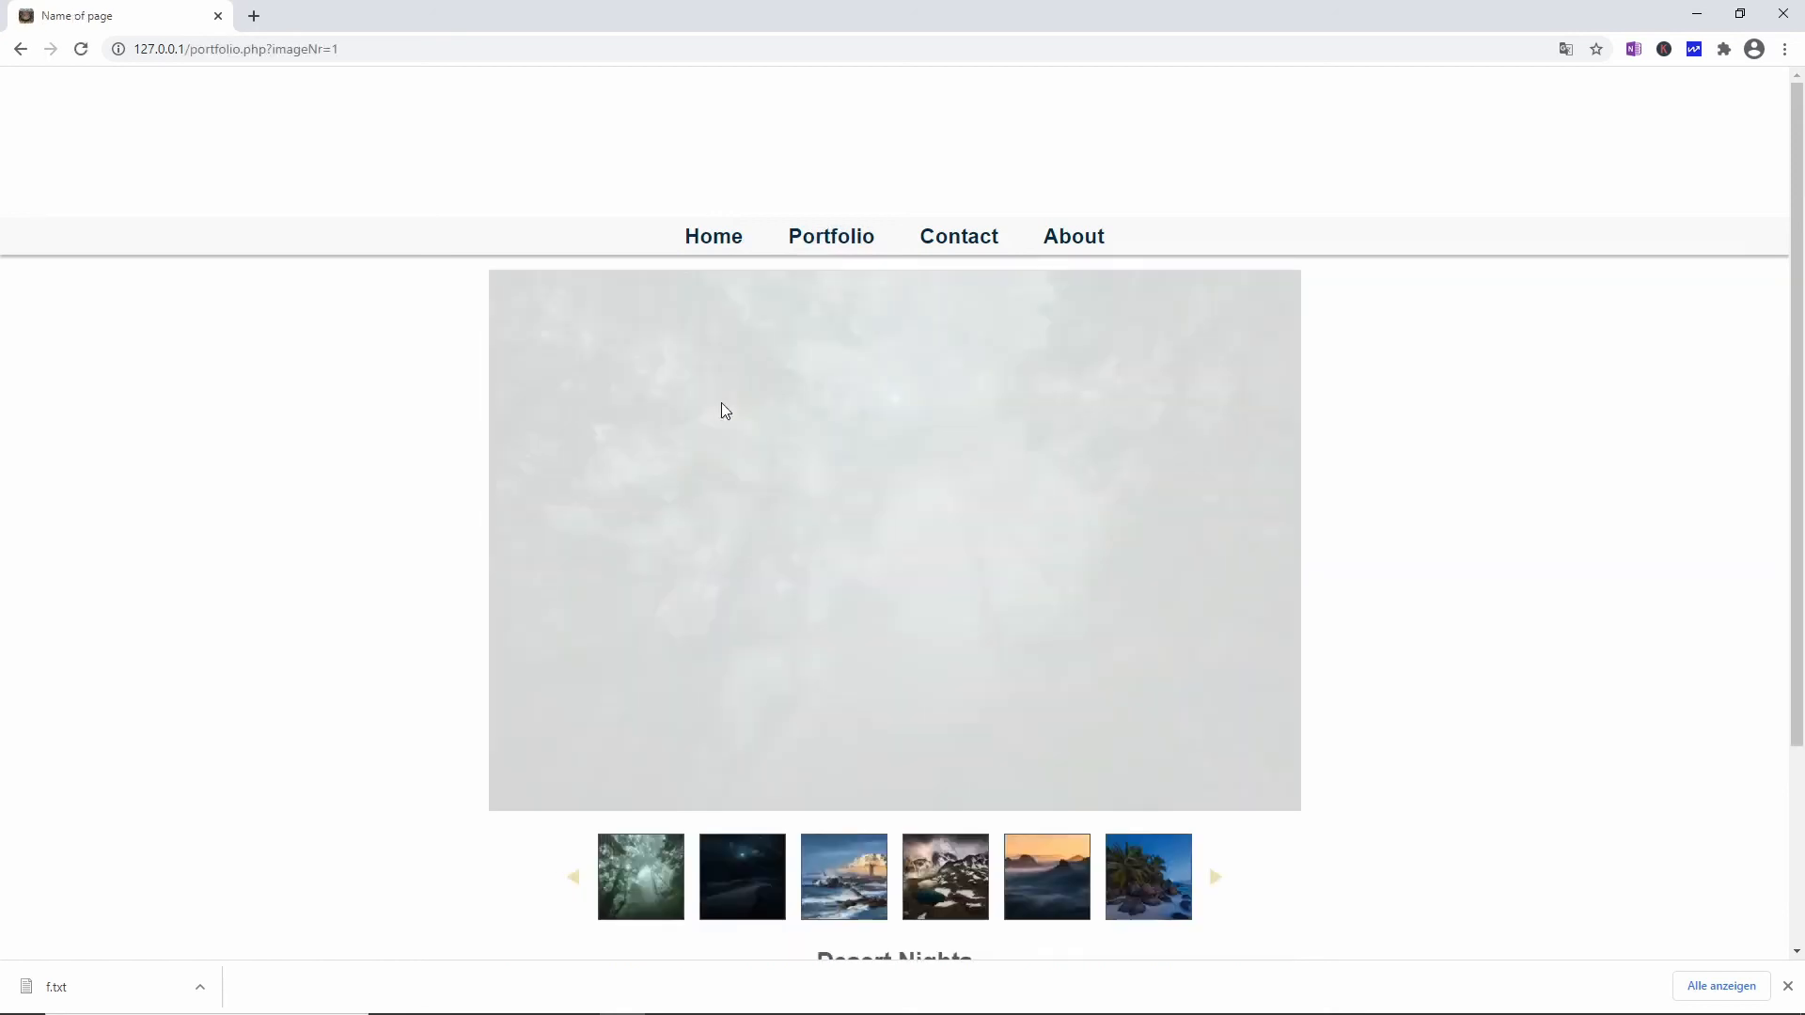
left_click(640, 876)
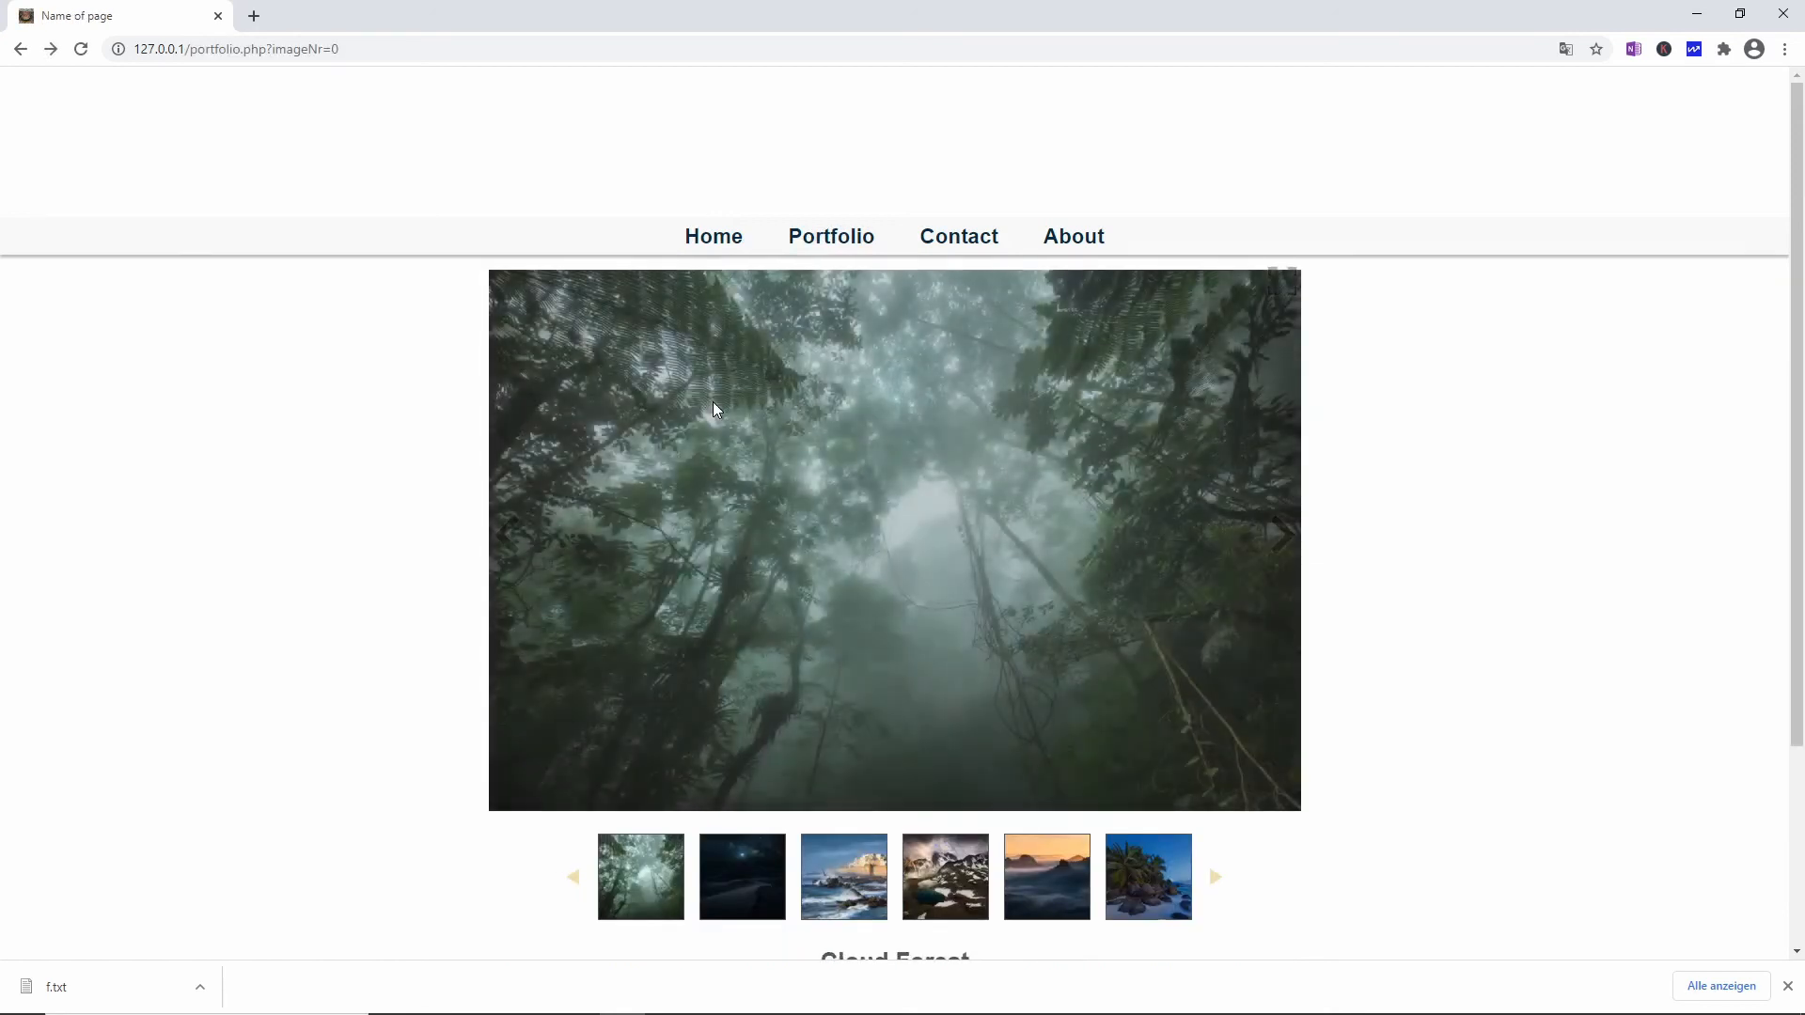
left_click(712, 236)
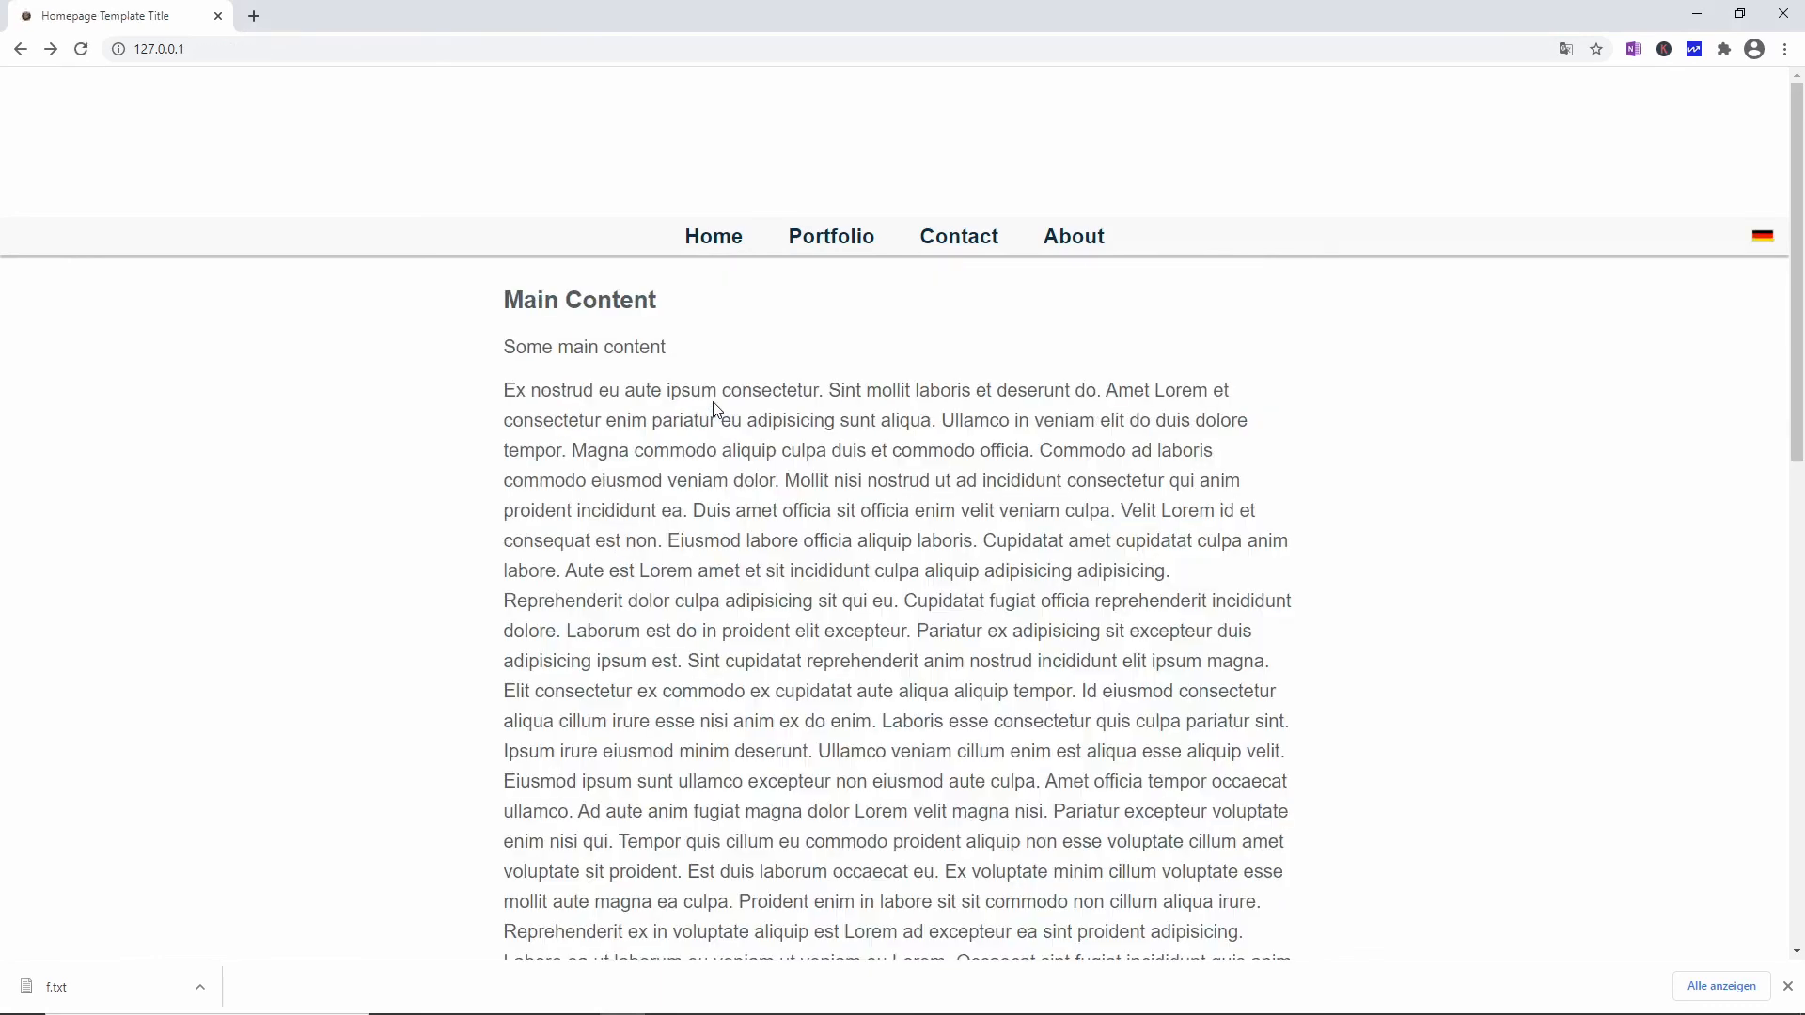
left_click(830, 236)
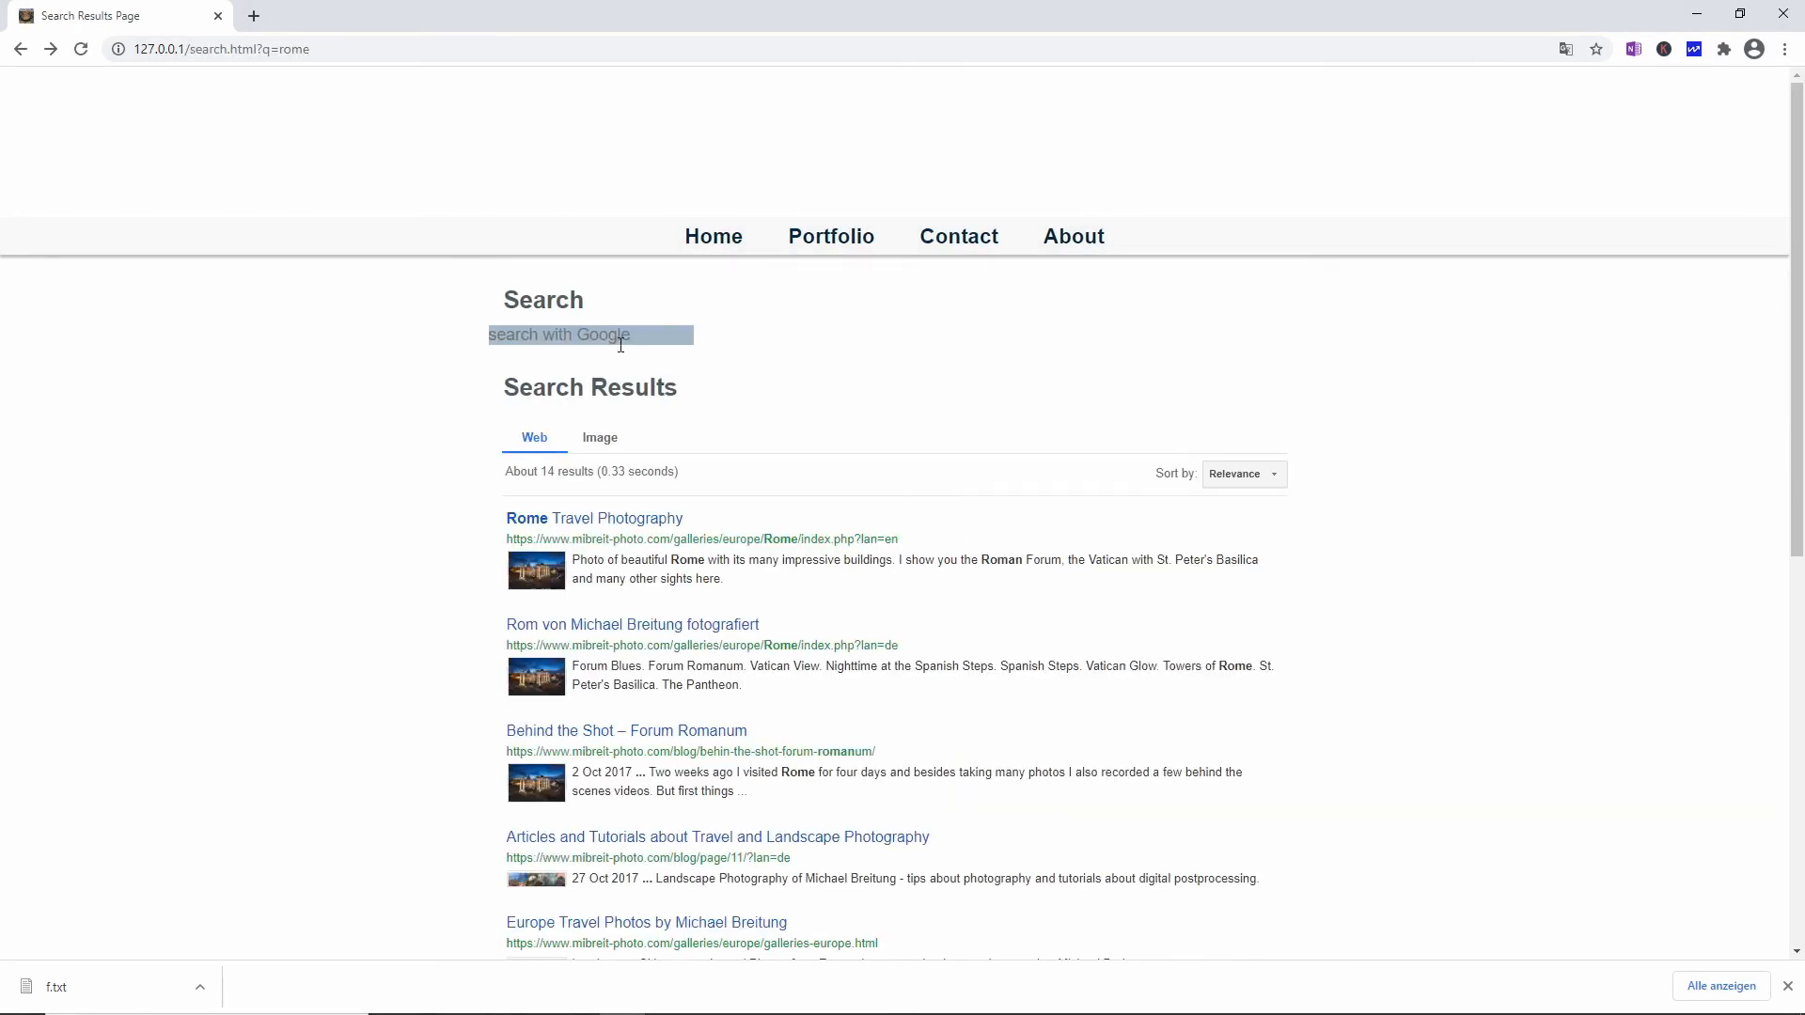
left_click(590, 334)
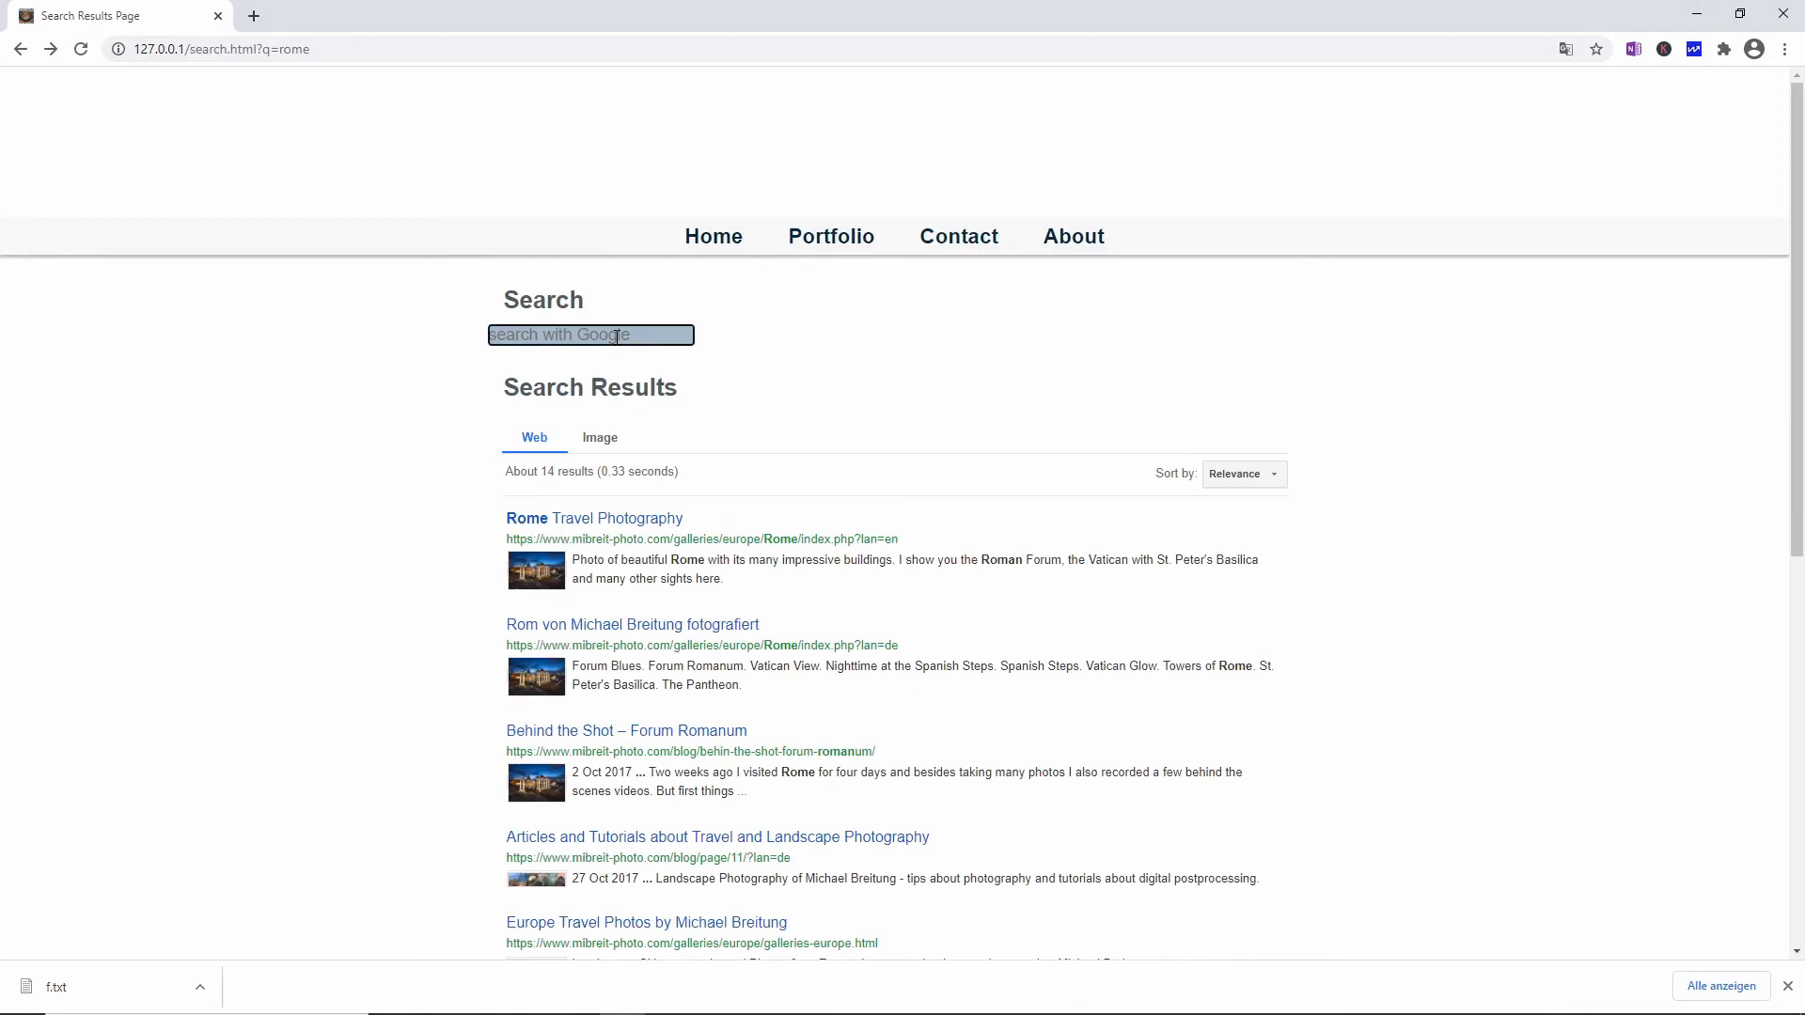